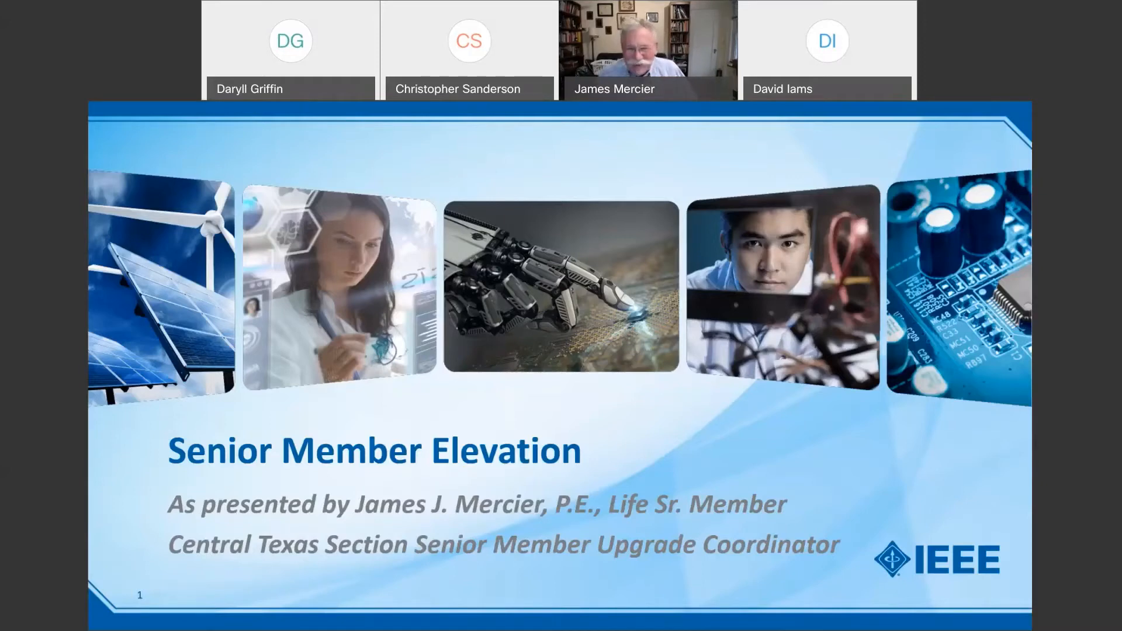
Advance from the Senior Member Elevation title slide to the Who/What is a Senior Member slide.
key("right")
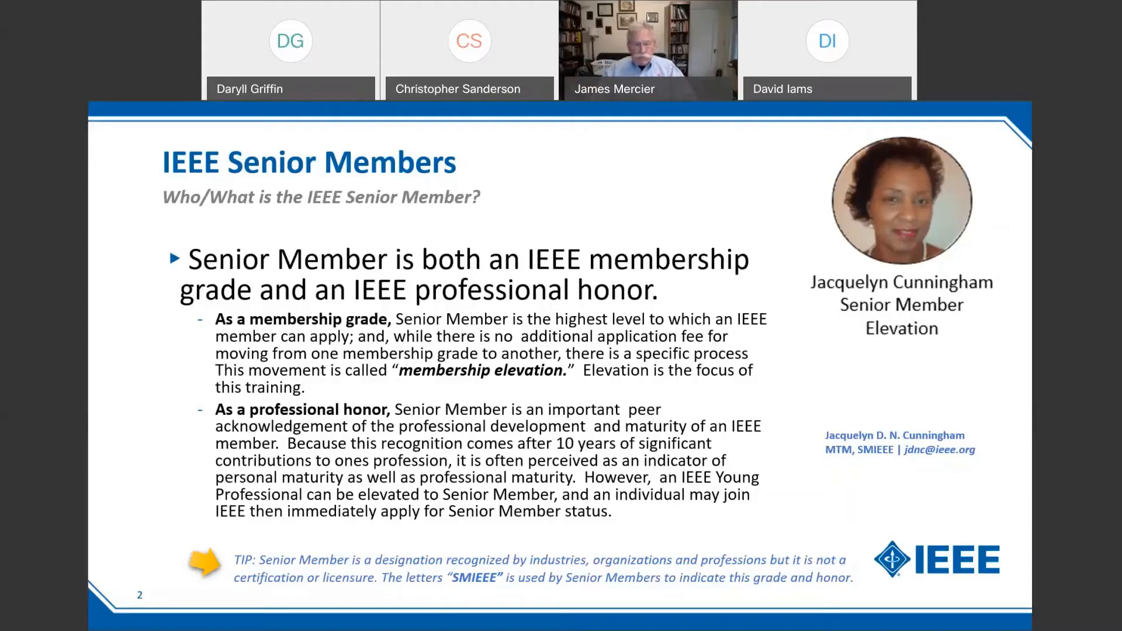
mouse_move(702, 514)
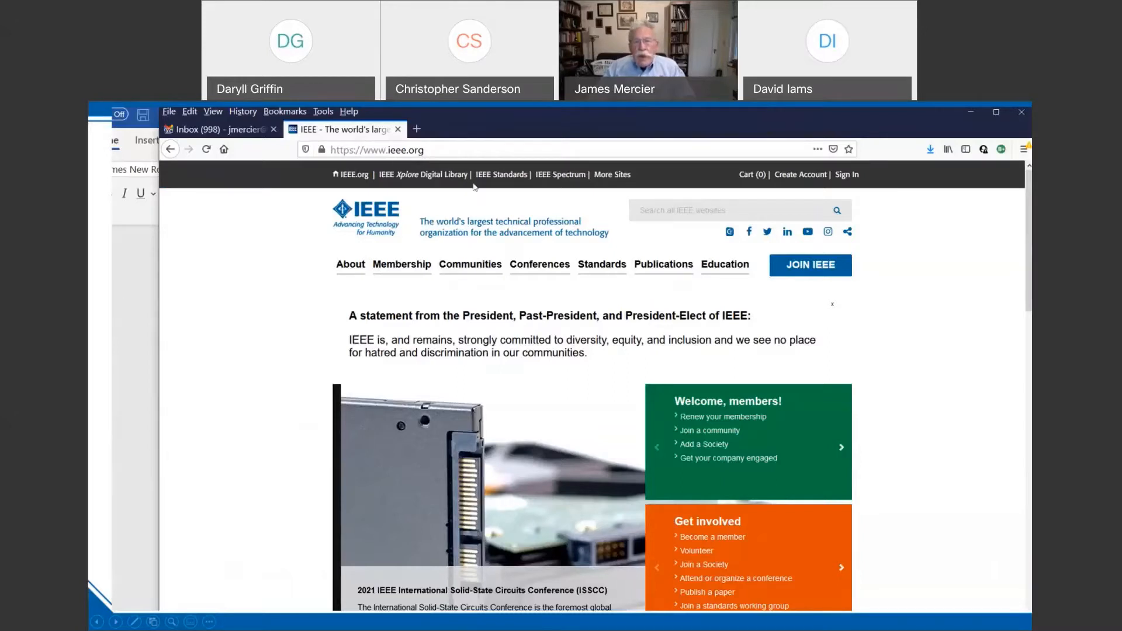
mouse_move(409, 270)
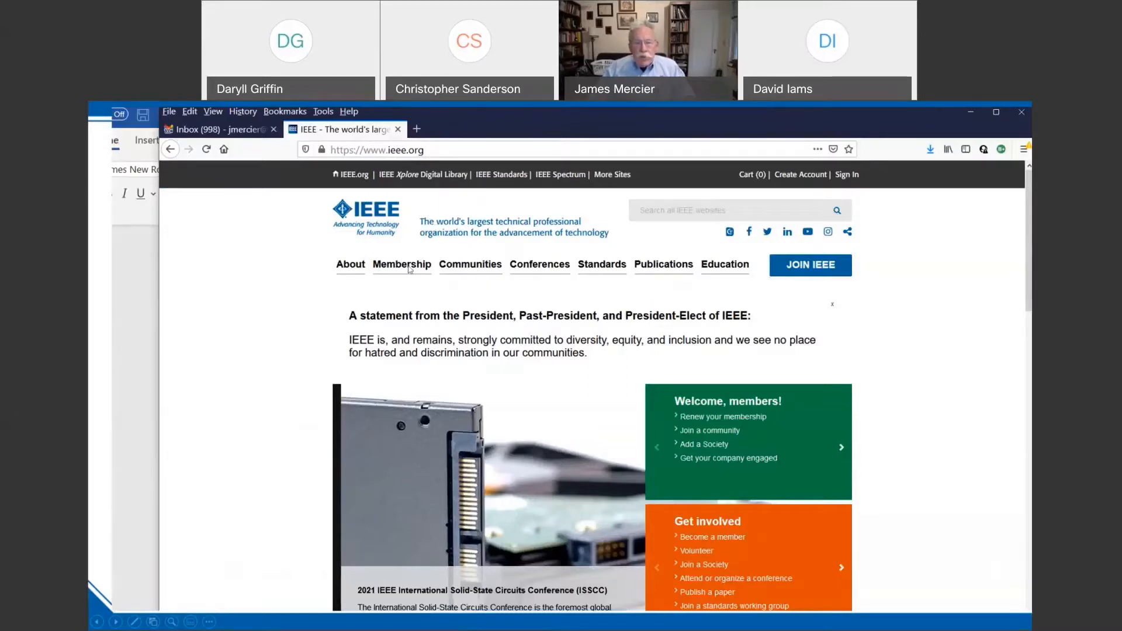
Navigate from ieee.org's Membership menu to the Member Grade Elevation page.
left_click(401, 265)
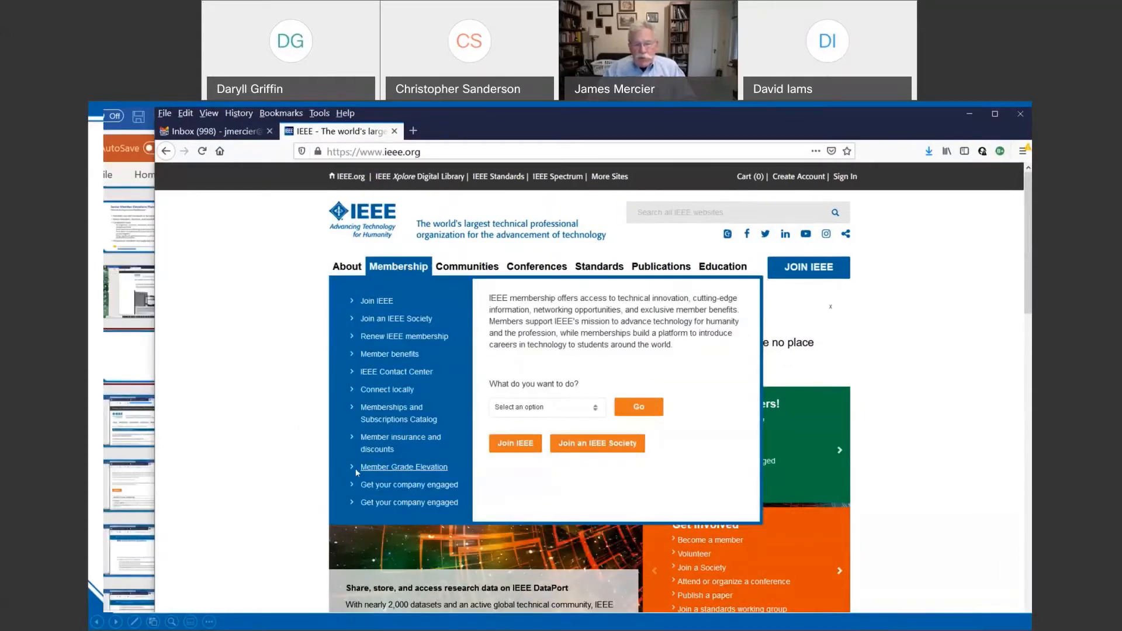
mouse_move(429, 471)
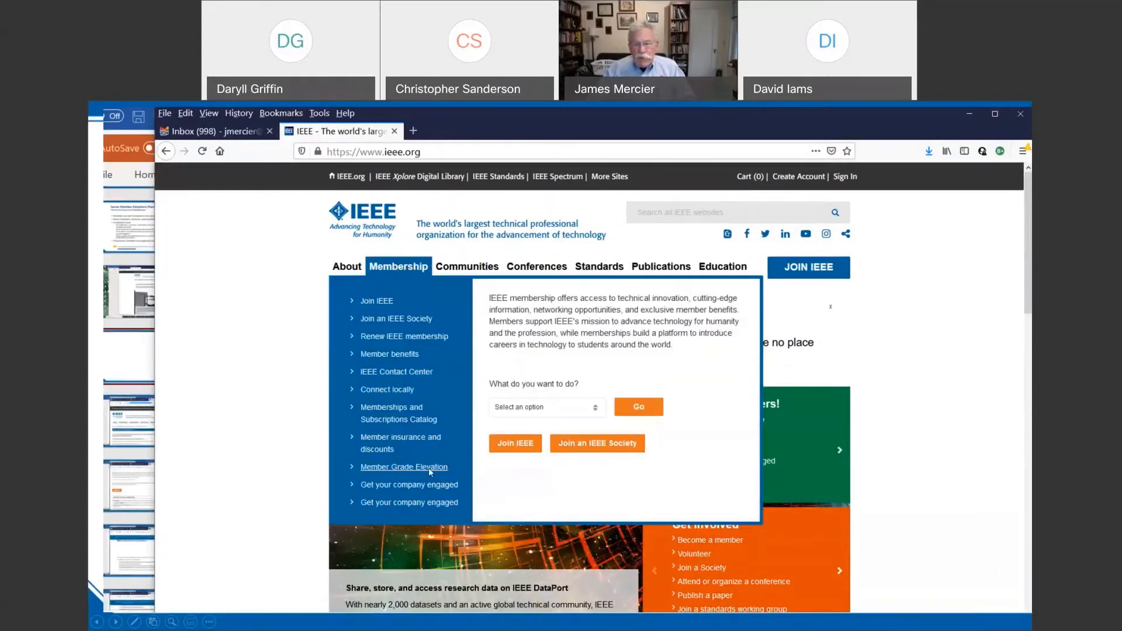
left_click(403, 467)
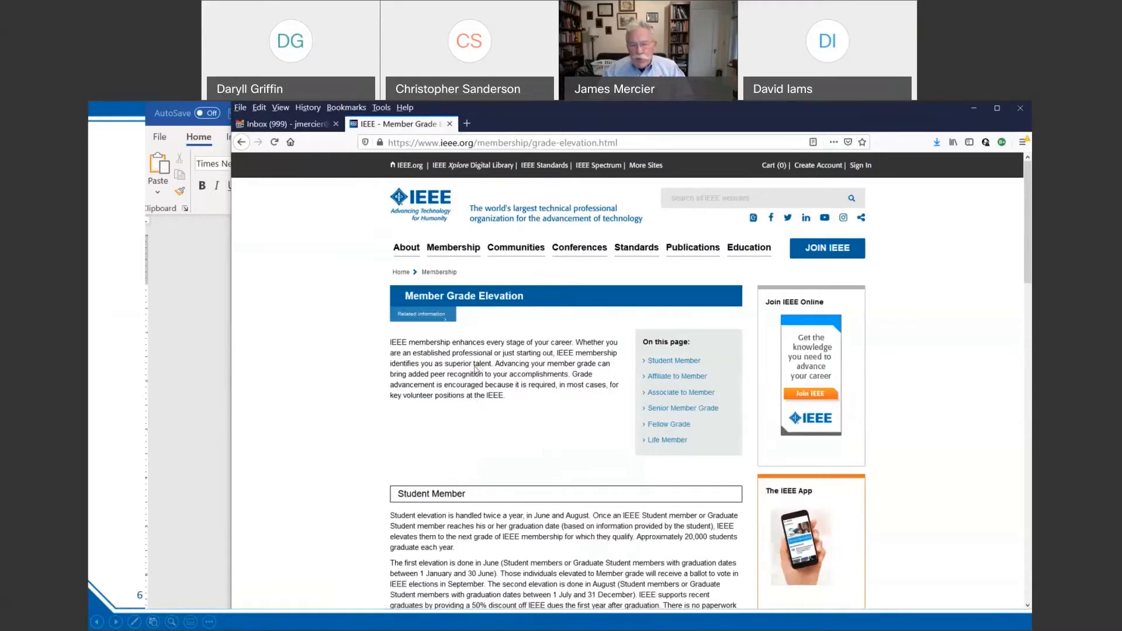
Scroll the Member Grade Elevation page down to the Senior Member and Fellow grade sections.
scroll("down", 3)
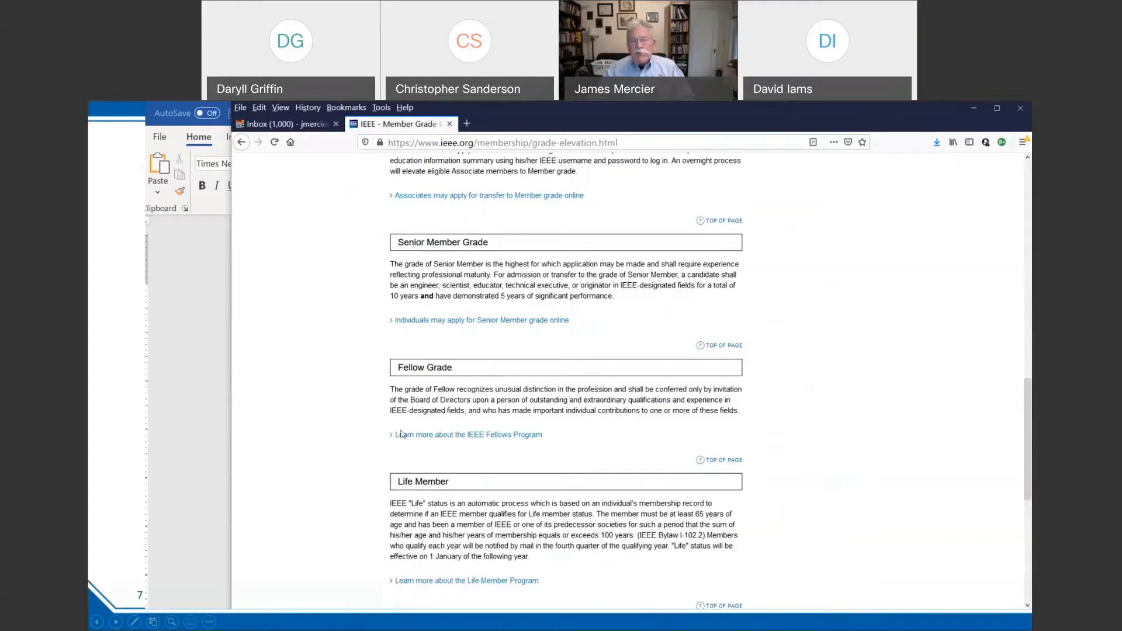
mouse_move(430, 387)
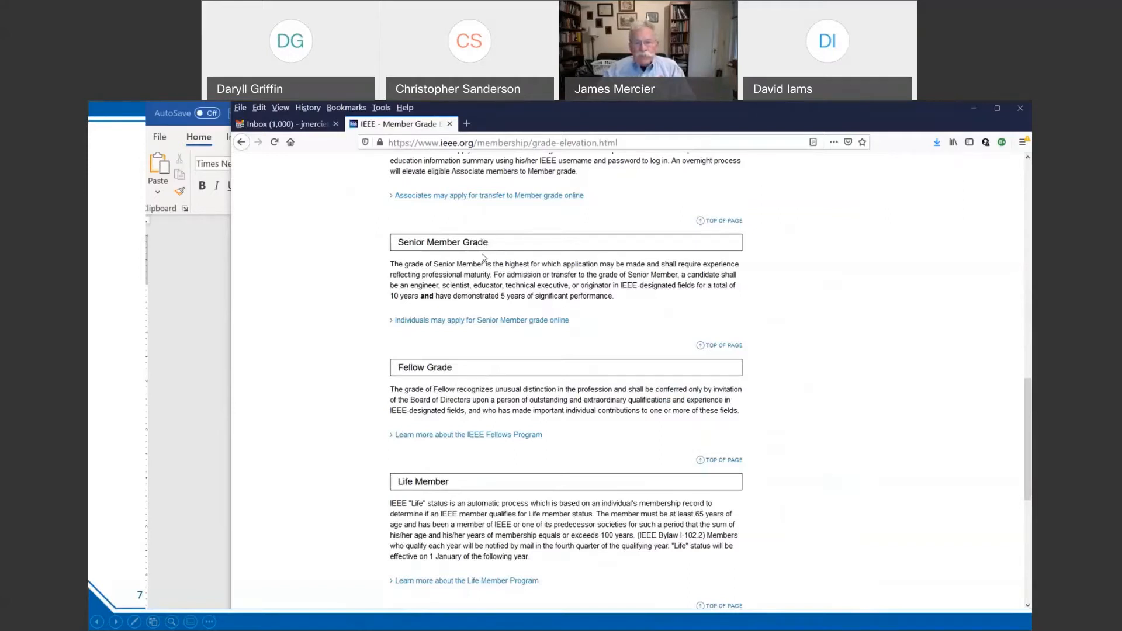
mouse_move(509, 166)
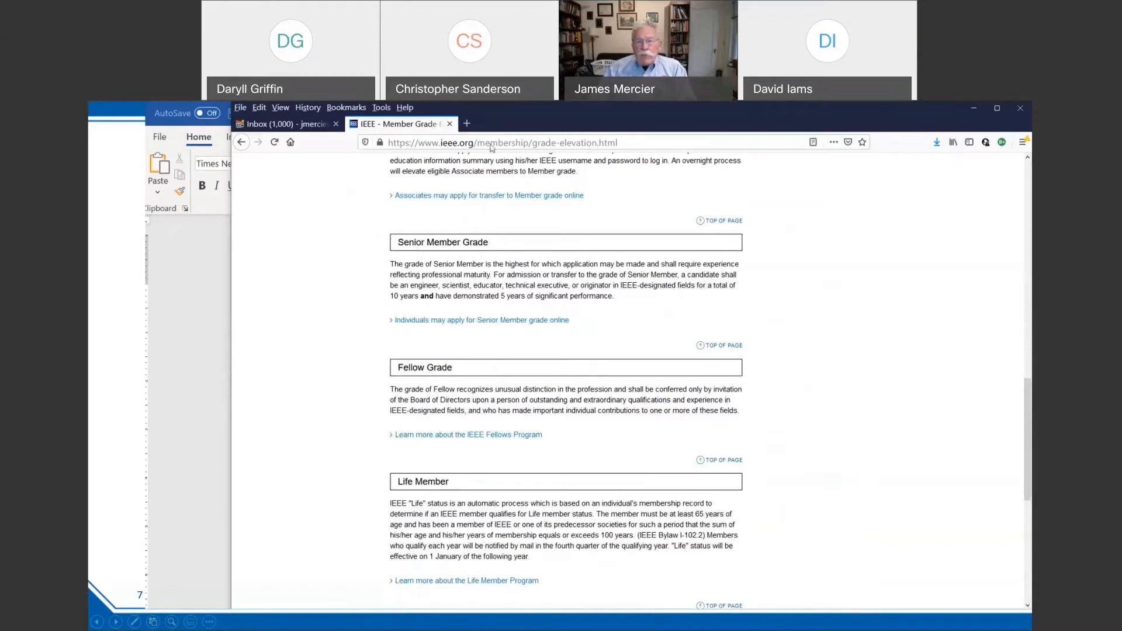
mouse_move(533, 149)
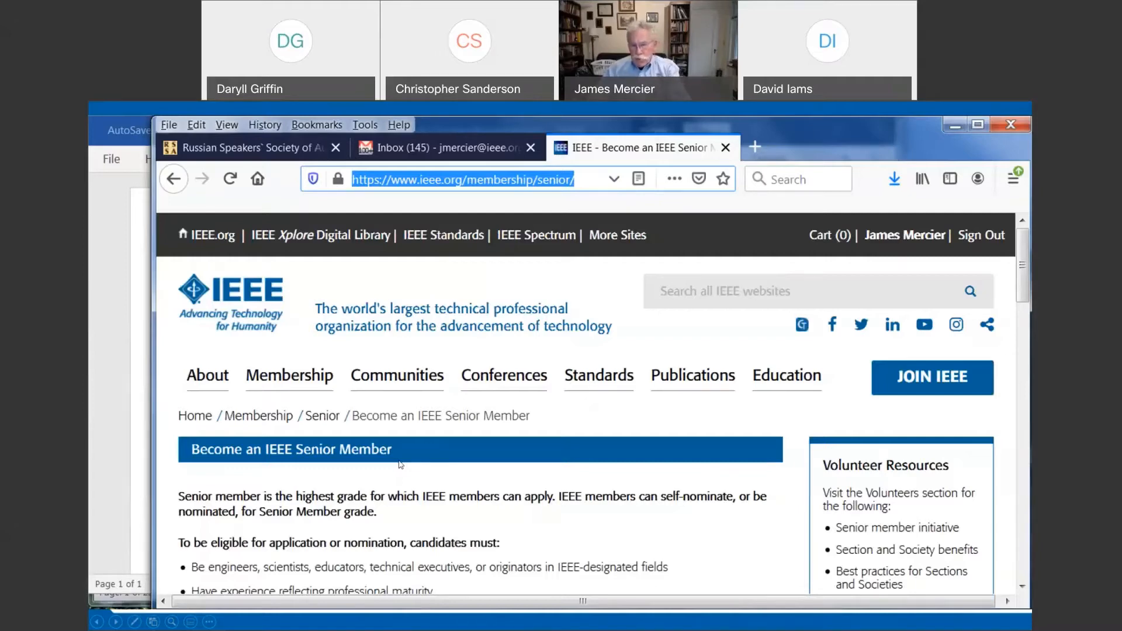
mouse_move(507, 218)
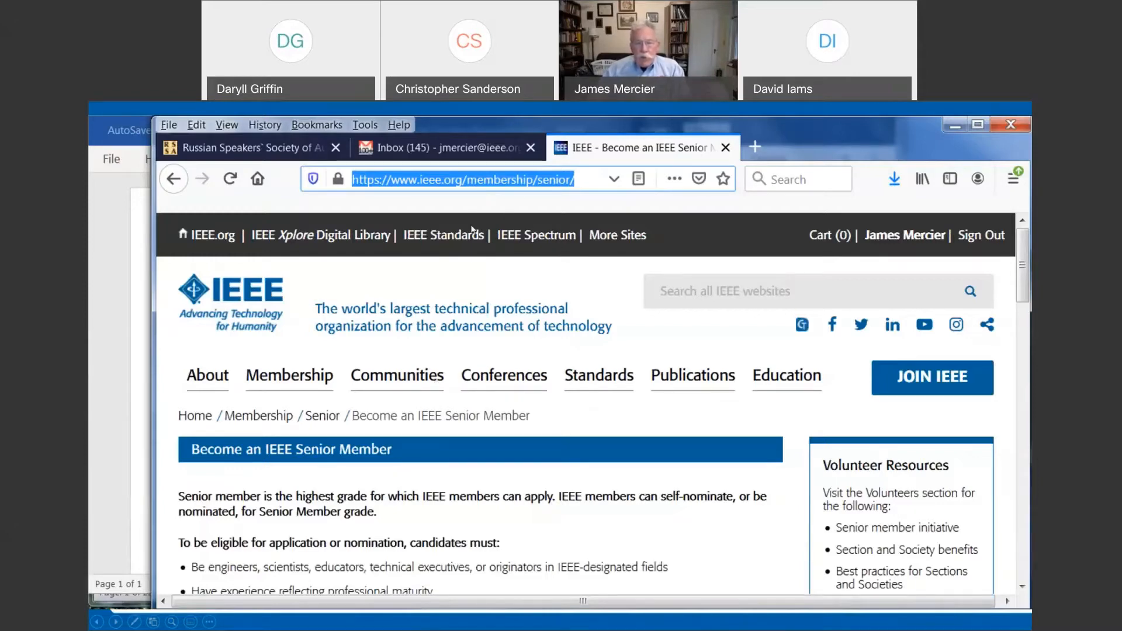
Scroll the Become an IEEE Senior Member page down to the application process and benefits.
scroll("down", 3)
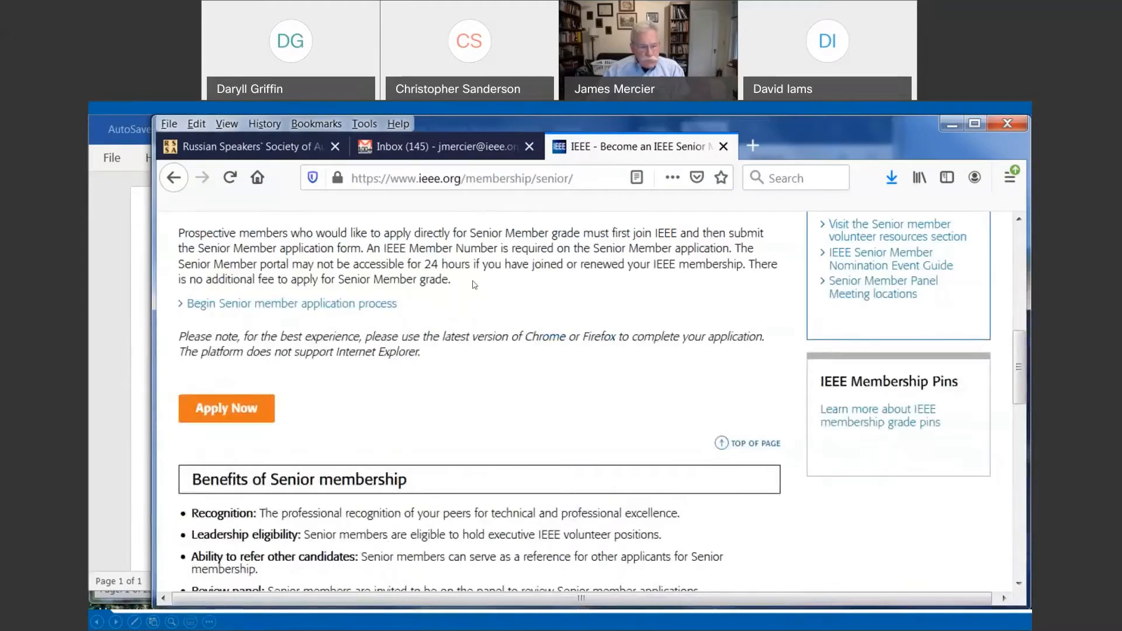
mouse_move(504, 282)
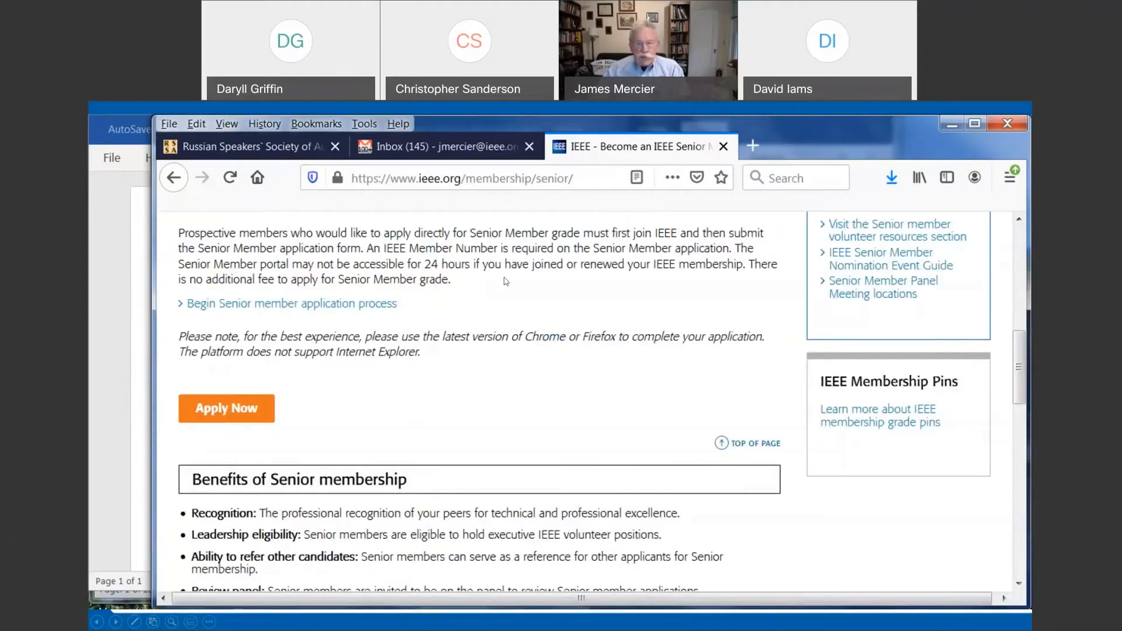
mouse_move(276, 500)
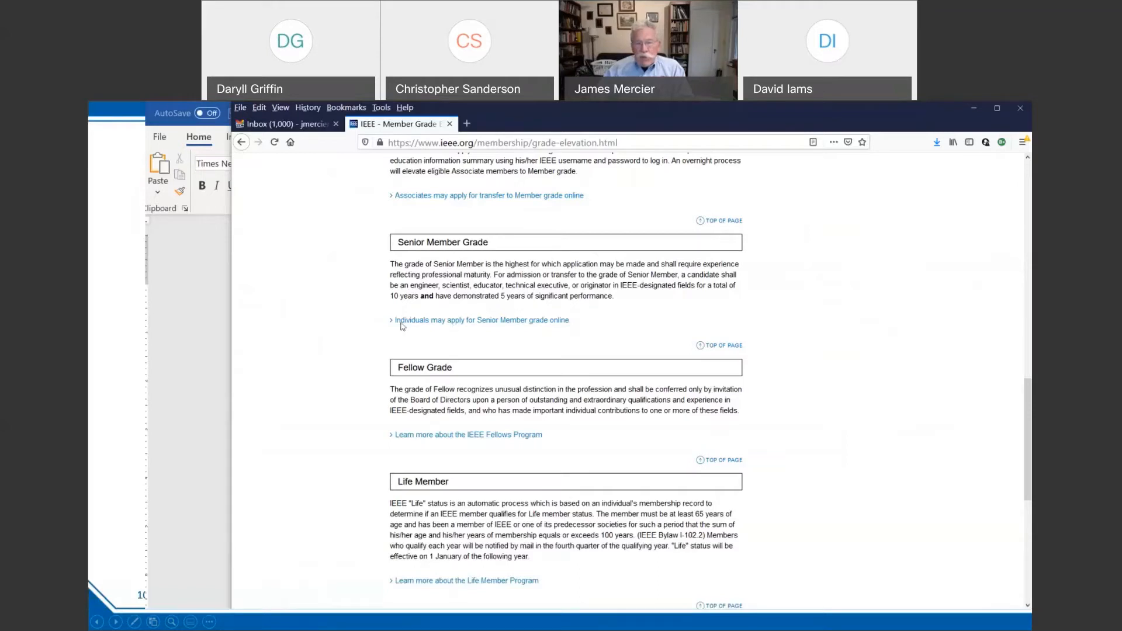
mouse_move(535, 324)
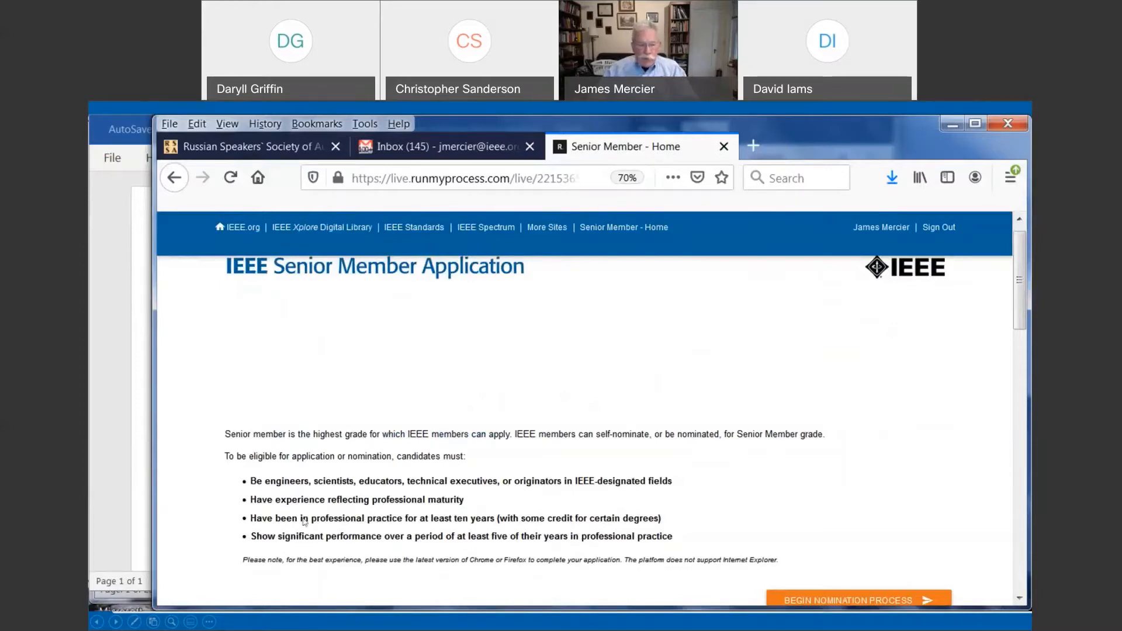
mouse_move(281, 475)
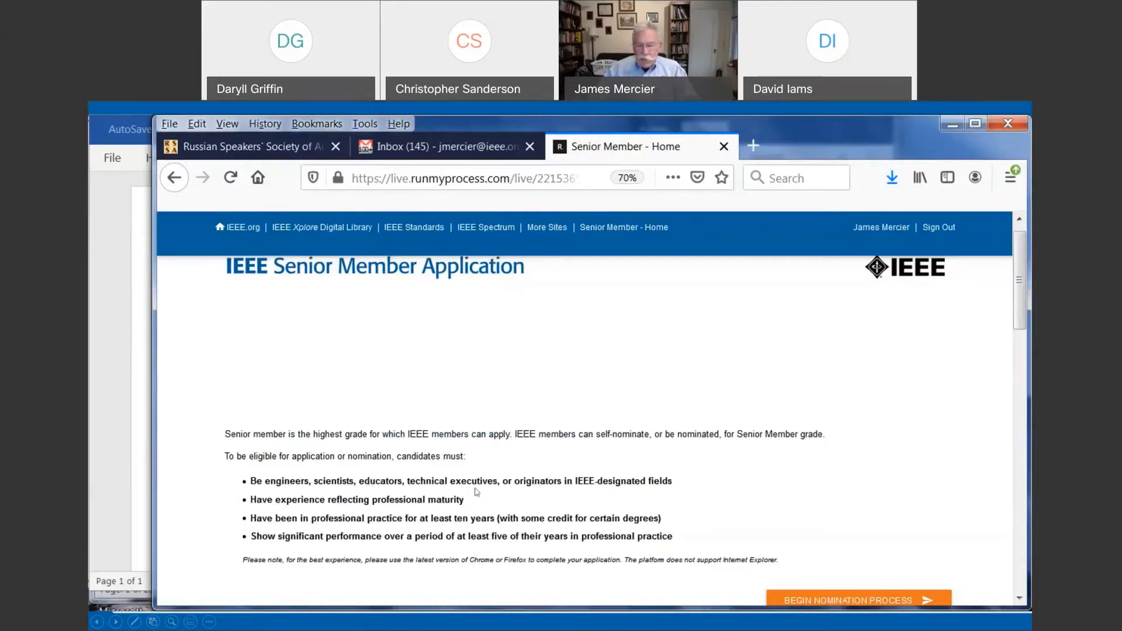
mouse_move(610, 490)
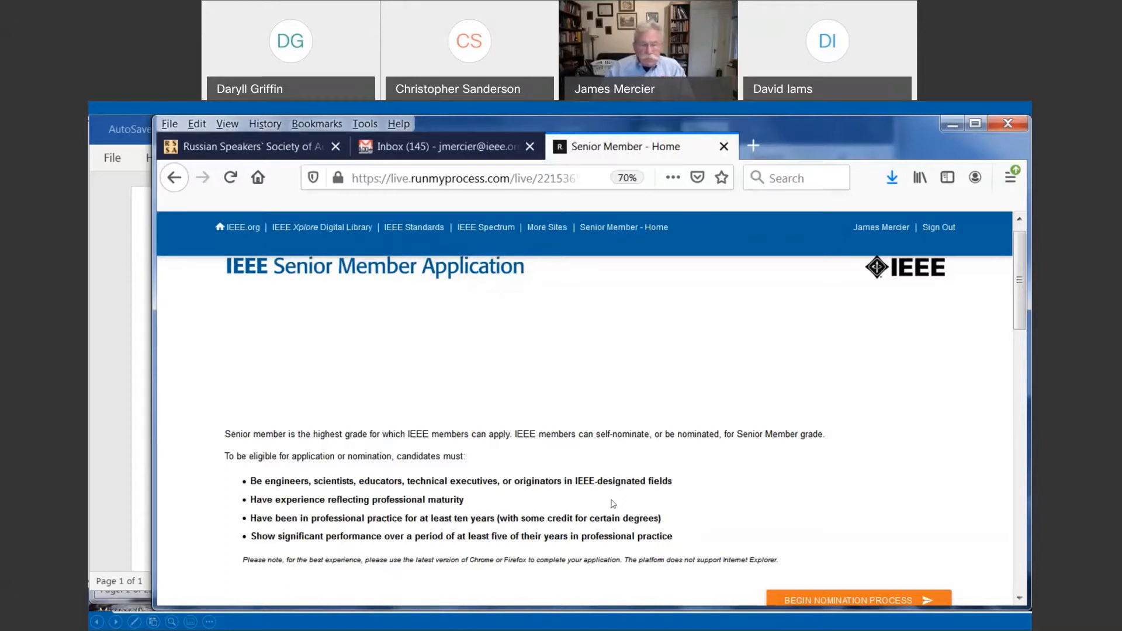
mouse_move(509, 407)
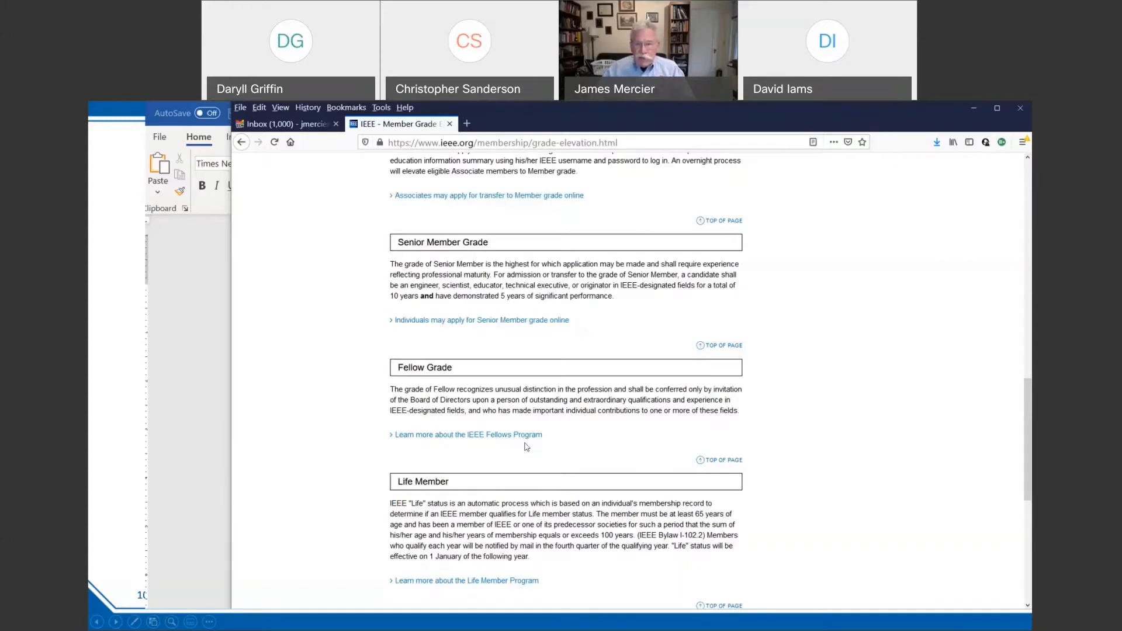
mouse_move(441, 243)
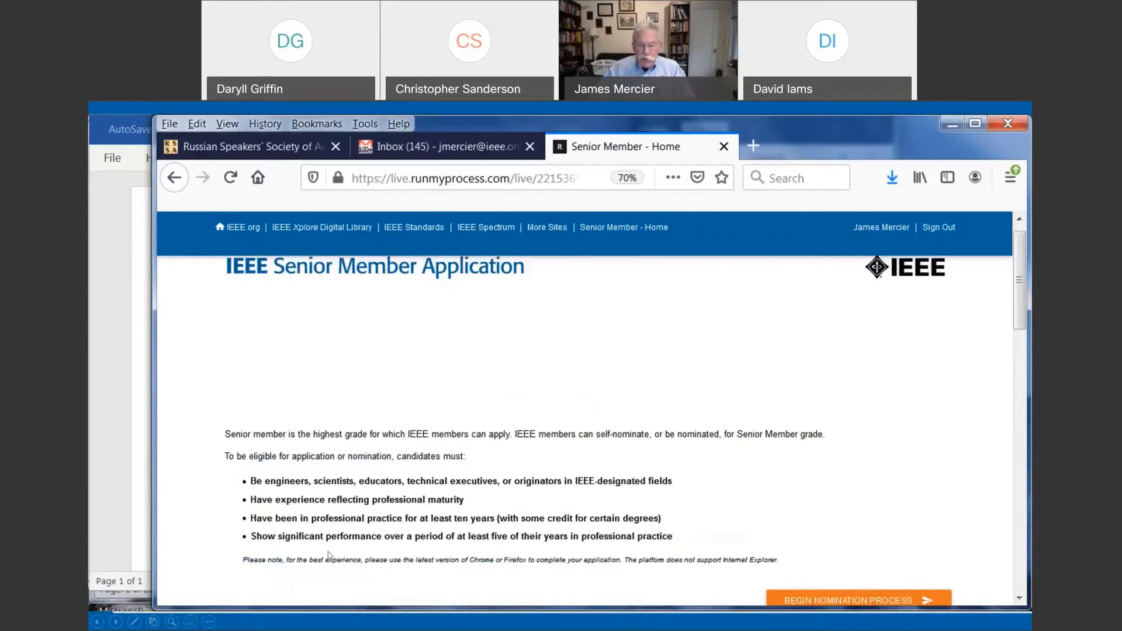
mouse_move(426, 551)
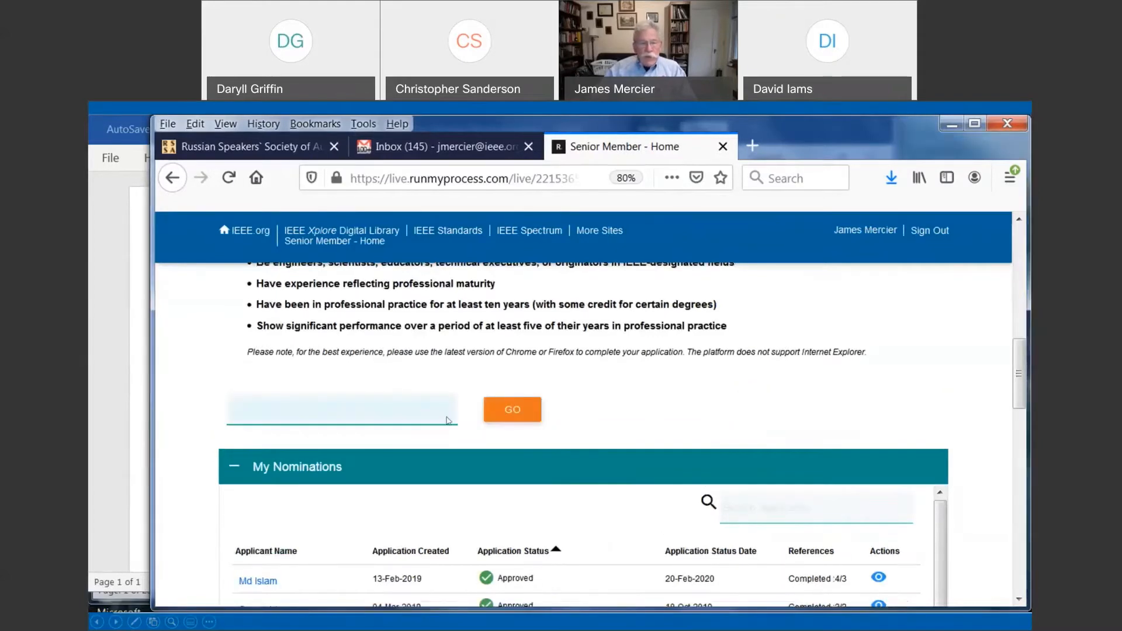
mouse_move(433, 419)
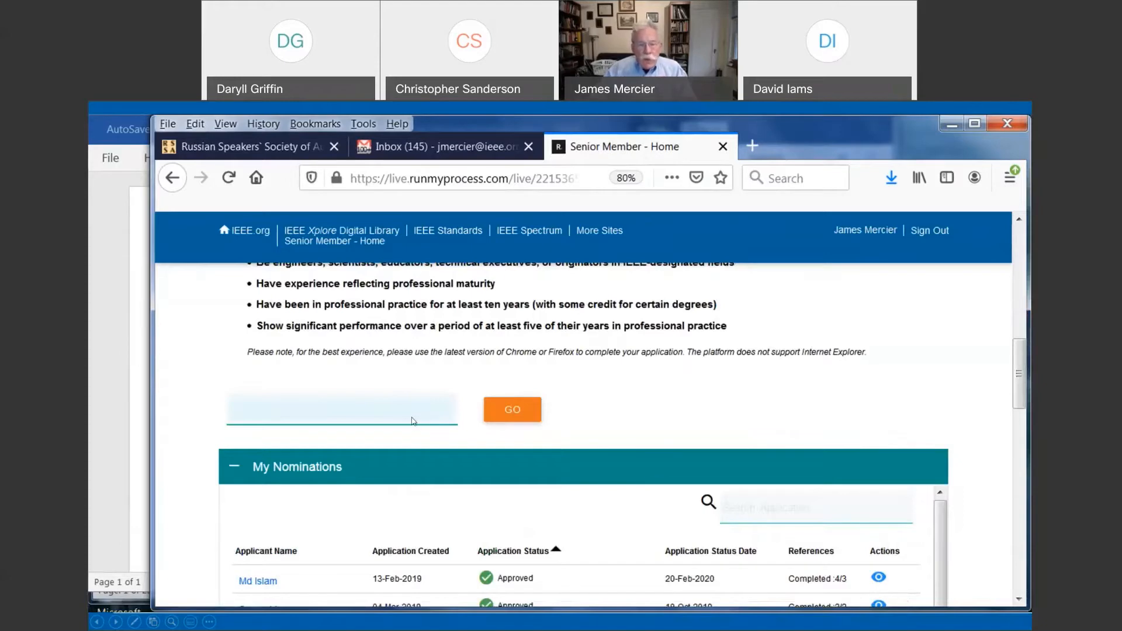
type("04558771")
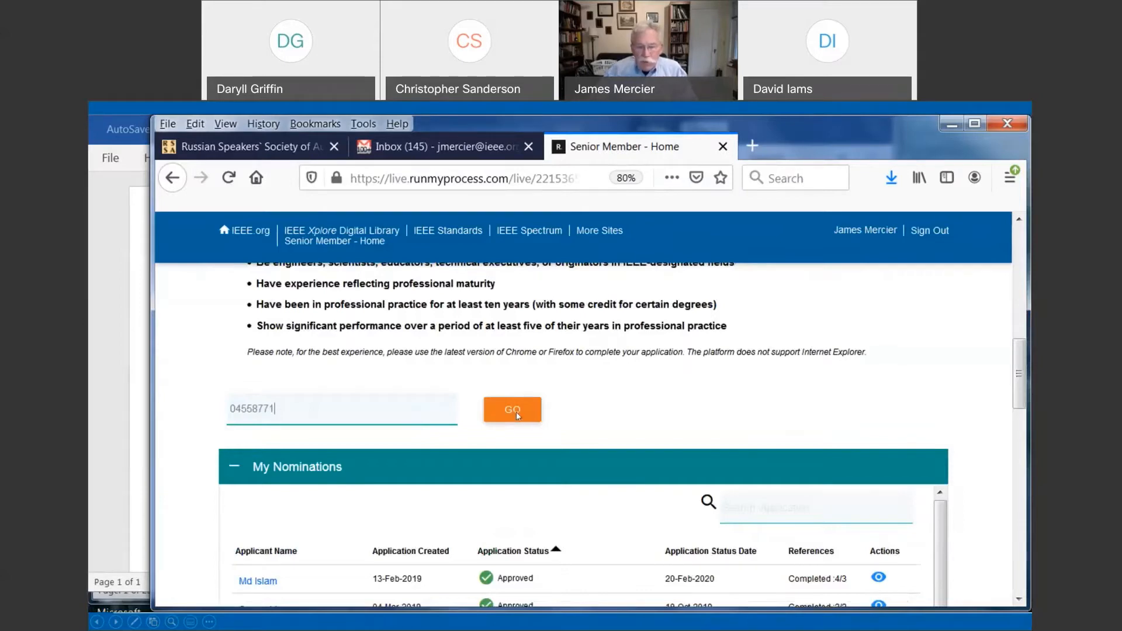
left_click(512, 409)
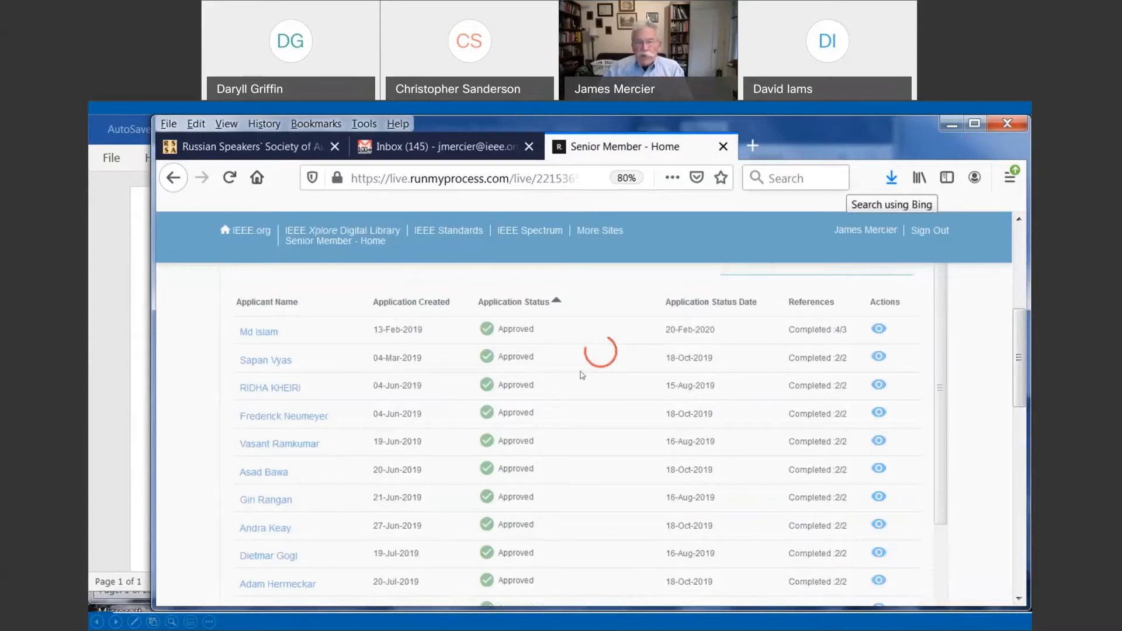
mouse_move(625, 361)
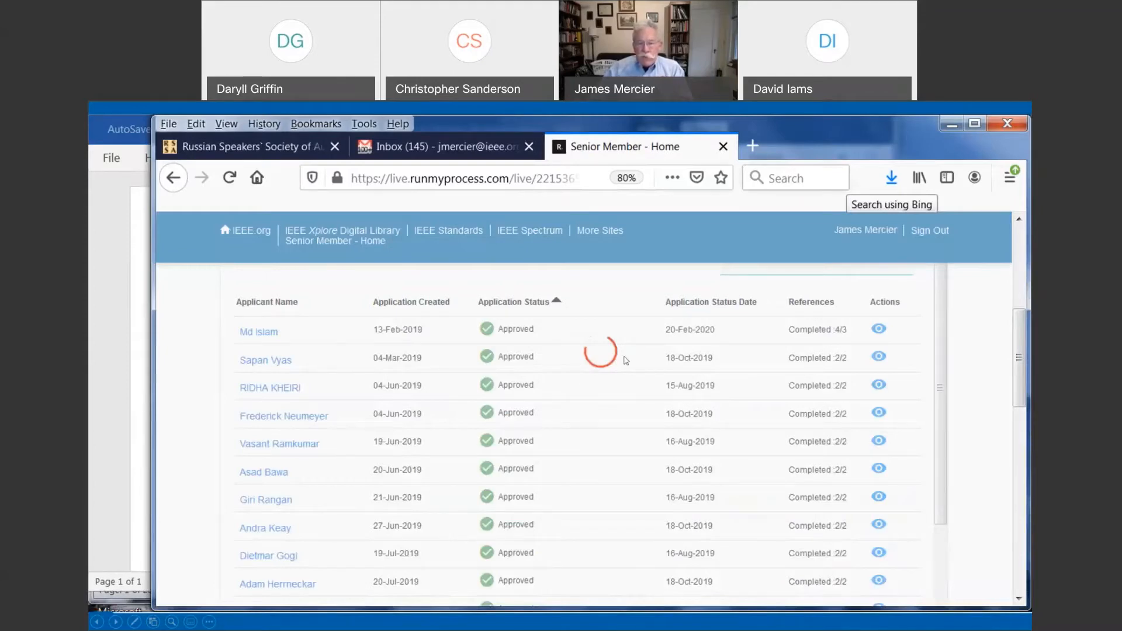
mouse_move(620, 350)
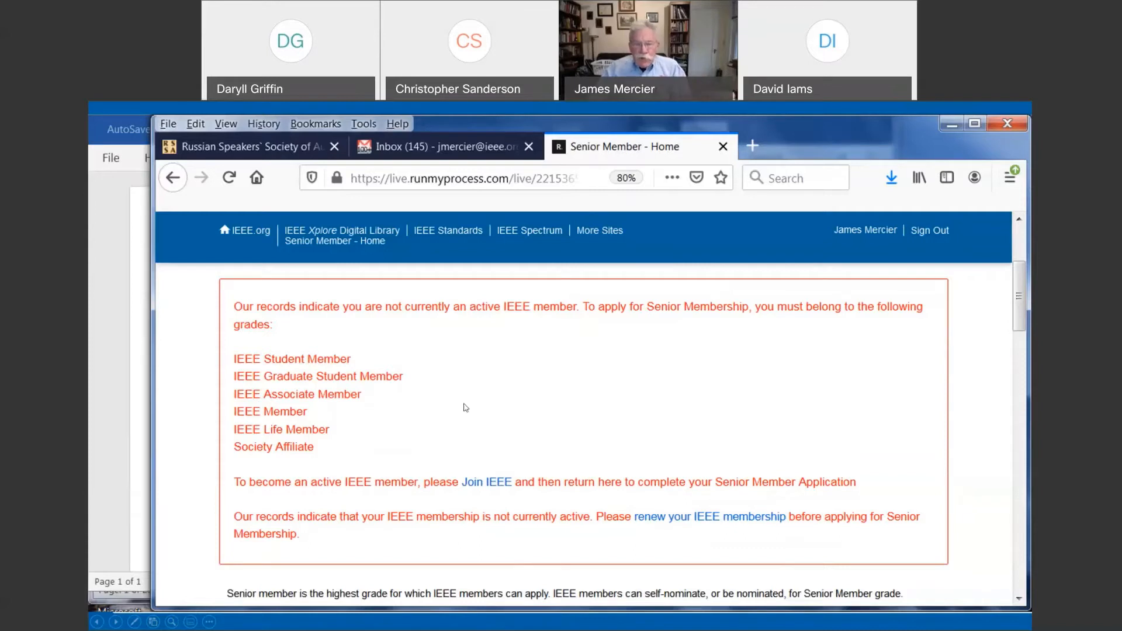
scroll("down", 3)
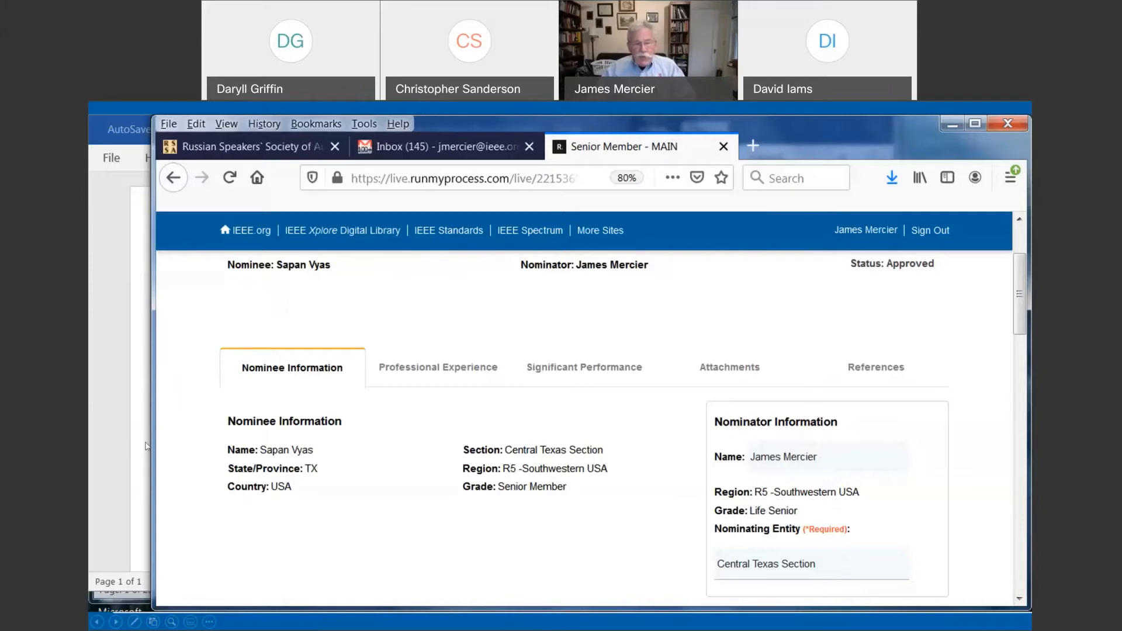
mouse_move(313, 515)
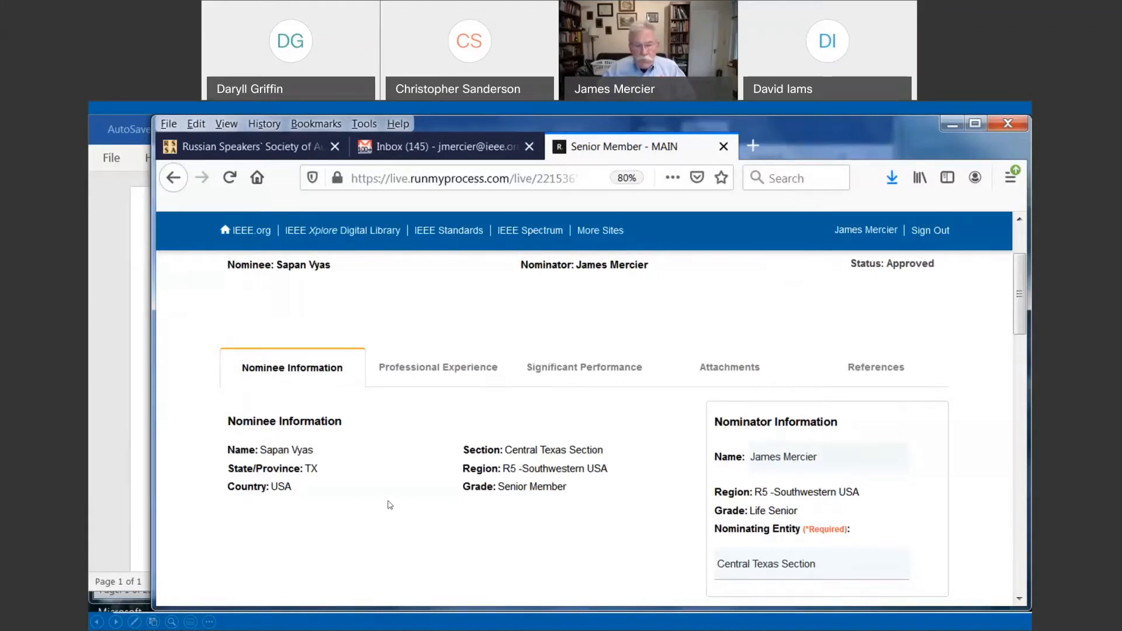
scroll("down", 3)
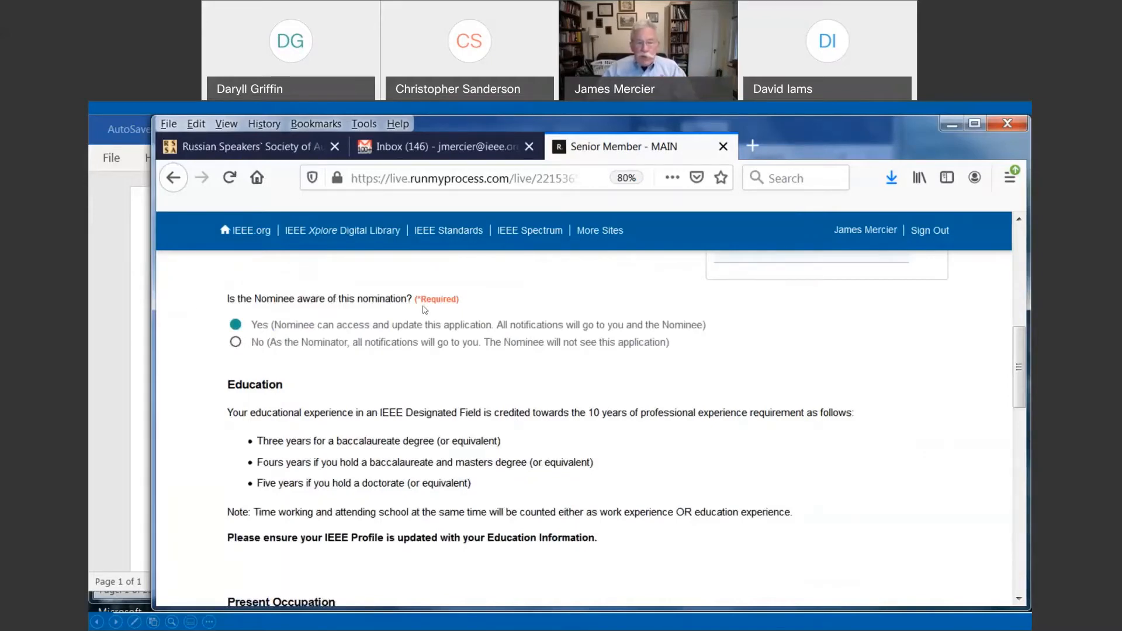
mouse_move(345, 356)
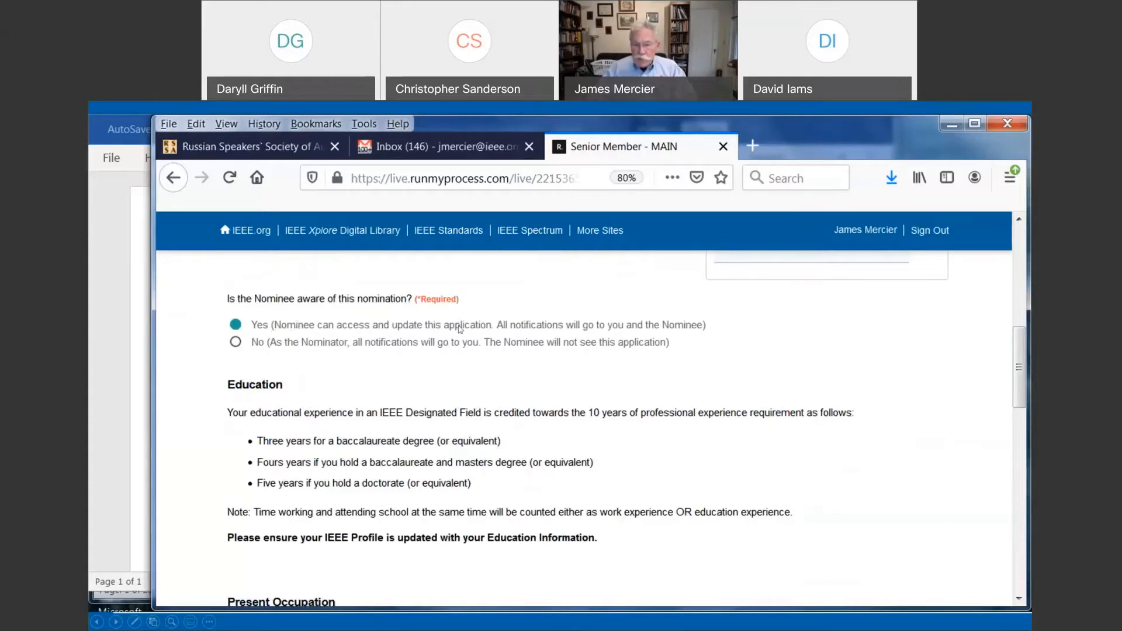
Select the nominee-awareness answer area showing Yes and the Education crediting rules.
left_click(235, 324)
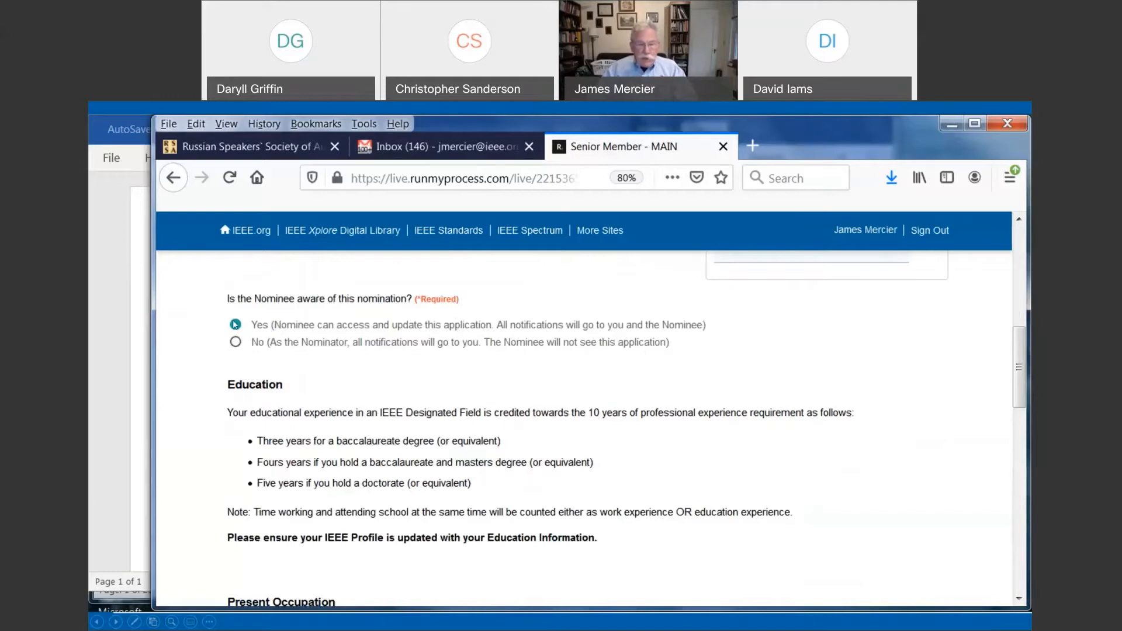
left_click(235, 324)
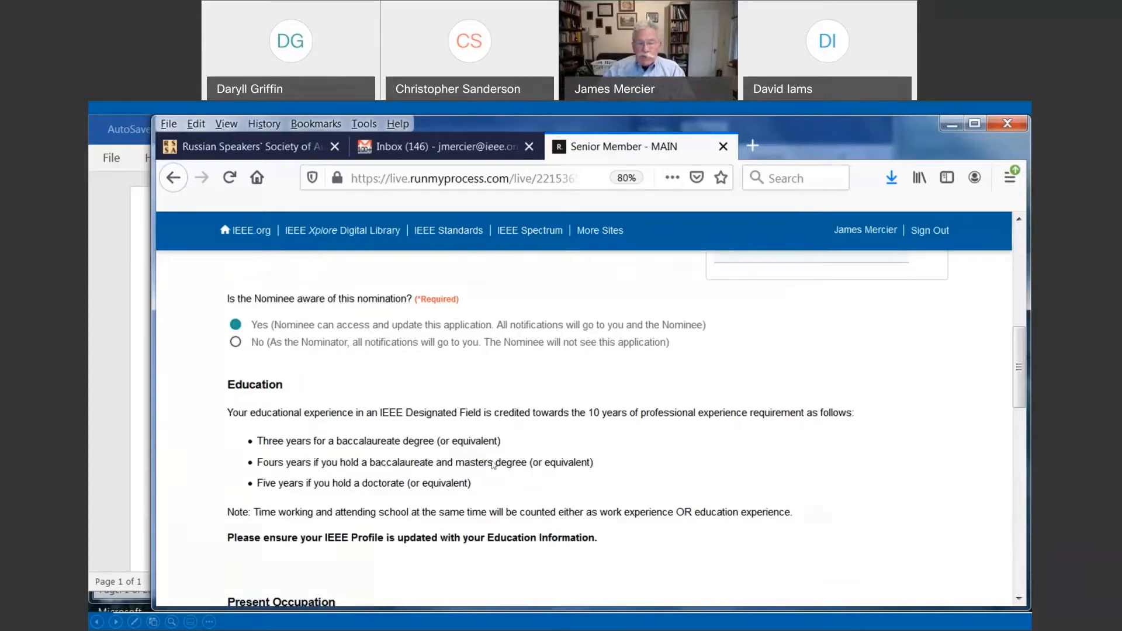
mouse_move(501, 489)
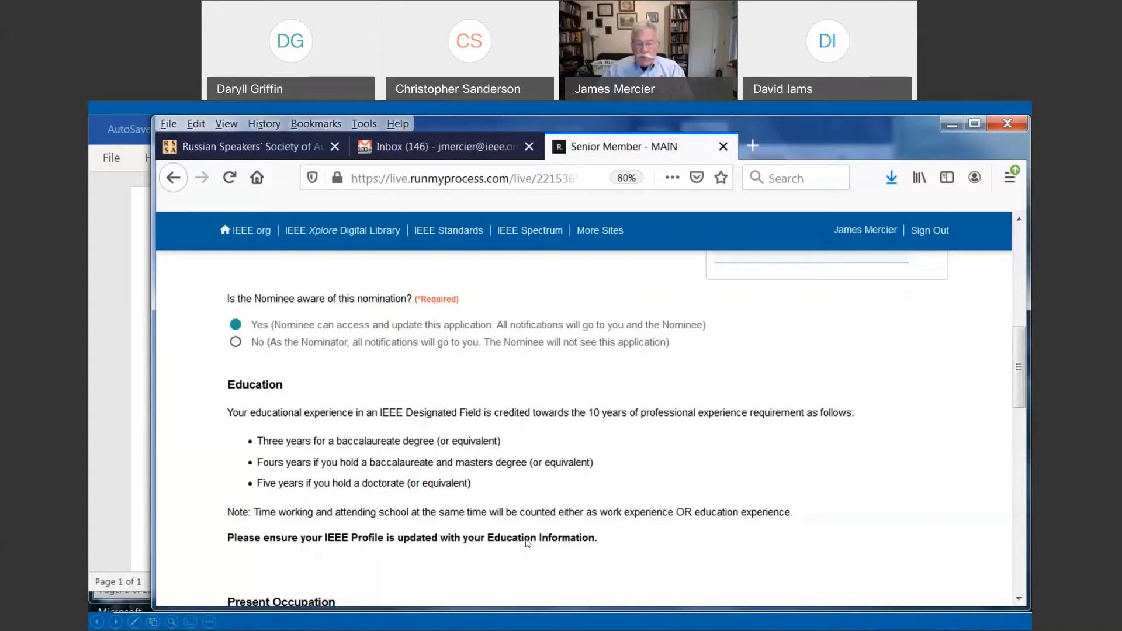
mouse_move(564, 540)
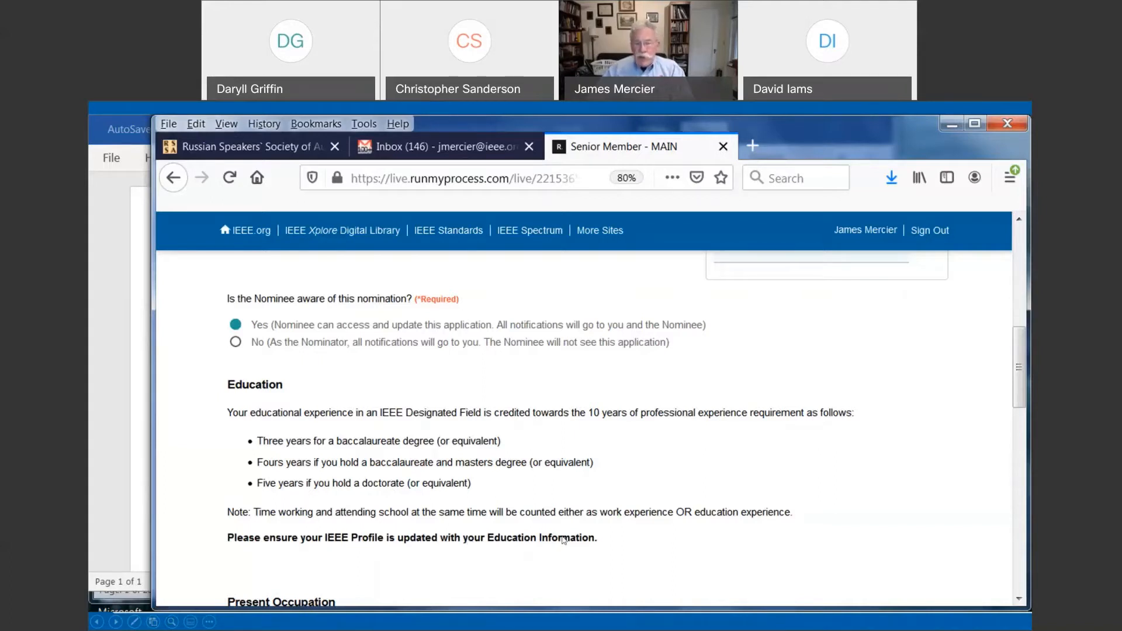
mouse_move(603, 534)
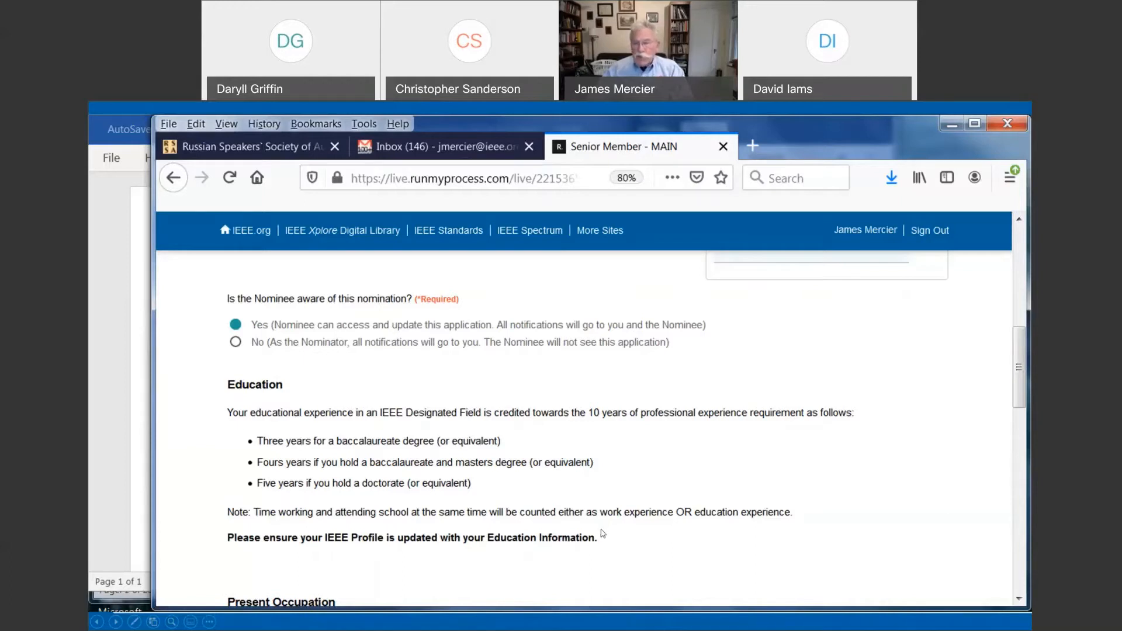
mouse_move(585, 549)
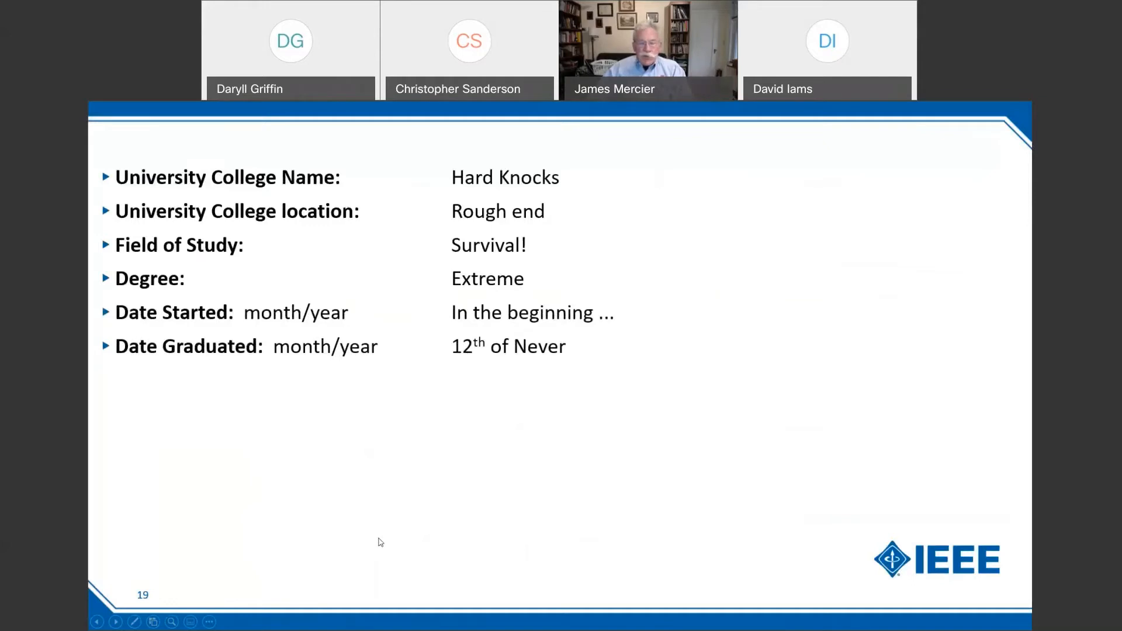
mouse_move(606, 222)
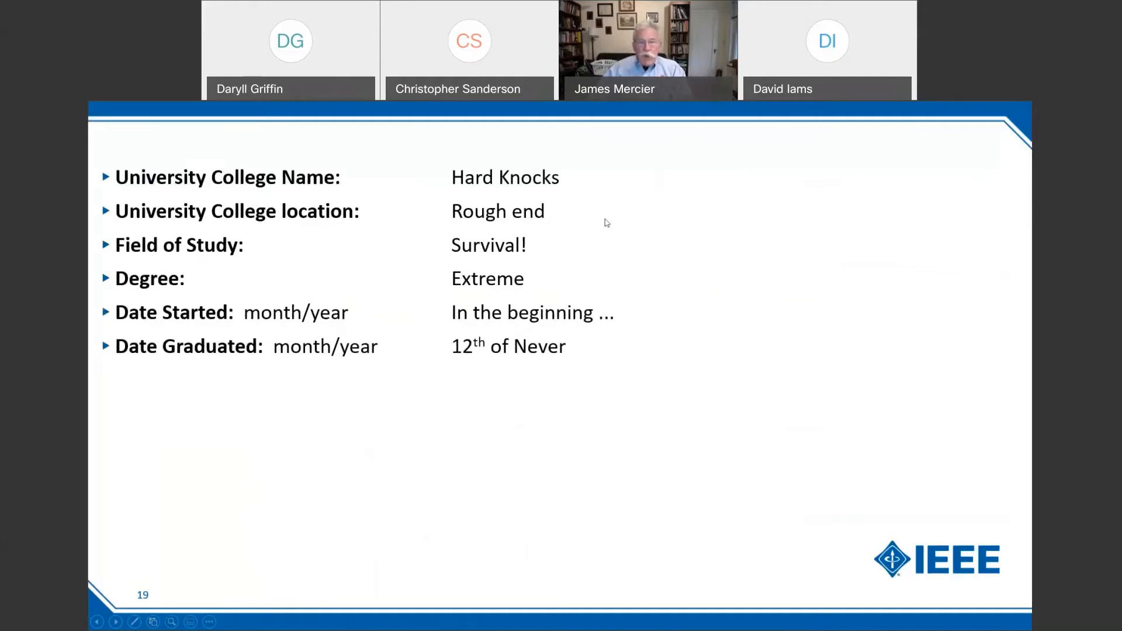
mouse_move(529, 178)
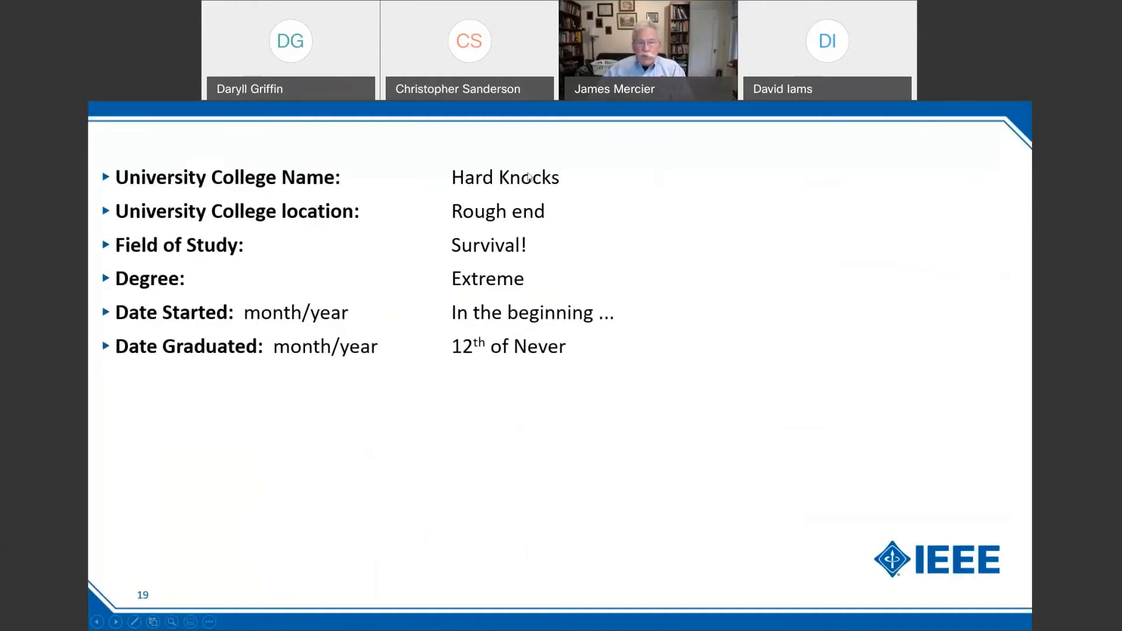
mouse_move(429, 254)
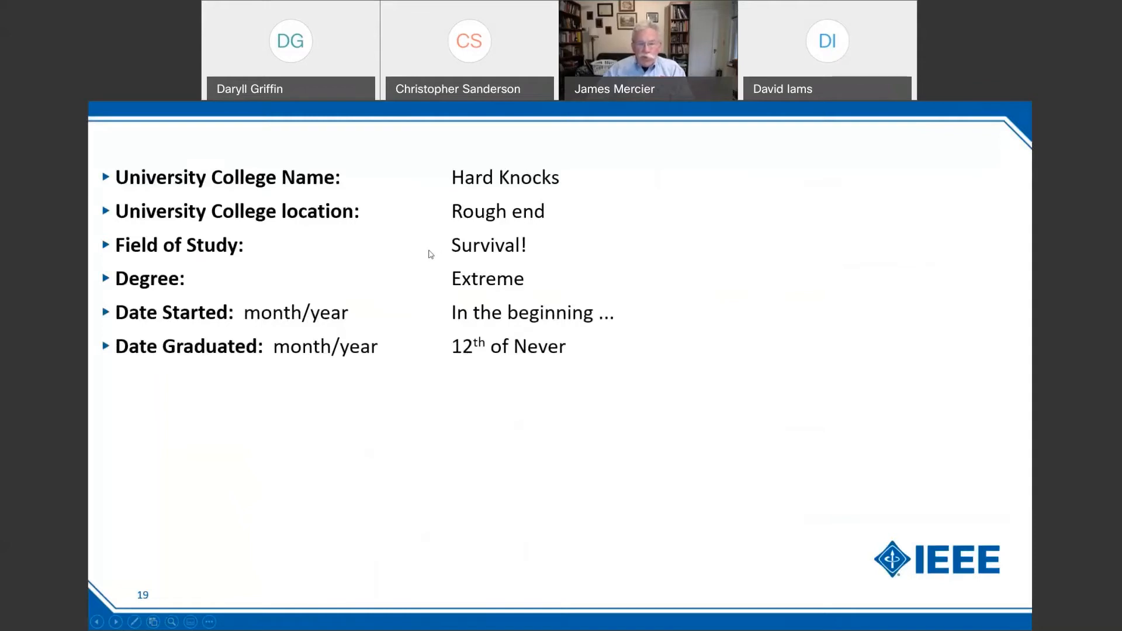
mouse_move(588, 294)
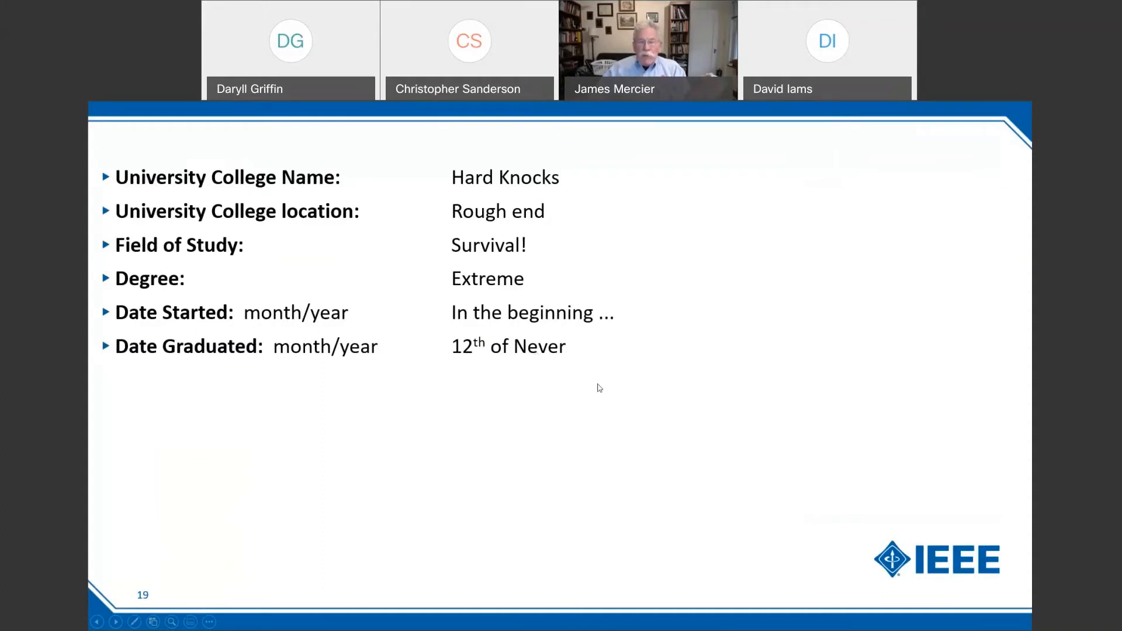
Strike out the joke start and graduation dates on slide 19's education example.
left_click_drag(451, 306, 601, 351)
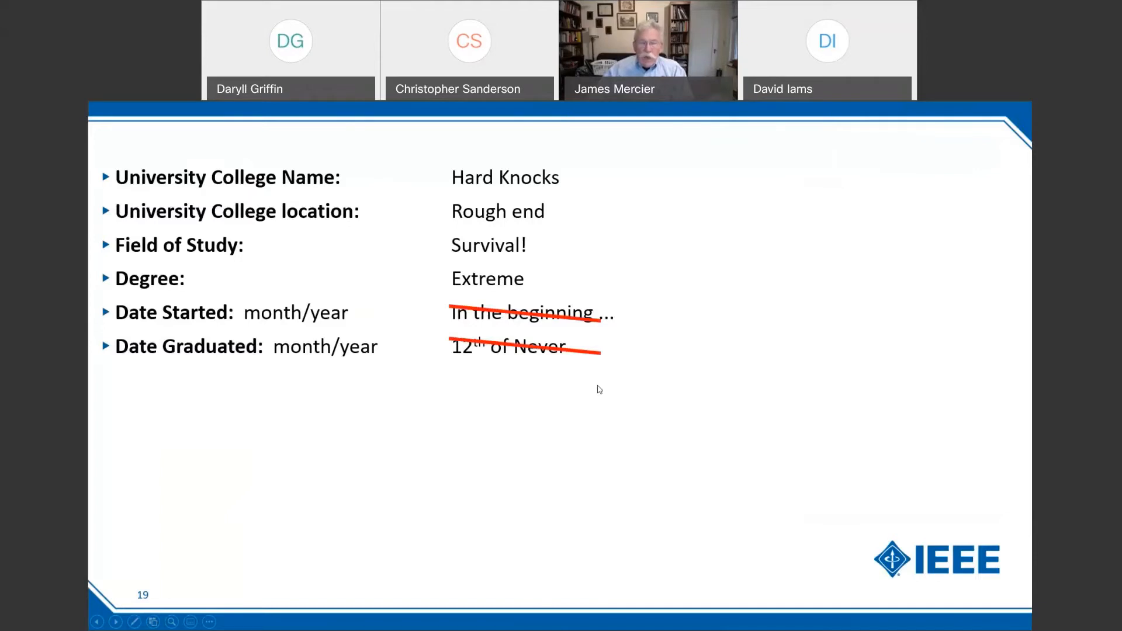
mouse_move(346, 324)
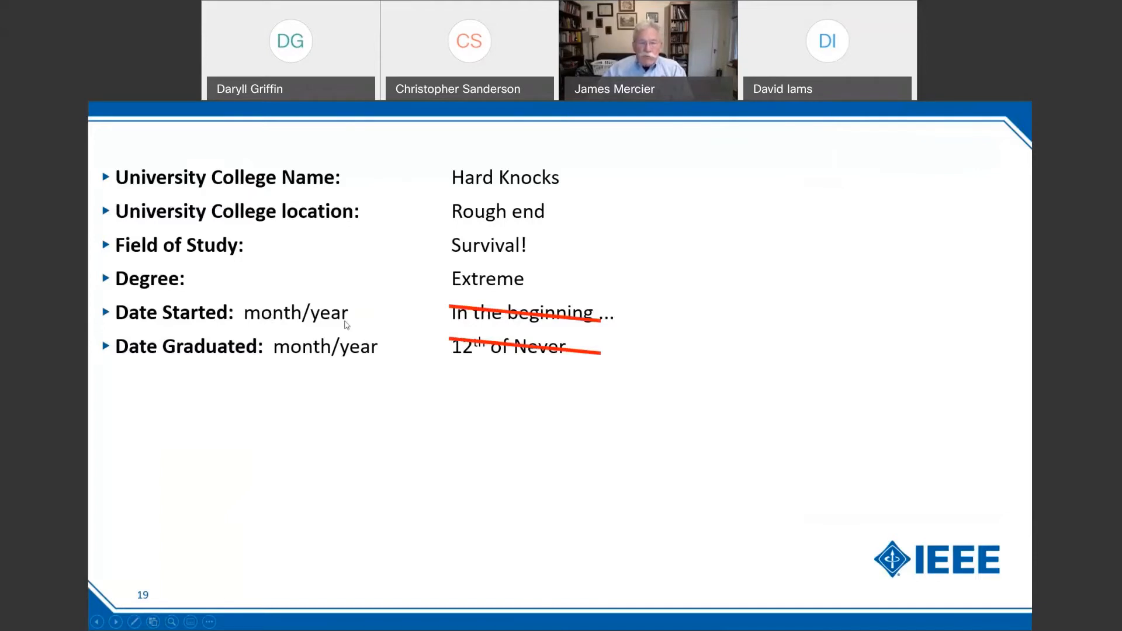
mouse_move(334, 319)
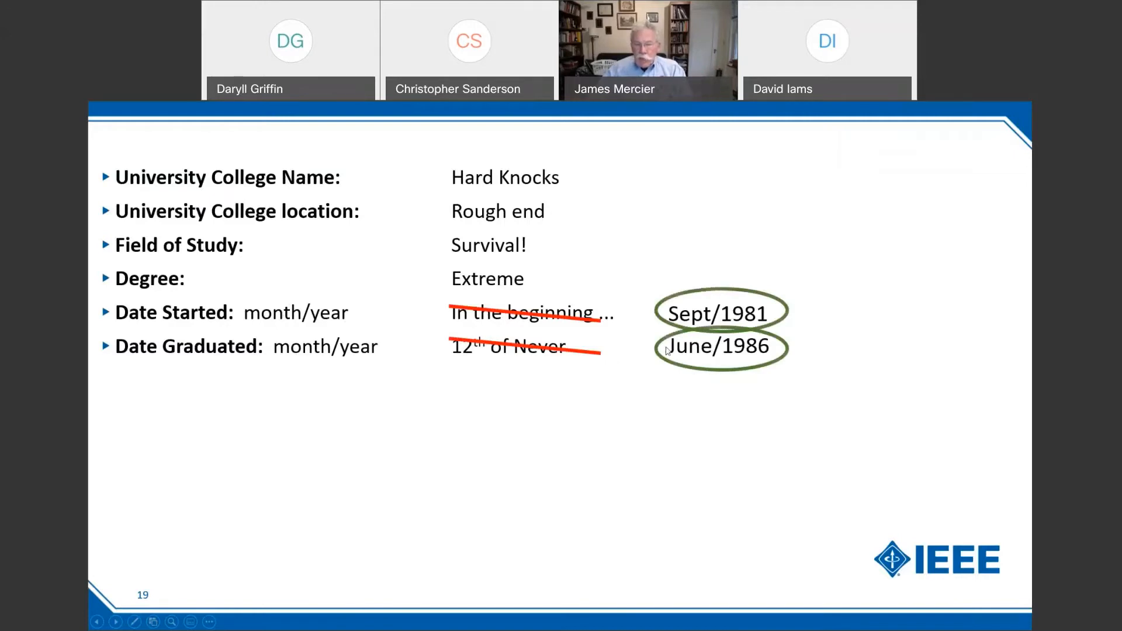
mouse_move(637, 363)
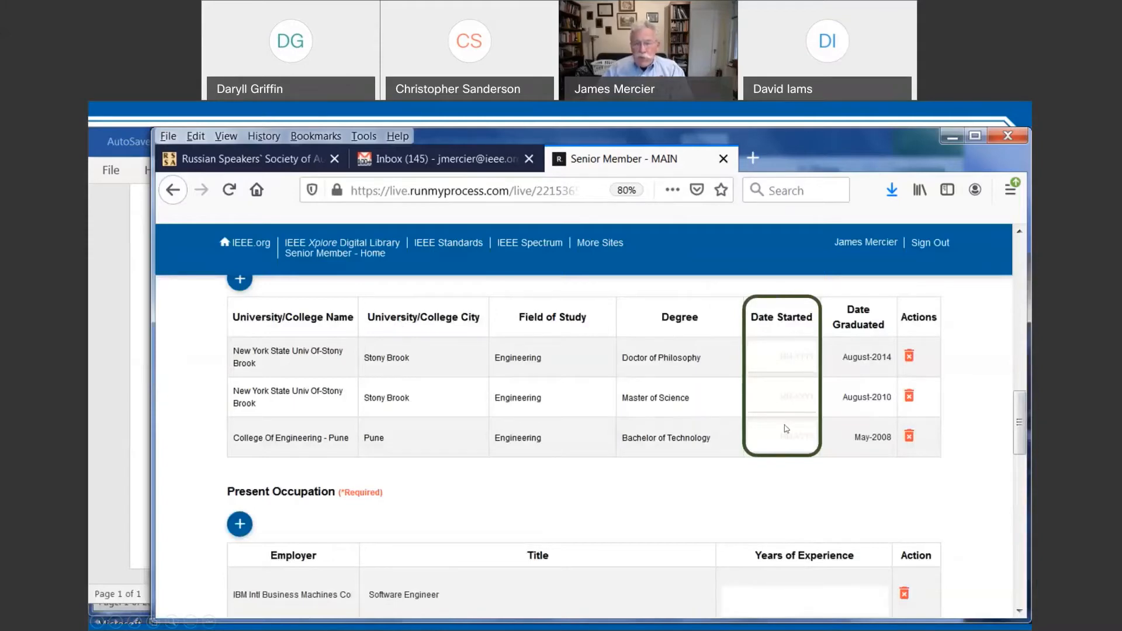
mouse_move(796, 350)
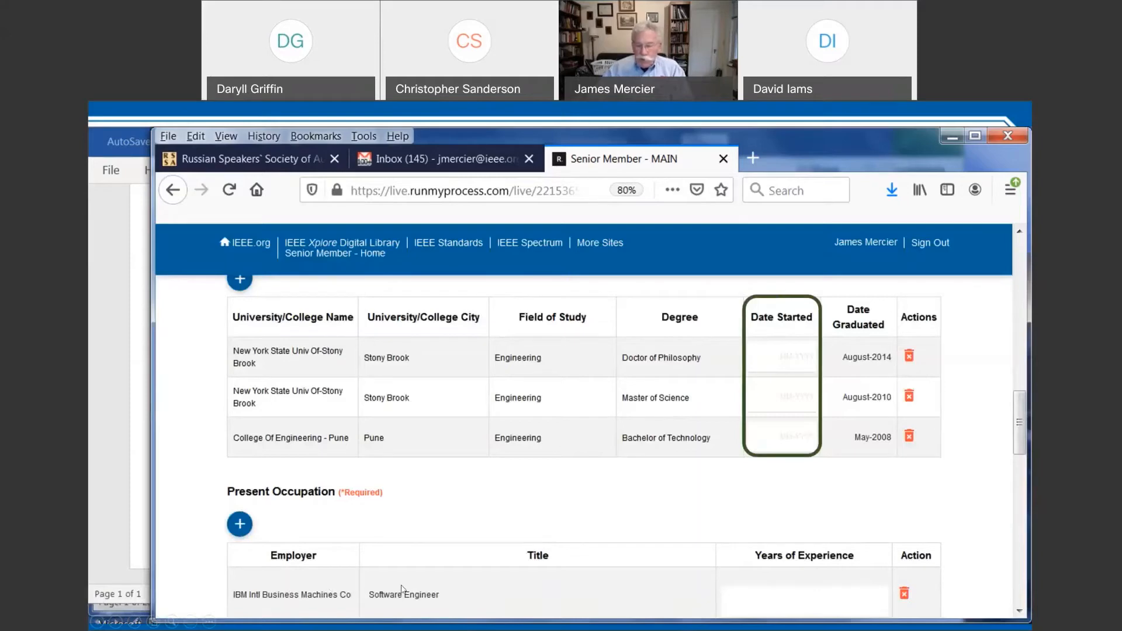
Enter 'Tota' in the education table while showing the Date Started example.
type("Tota")
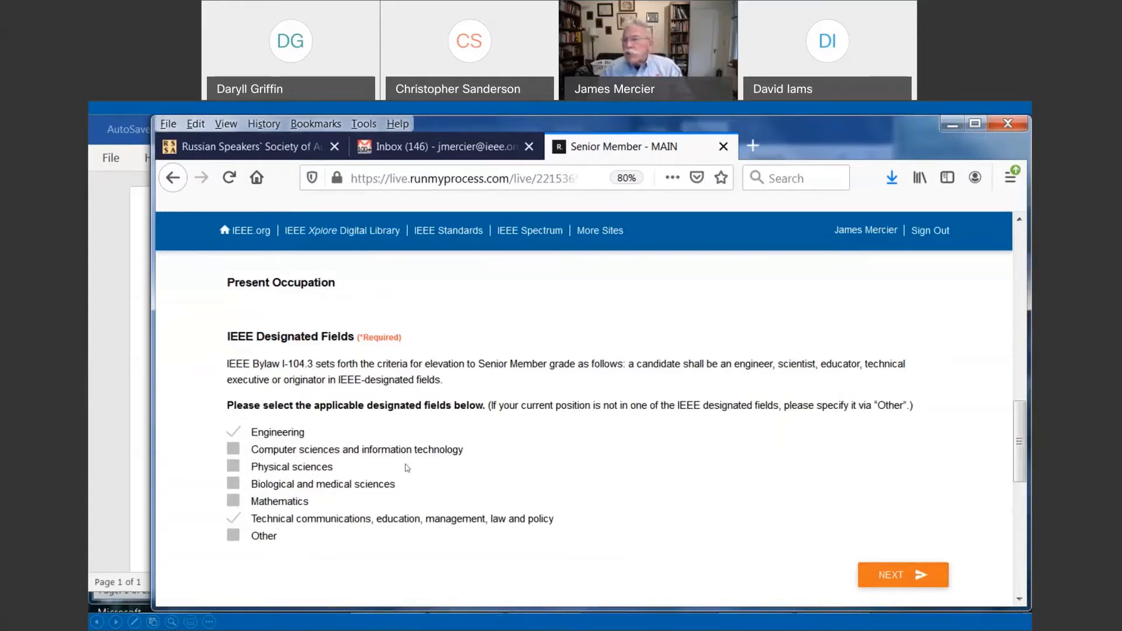
mouse_move(401, 467)
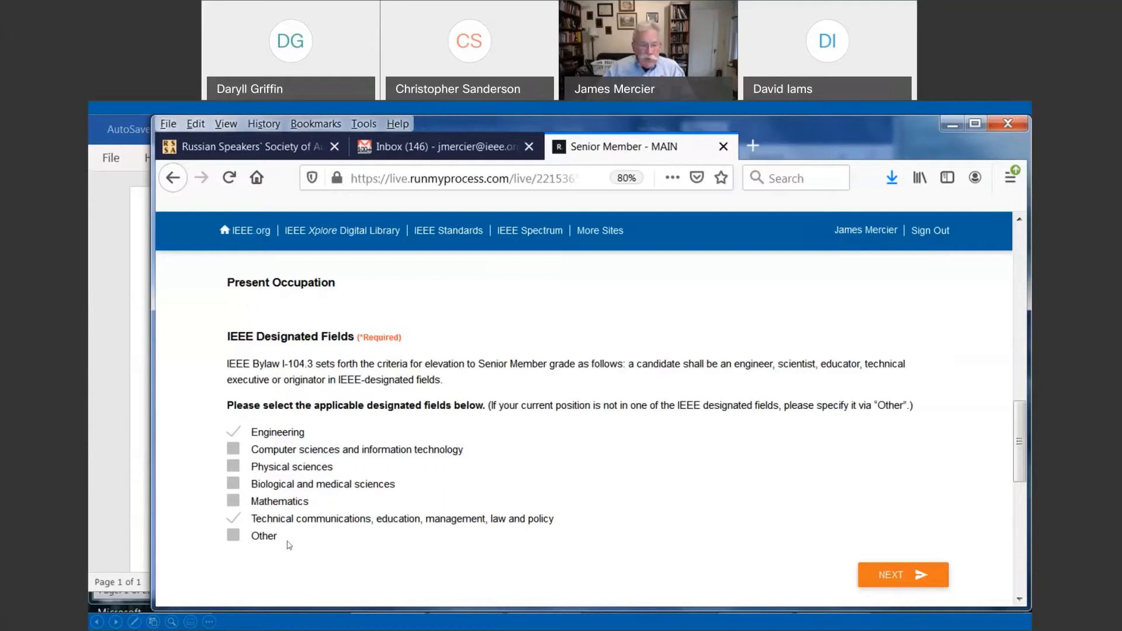
mouse_move(261, 449)
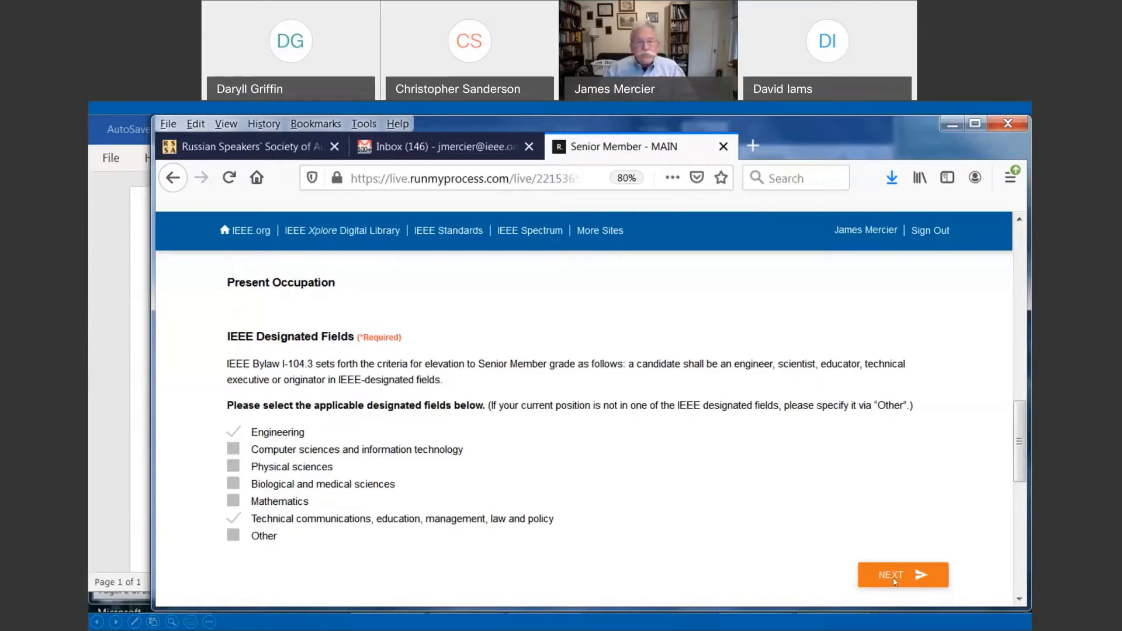
Advance the application from IEEE Designated Fields to the Professional Experience tab.
left_click(902, 576)
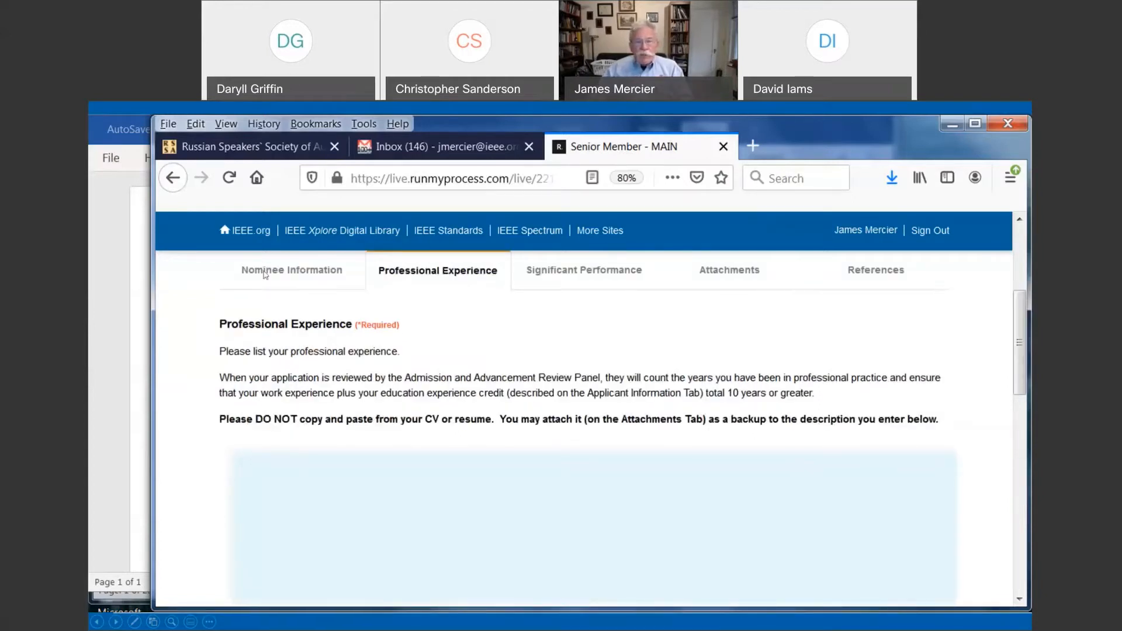
mouse_move(454, 278)
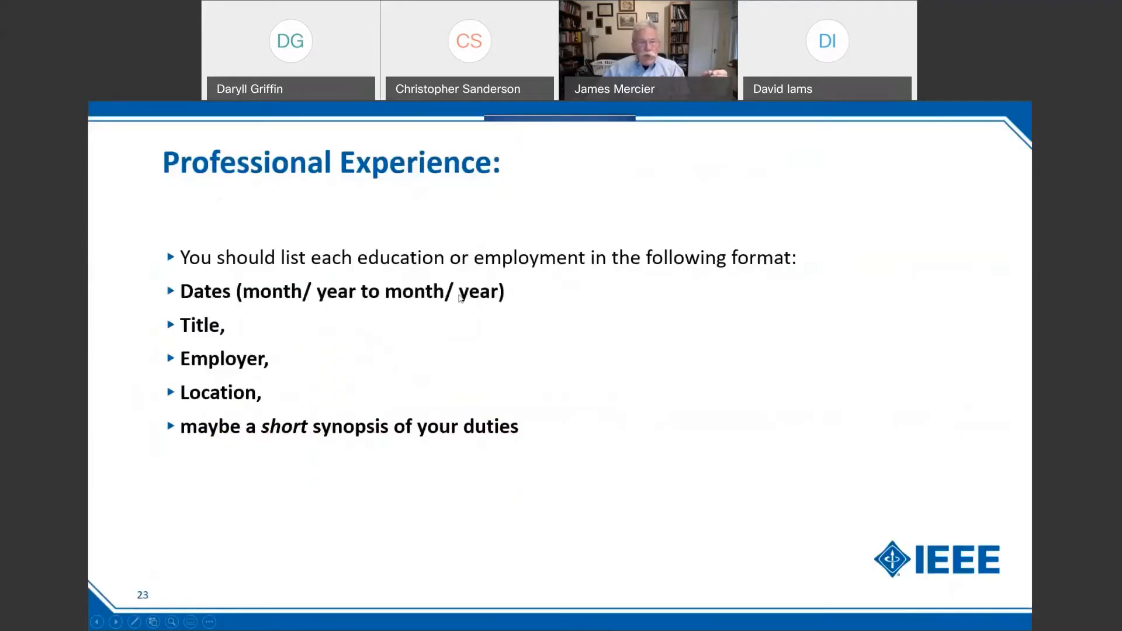
mouse_move(210, 300)
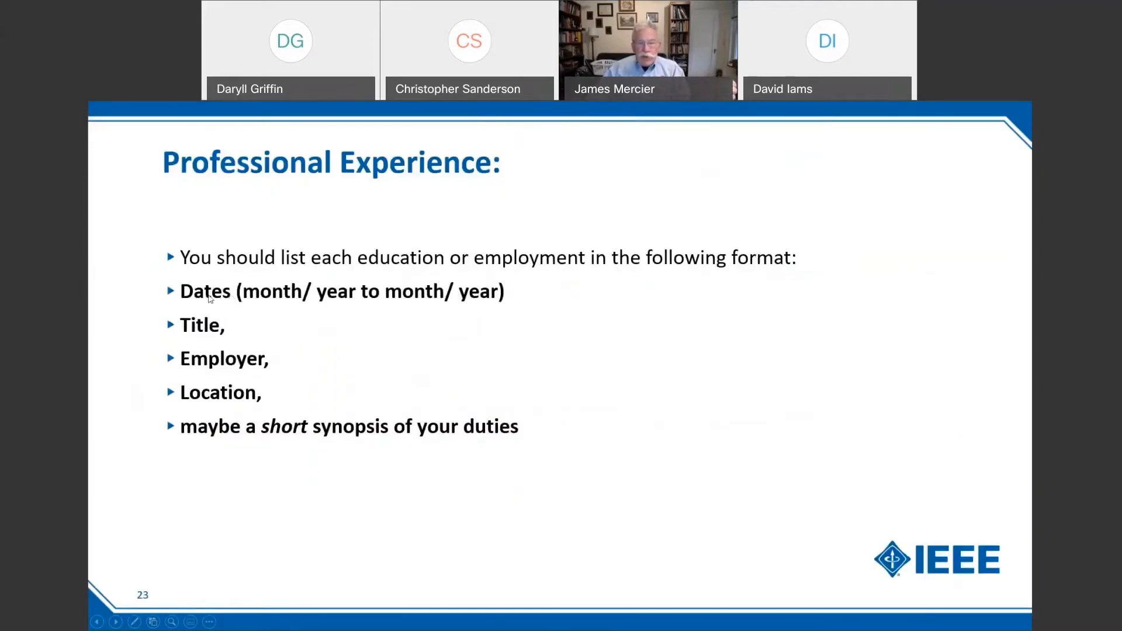
mouse_move(467, 299)
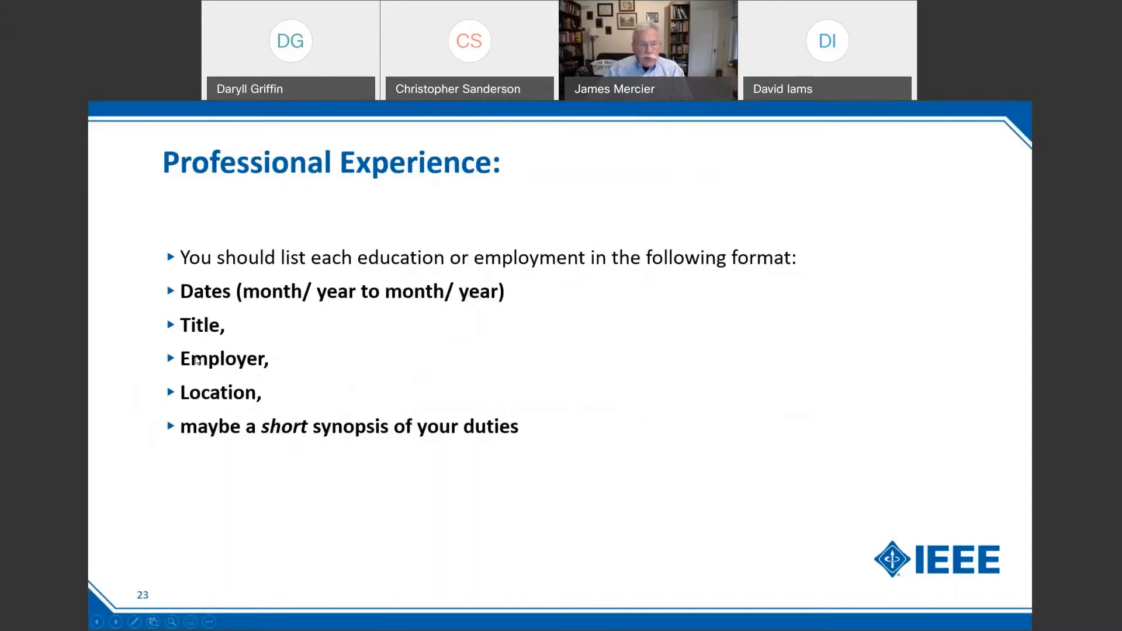
mouse_move(203, 365)
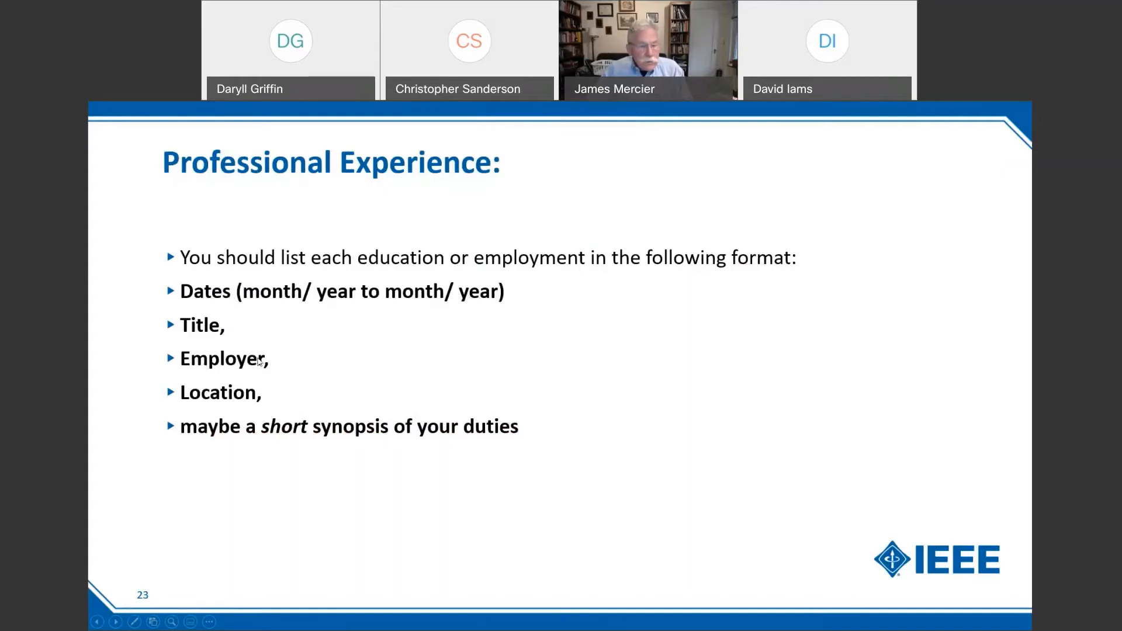
mouse_move(295, 366)
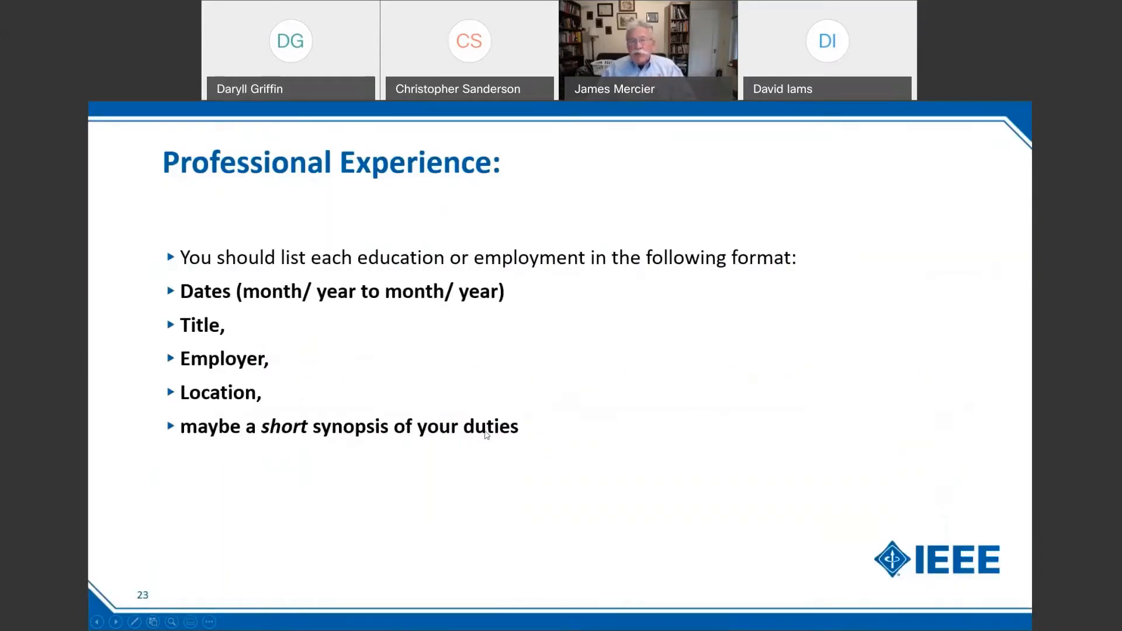
mouse_move(313, 410)
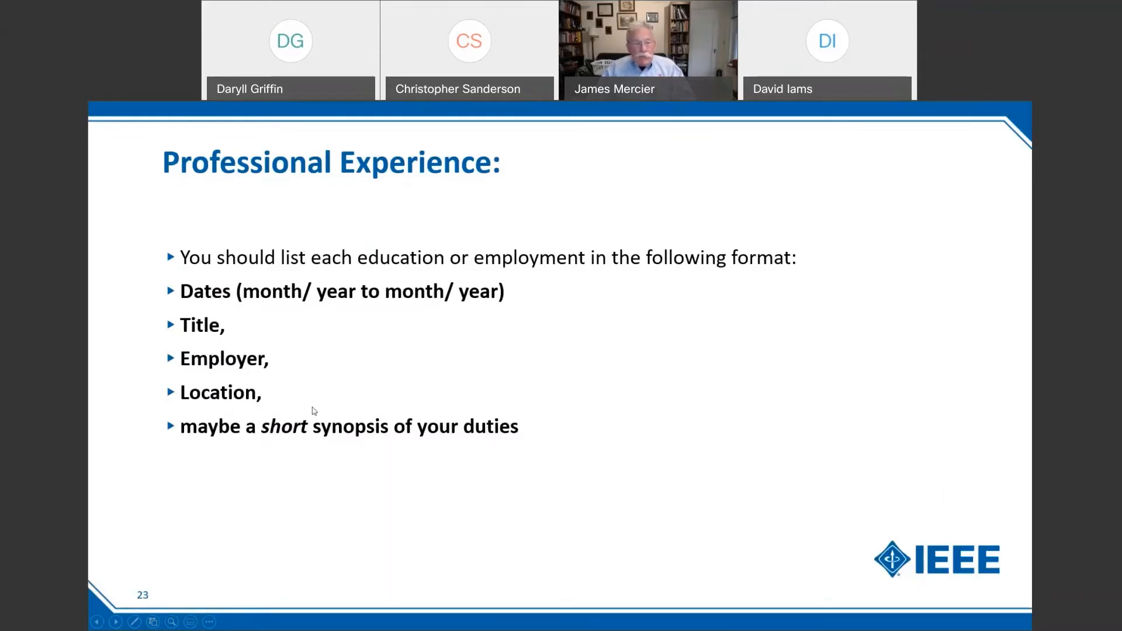
mouse_move(206, 406)
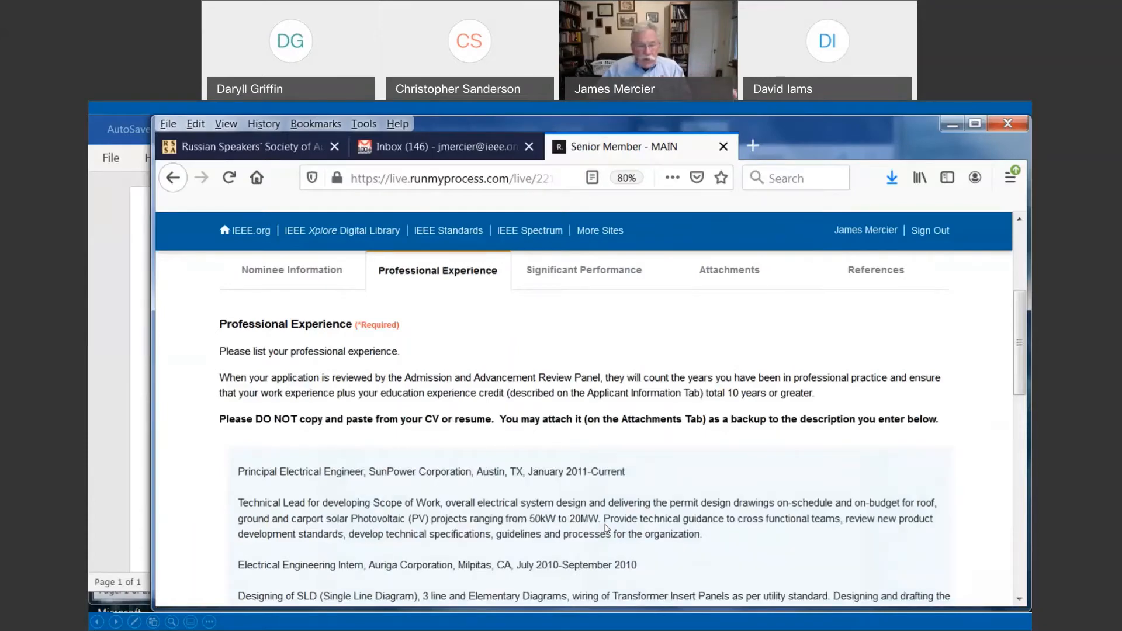
mouse_move(358, 466)
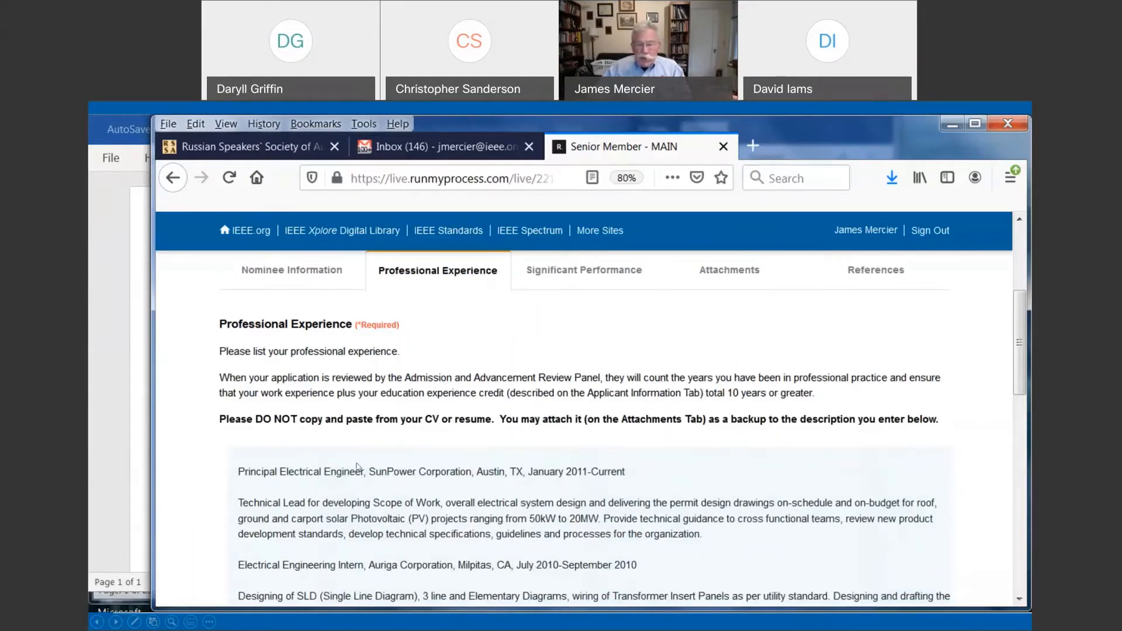
mouse_move(431, 482)
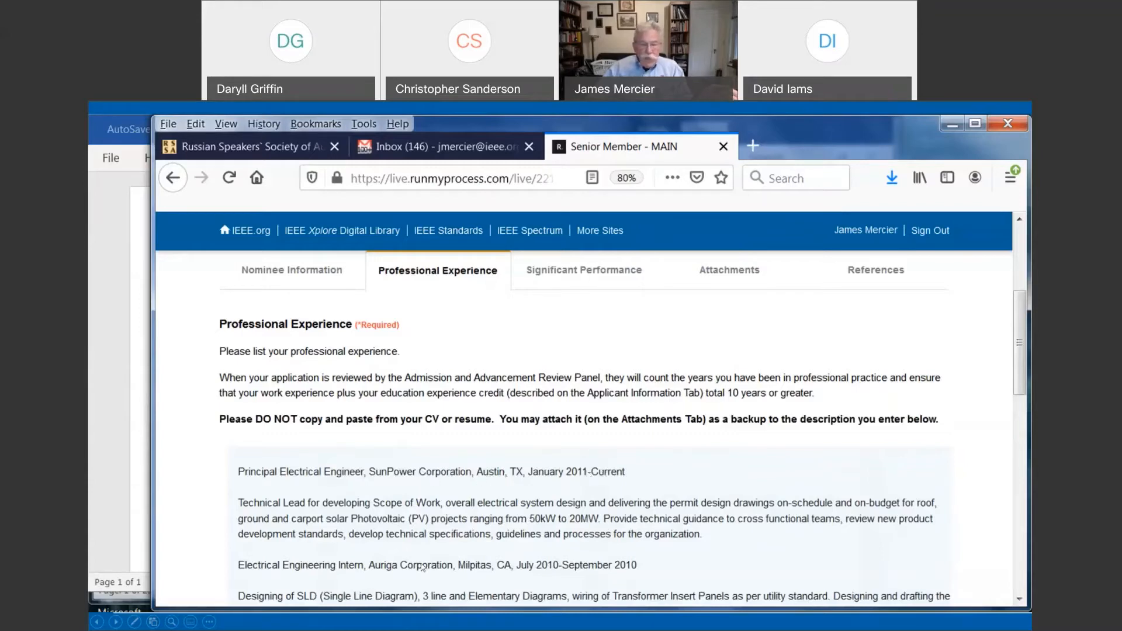
mouse_move(585, 539)
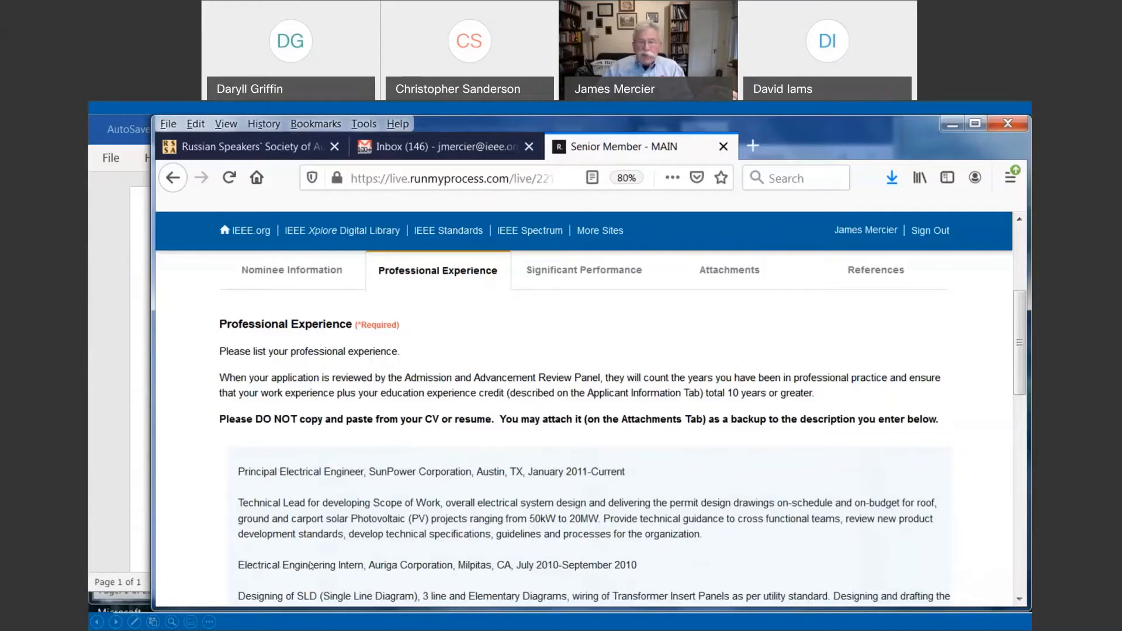
mouse_move(428, 565)
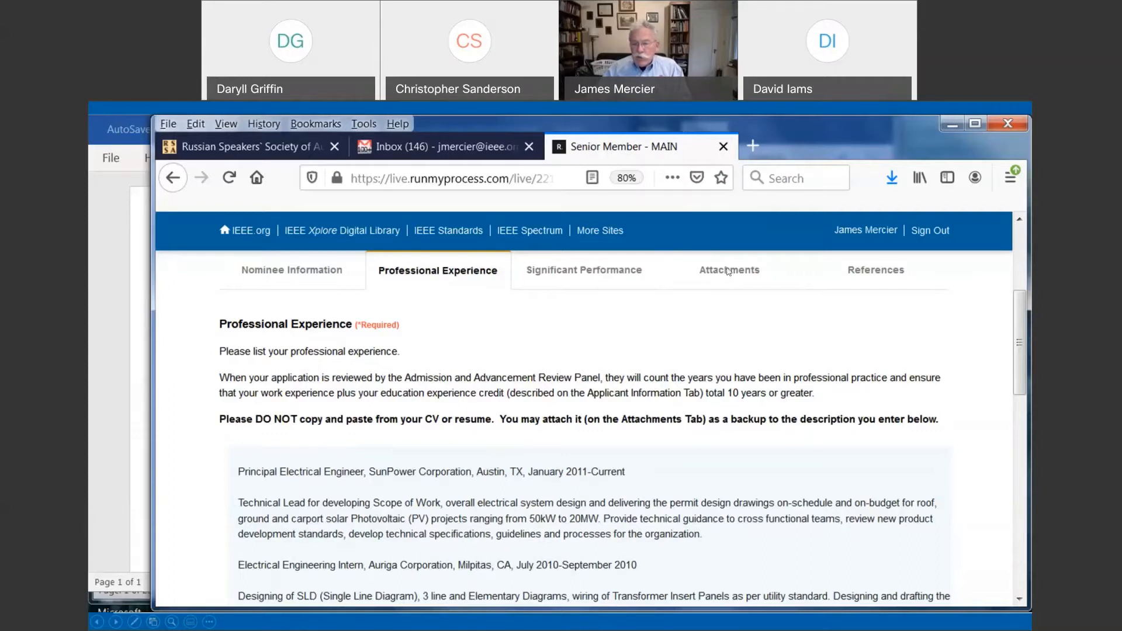
mouse_move(690, 267)
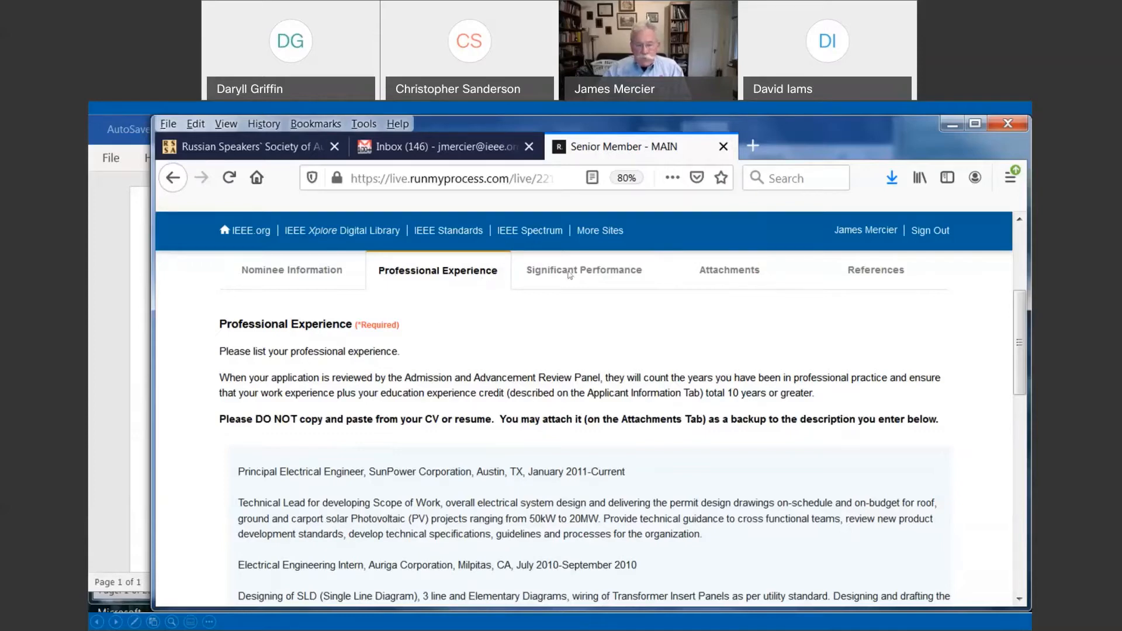
left_click(583, 270)
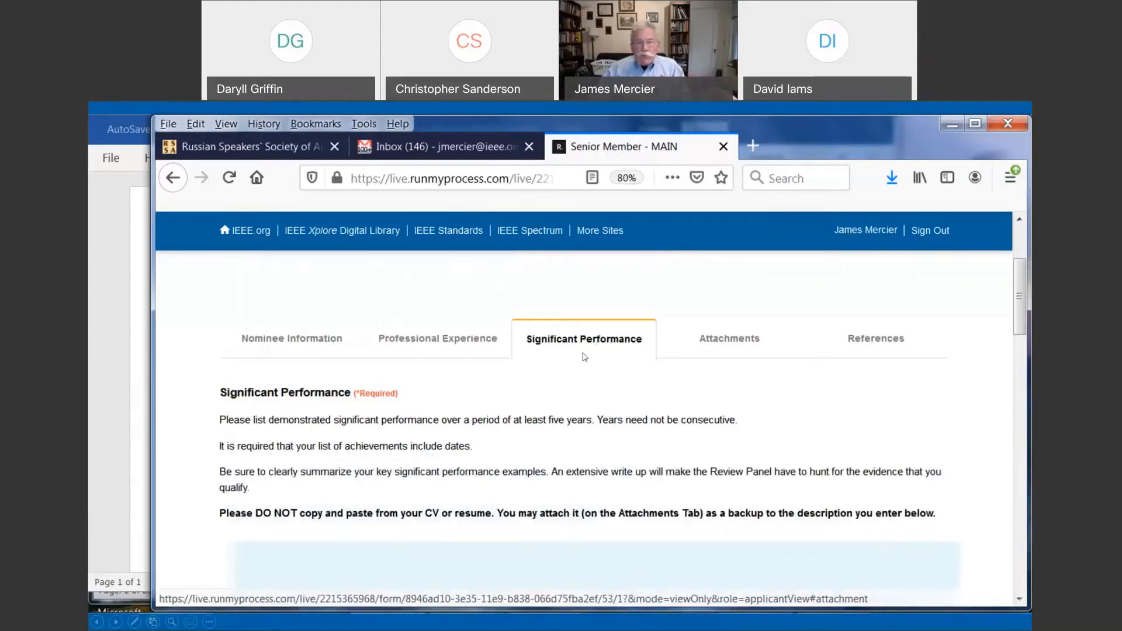
mouse_move(561, 385)
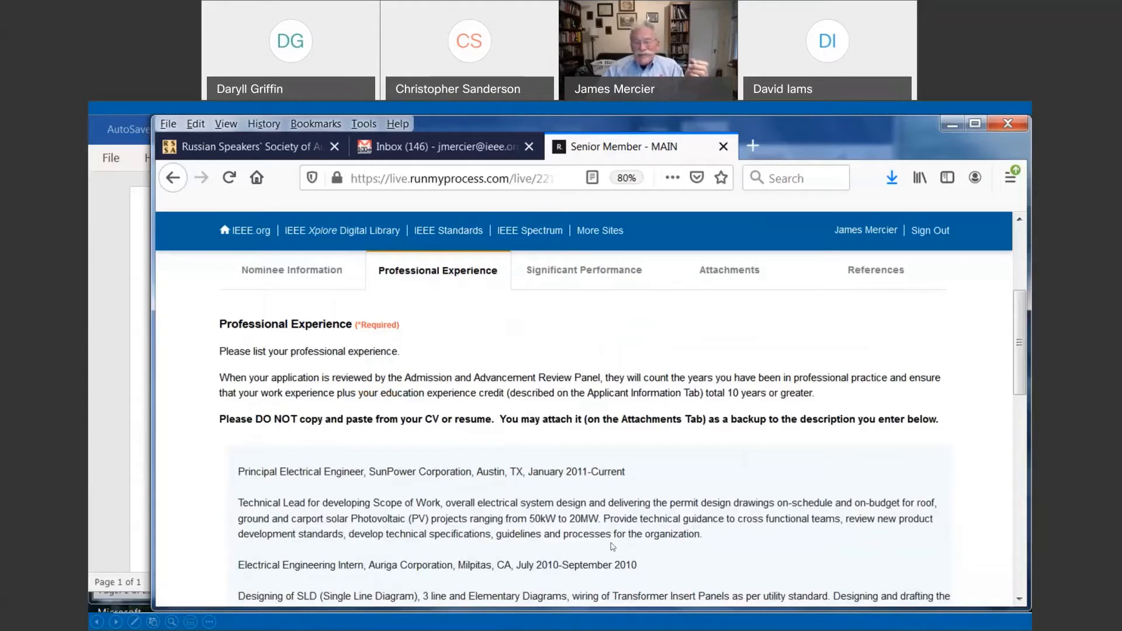
left_click(583, 270)
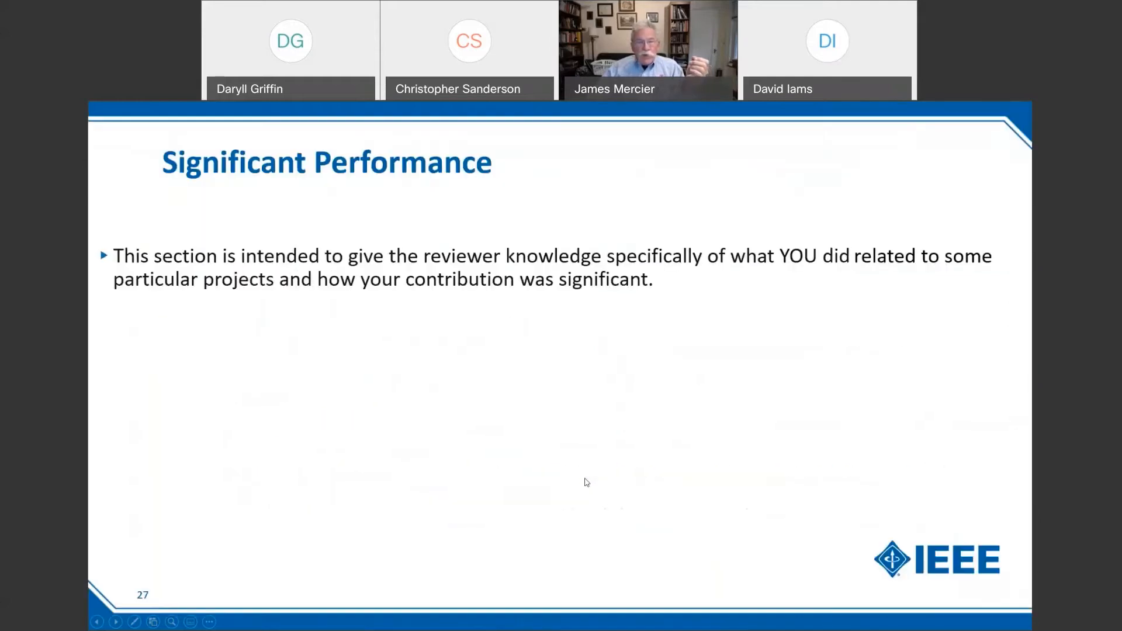
mouse_move(609, 442)
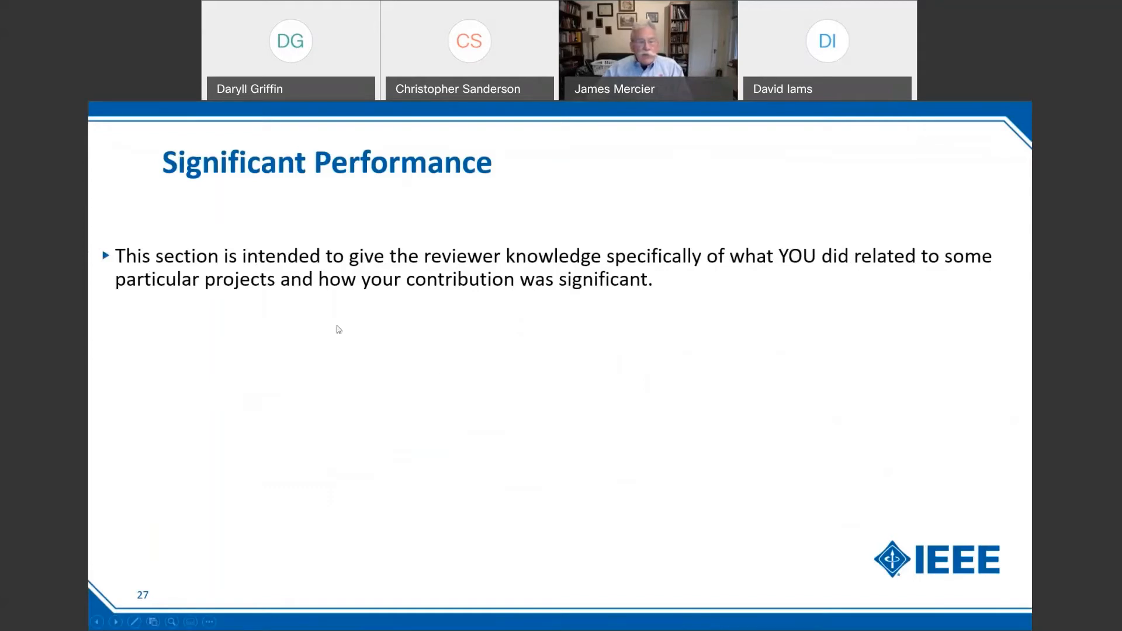
mouse_move(409, 330)
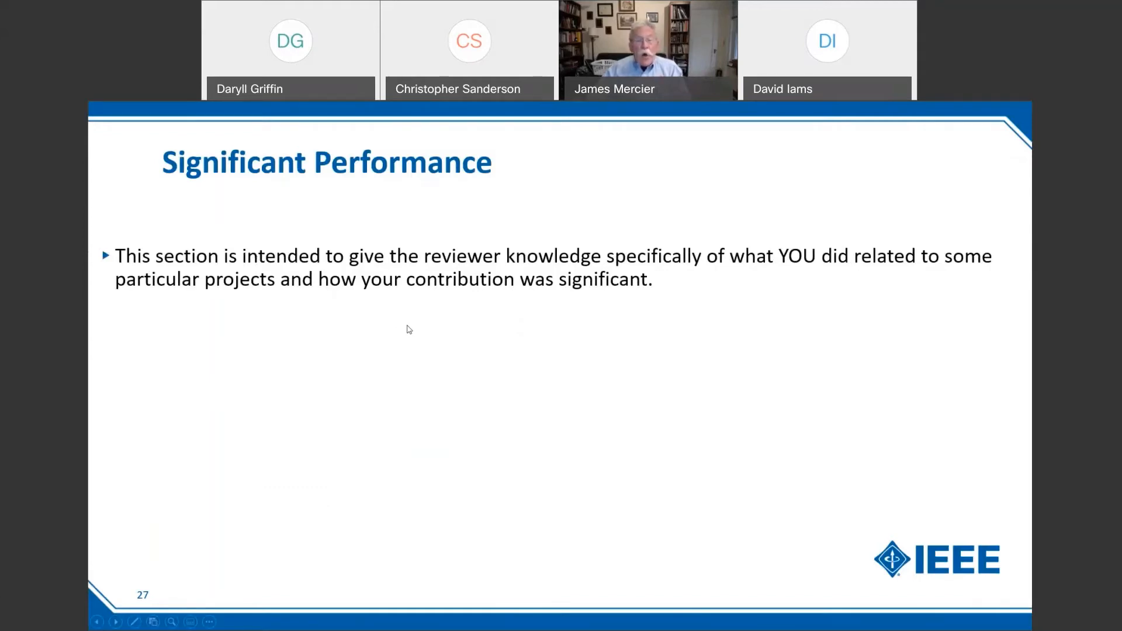
mouse_move(418, 298)
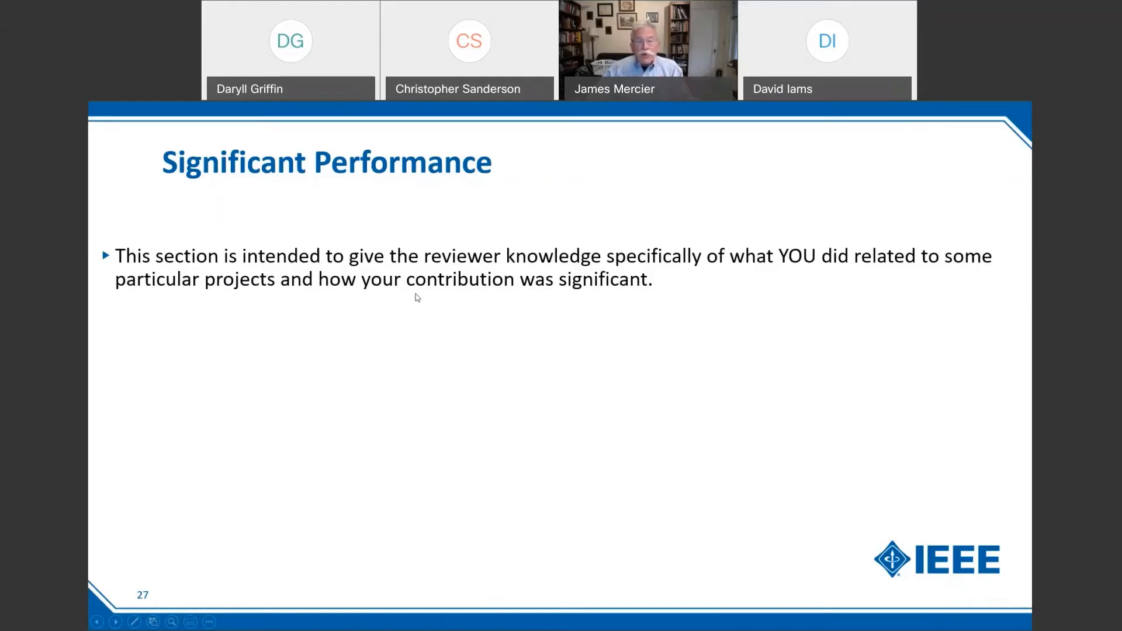
mouse_move(580, 293)
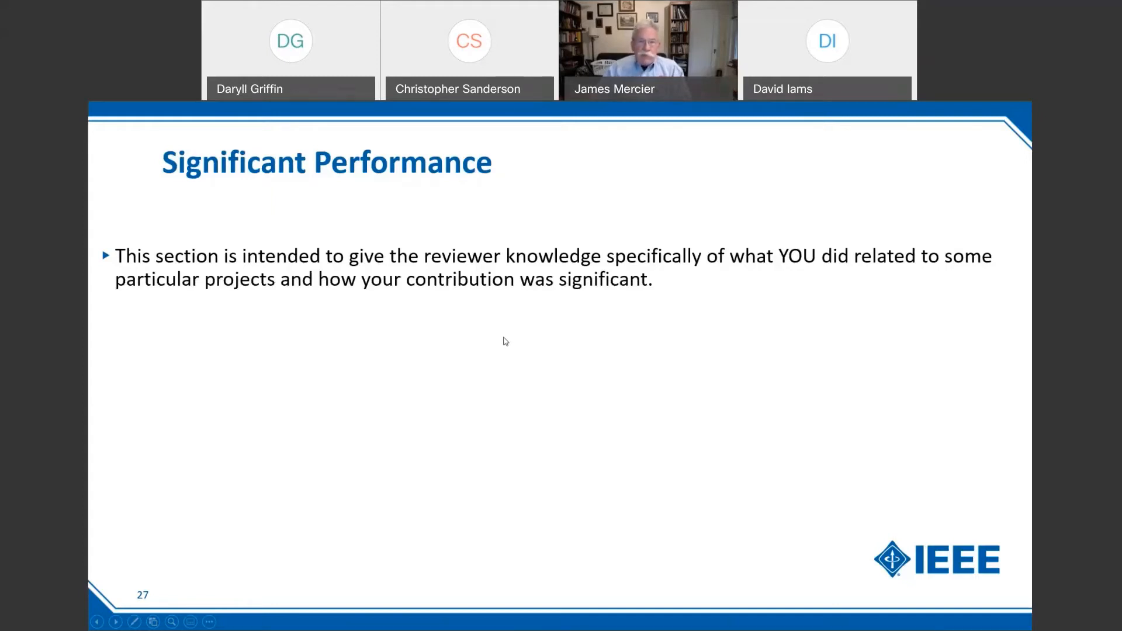
mouse_move(498, 346)
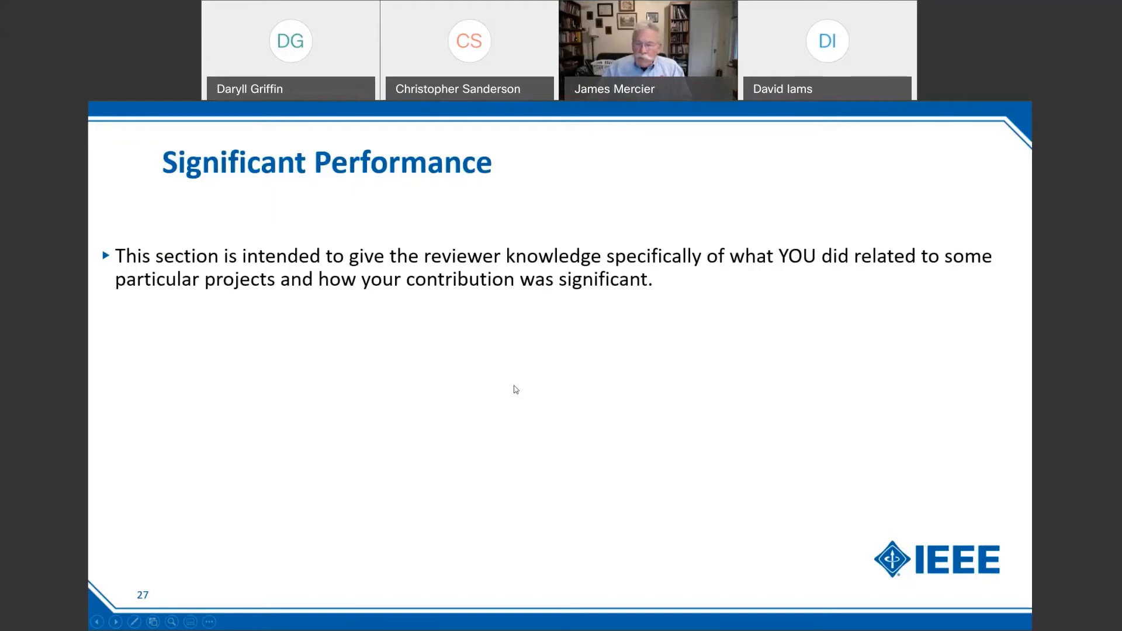
mouse_move(526, 244)
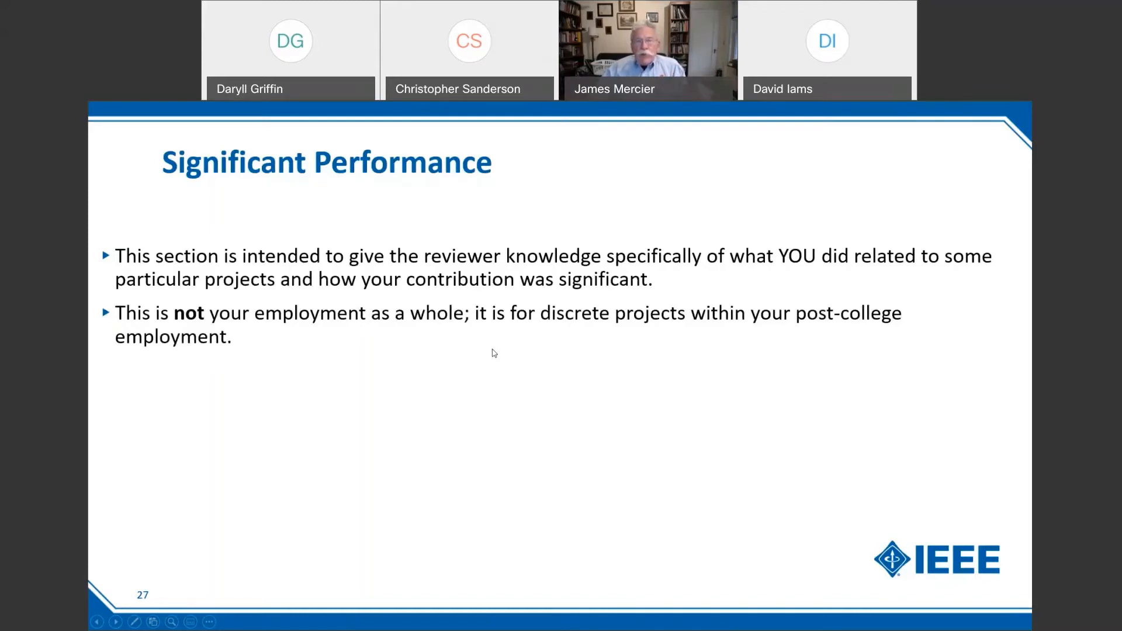
mouse_move(520, 343)
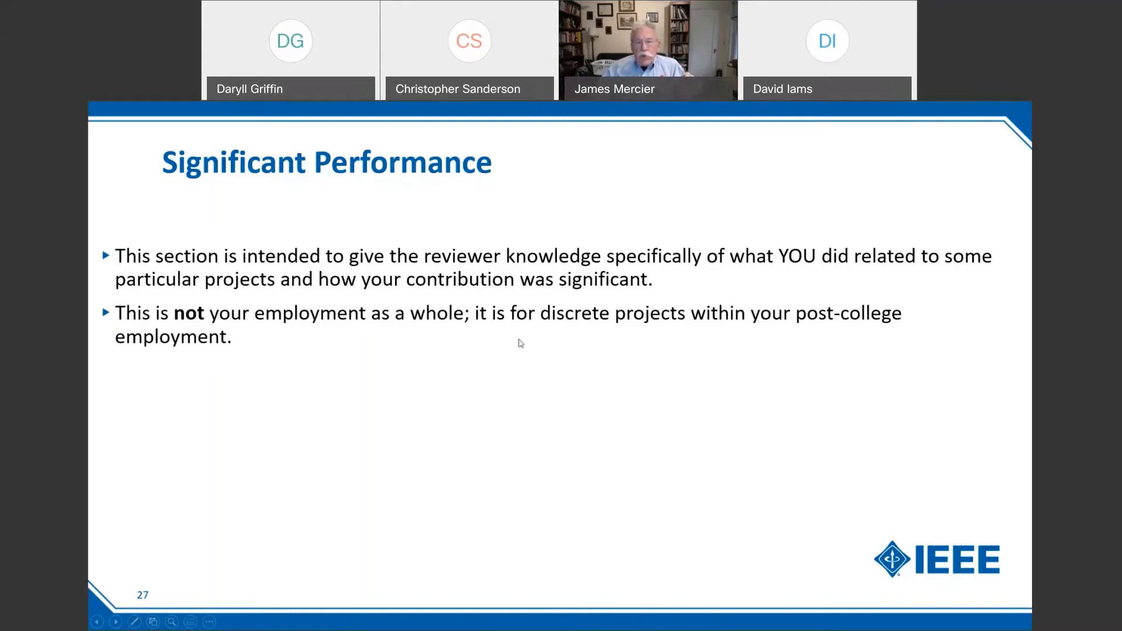
mouse_move(547, 322)
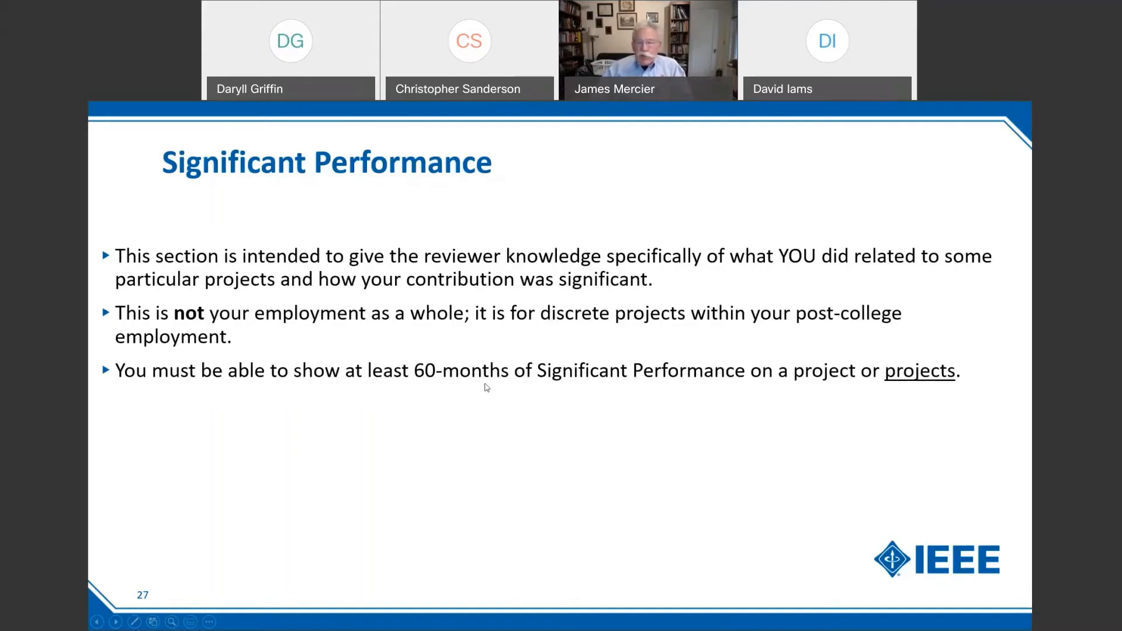
mouse_move(812, 381)
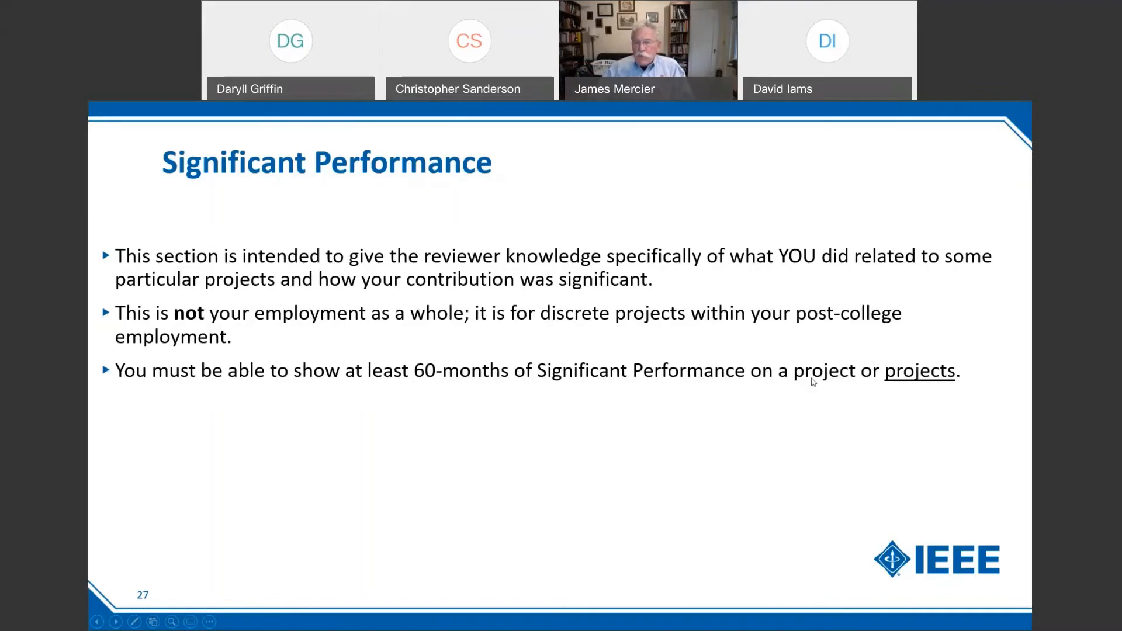
mouse_move(919, 393)
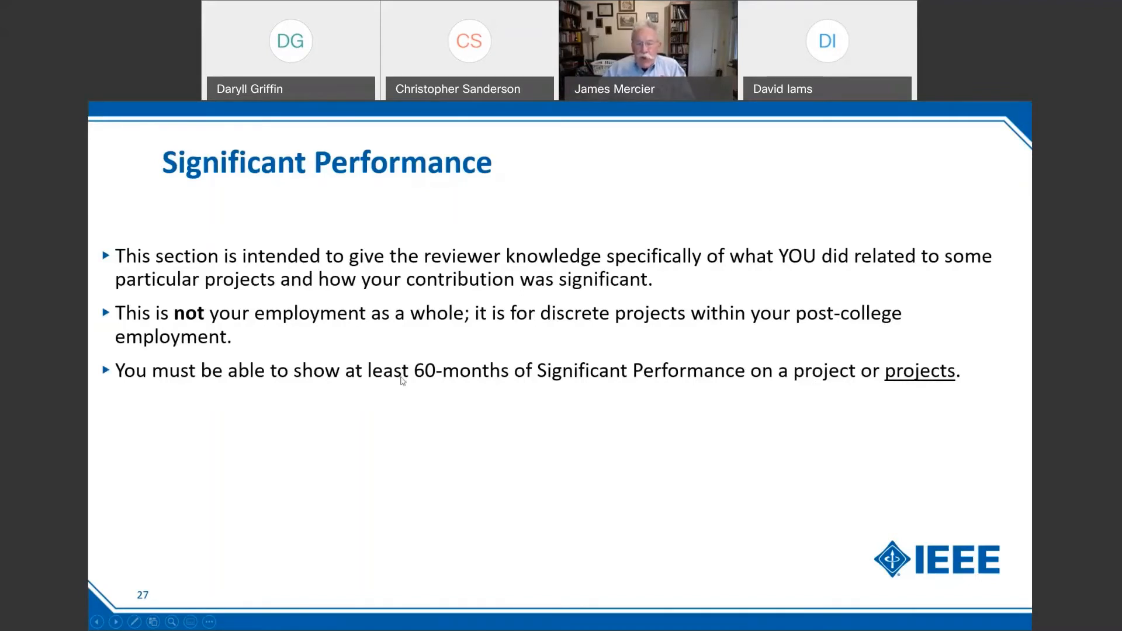
mouse_move(450, 388)
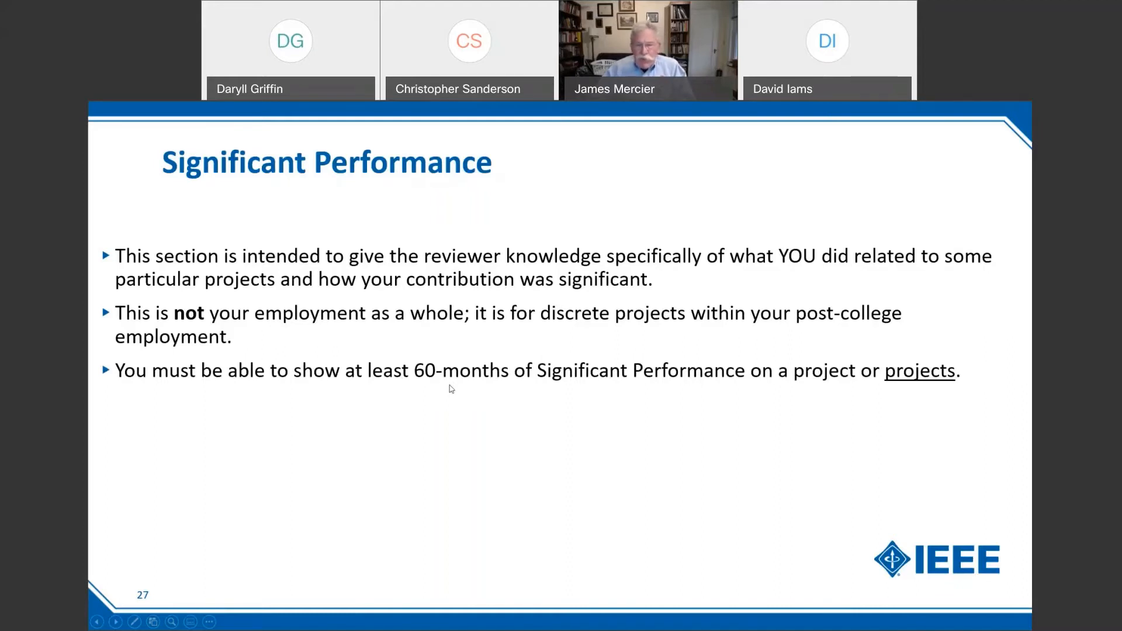
mouse_move(923, 396)
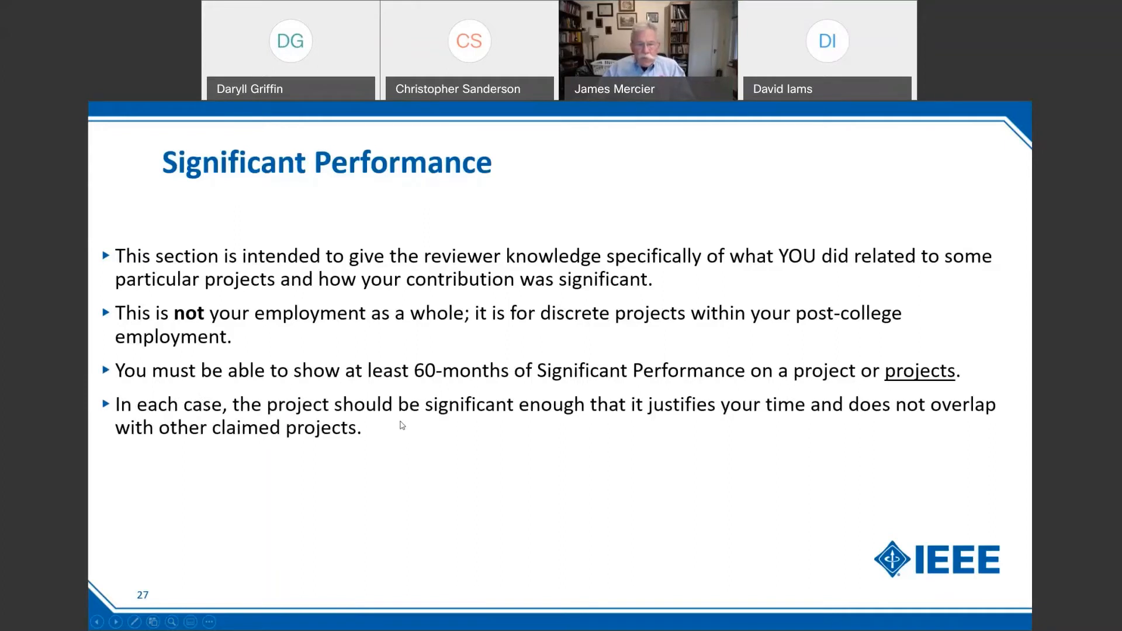
mouse_move(422, 458)
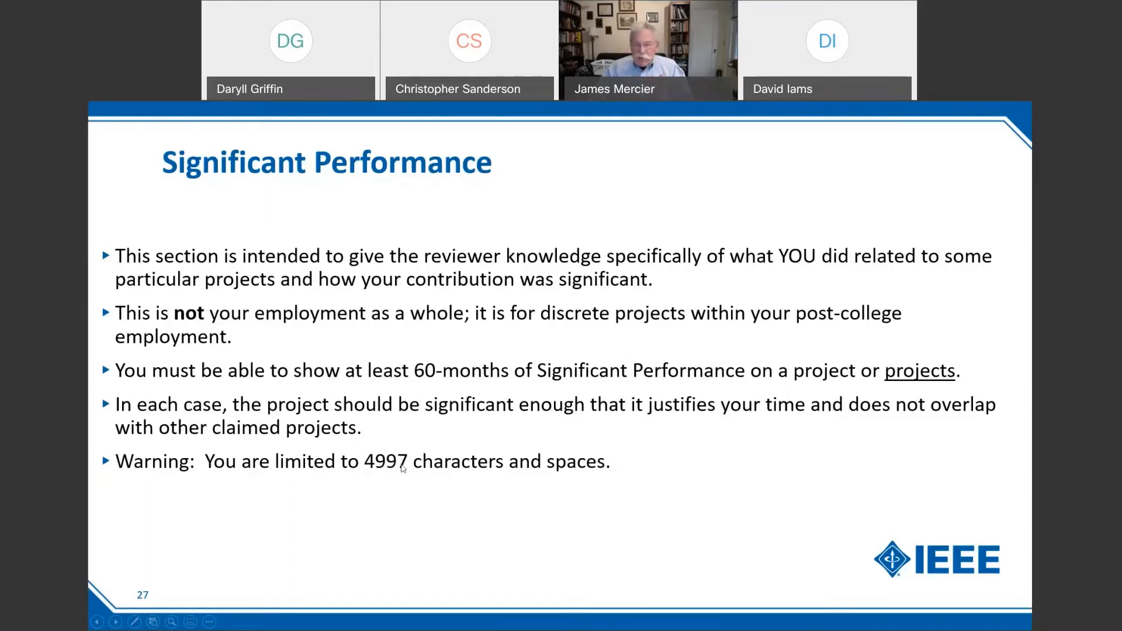
mouse_move(397, 472)
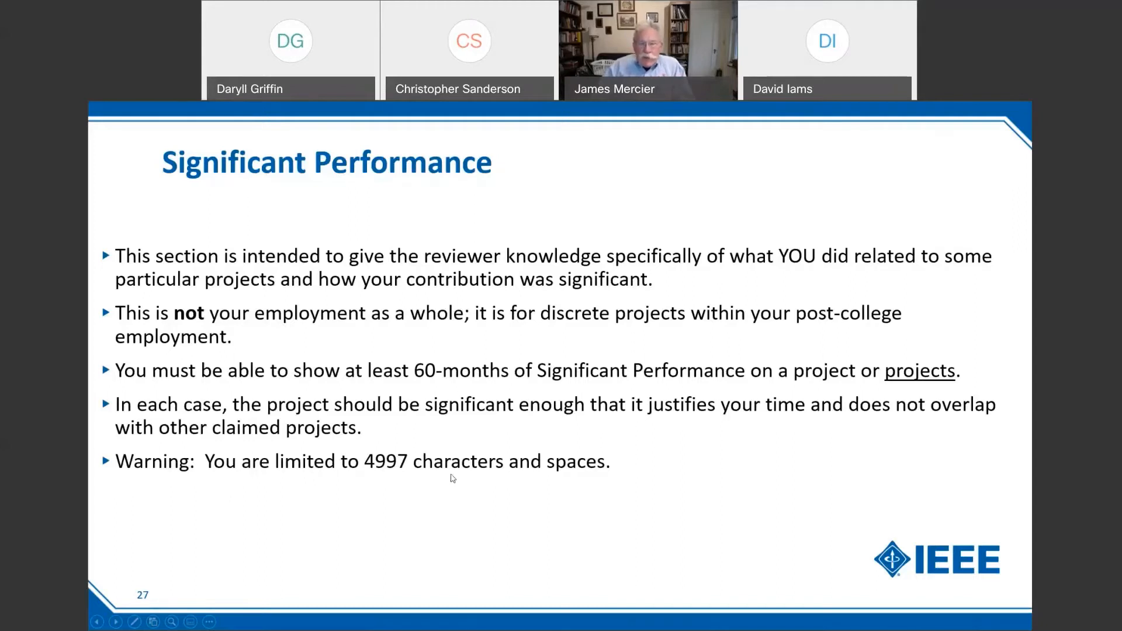
mouse_move(462, 467)
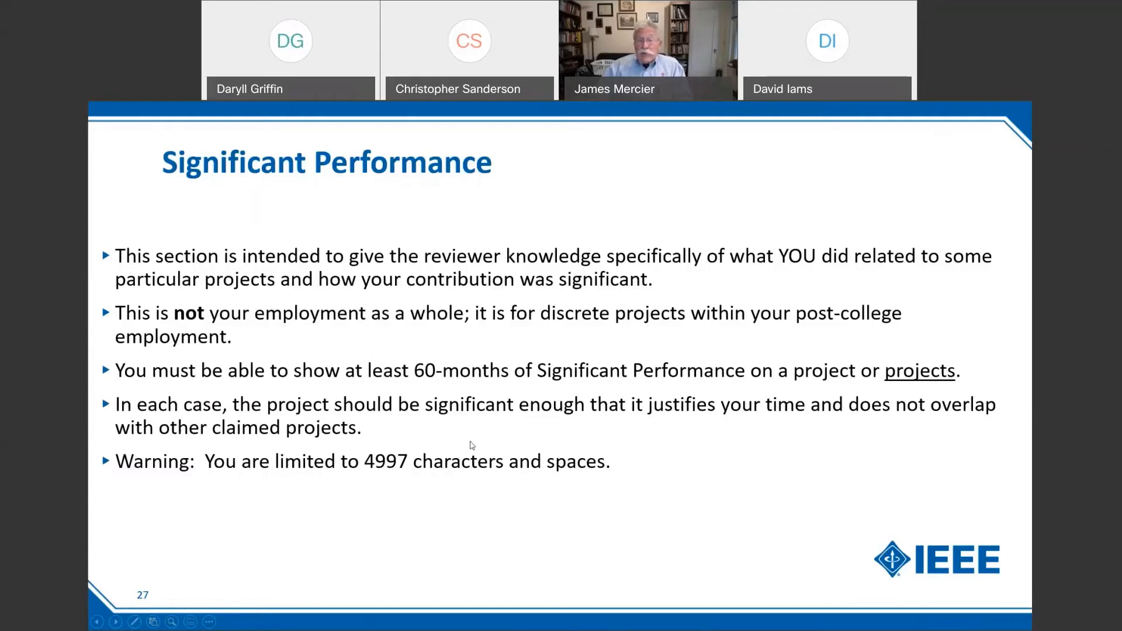
mouse_move(473, 458)
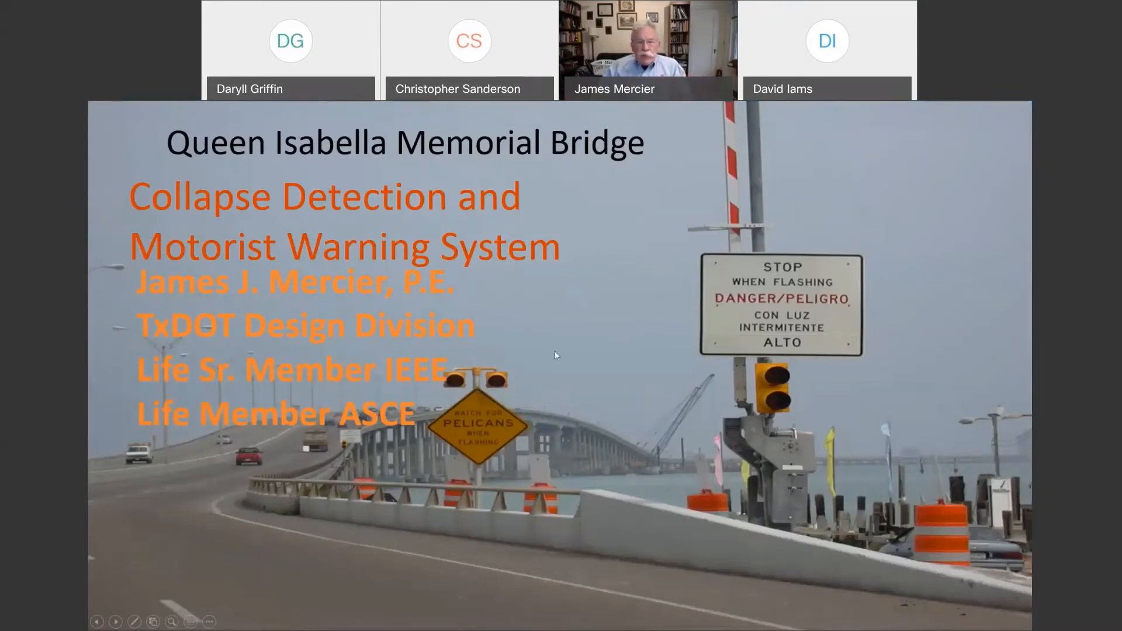
mouse_move(584, 351)
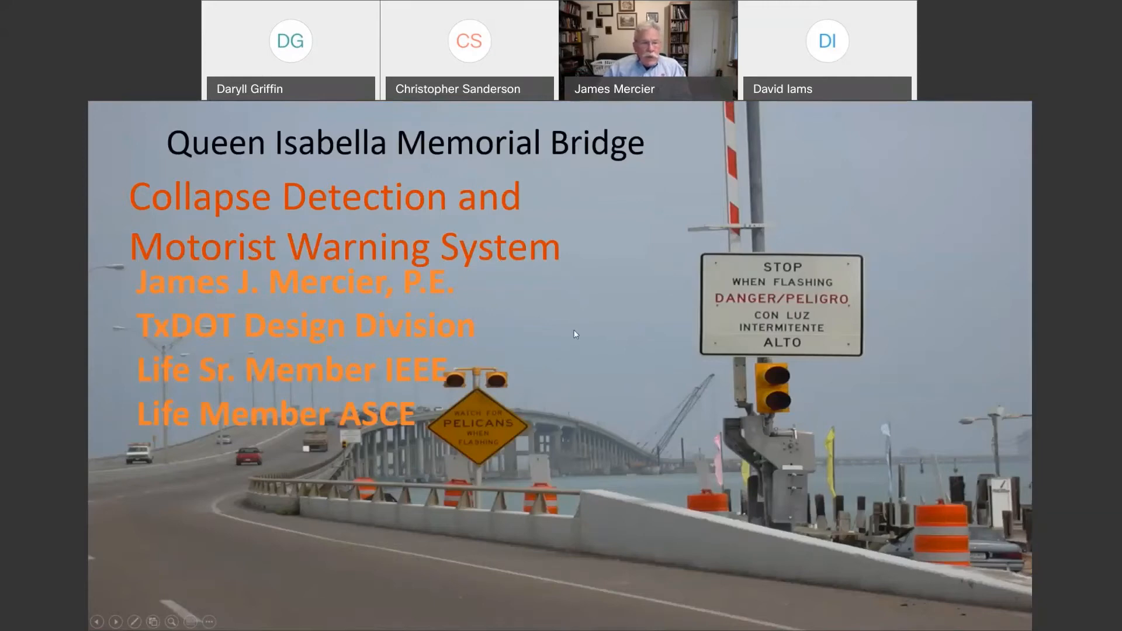
mouse_move(336, 378)
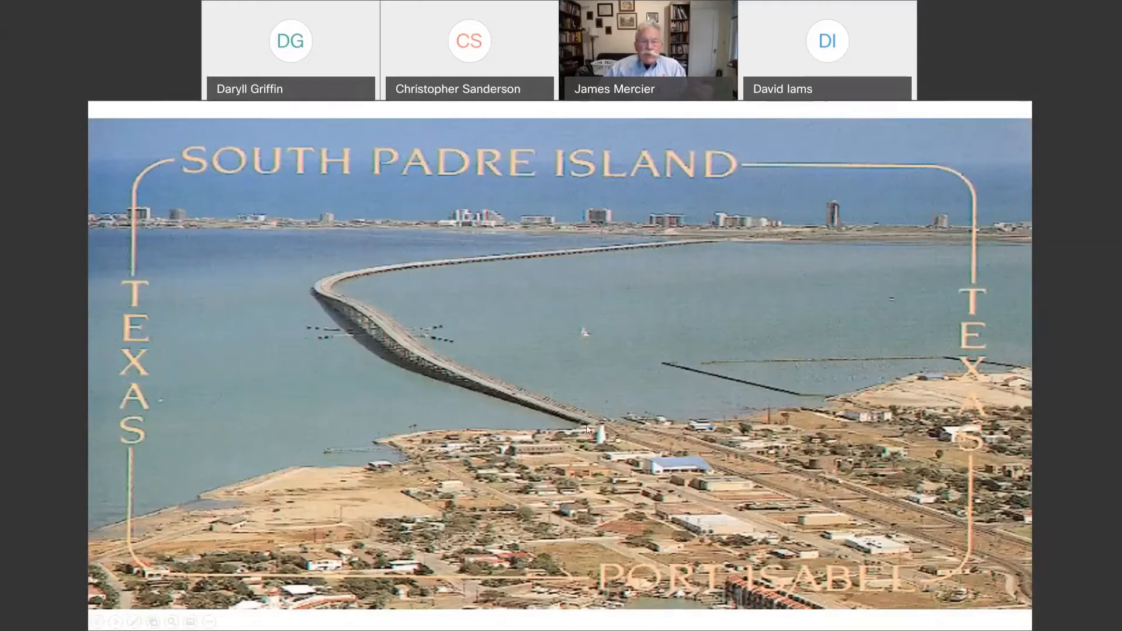
mouse_move(525, 269)
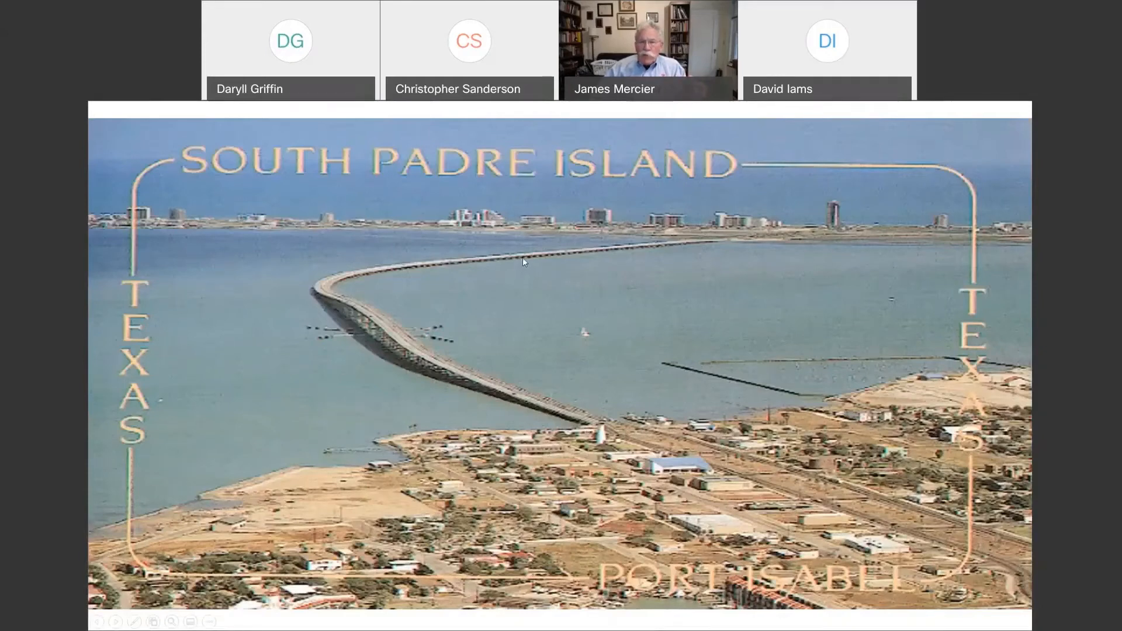
mouse_move(753, 234)
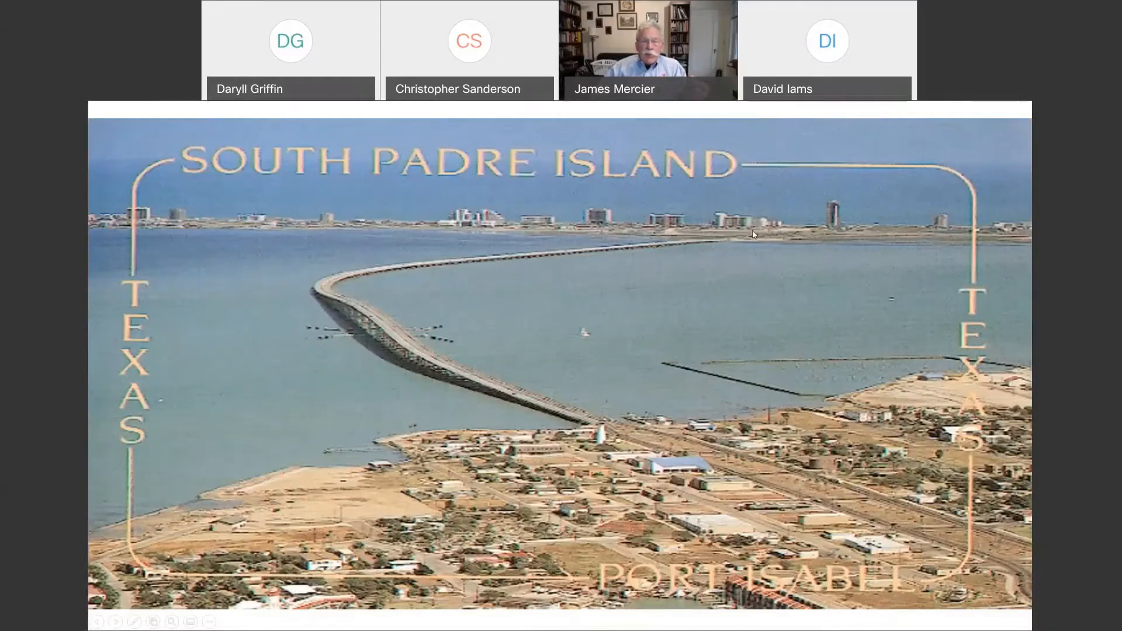
mouse_move(595, 431)
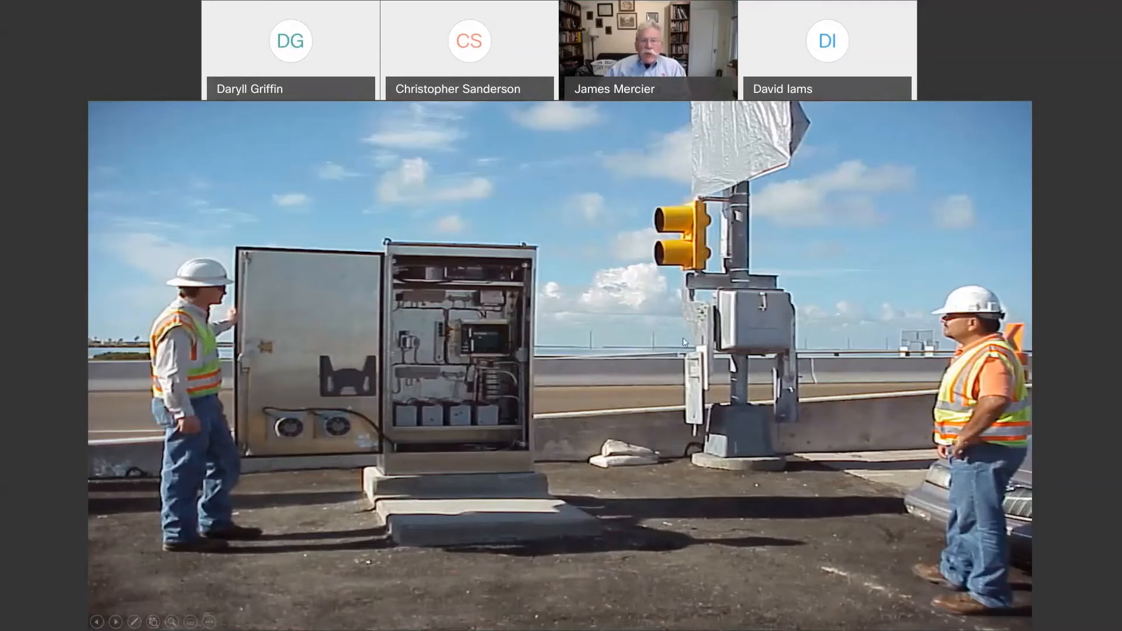
mouse_move(695, 338)
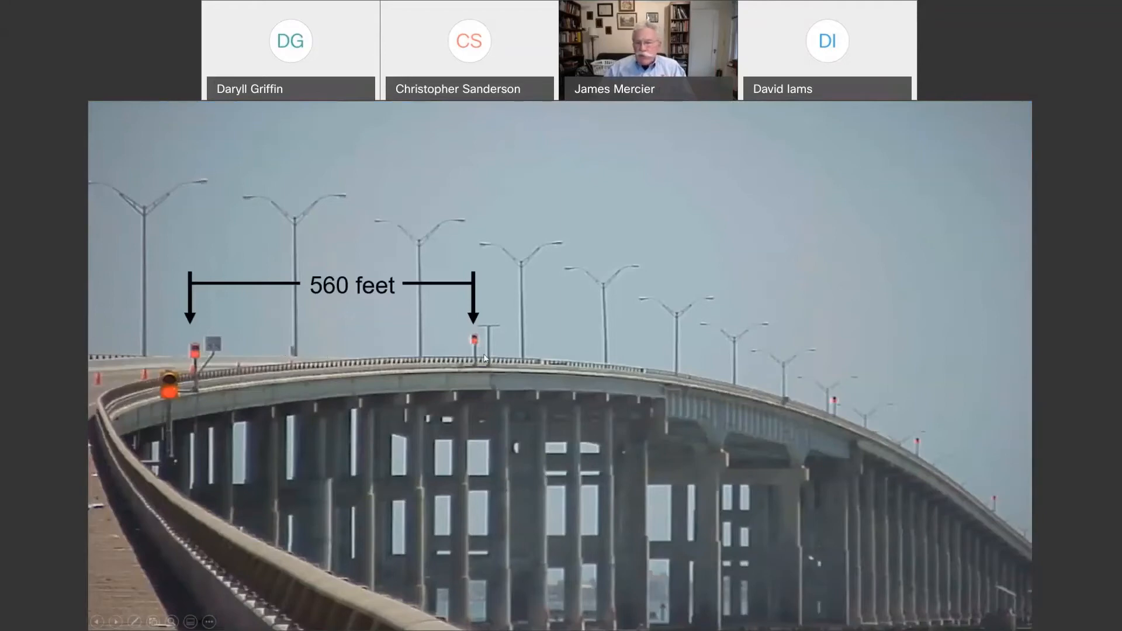
mouse_move(831, 397)
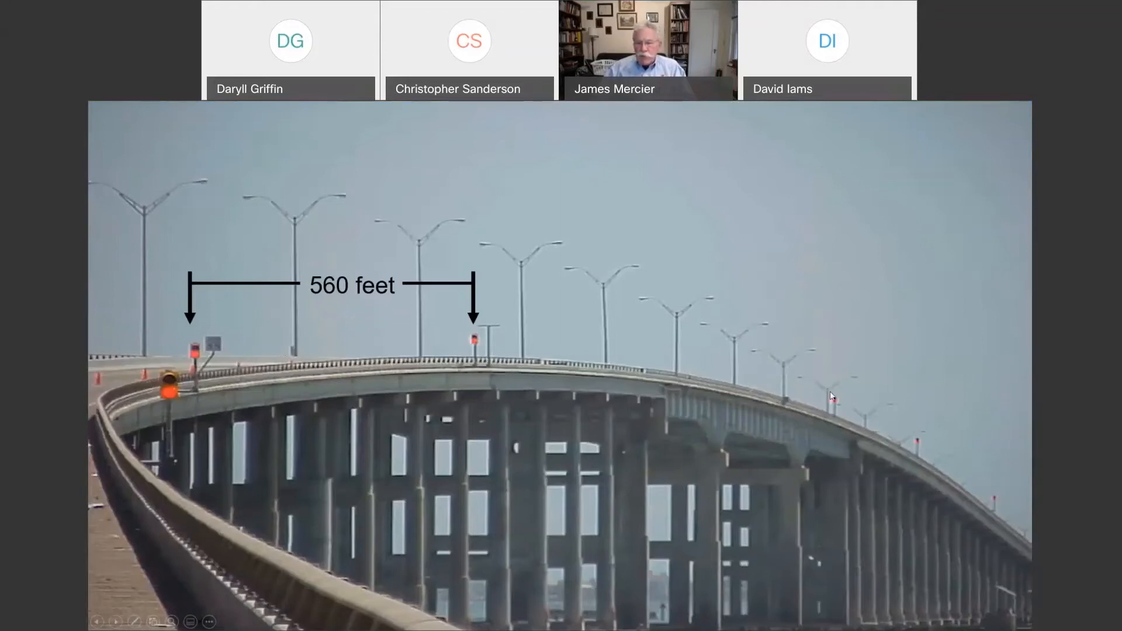
mouse_move(827, 425)
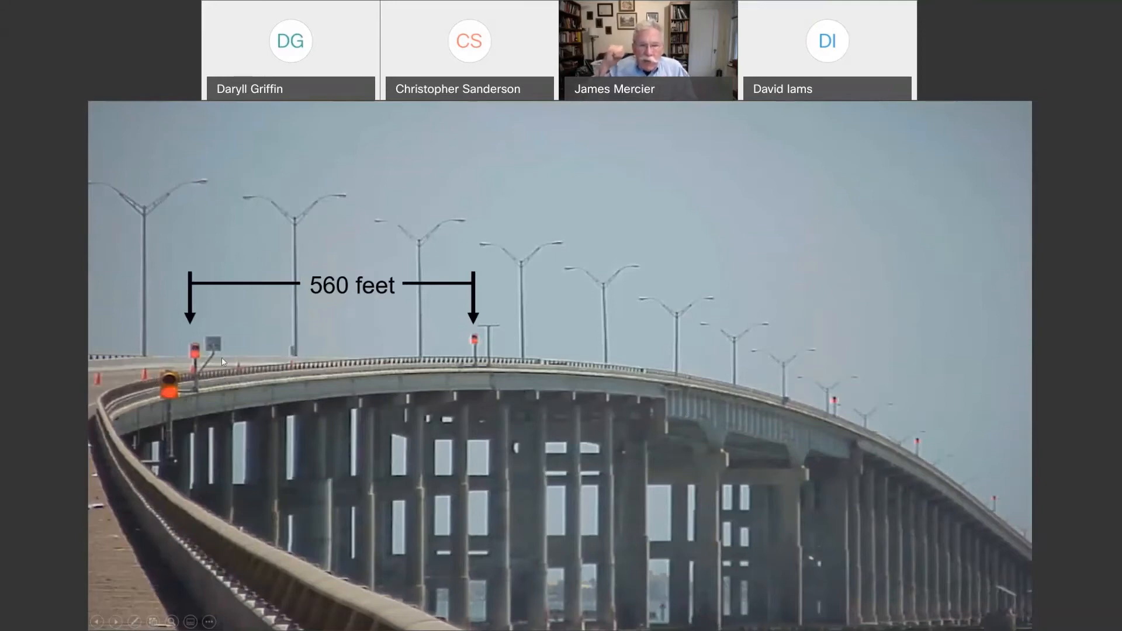
mouse_move(322, 400)
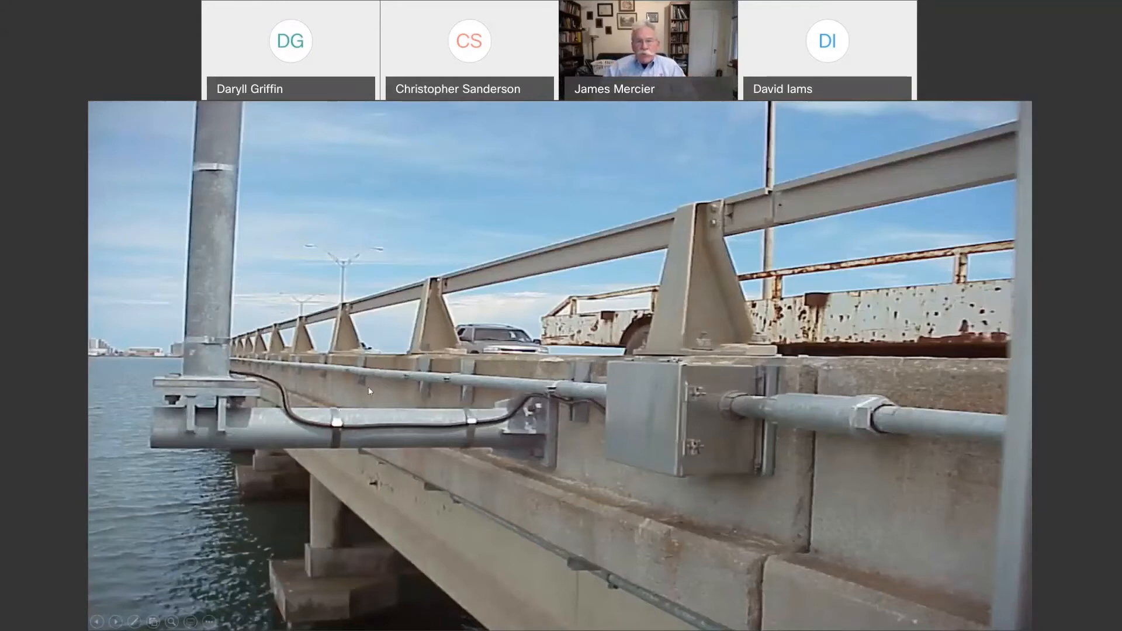
mouse_move(371, 394)
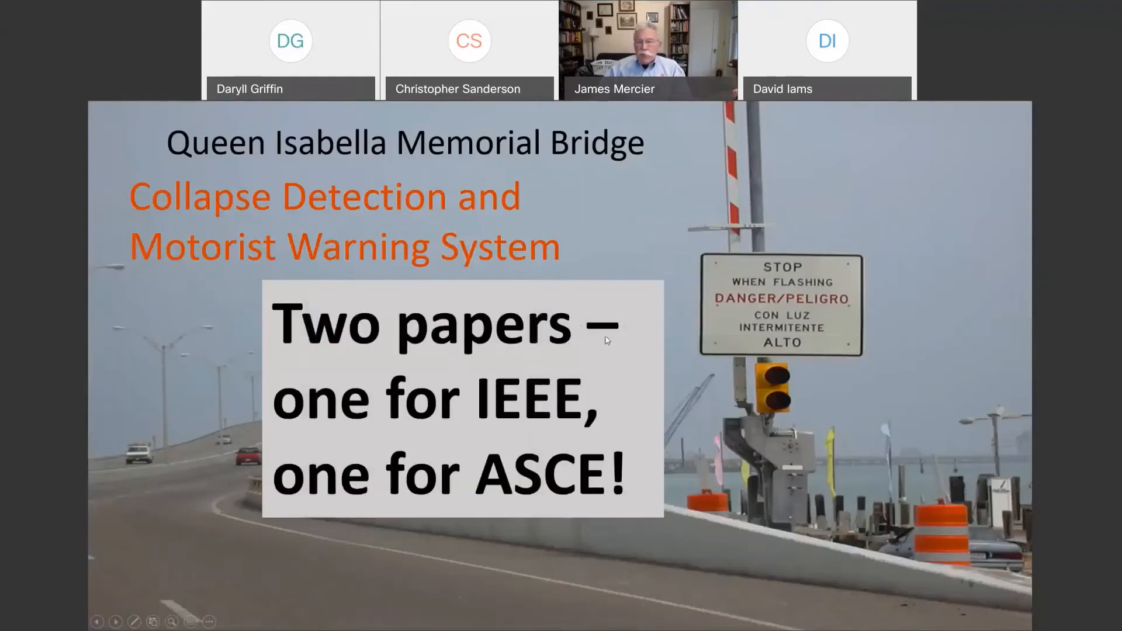
mouse_move(616, 361)
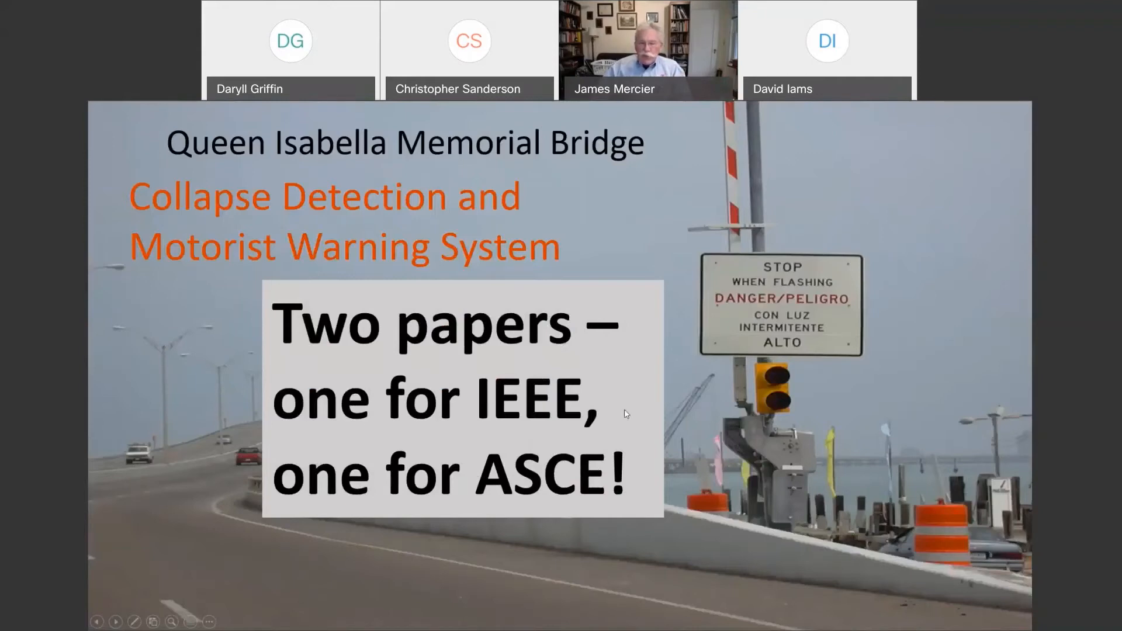
mouse_move(517, 407)
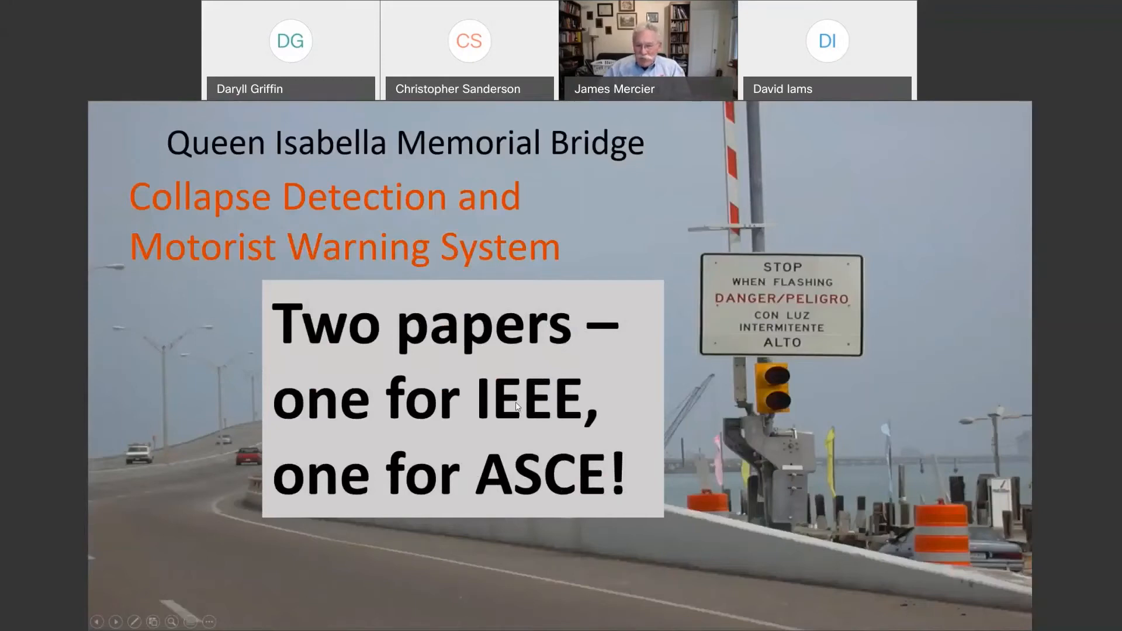
mouse_move(603, 378)
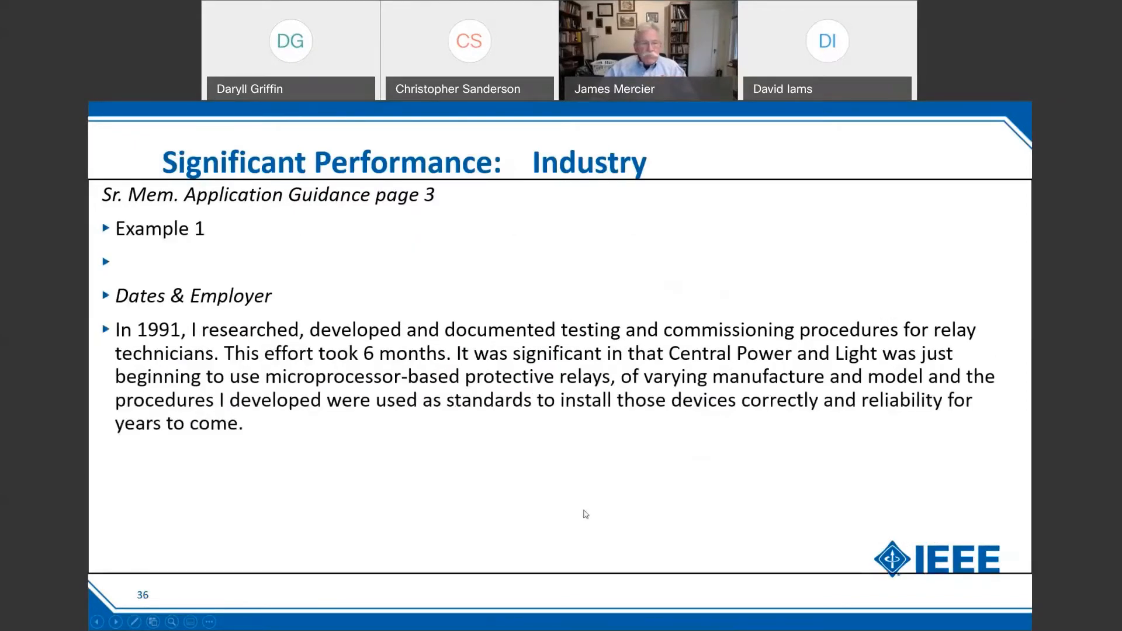
mouse_move(421, 327)
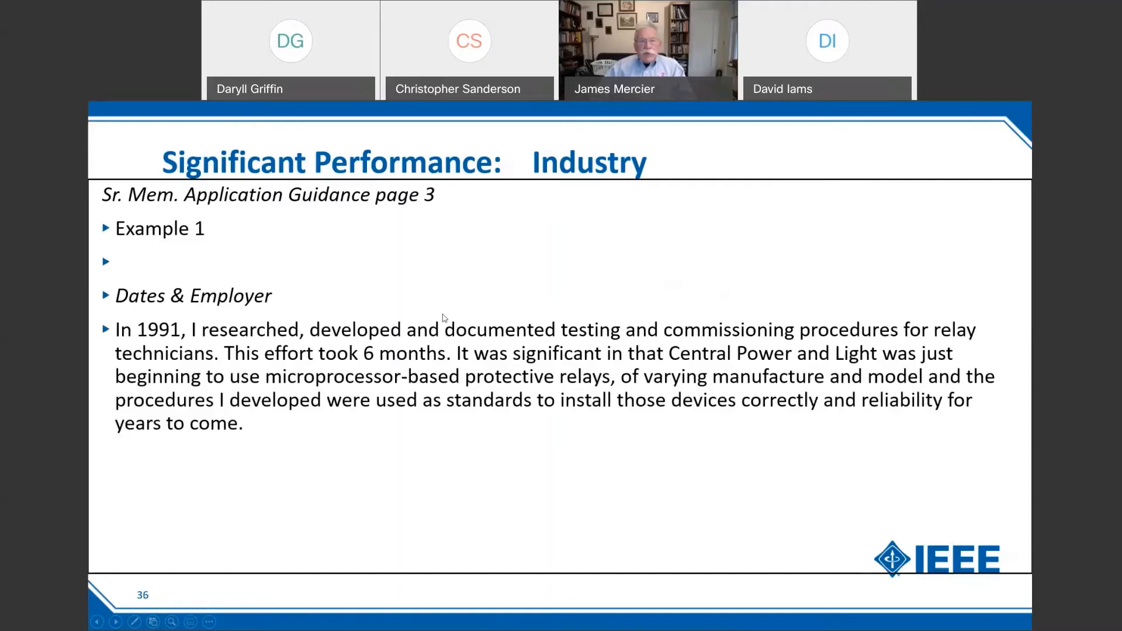
Step back to slide 35, the 2001–2003 Texas DOT bridge collapse-detection project.
left_click(115, 621)
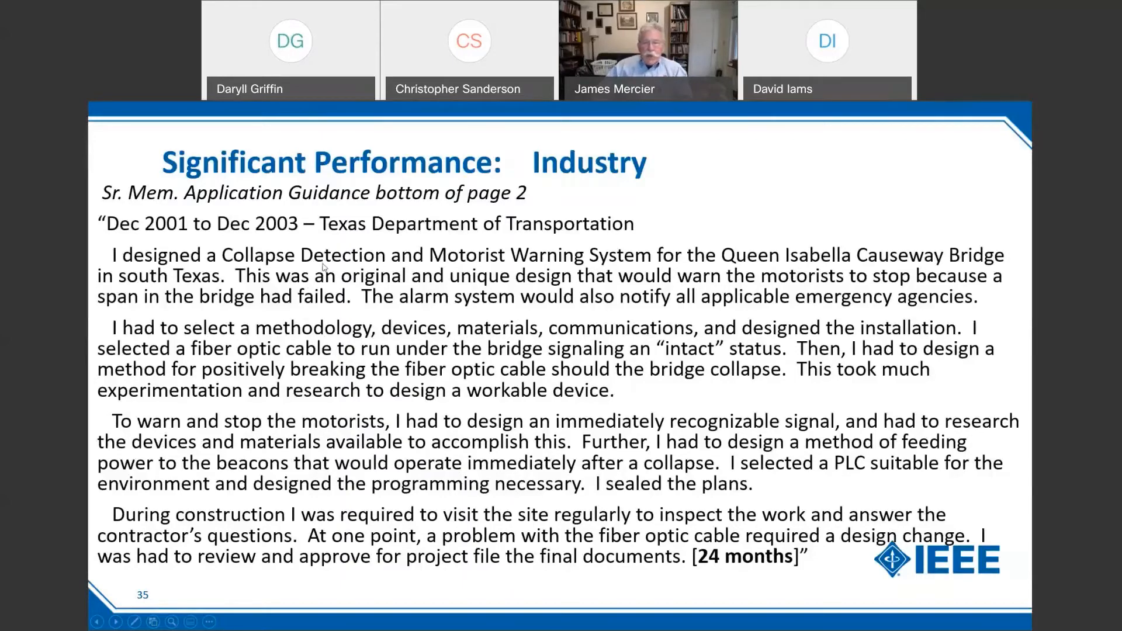
mouse_move(518, 307)
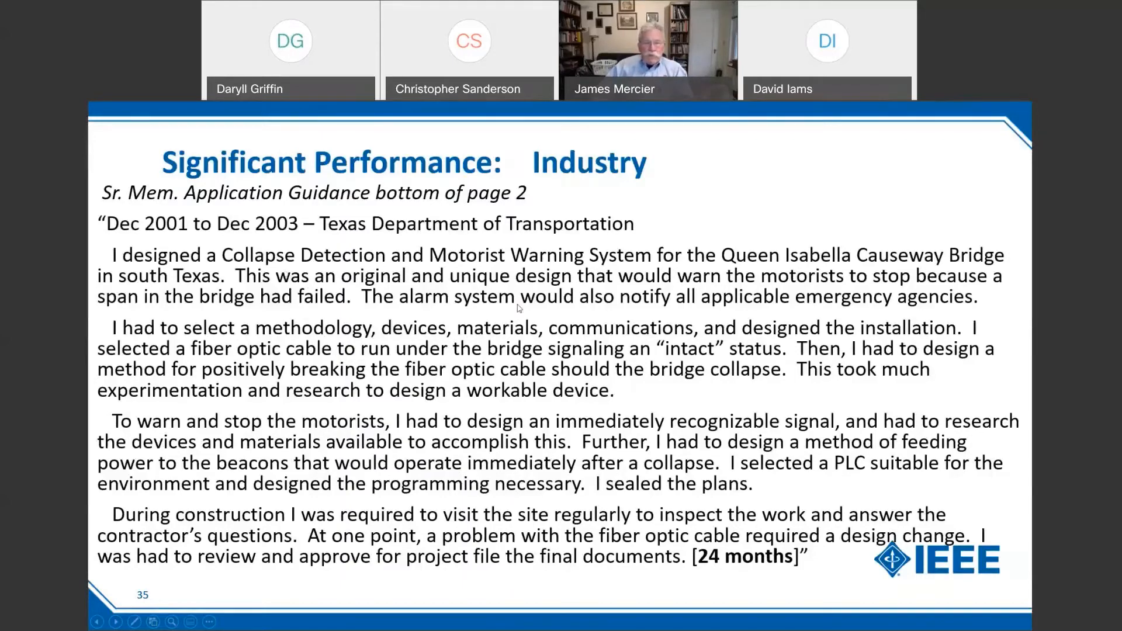
mouse_move(621, 384)
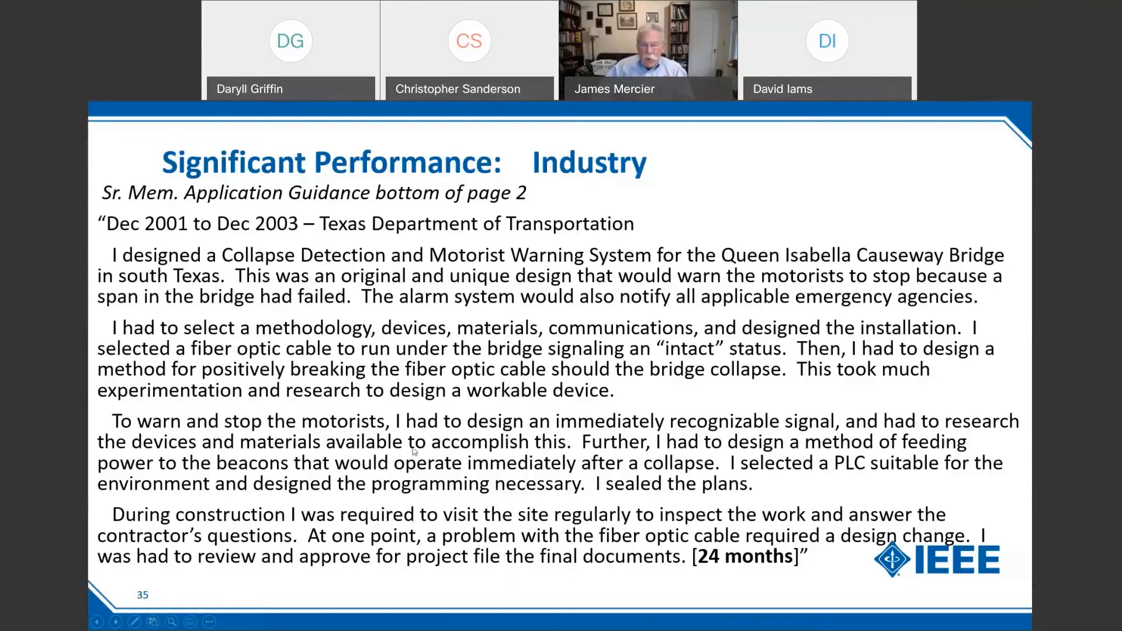
mouse_move(732, 449)
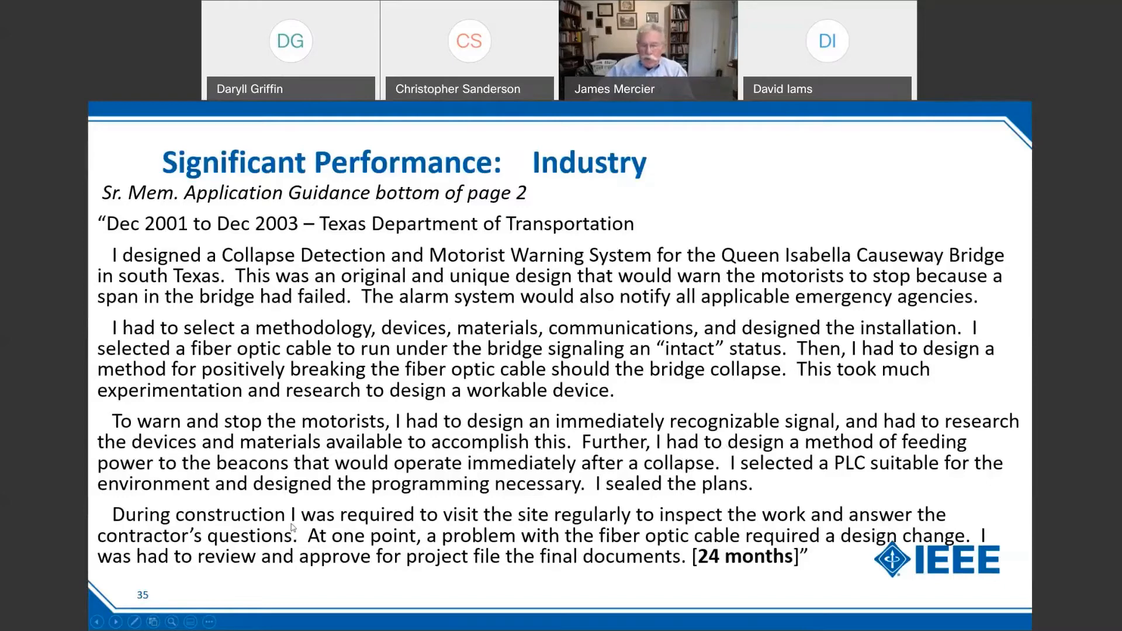
mouse_move(713, 550)
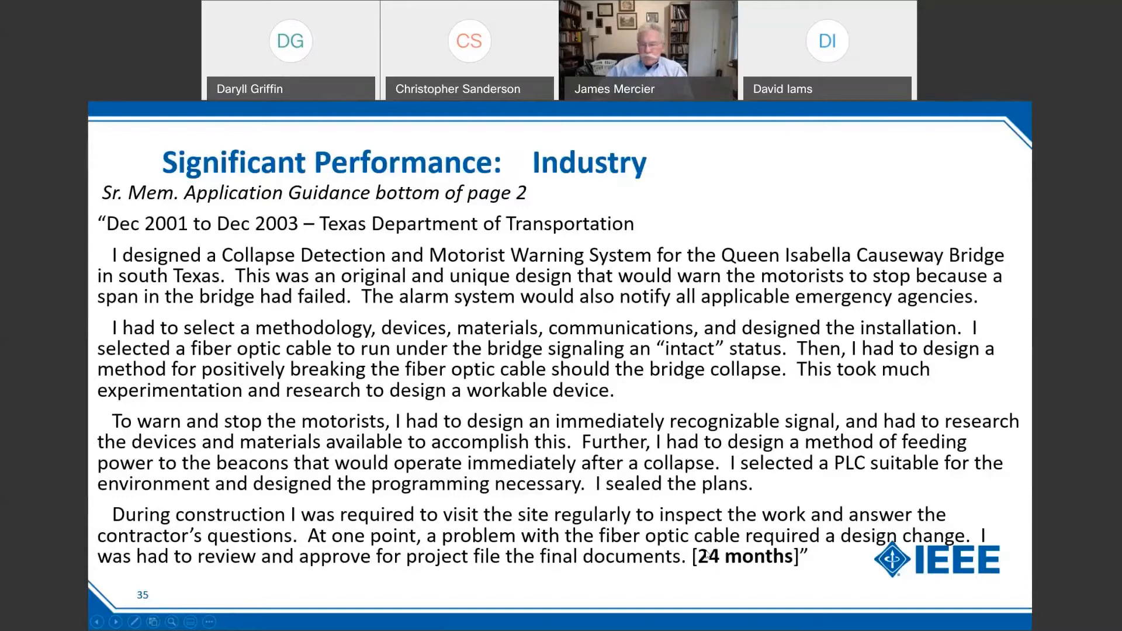
mouse_move(719, 592)
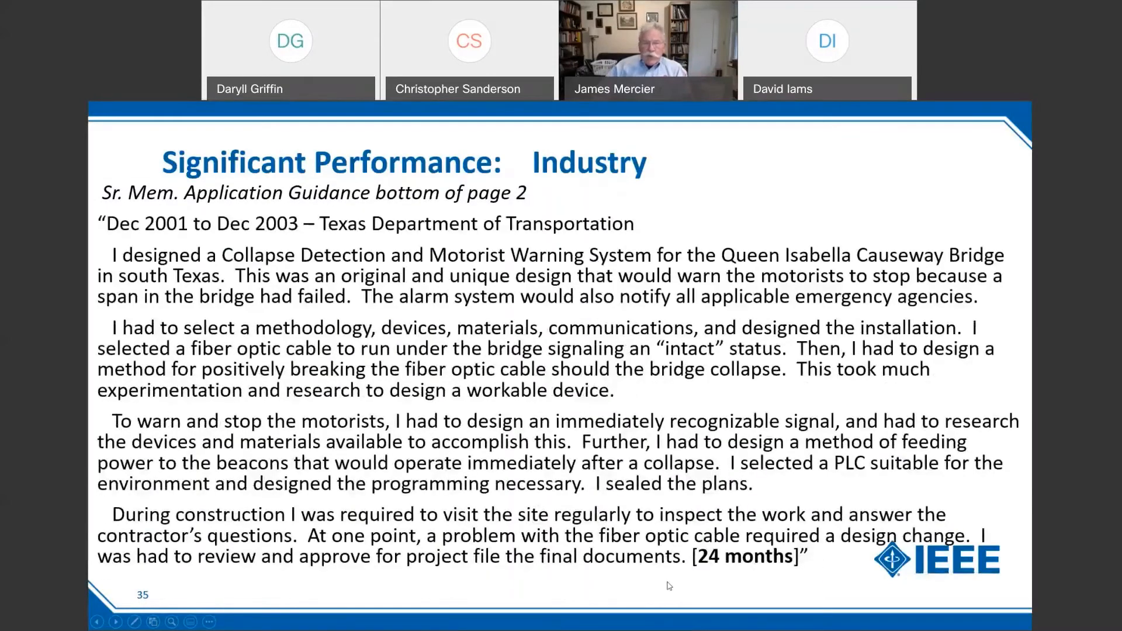
mouse_move(212, 267)
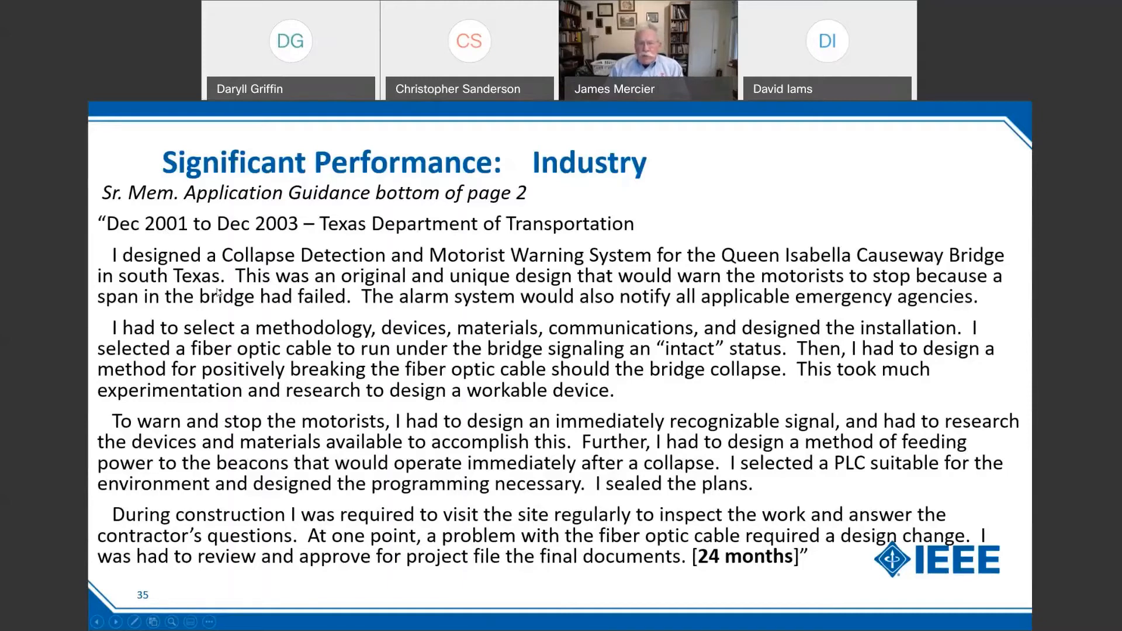
mouse_move(175, 236)
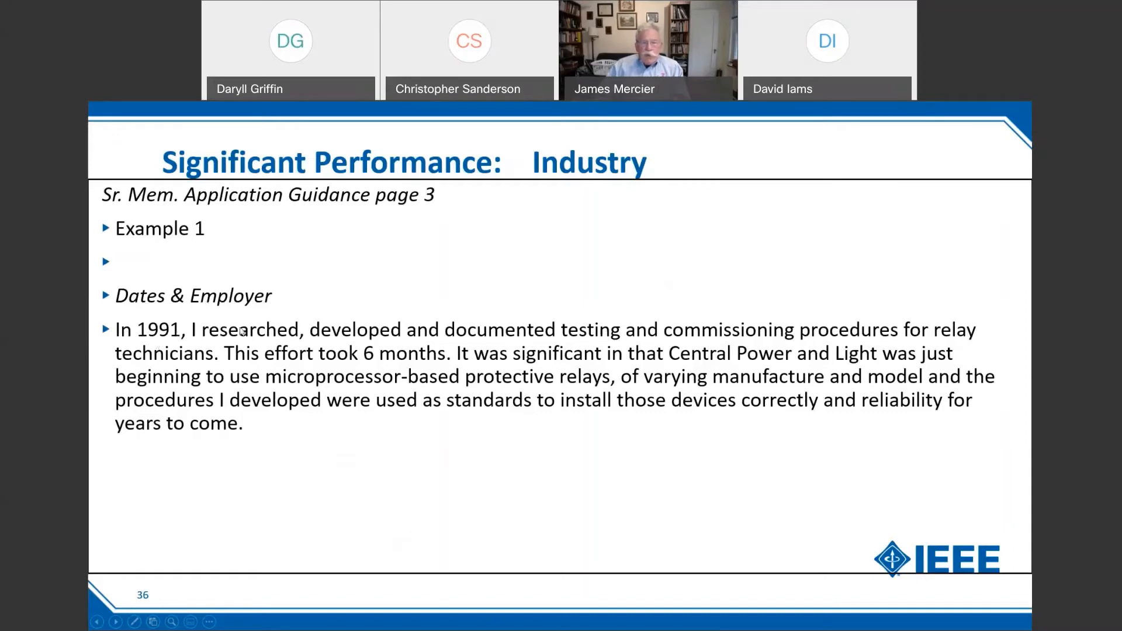
mouse_move(734, 340)
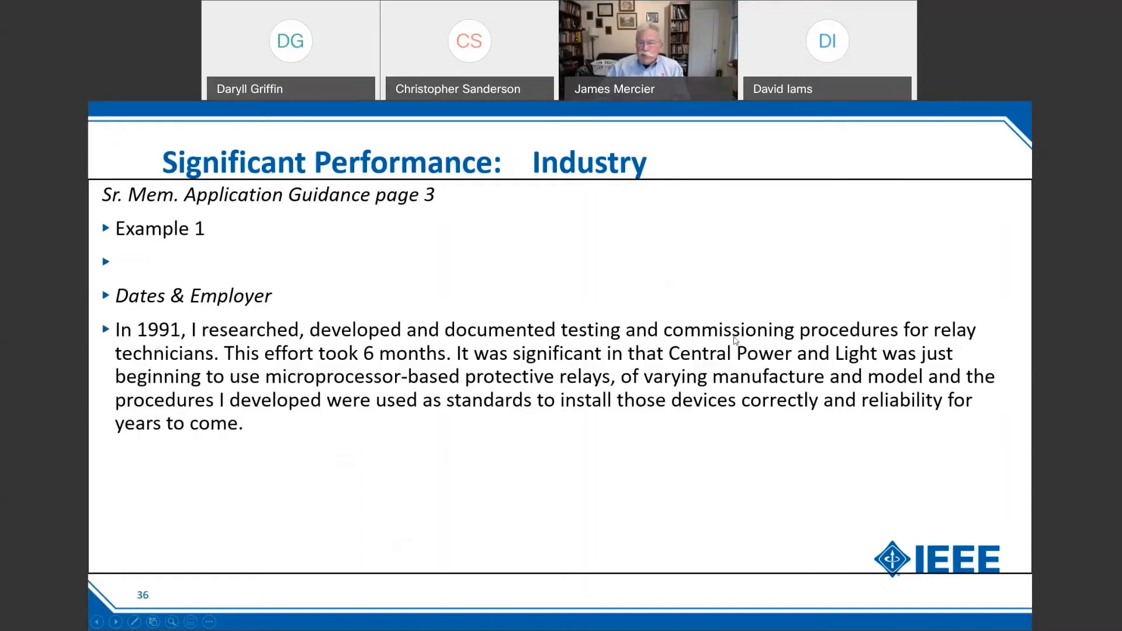
mouse_move(217, 365)
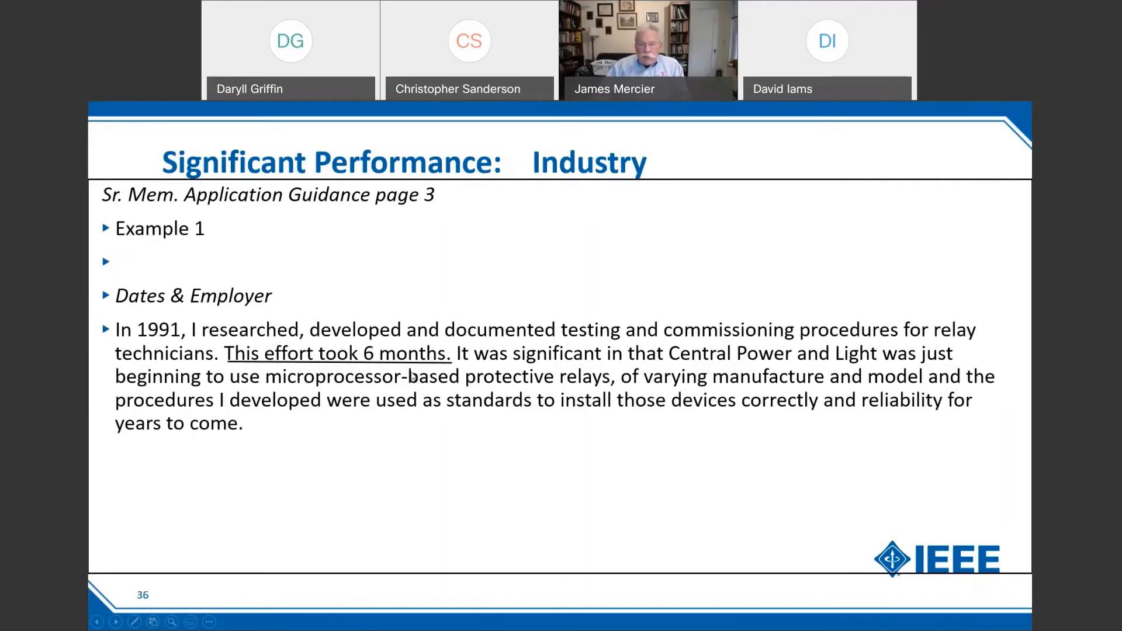
mouse_move(493, 398)
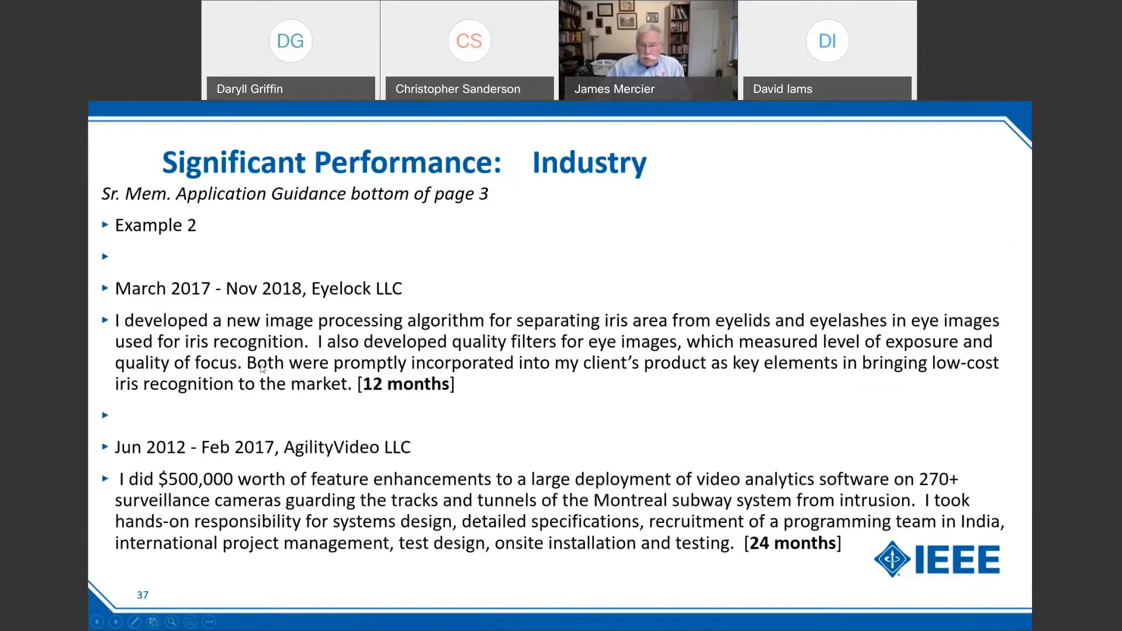
mouse_move(497, 405)
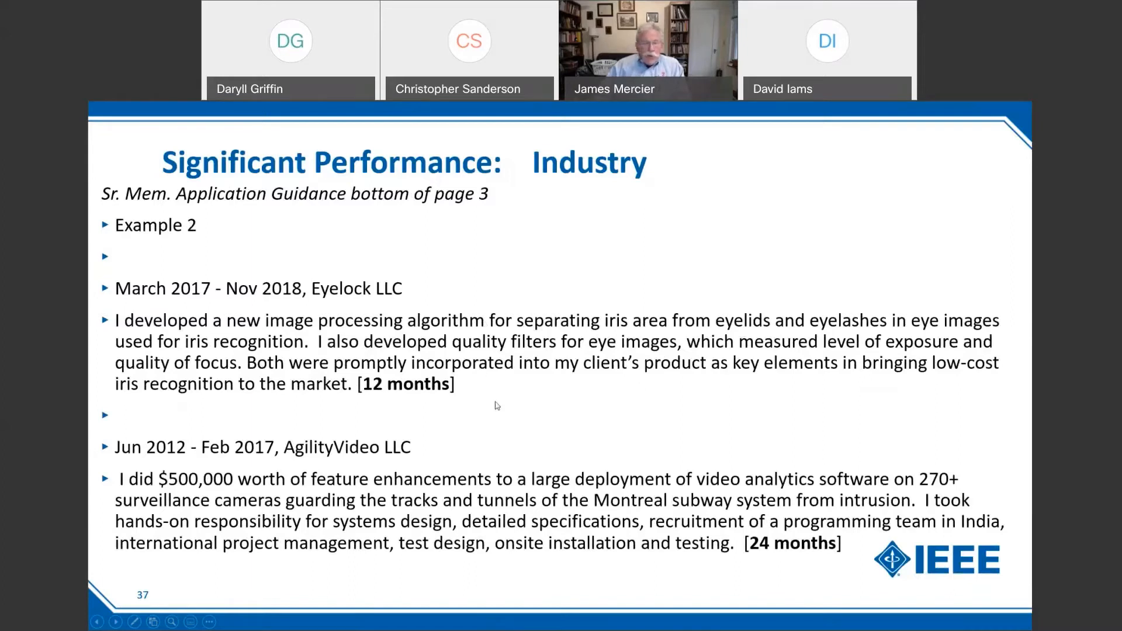
mouse_move(394, 385)
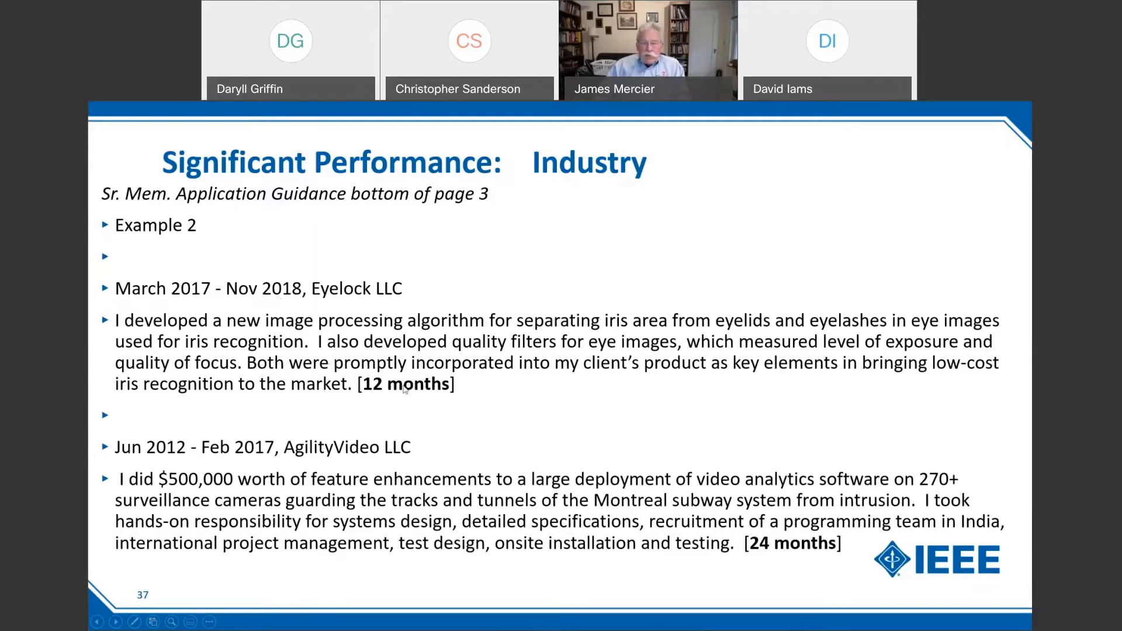
mouse_move(199, 308)
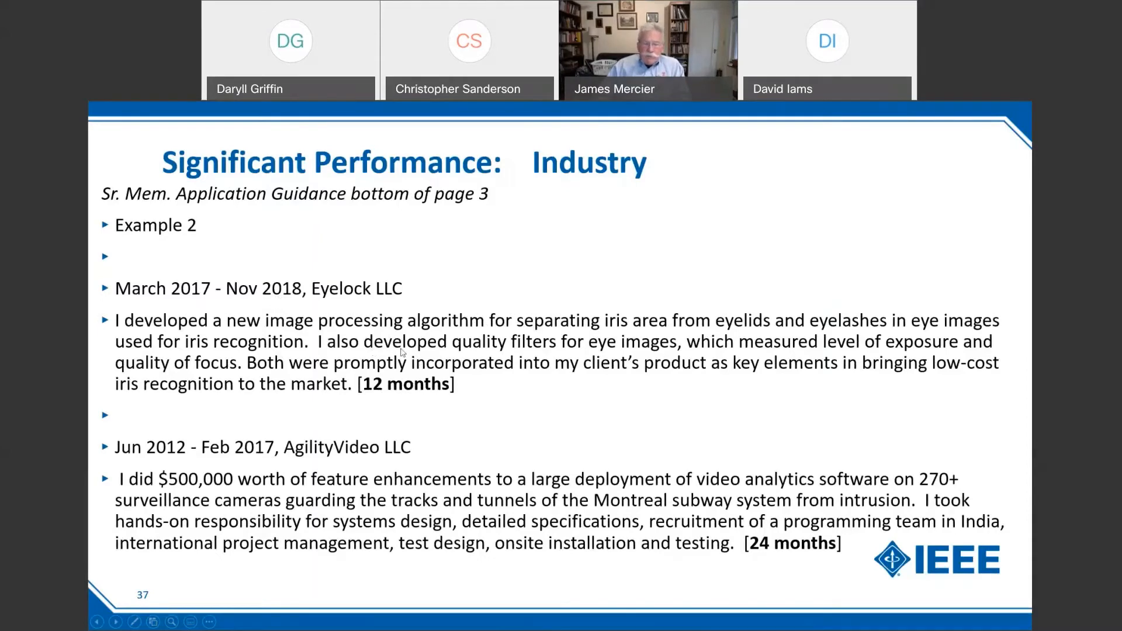
Advance to slide 37, Example 2 with the Eyelock and AgilityVideo work periods.
left_click(116, 620)
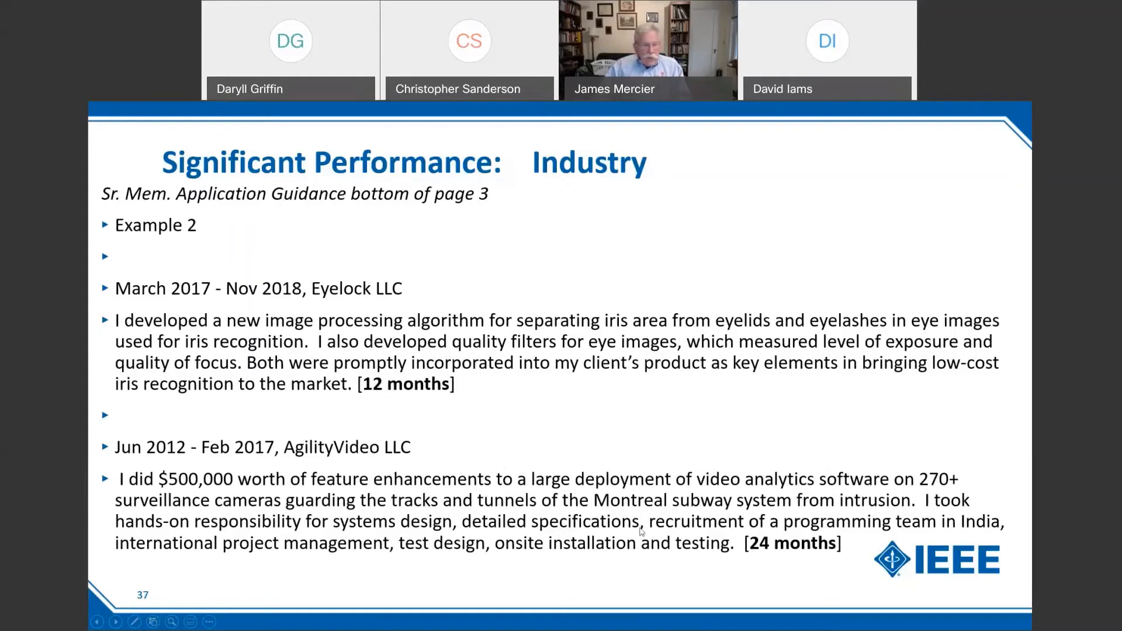
mouse_move(167, 458)
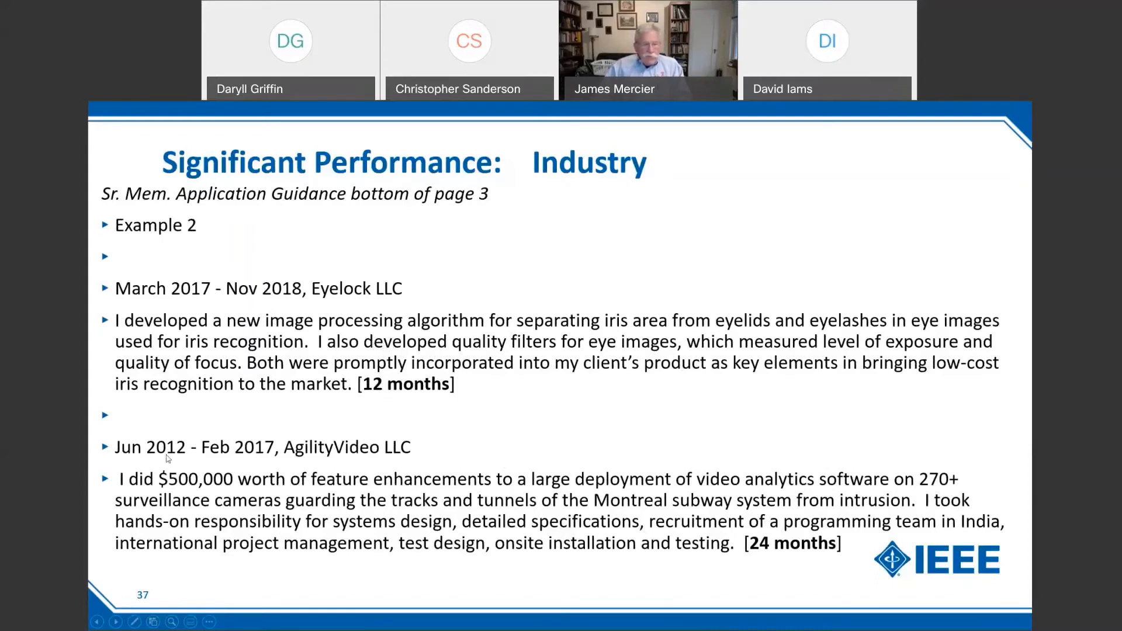
mouse_move(256, 454)
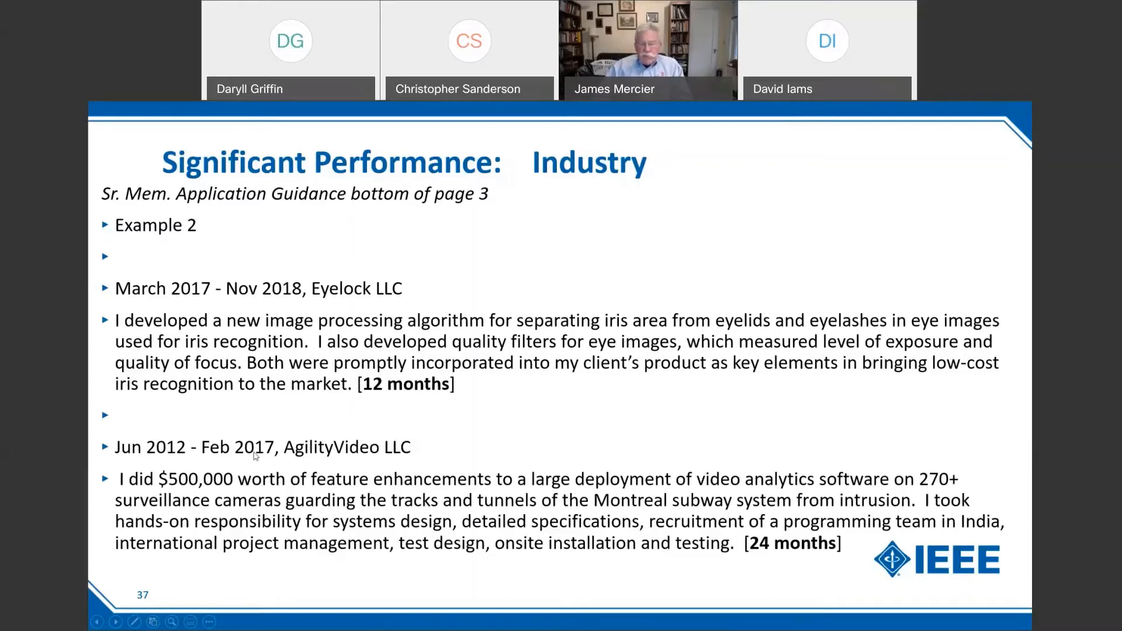
mouse_move(732, 568)
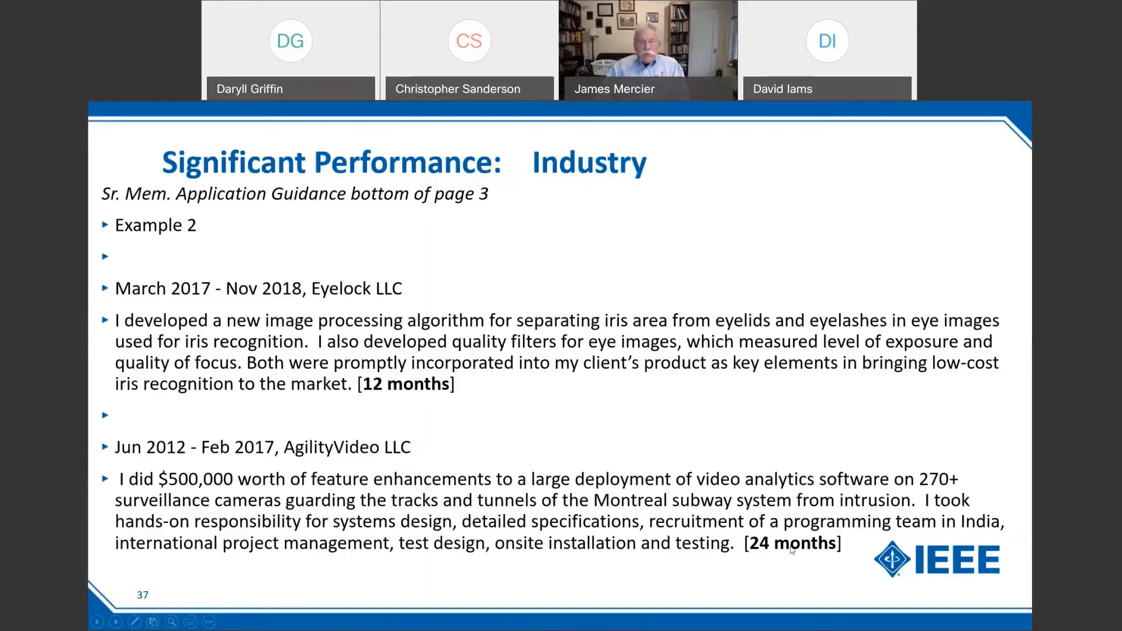
mouse_move(786, 548)
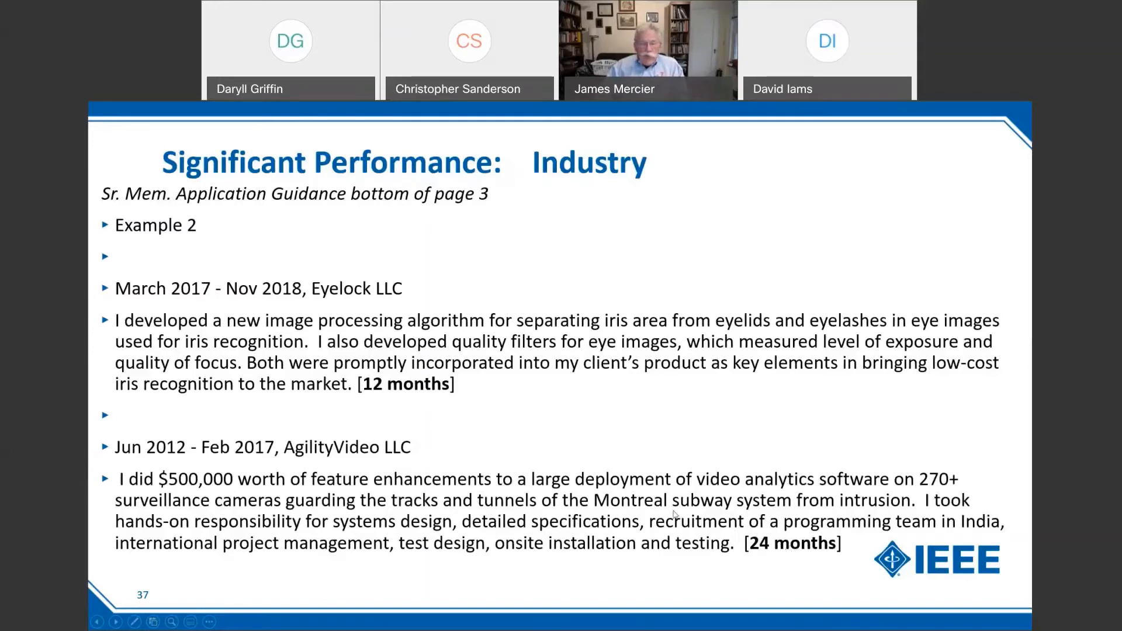
Reach slide 38 on ELK Electric, revisit the Texas DOT example, then return to slide 38.
left_click(116, 621)
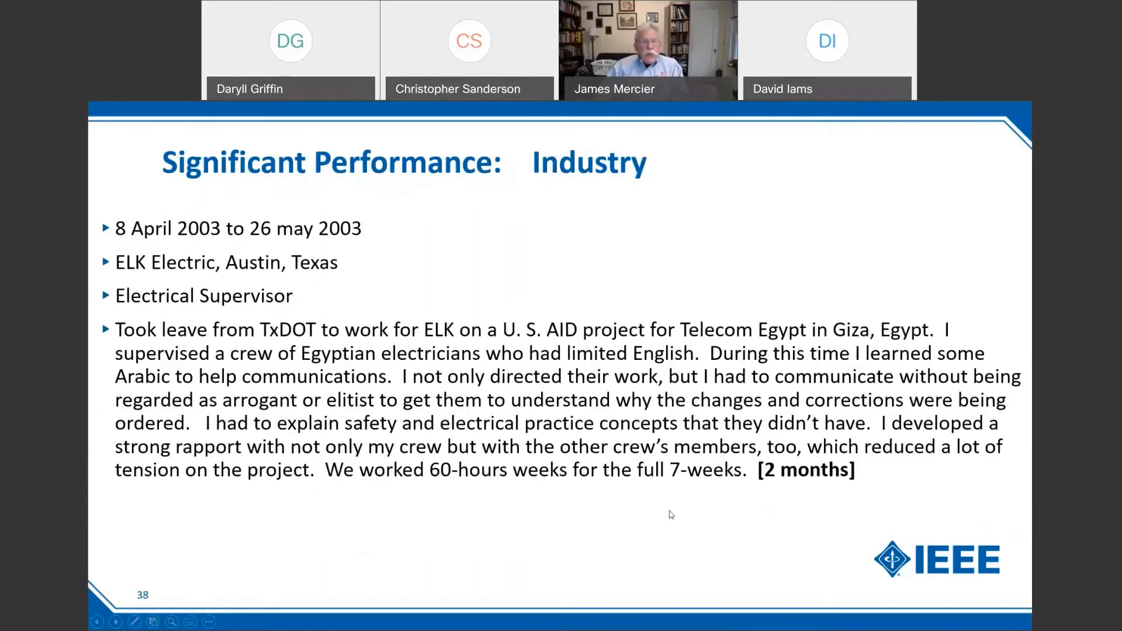
mouse_move(412, 291)
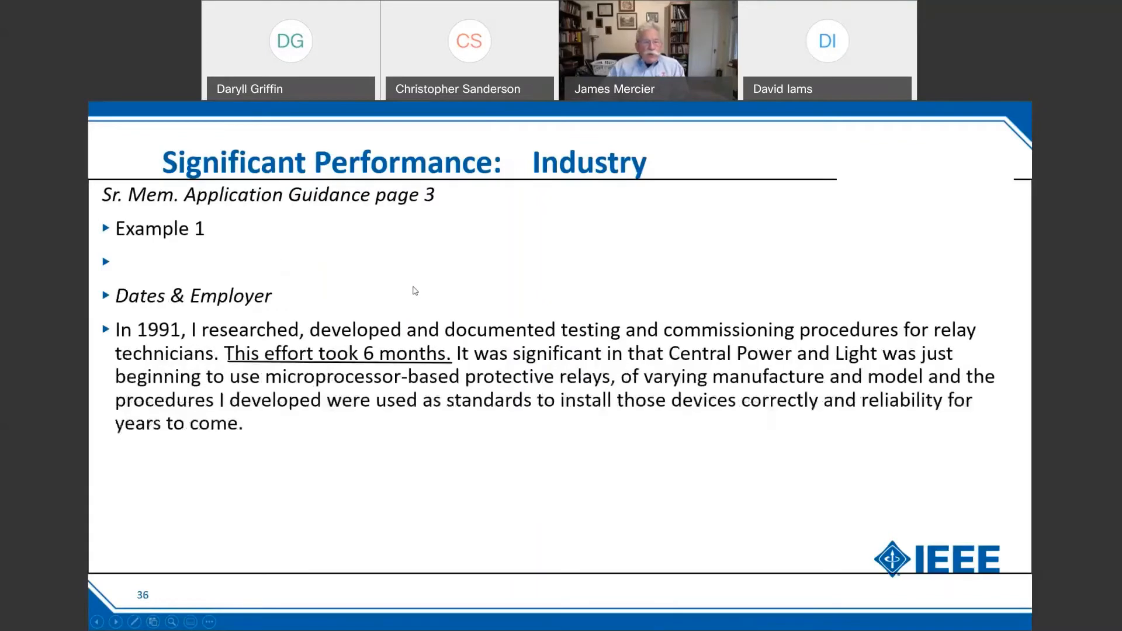
left_click(115, 621)
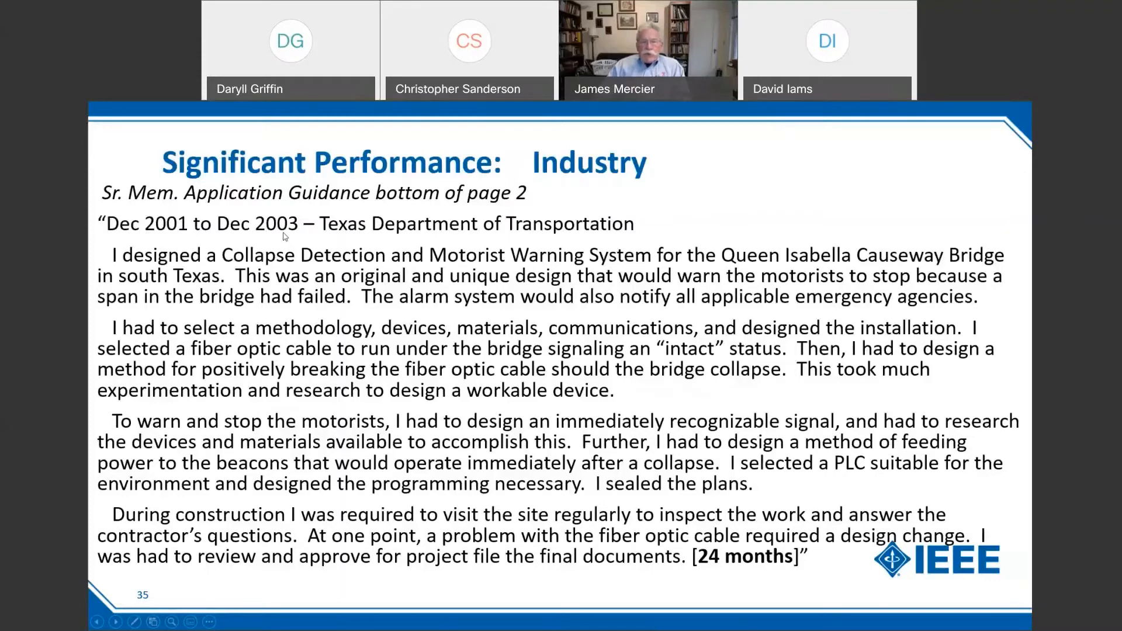
left_click(116, 621)
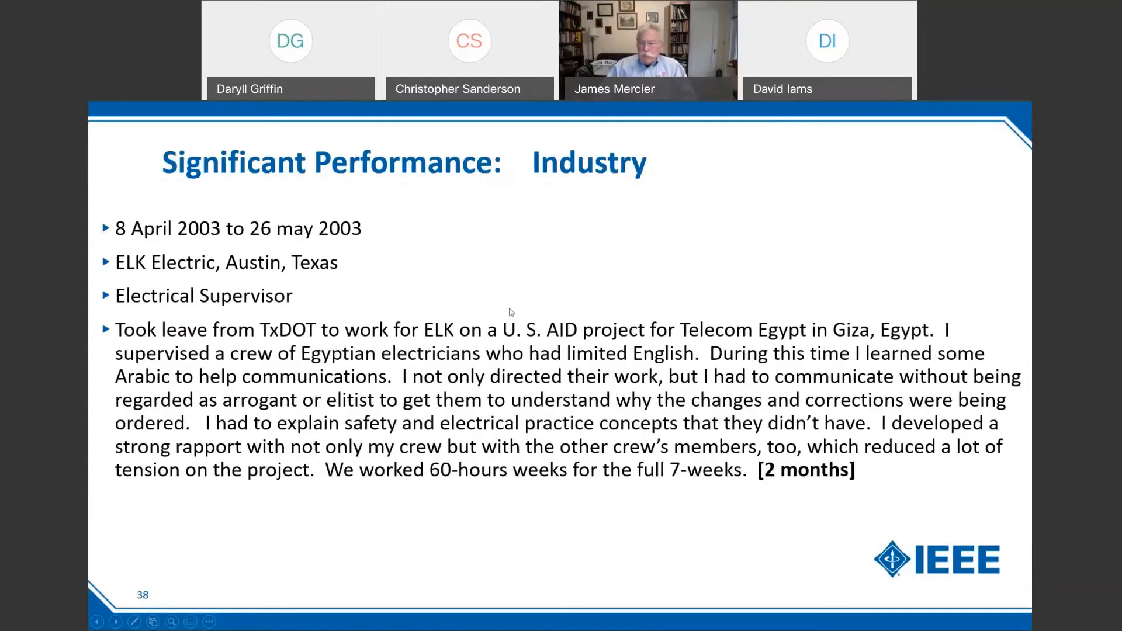
mouse_move(759, 498)
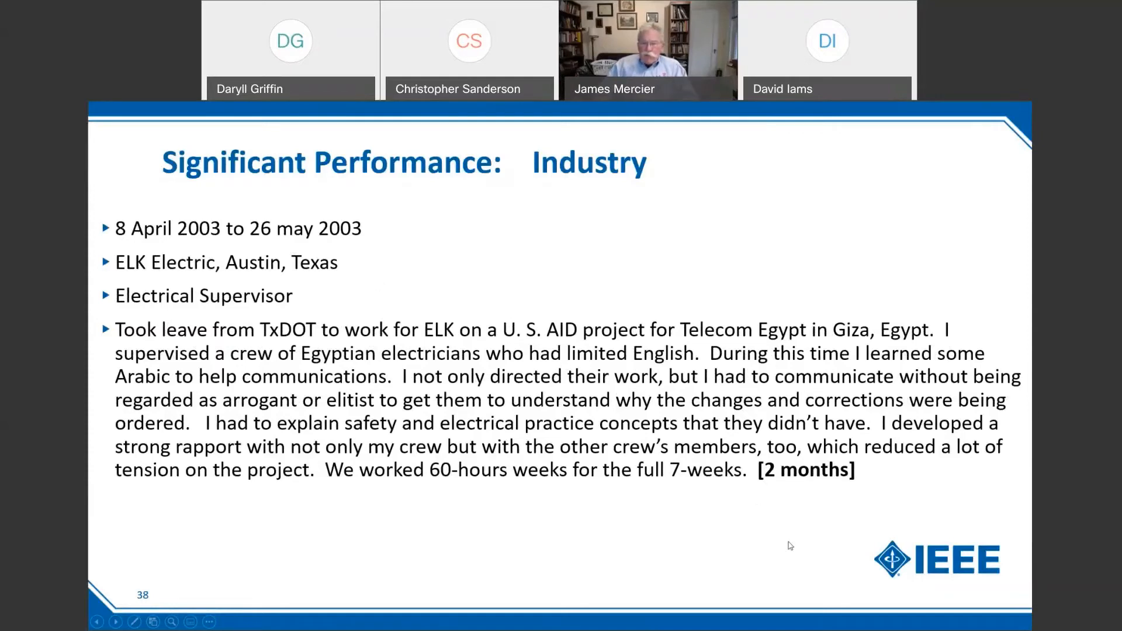
mouse_move(806, 531)
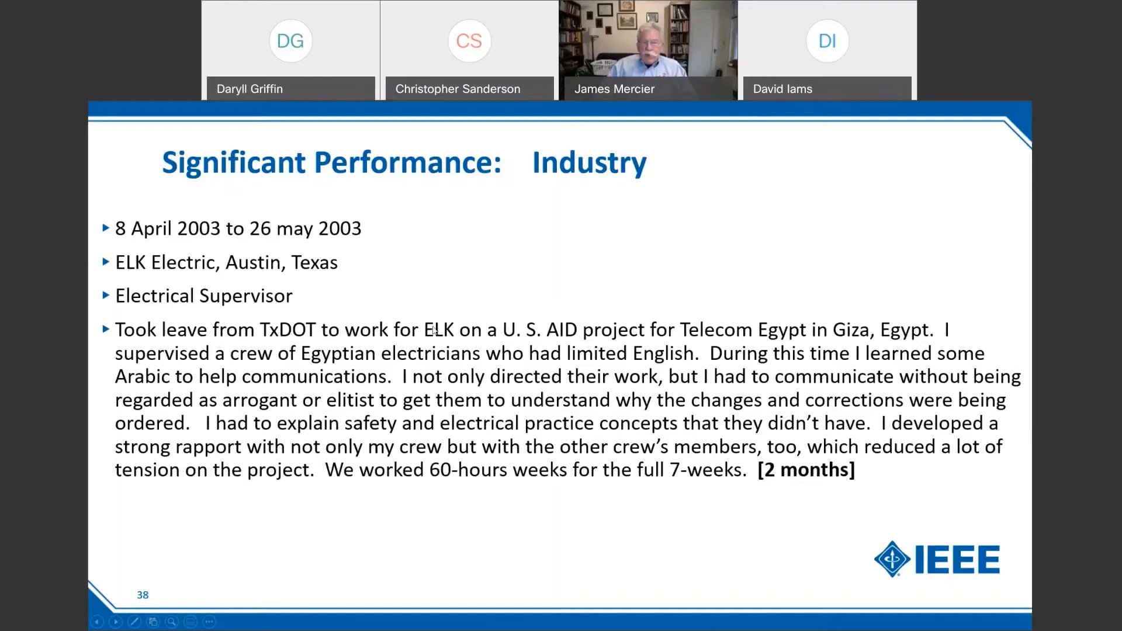
mouse_move(588, 337)
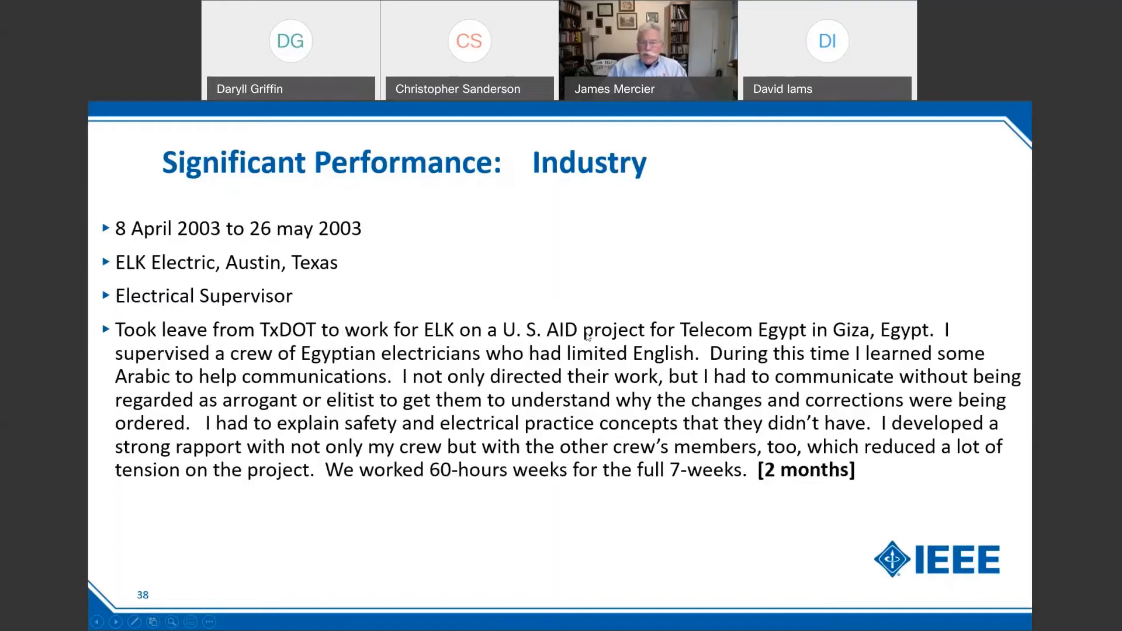
mouse_move(774, 341)
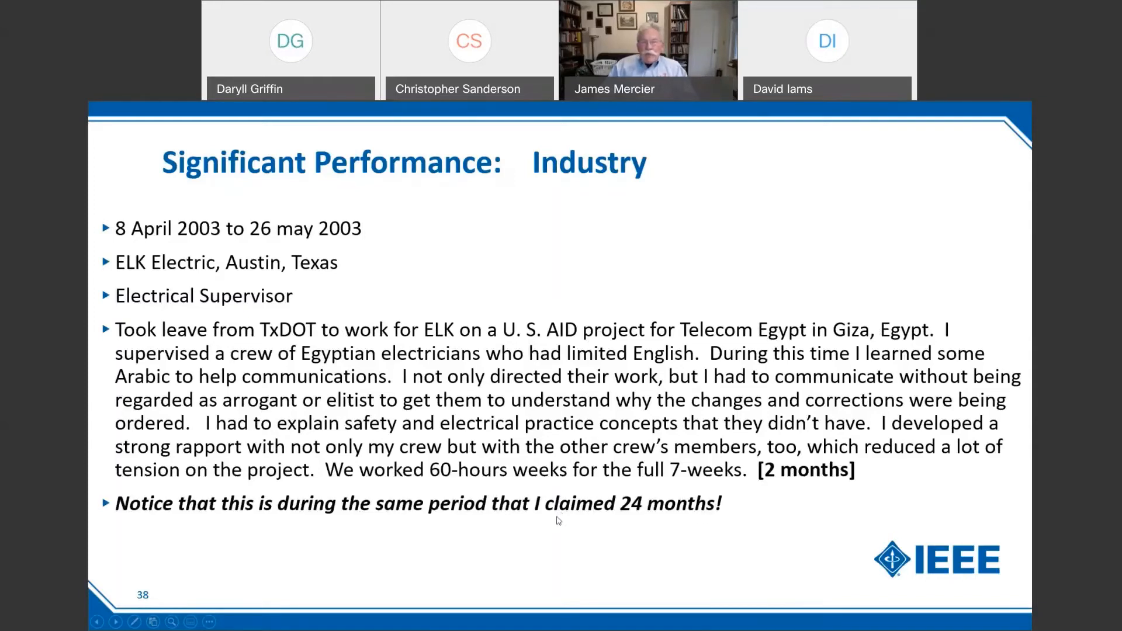
mouse_move(569, 508)
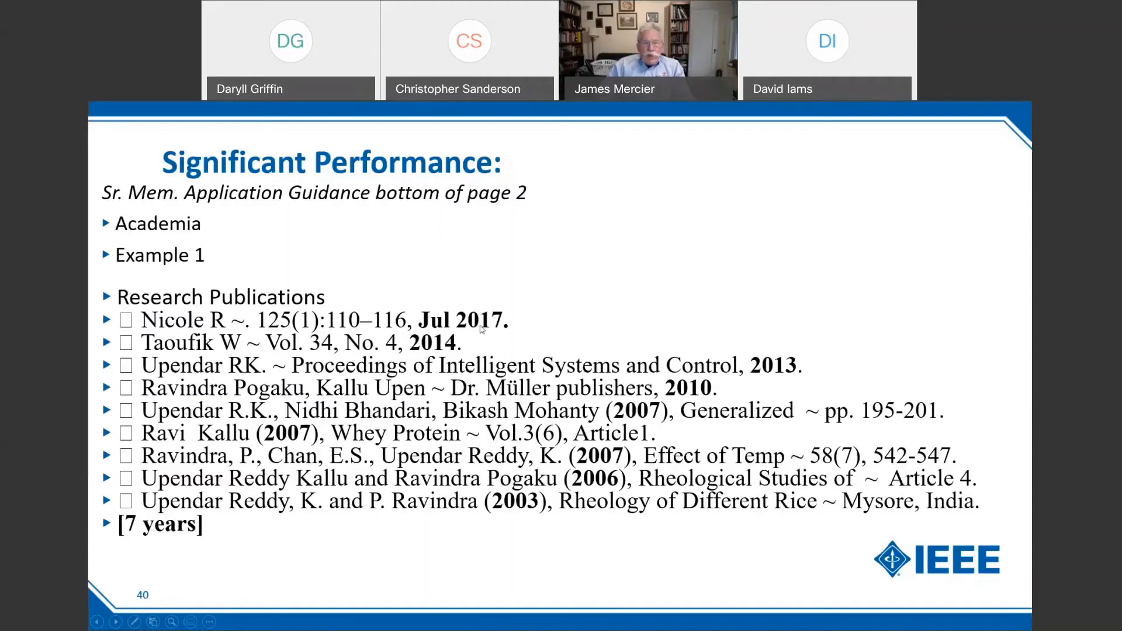
mouse_move(483, 341)
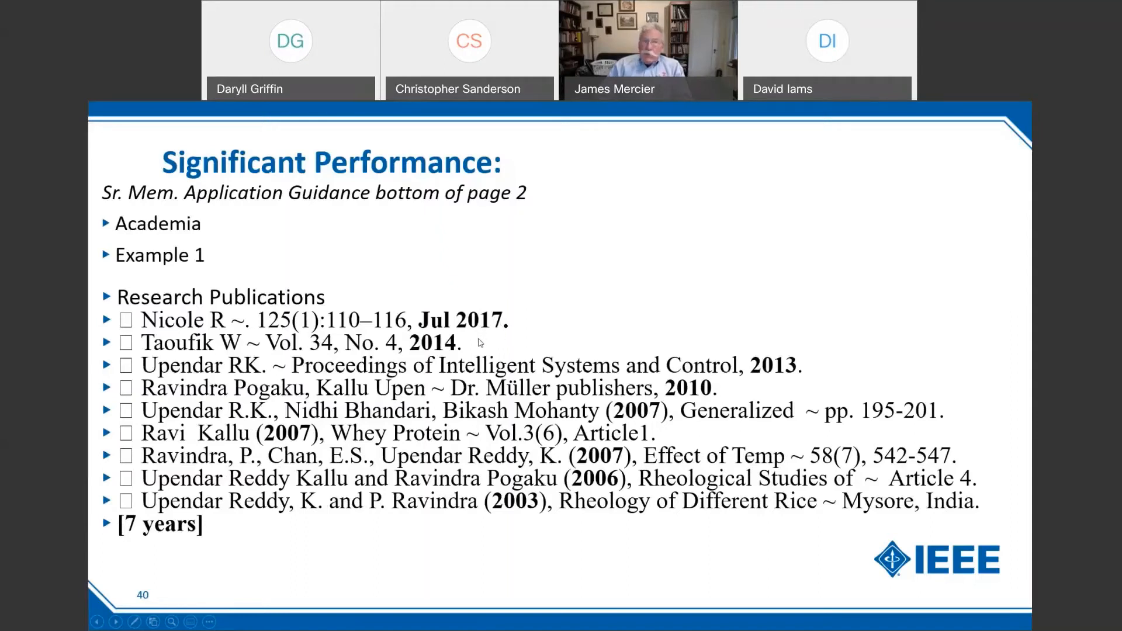
mouse_move(505, 335)
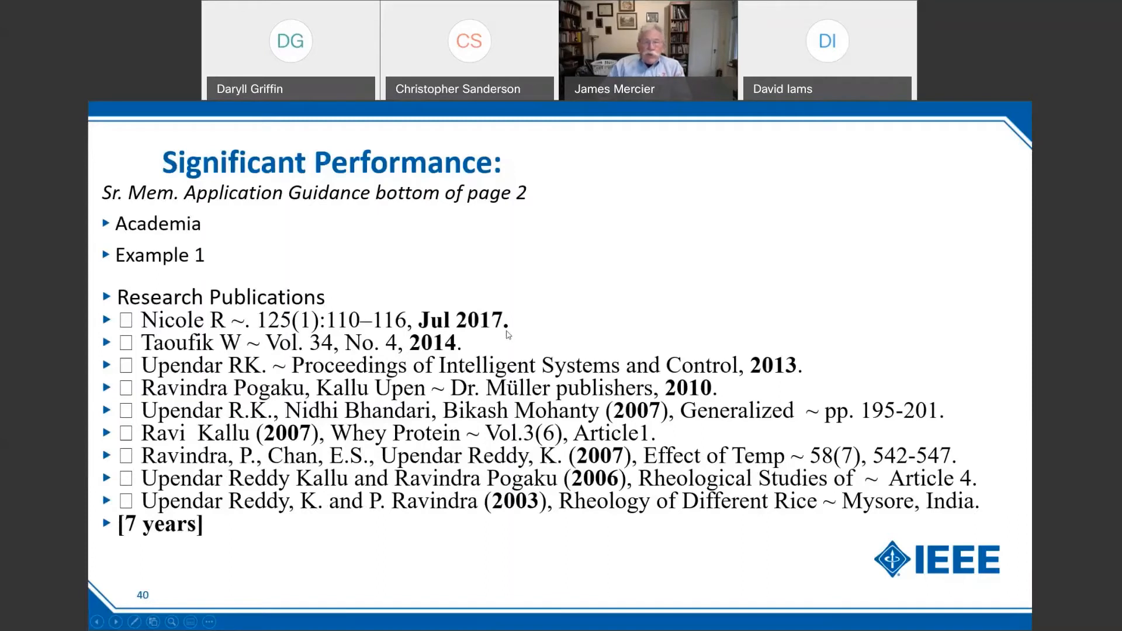
mouse_move(511, 333)
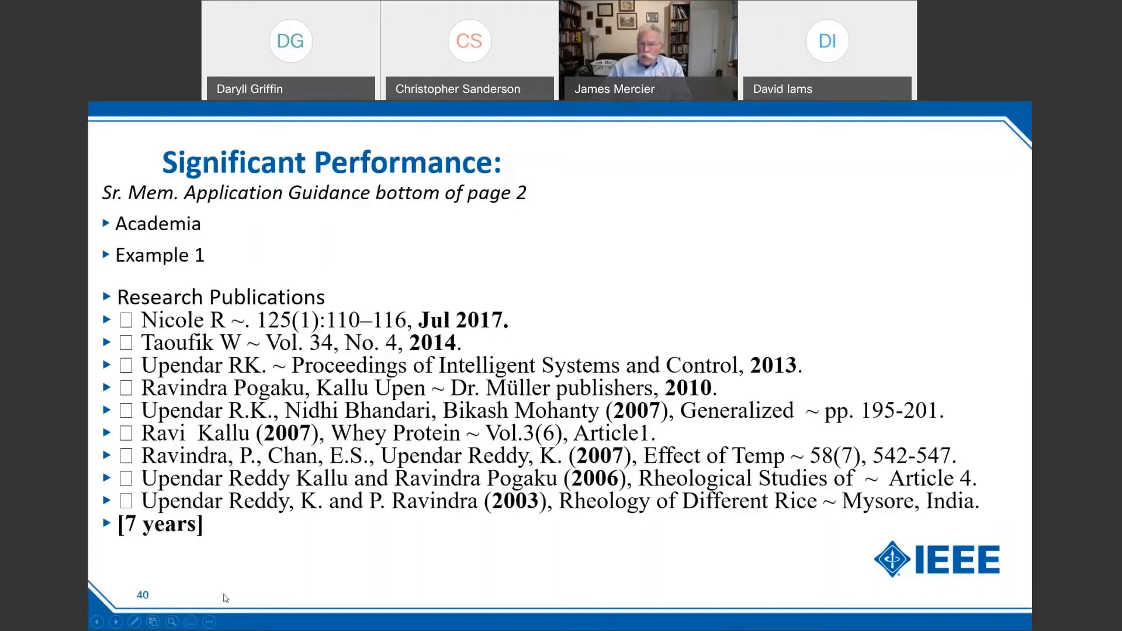
mouse_move(645, 451)
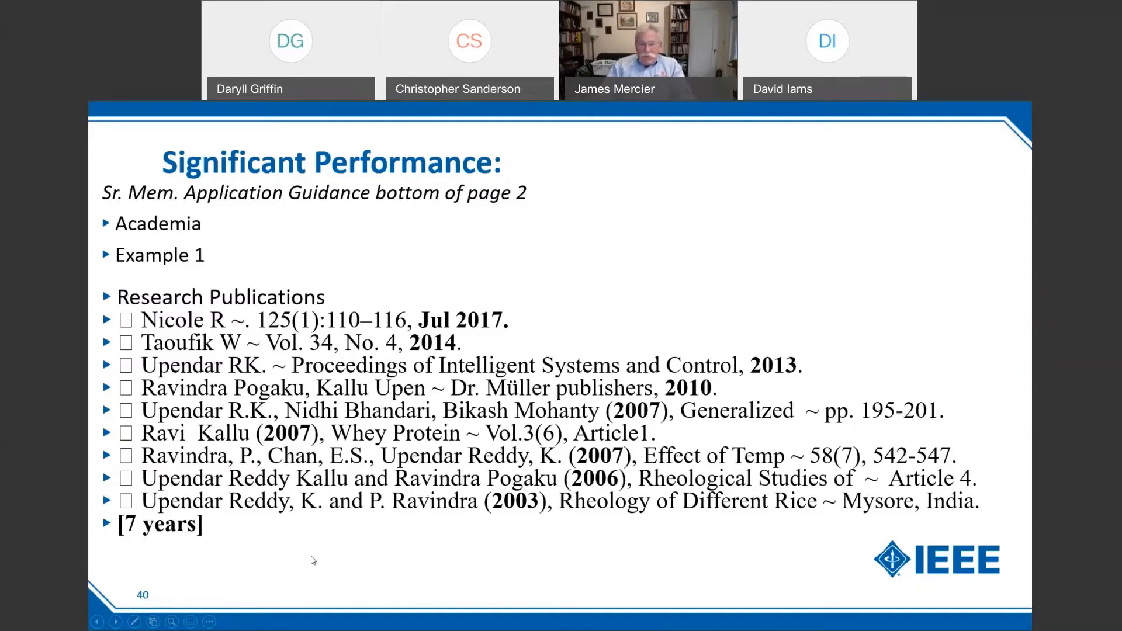
mouse_move(320, 571)
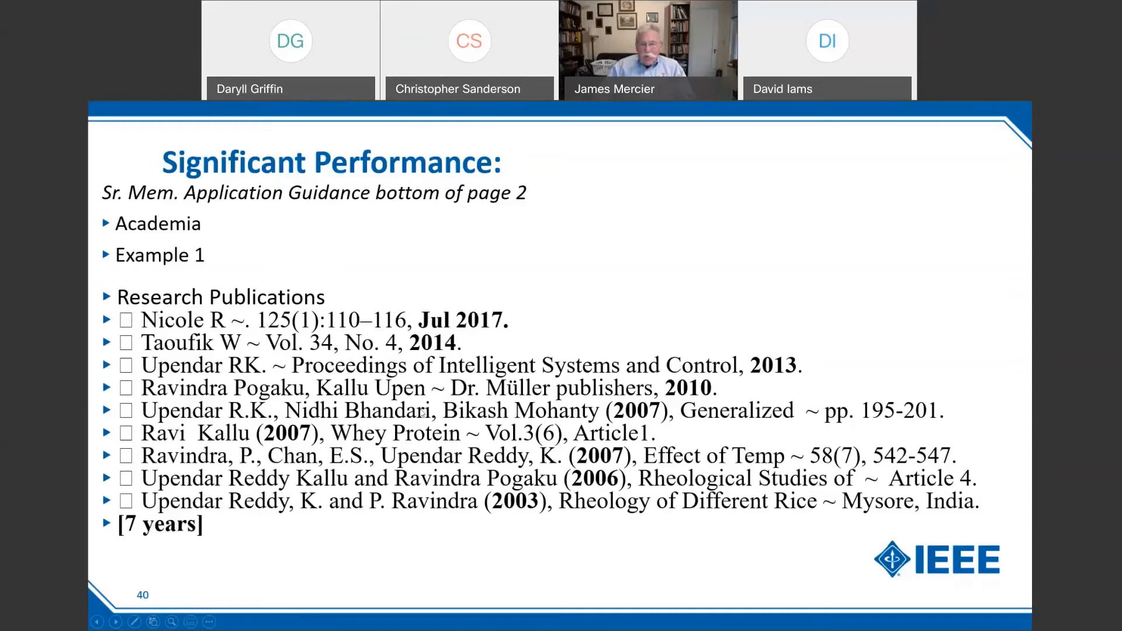
mouse_move(492, 582)
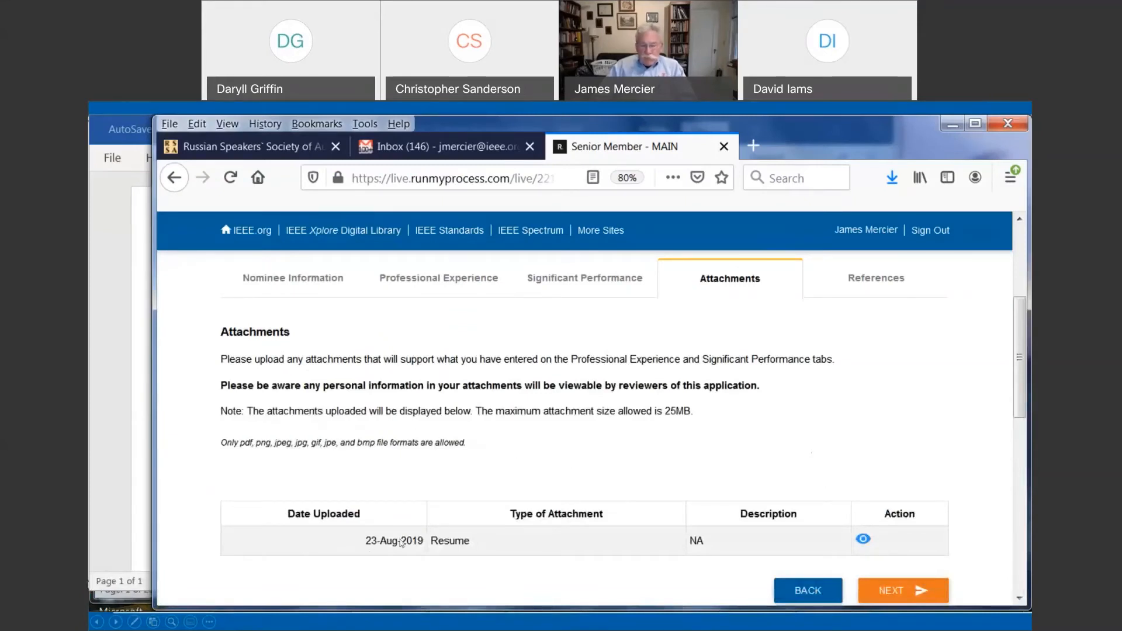
mouse_move(728, 543)
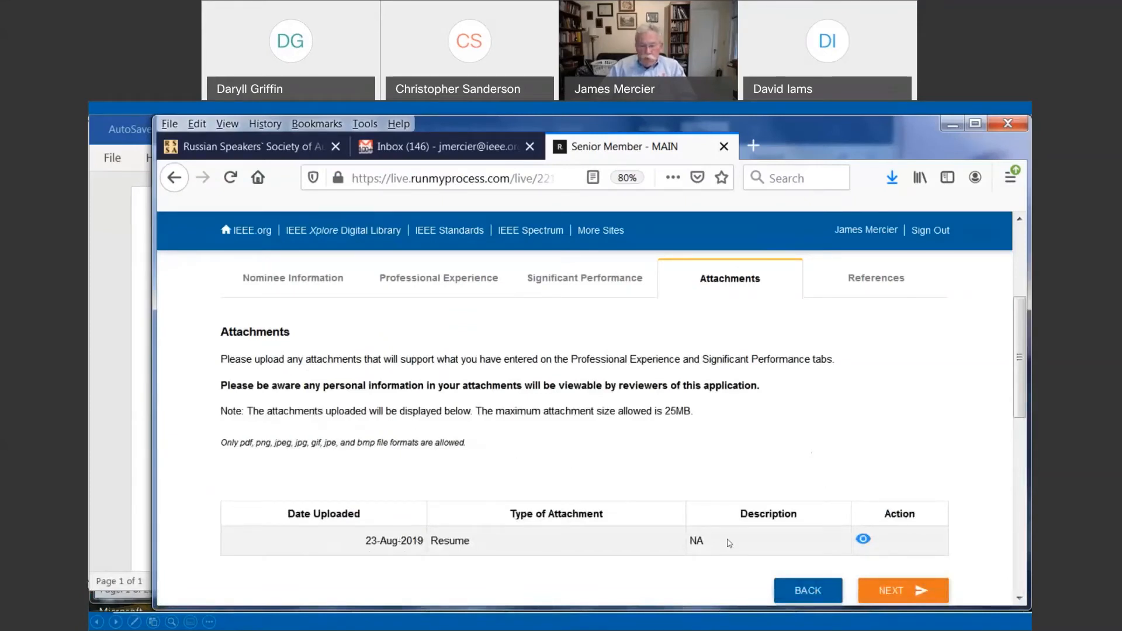
mouse_move(501, 533)
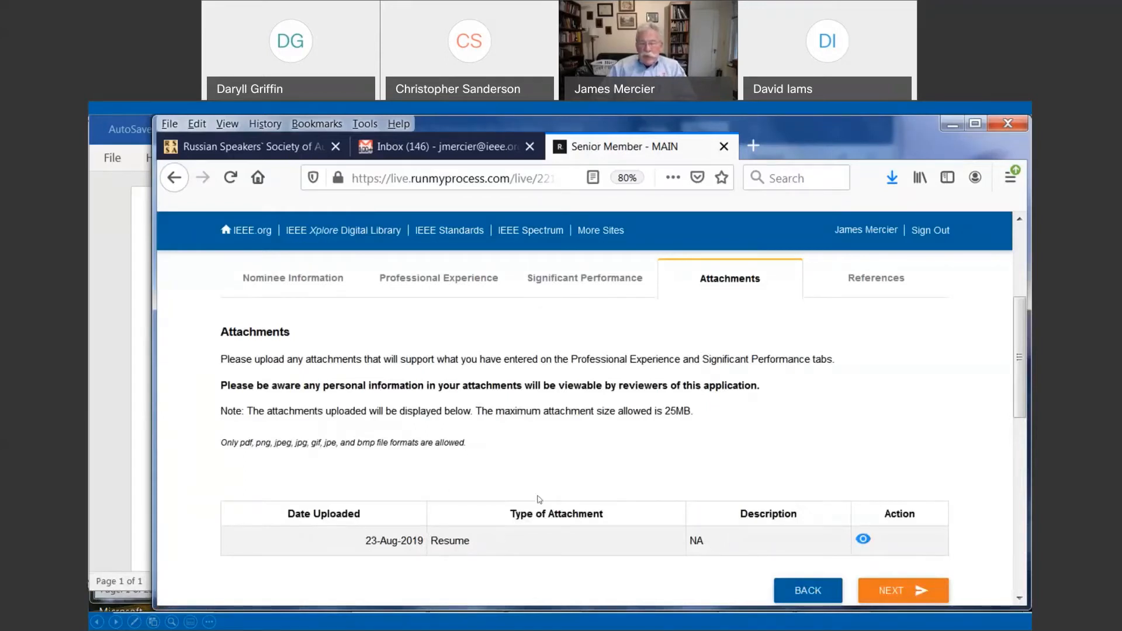
mouse_move(263, 449)
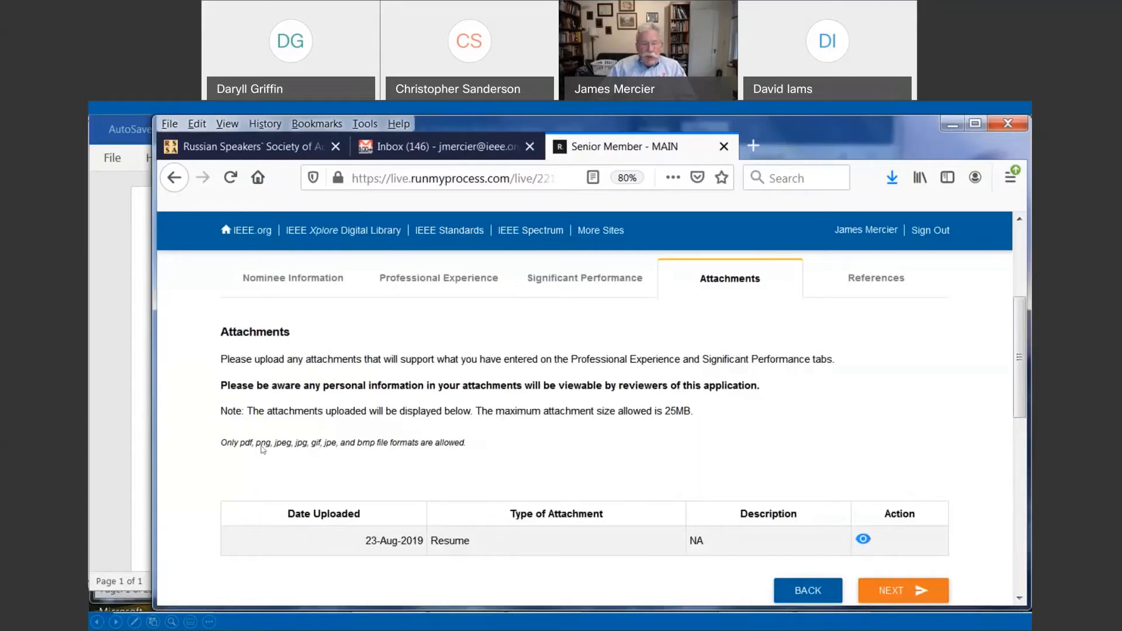
mouse_move(286, 450)
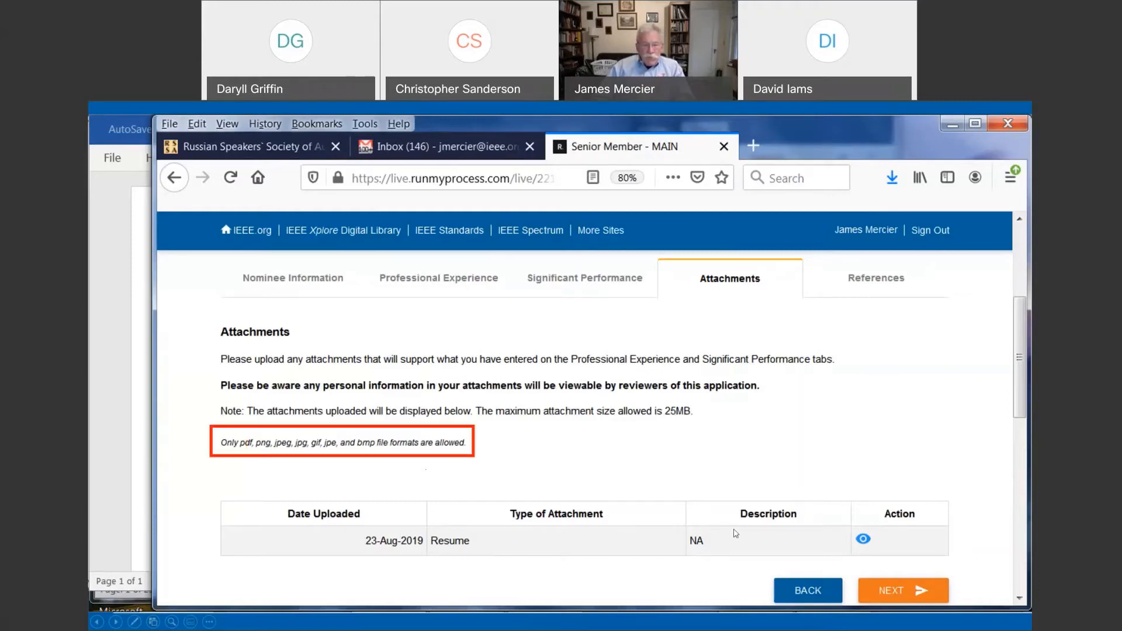
mouse_move(834, 571)
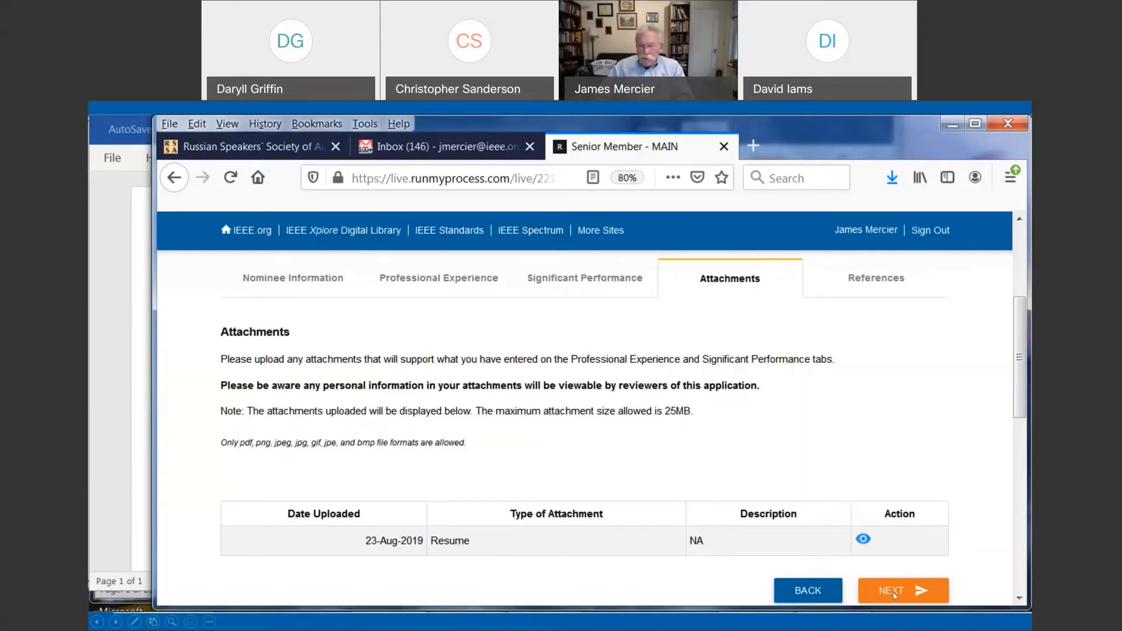
Move from the Attachments page to the References tab of the Senior Member application.
left_click(903, 591)
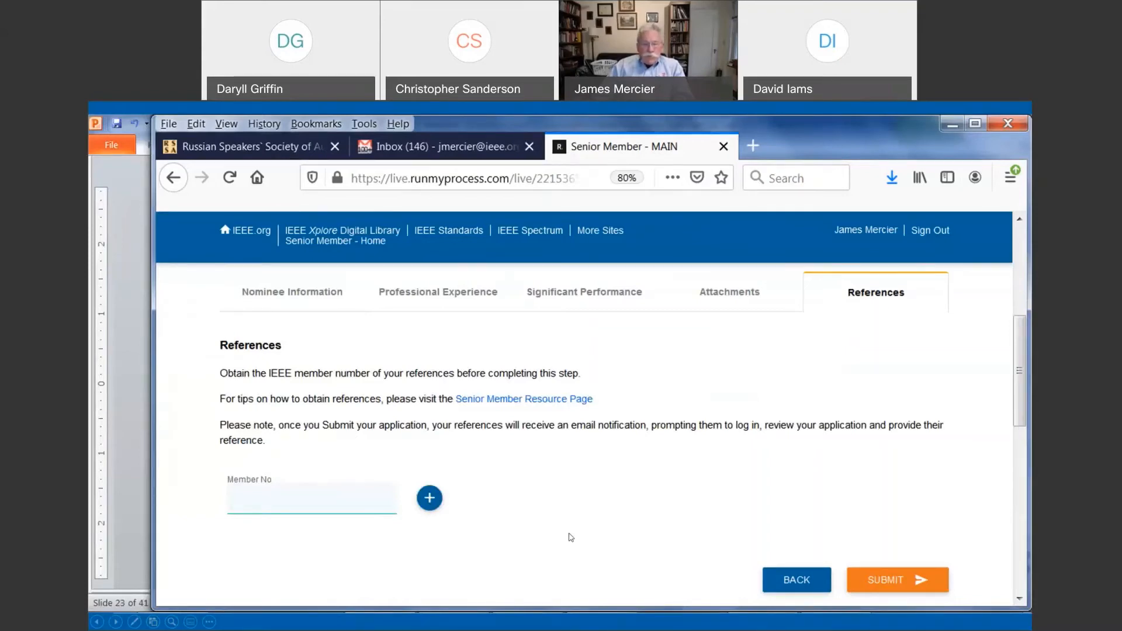
mouse_move(371, 506)
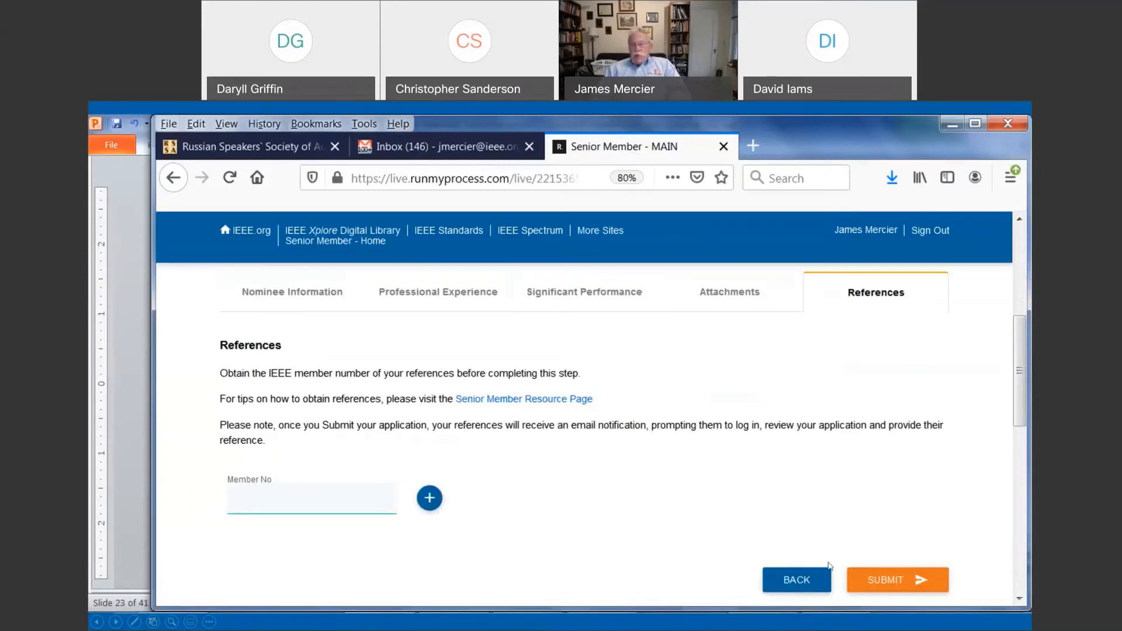
mouse_move(836, 566)
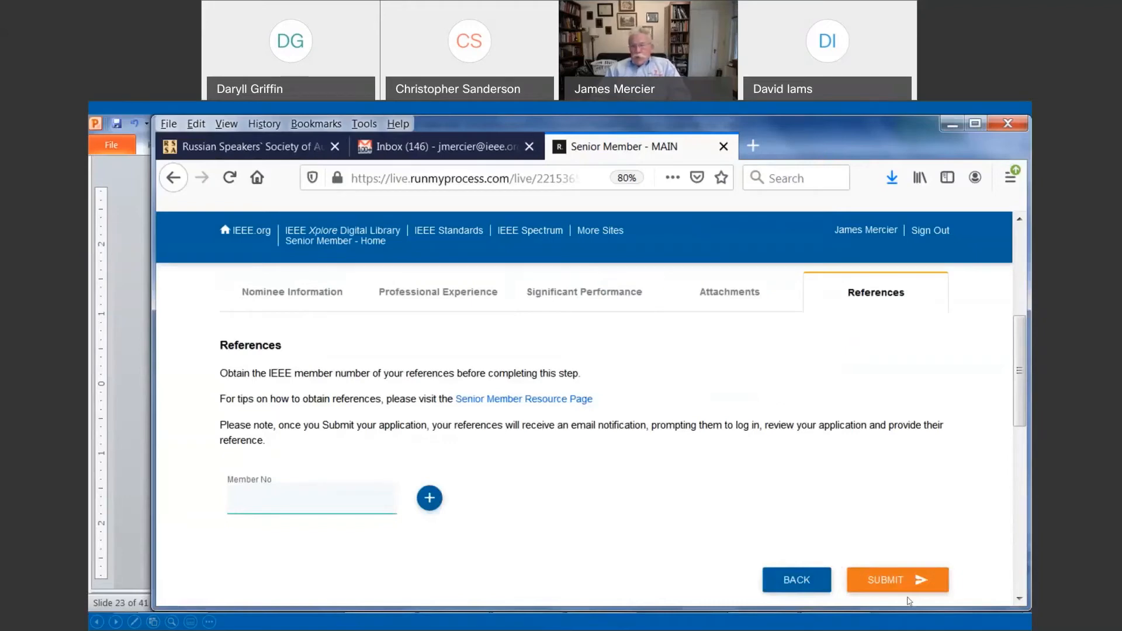
mouse_move(796, 580)
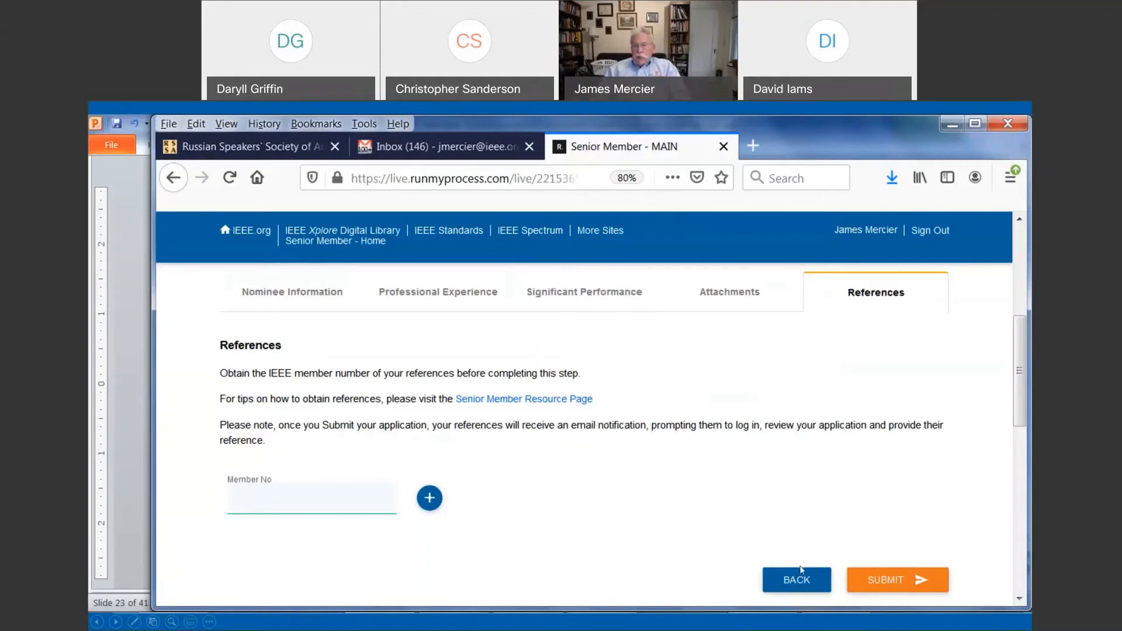
mouse_move(758, 535)
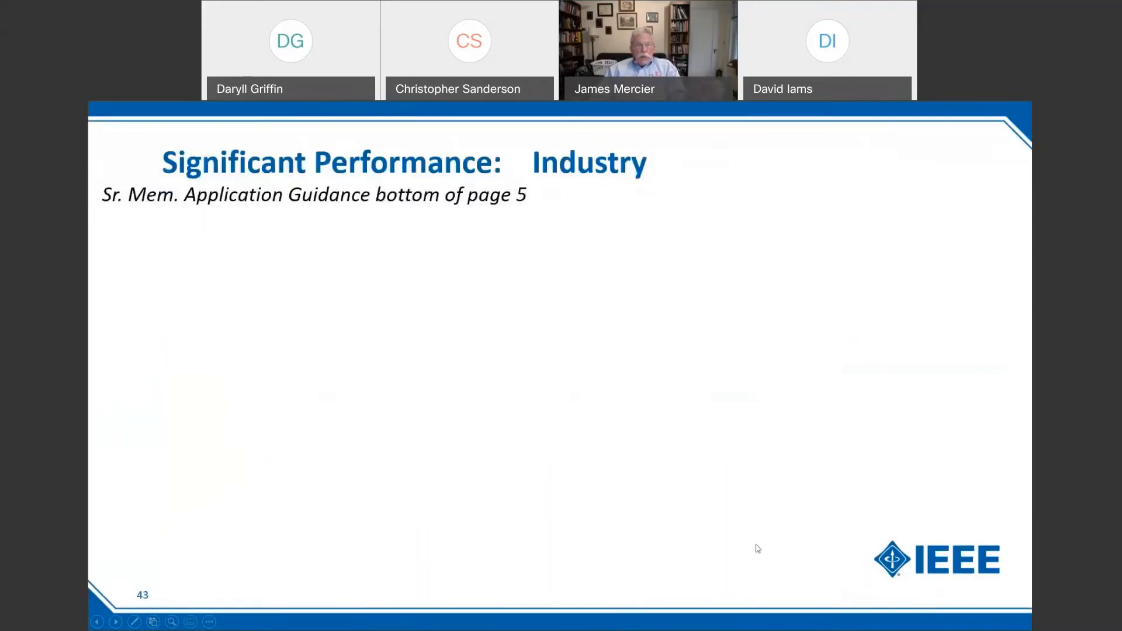
mouse_move(724, 536)
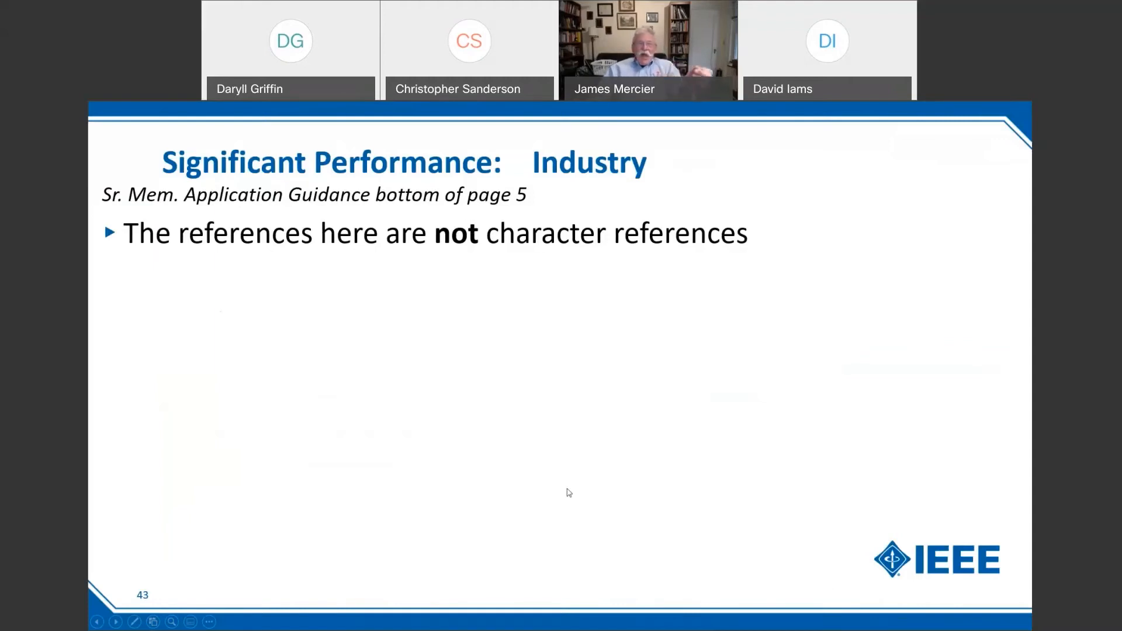
mouse_move(592, 448)
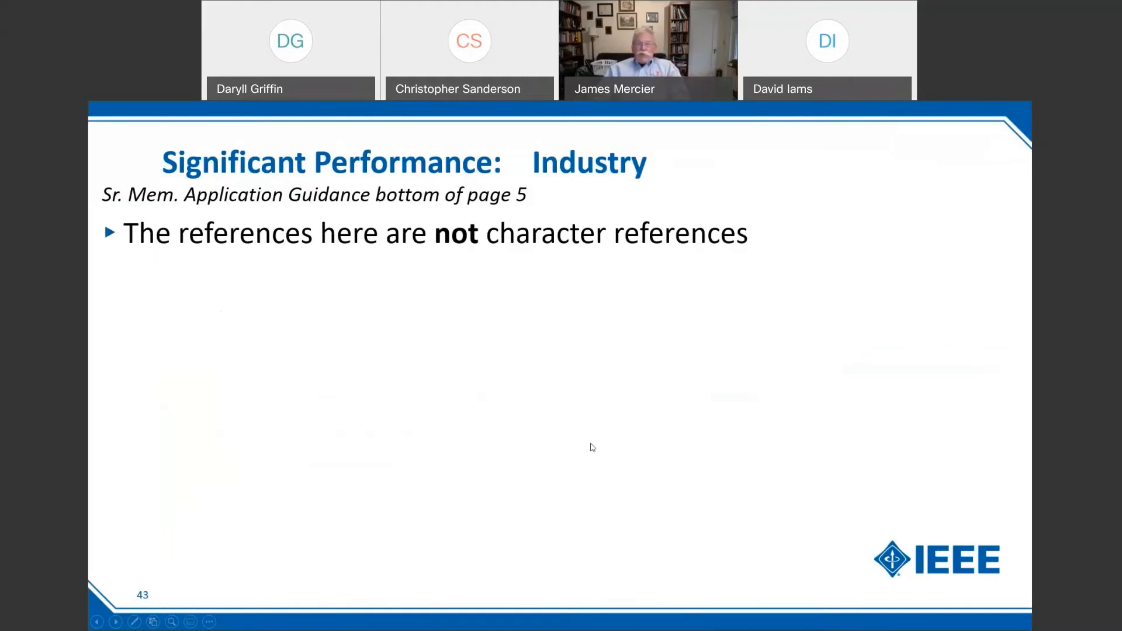
mouse_move(580, 454)
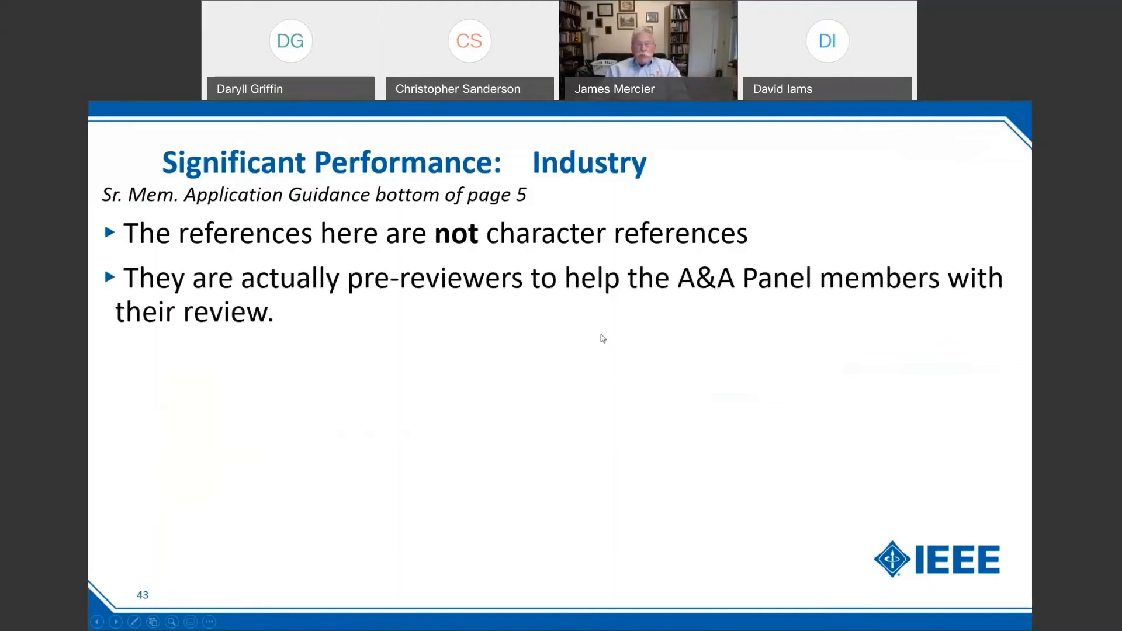
mouse_move(726, 337)
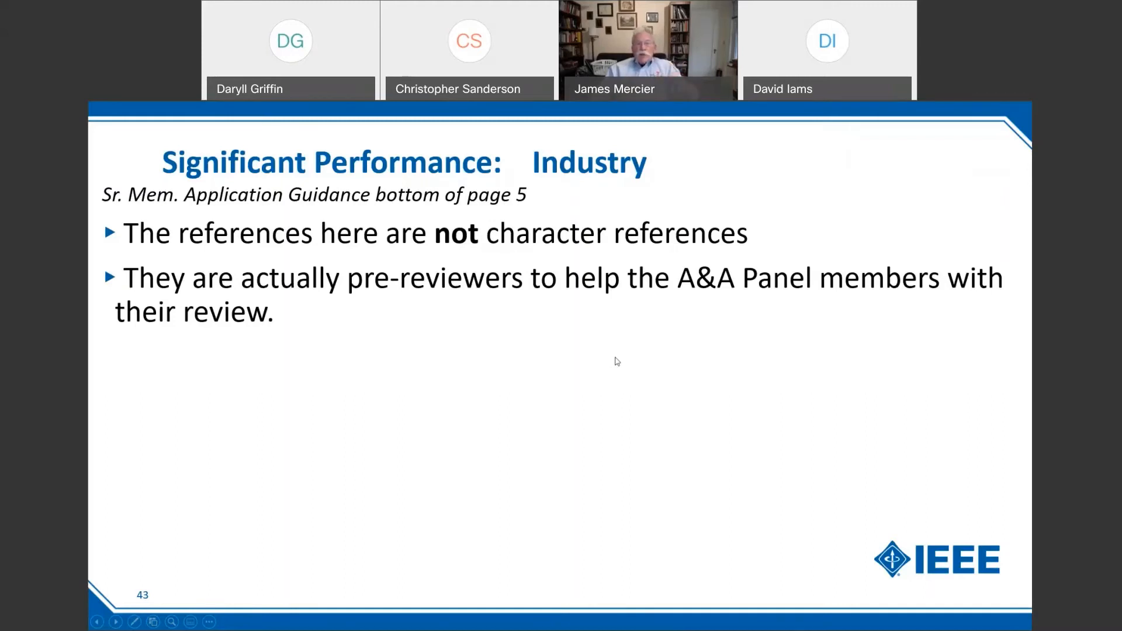
mouse_move(597, 375)
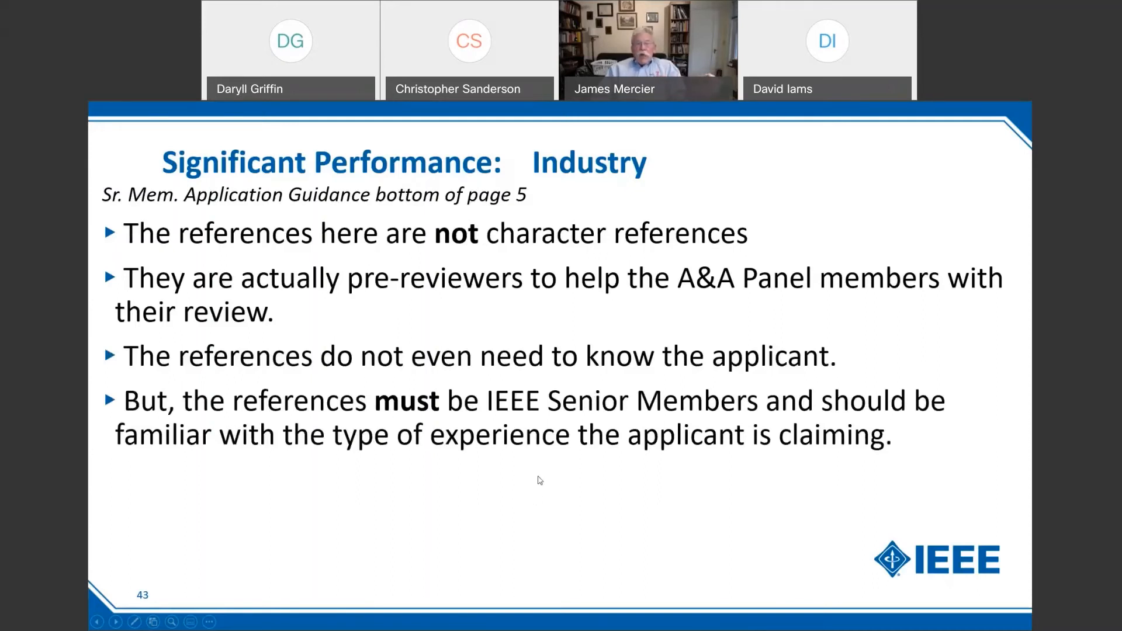
mouse_move(483, 489)
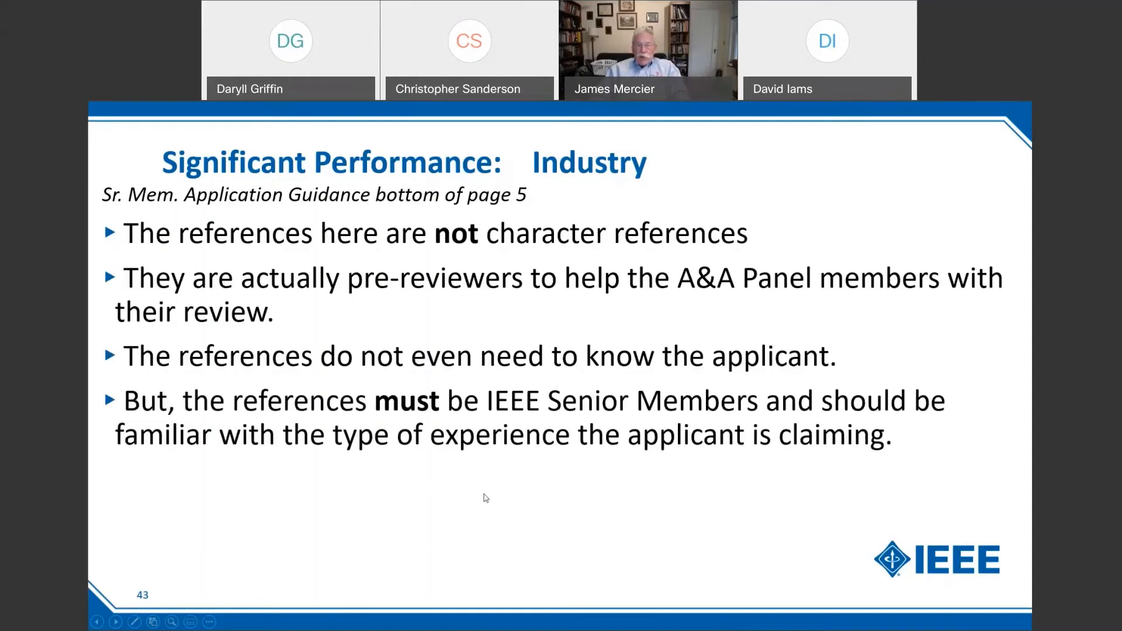
mouse_move(508, 499)
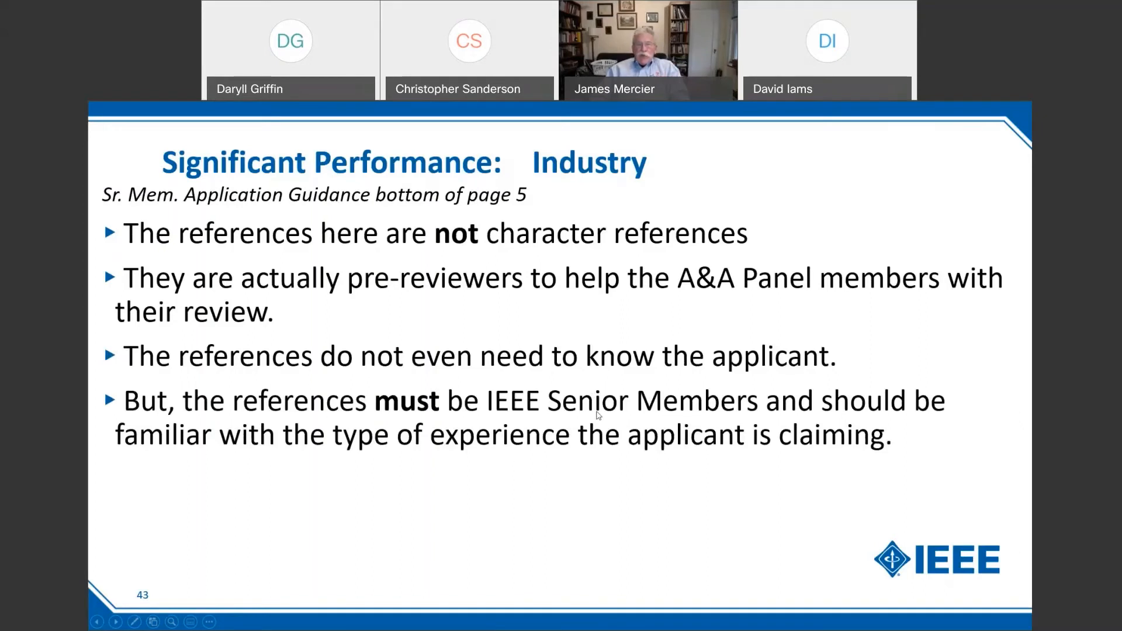
mouse_move(528, 514)
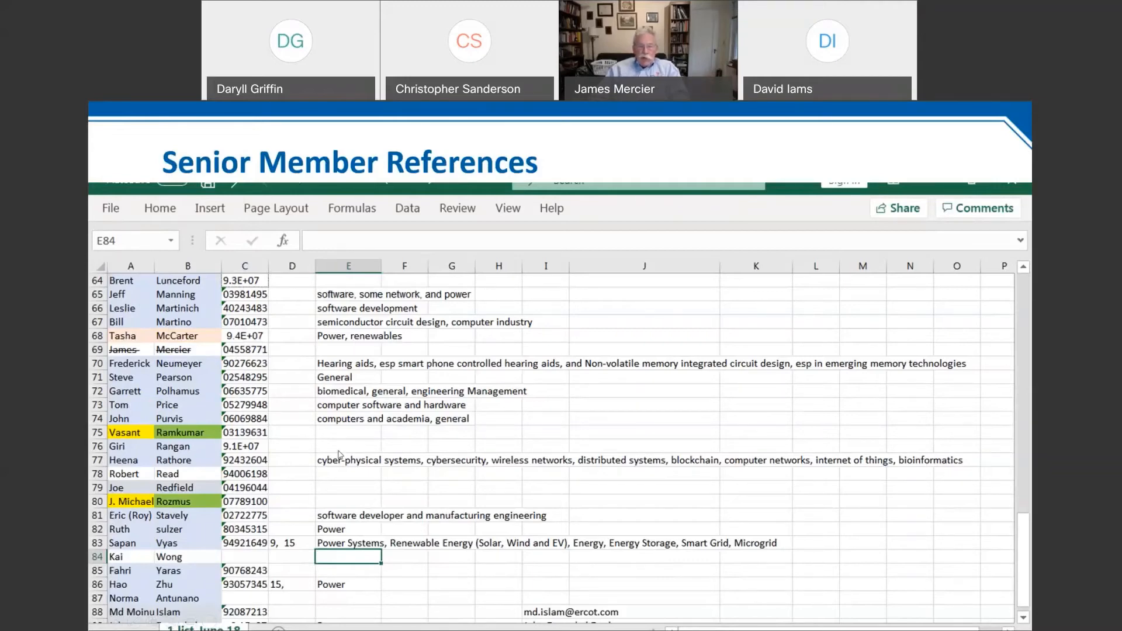
mouse_move(442, 455)
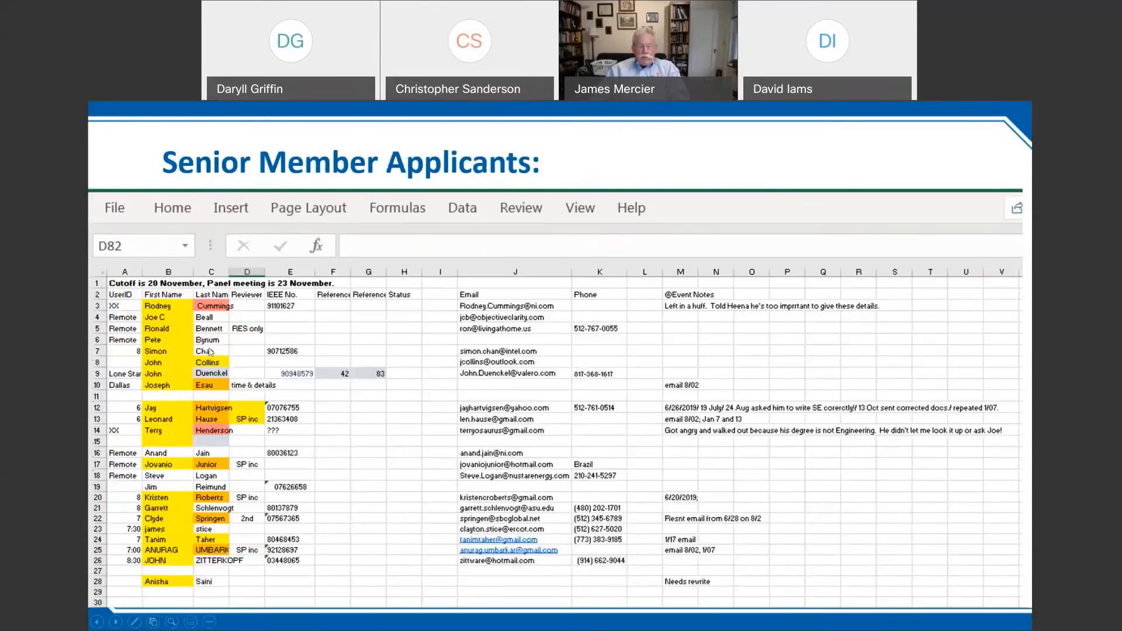
mouse_move(372, 425)
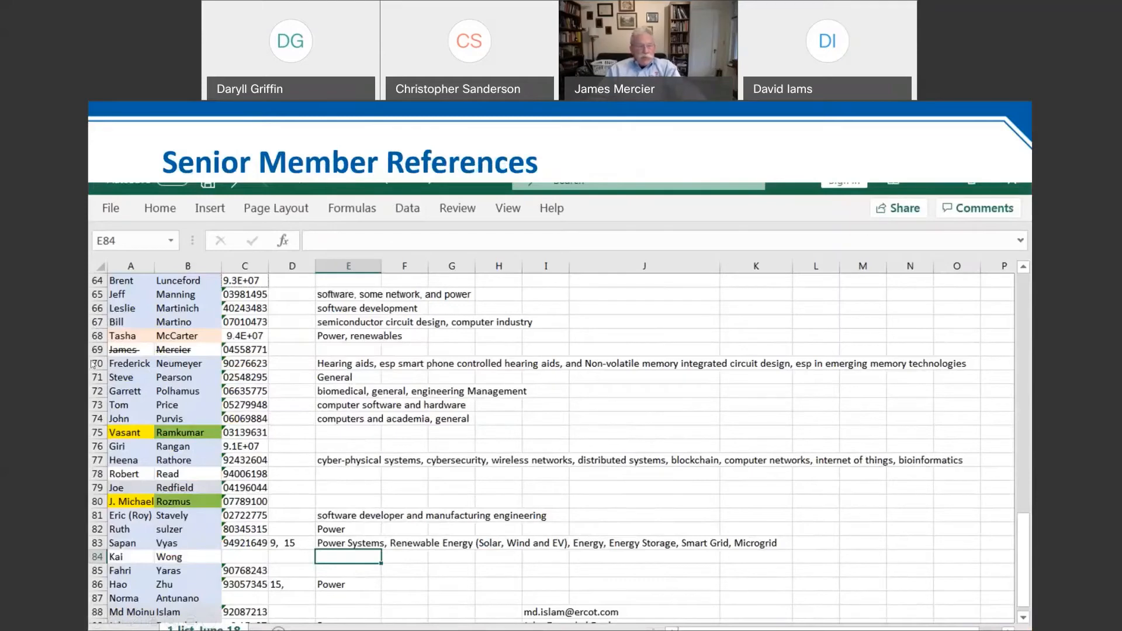
mouse_move(284, 380)
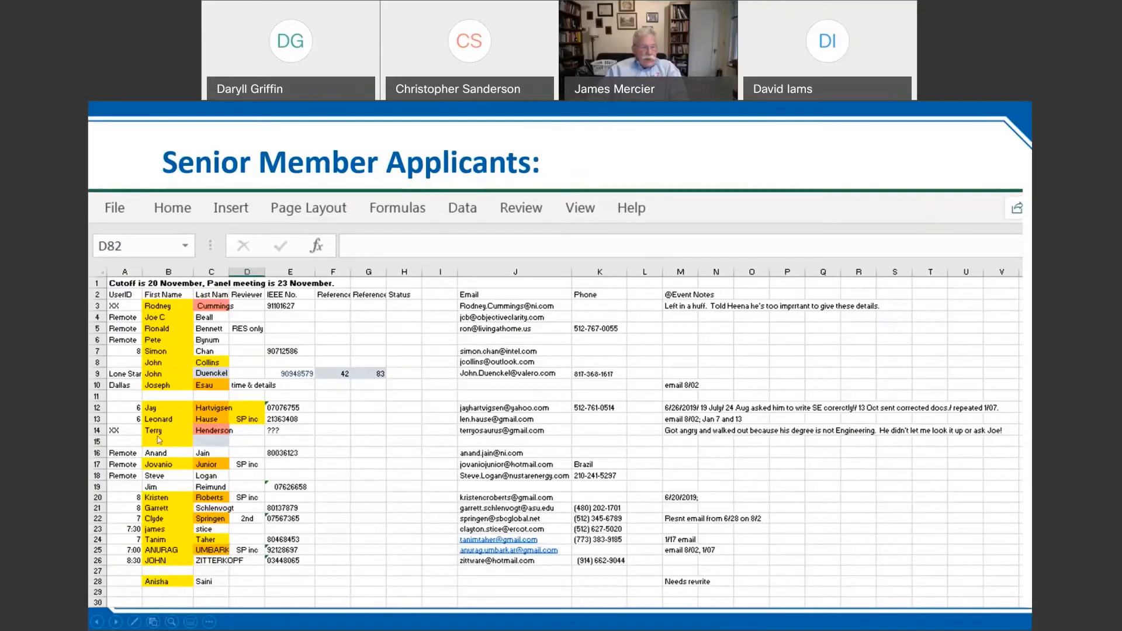
mouse_move(380, 445)
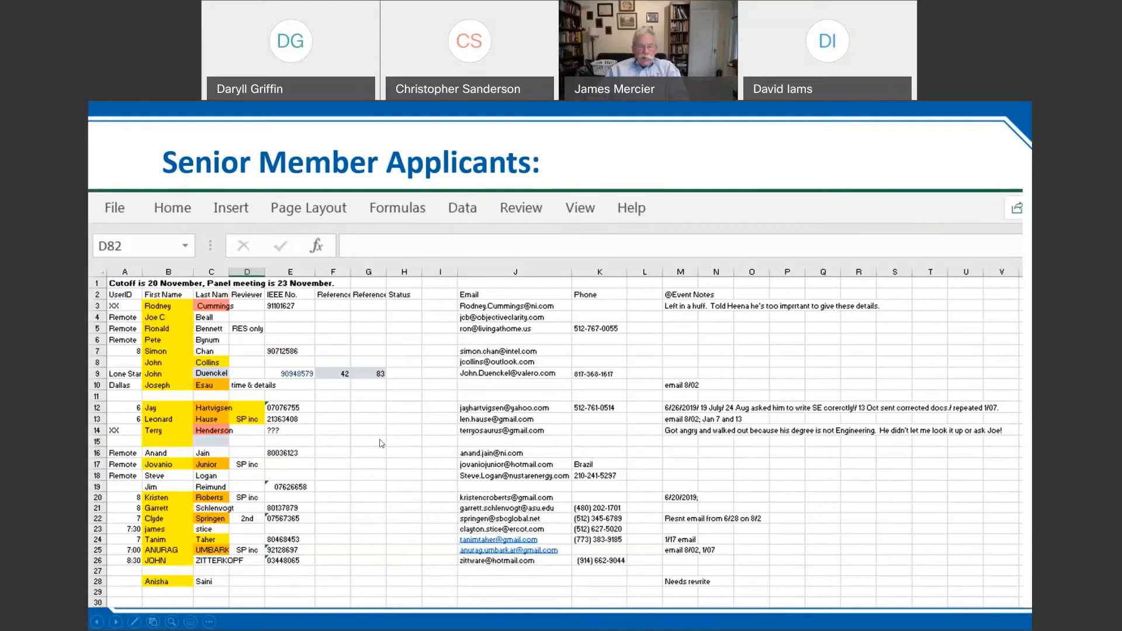
mouse_move(278, 492)
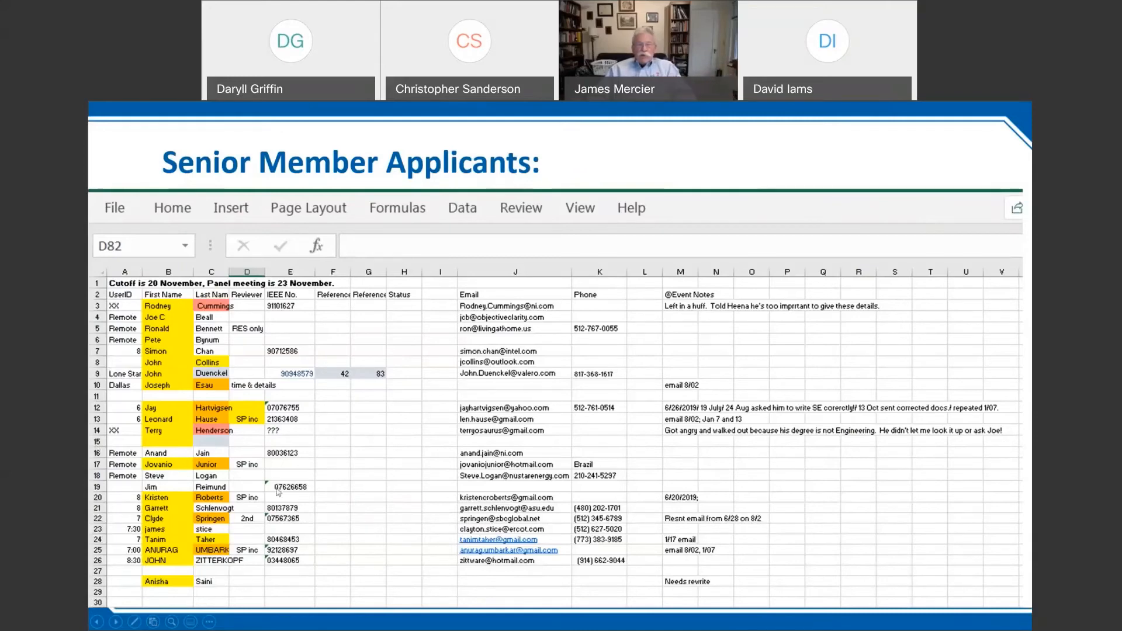
mouse_move(263, 494)
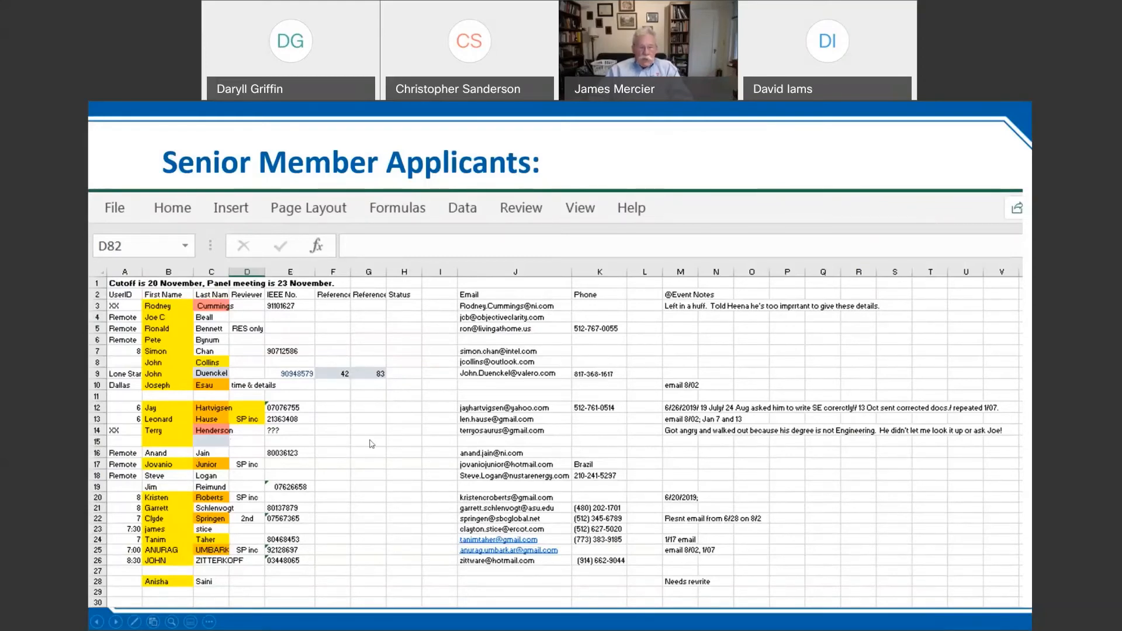
mouse_move(189, 326)
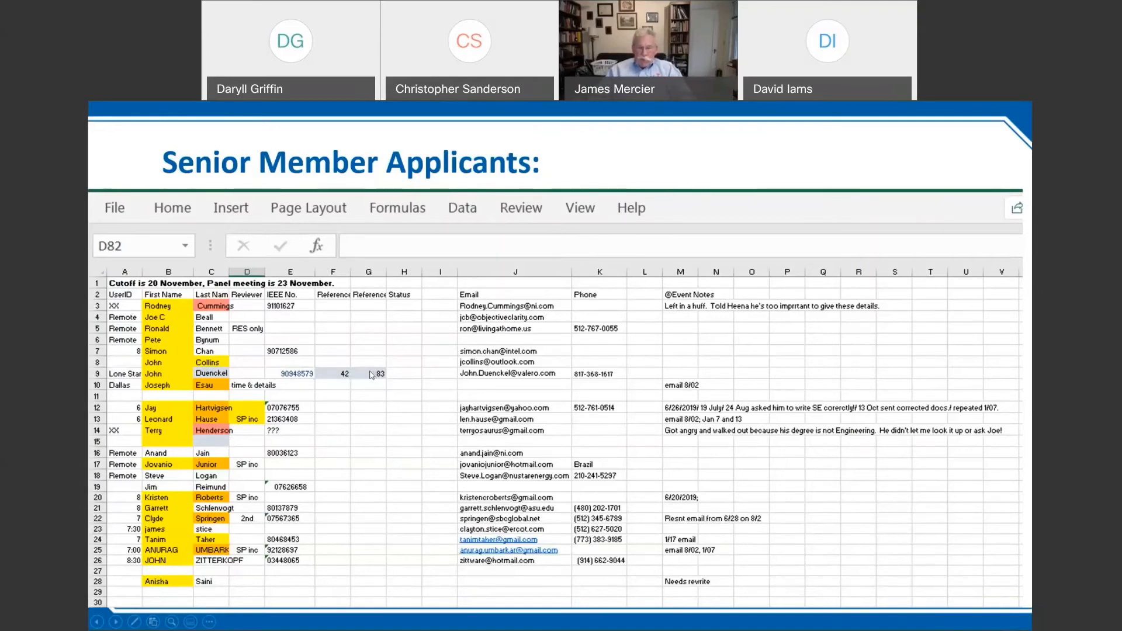
mouse_move(375, 429)
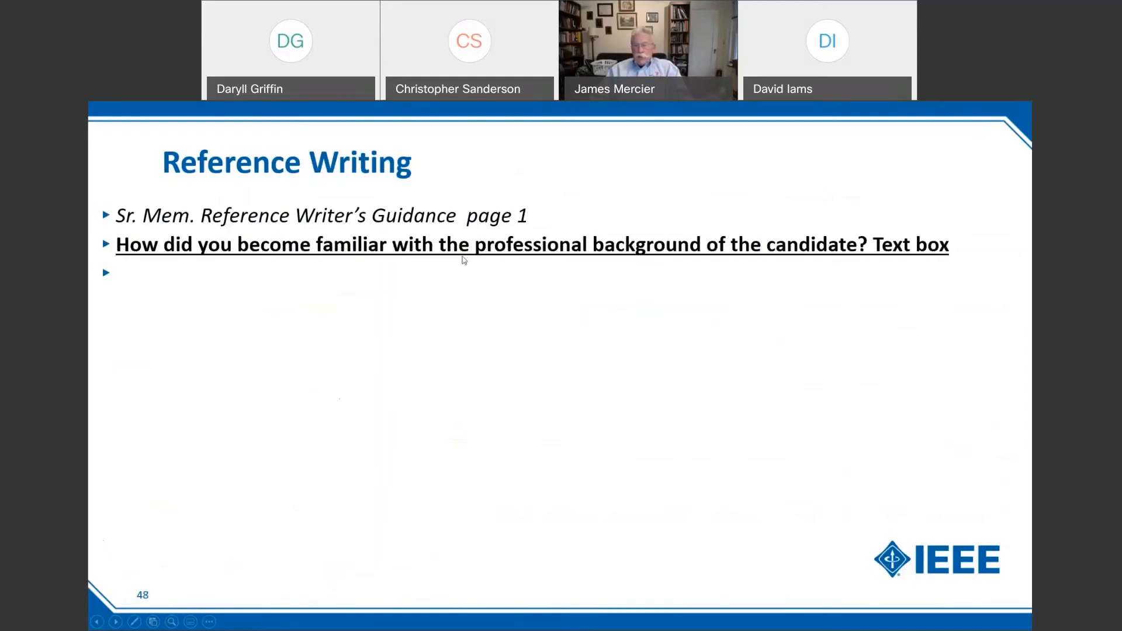
mouse_move(454, 268)
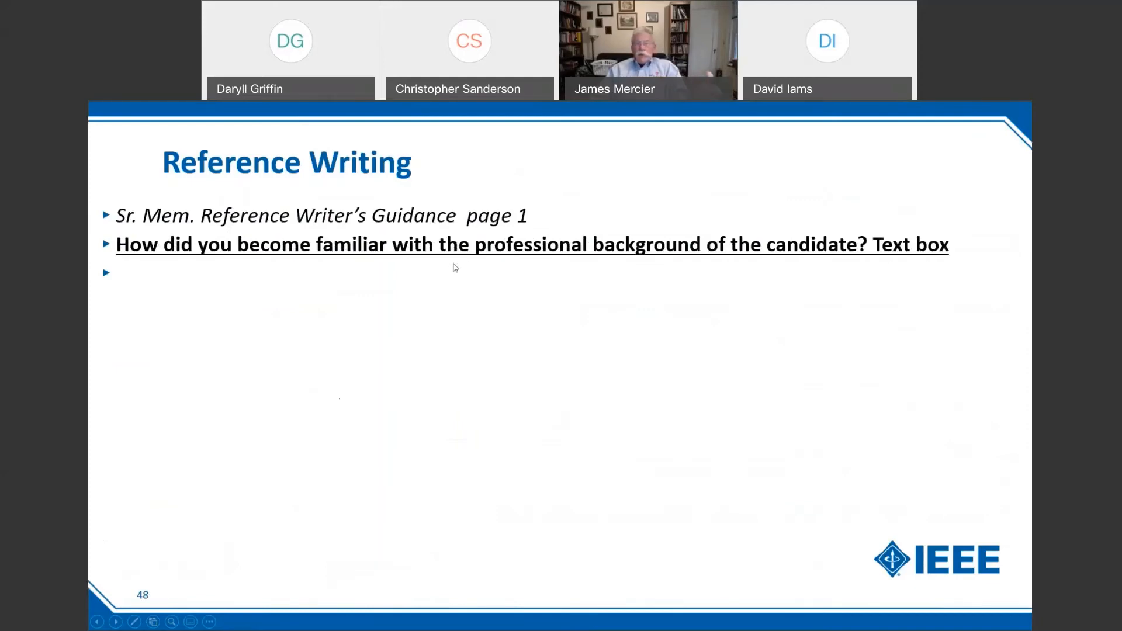
mouse_move(441, 292)
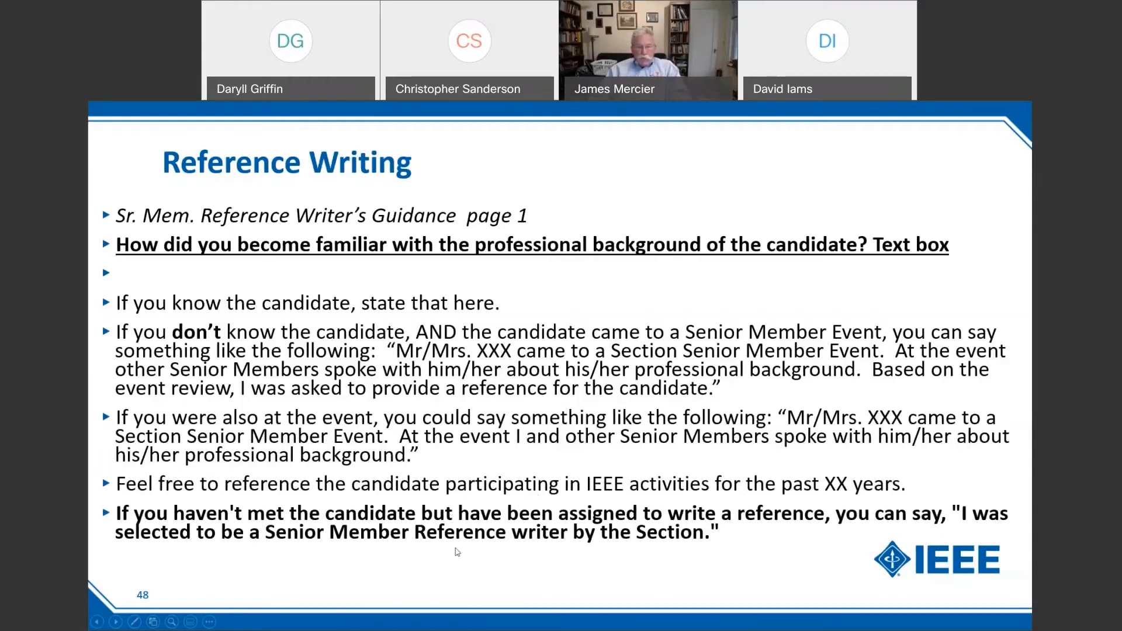
mouse_move(474, 554)
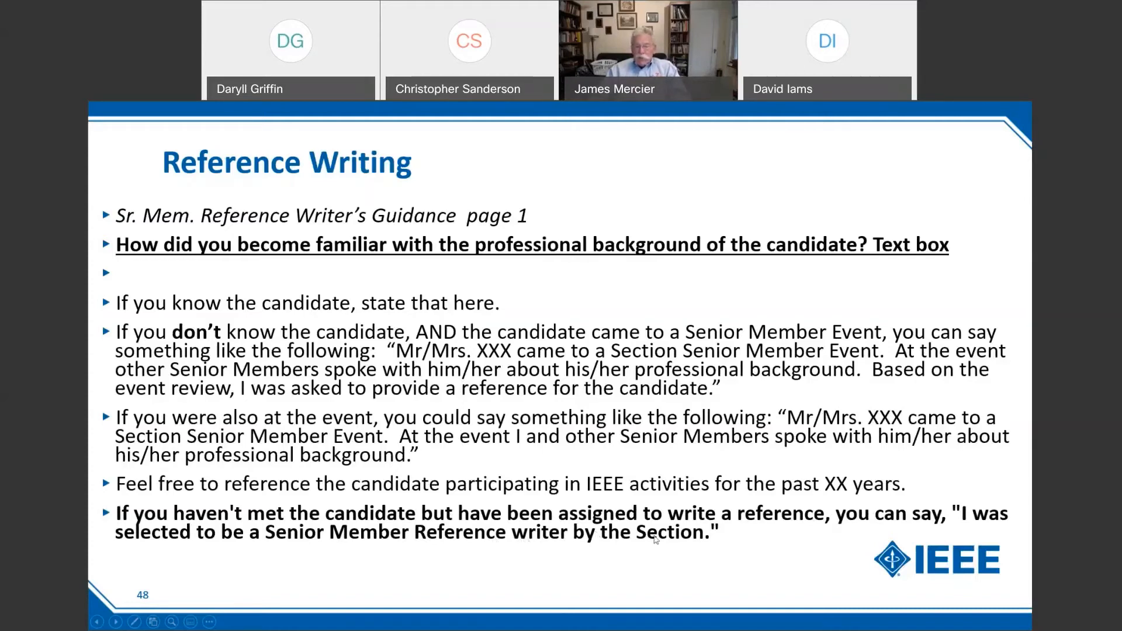
mouse_move(466, 566)
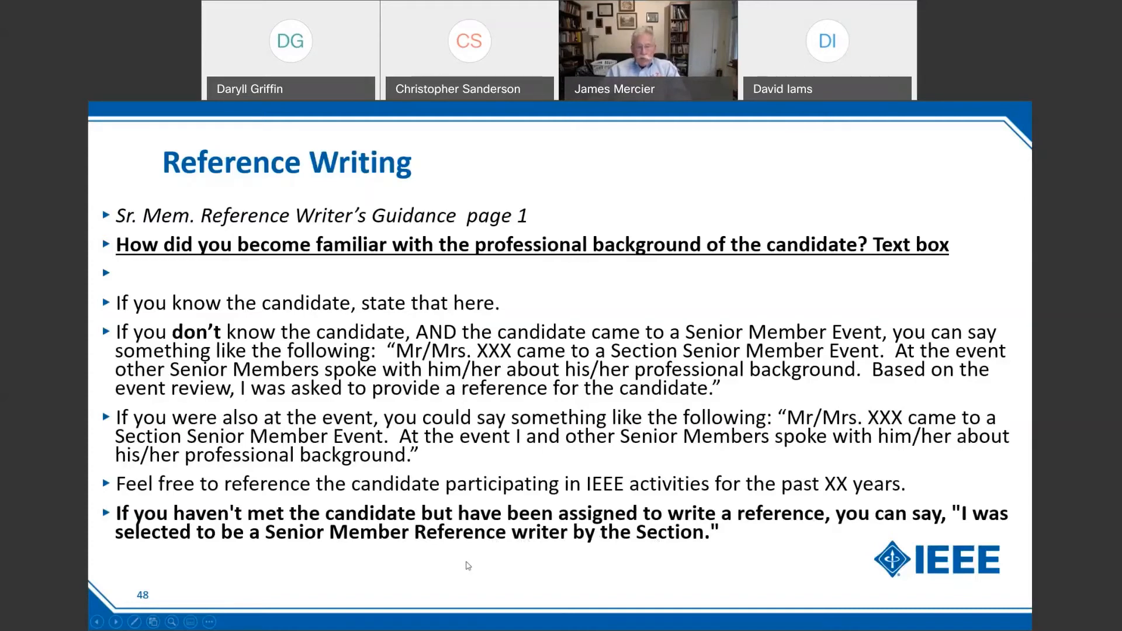
Advance to slide 49, years in practice and the Well Qualified or Qualified recommendation.
key("right")
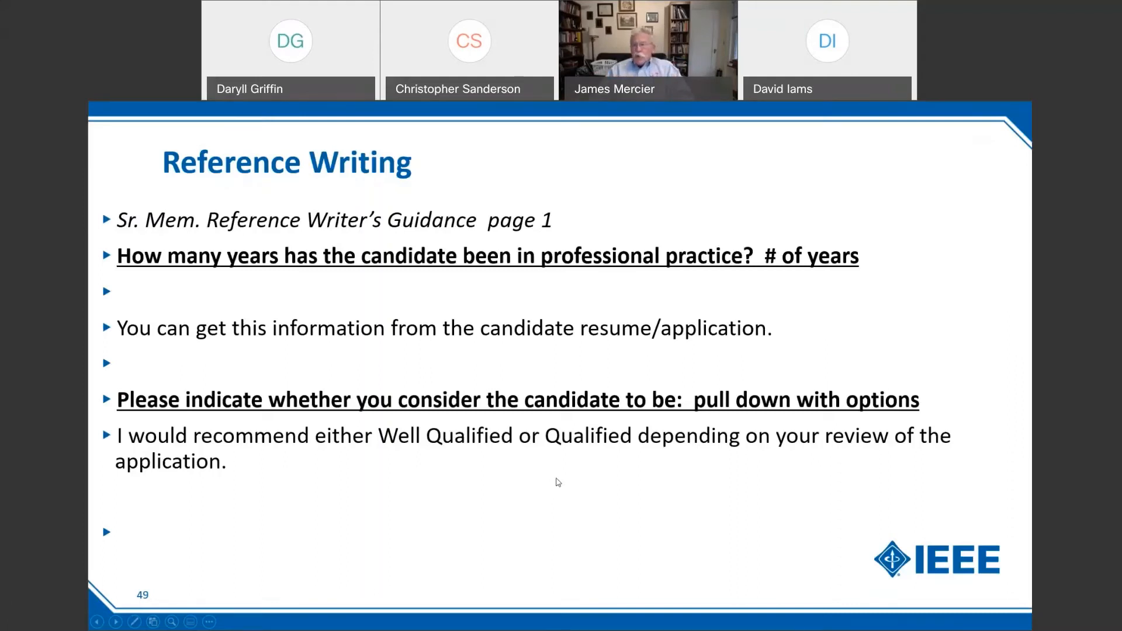
mouse_move(537, 479)
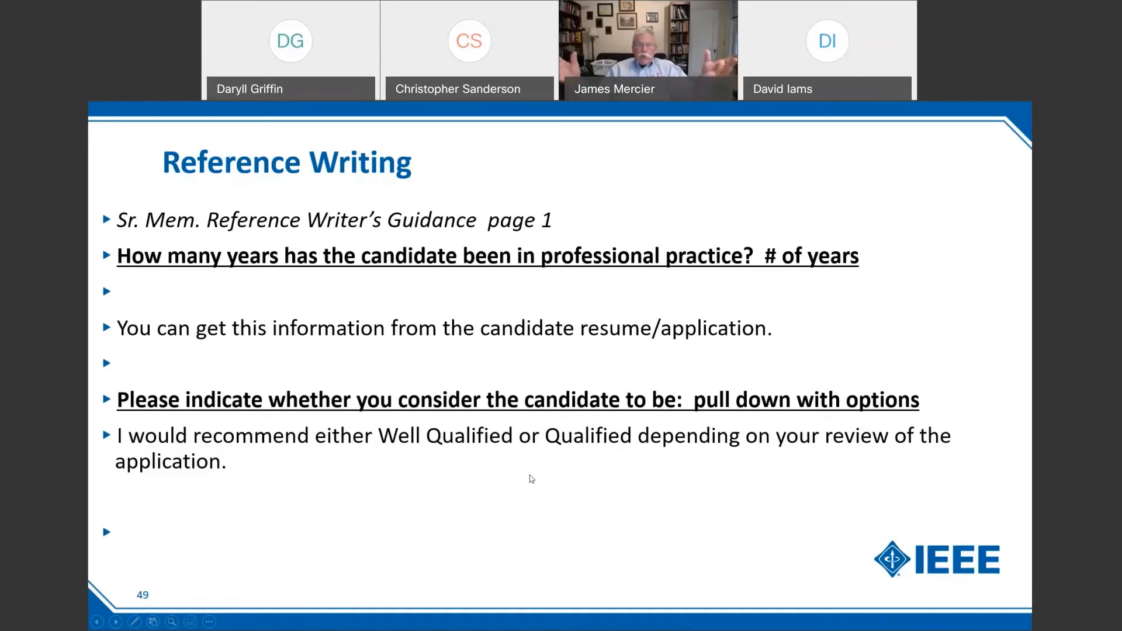
mouse_move(529, 479)
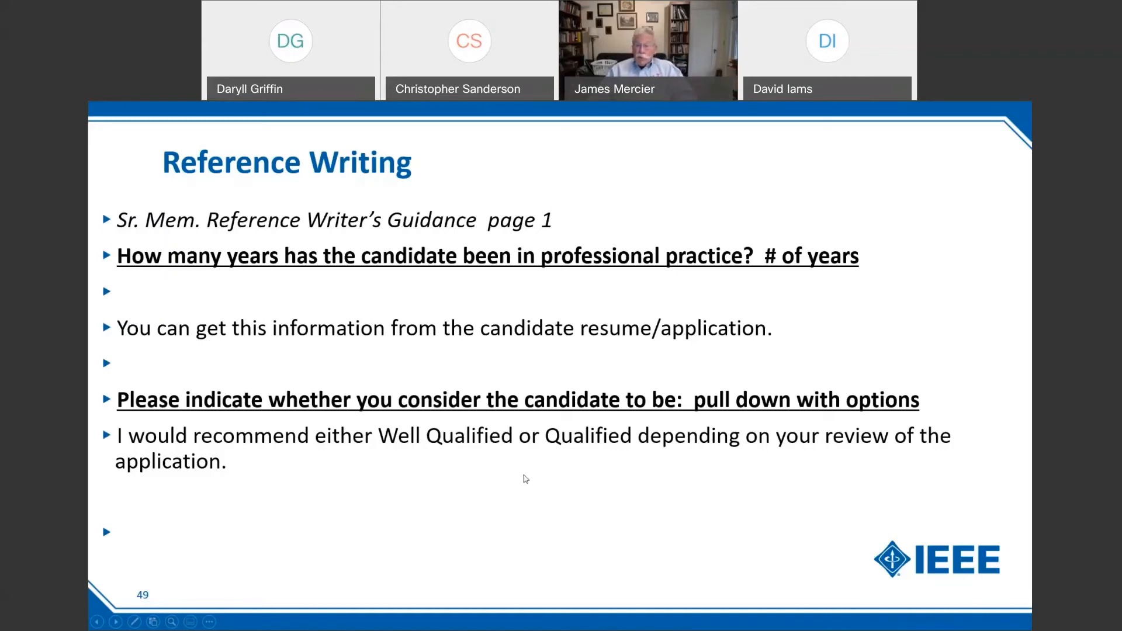
mouse_move(518, 502)
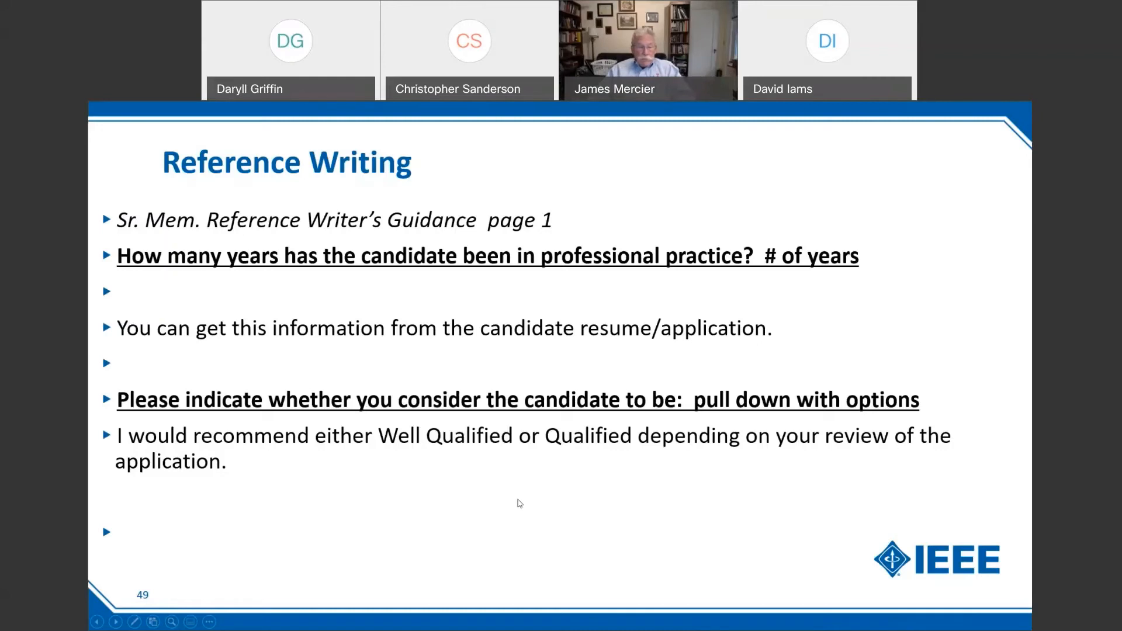
Advance to slide 50, the page 2 Significant Performance text box guidance.
key("right")
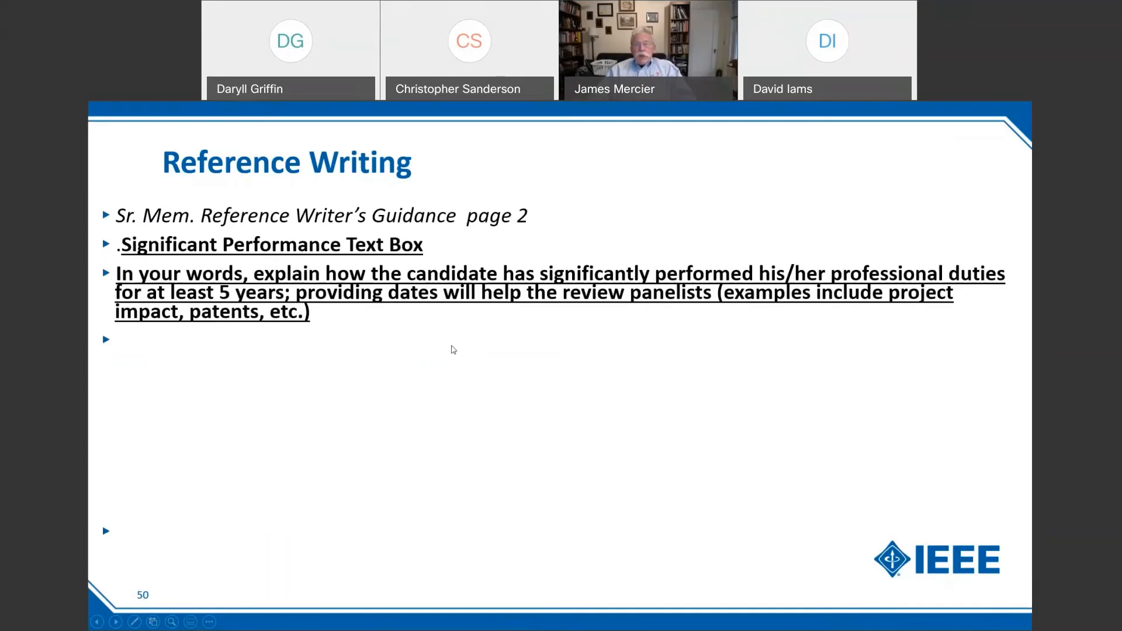
mouse_move(445, 287)
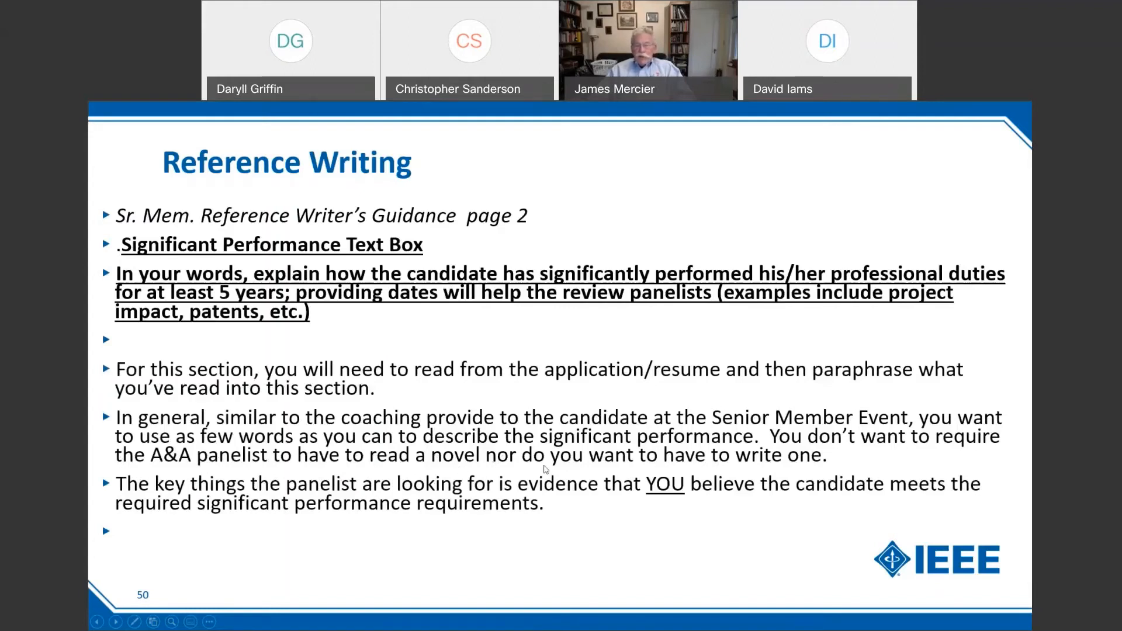
mouse_move(804, 470)
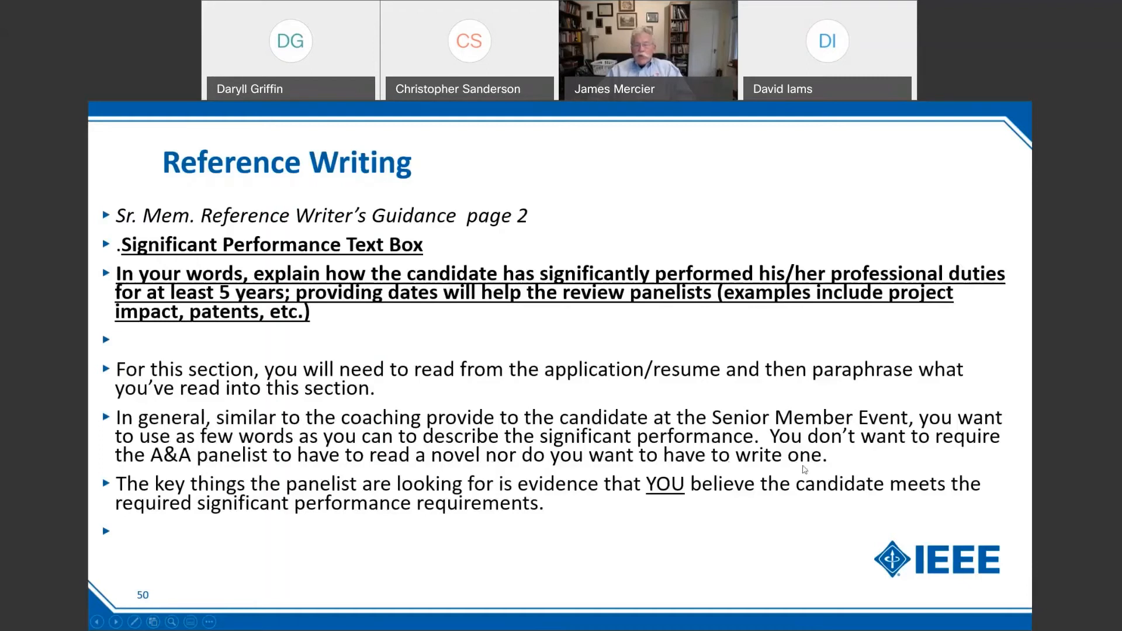
mouse_move(804, 470)
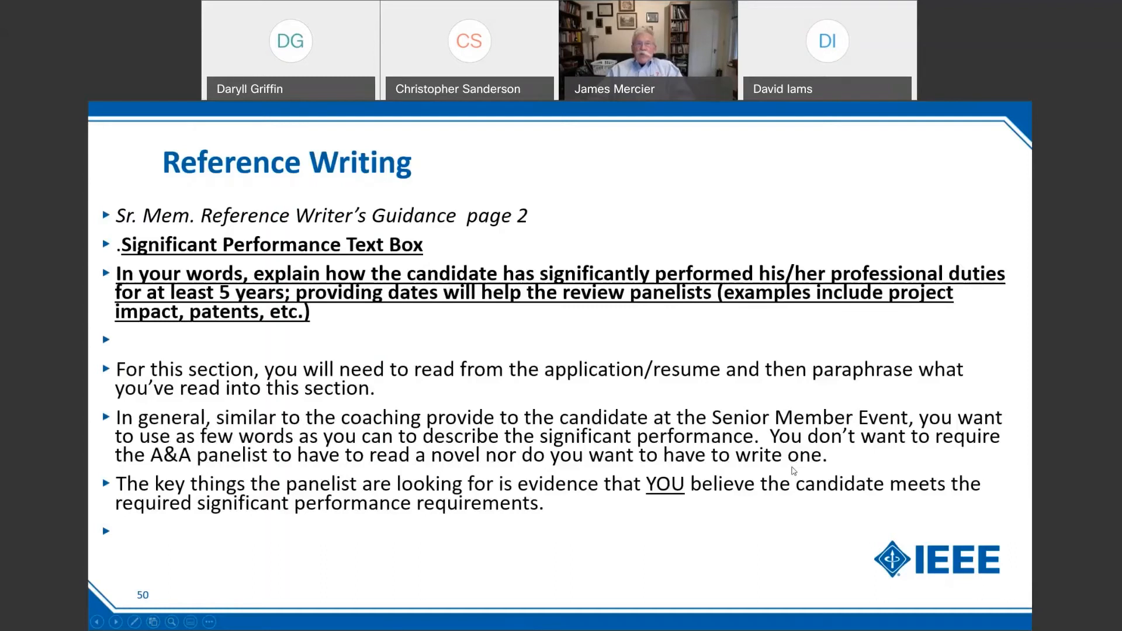
mouse_move(505, 467)
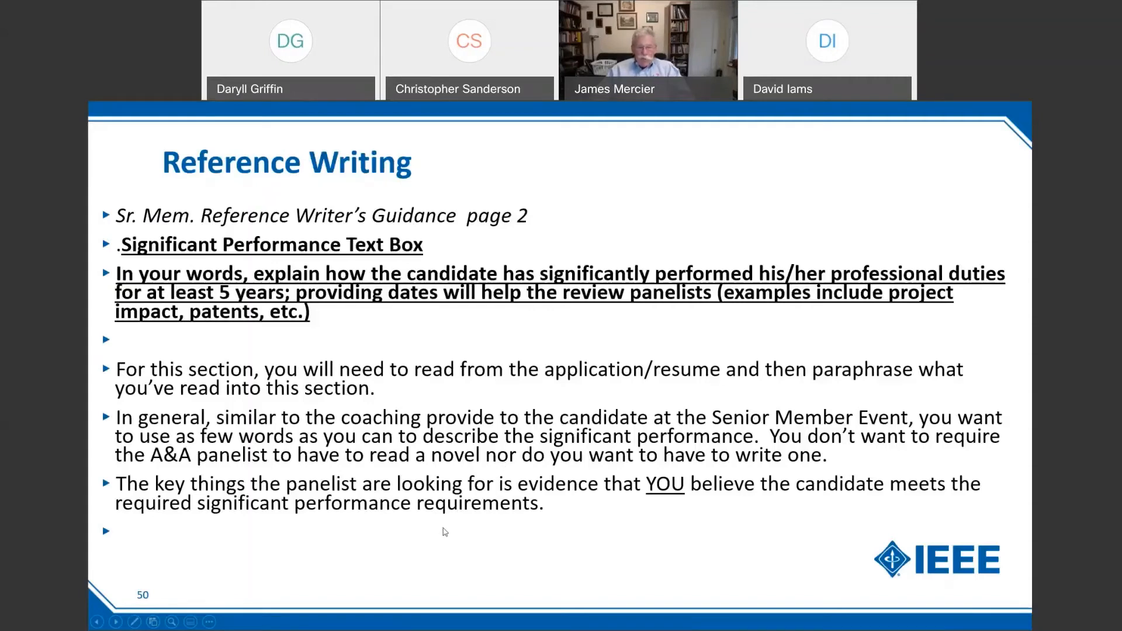
mouse_move(573, 513)
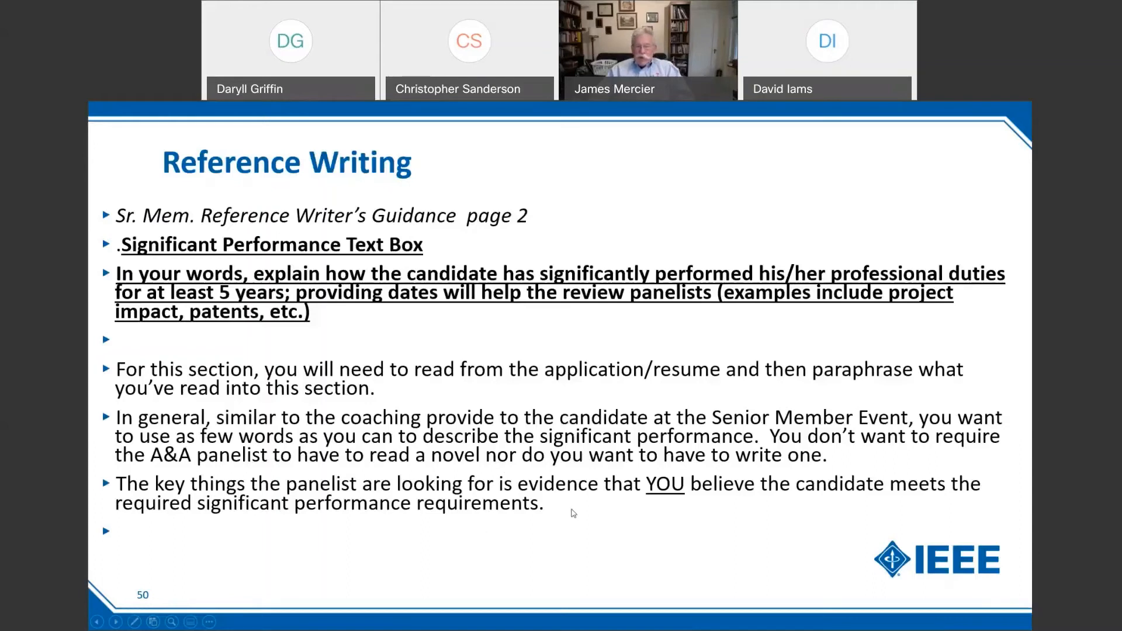
mouse_move(617, 498)
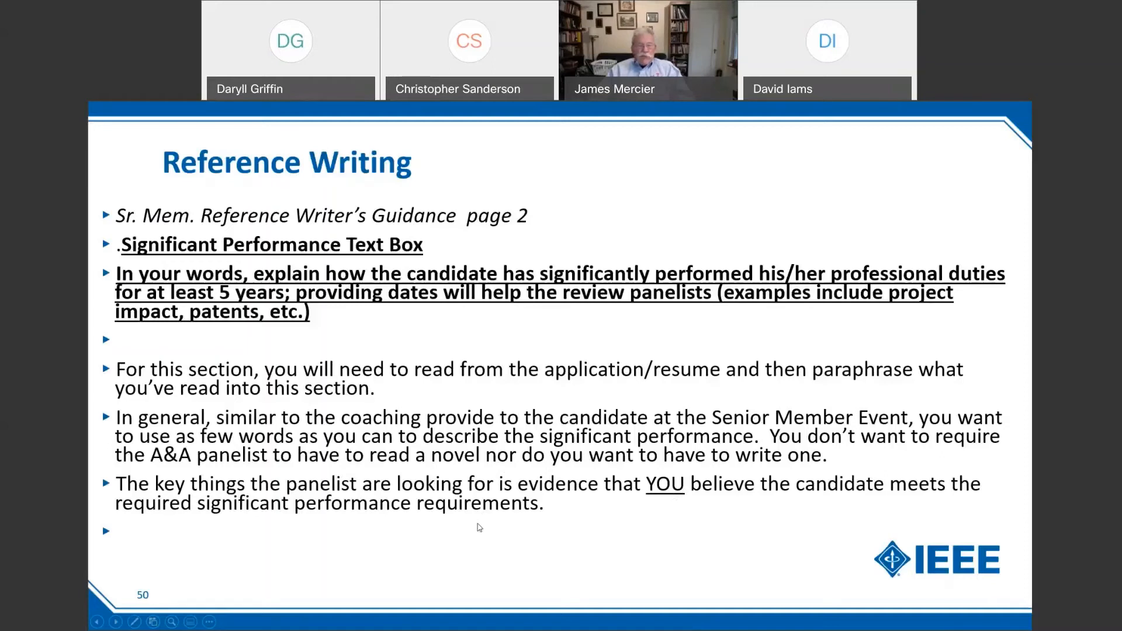
mouse_move(357, 516)
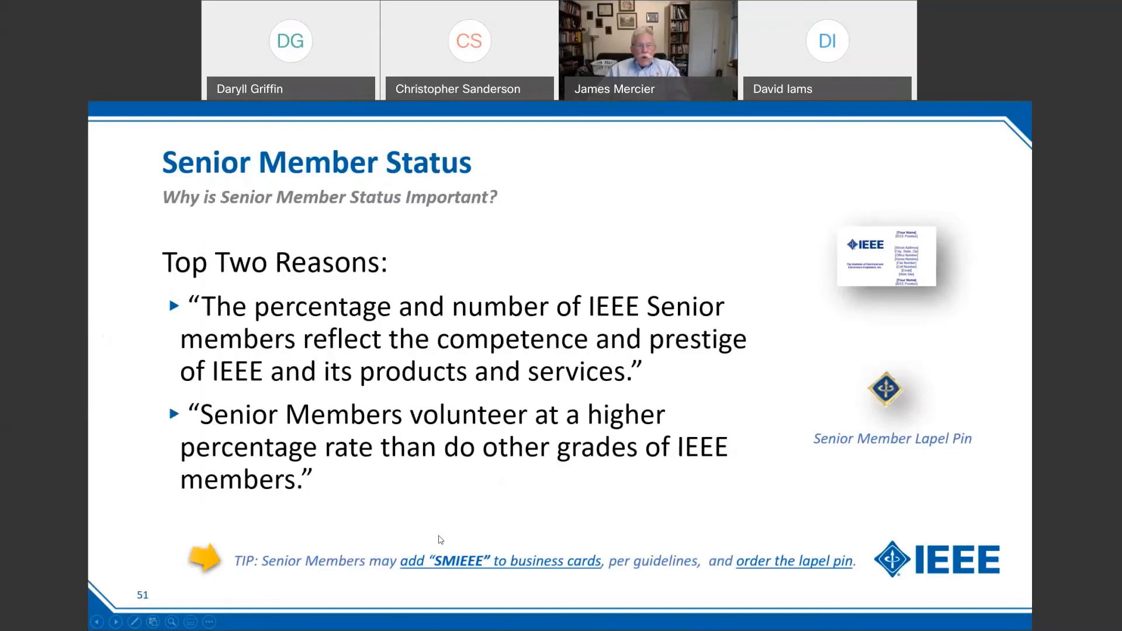
mouse_move(338, 293)
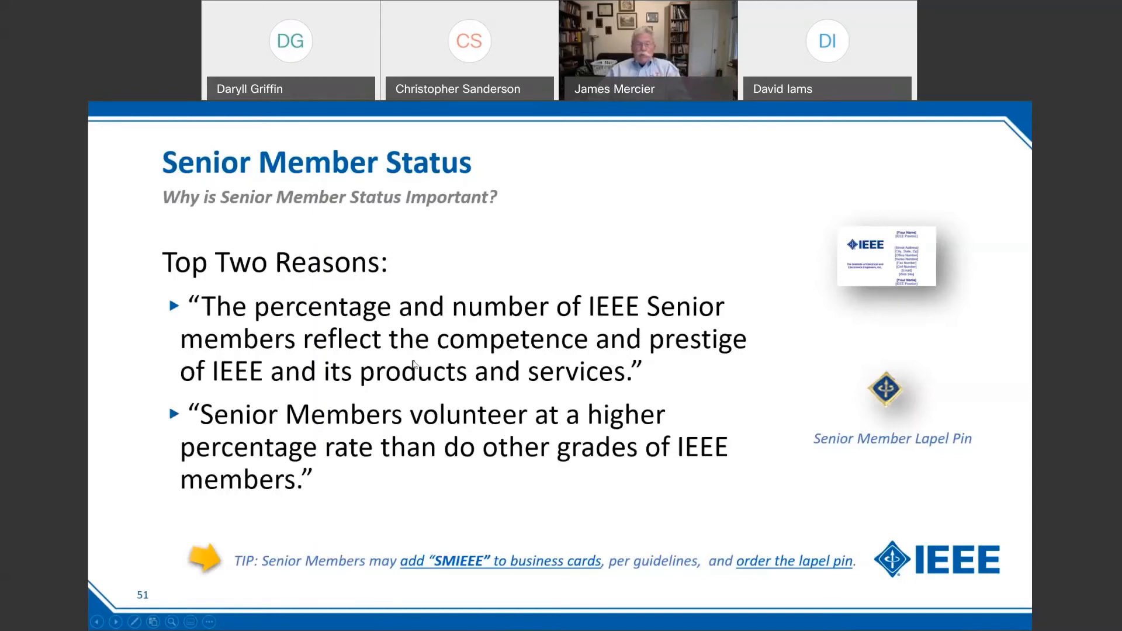
mouse_move(428, 421)
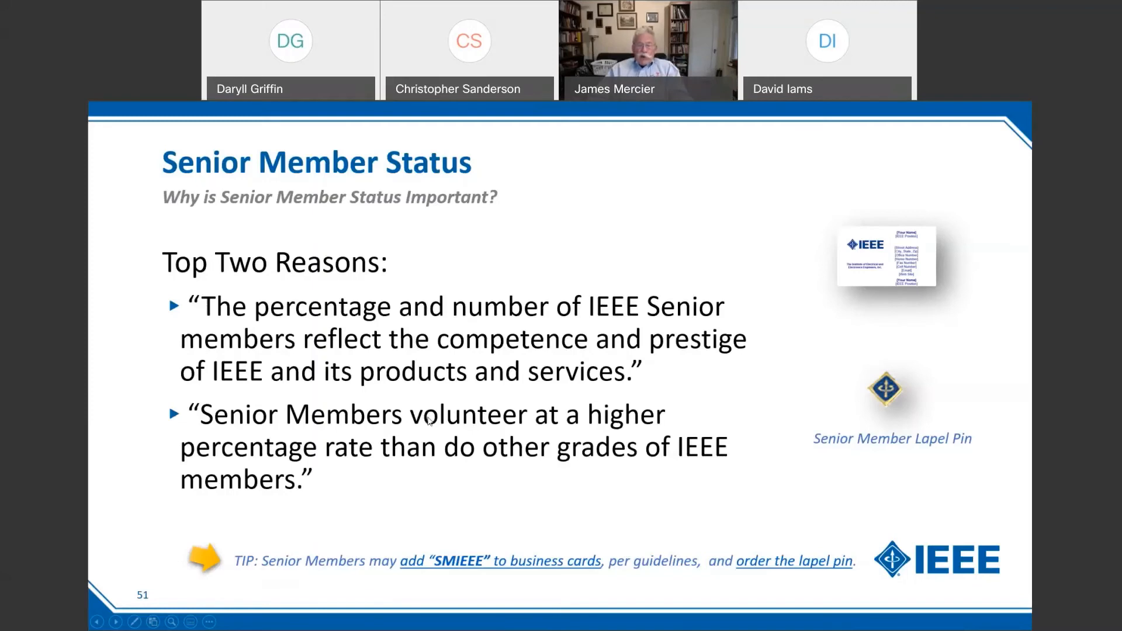
mouse_move(418, 492)
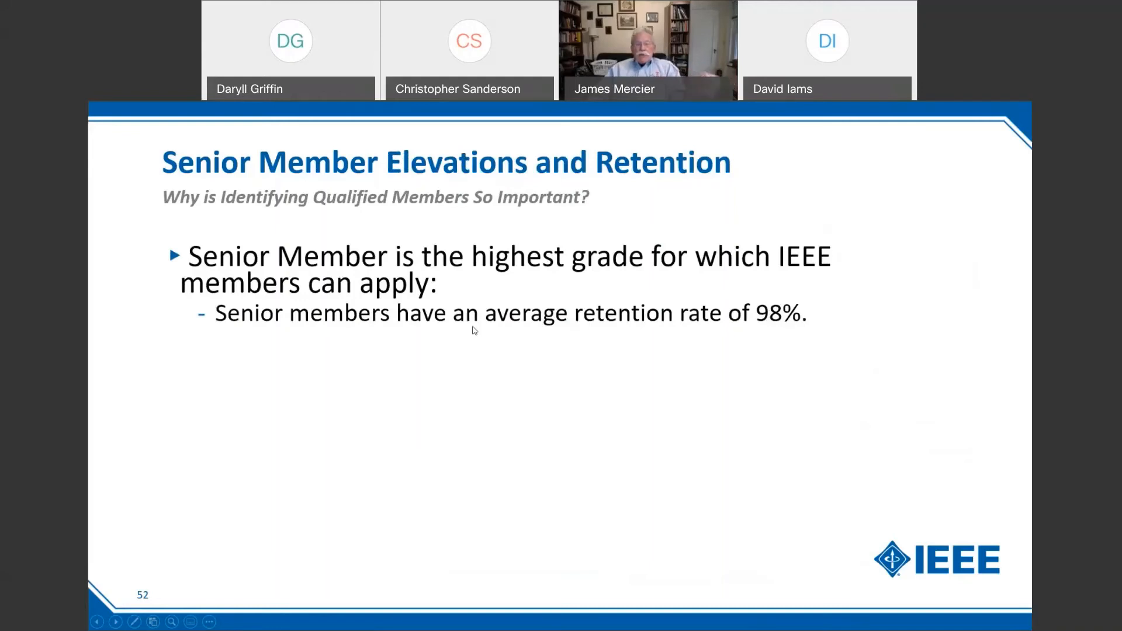
mouse_move(471, 339)
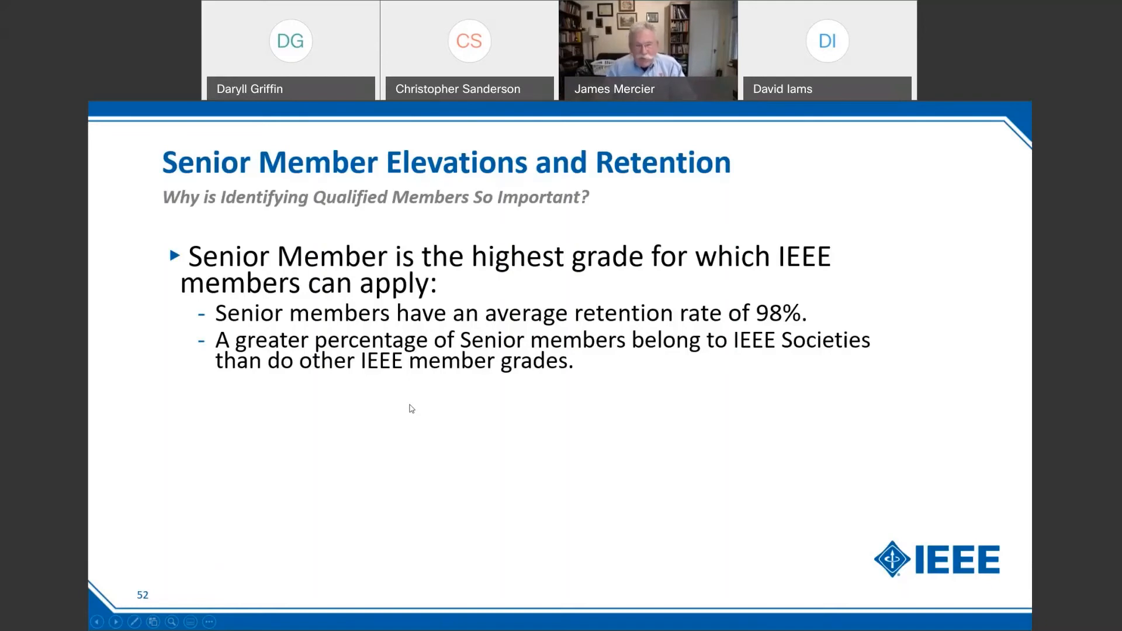
mouse_move(391, 376)
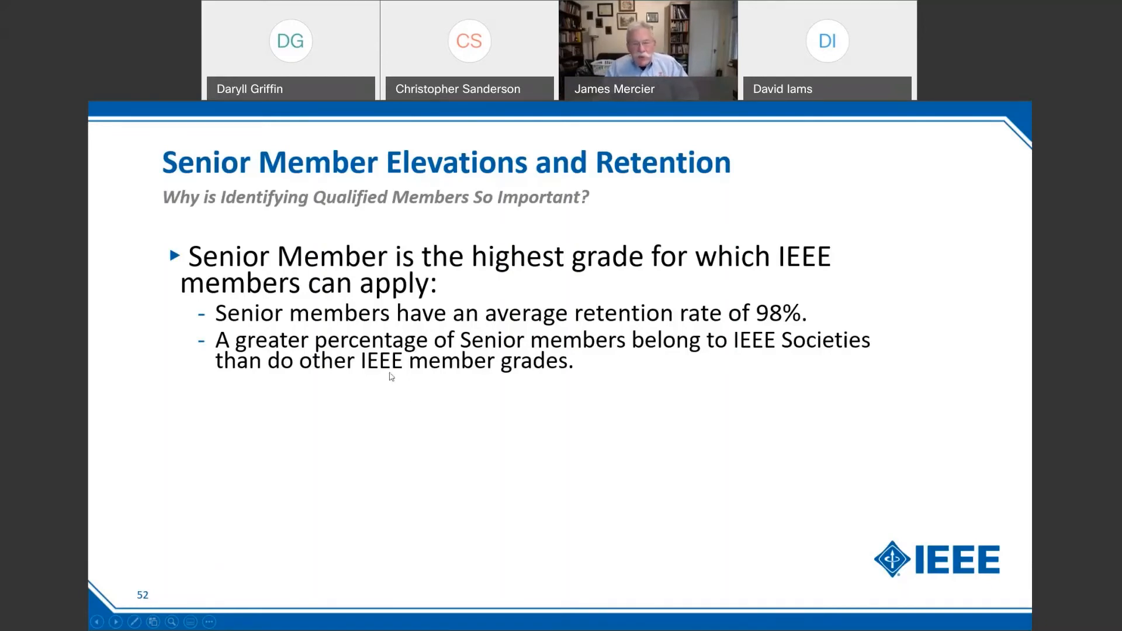
mouse_move(393, 387)
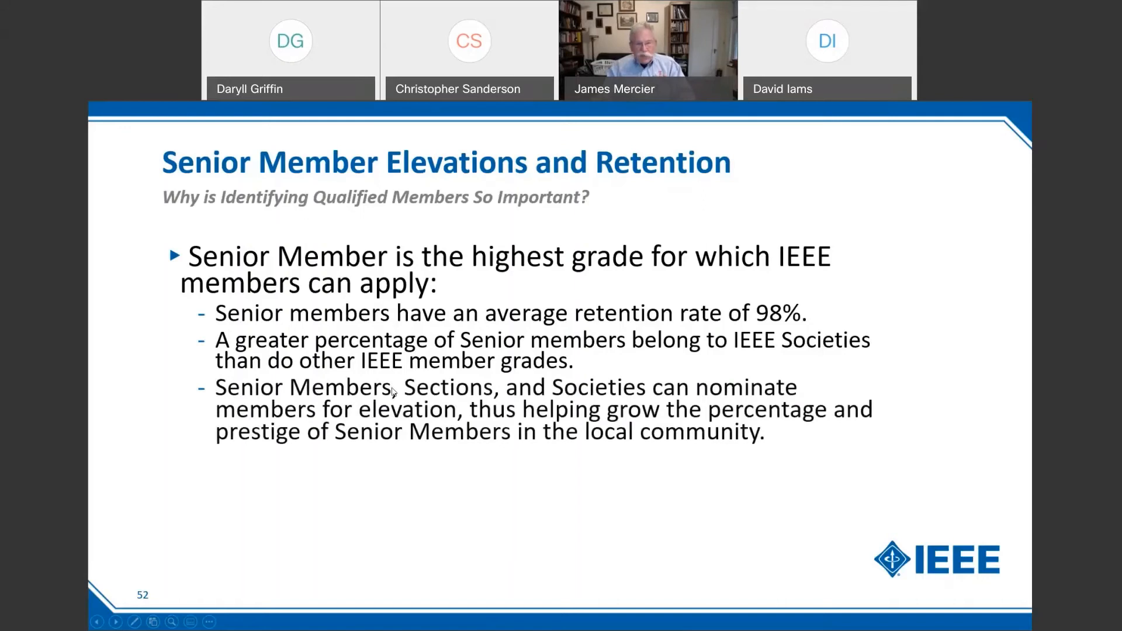
mouse_move(378, 484)
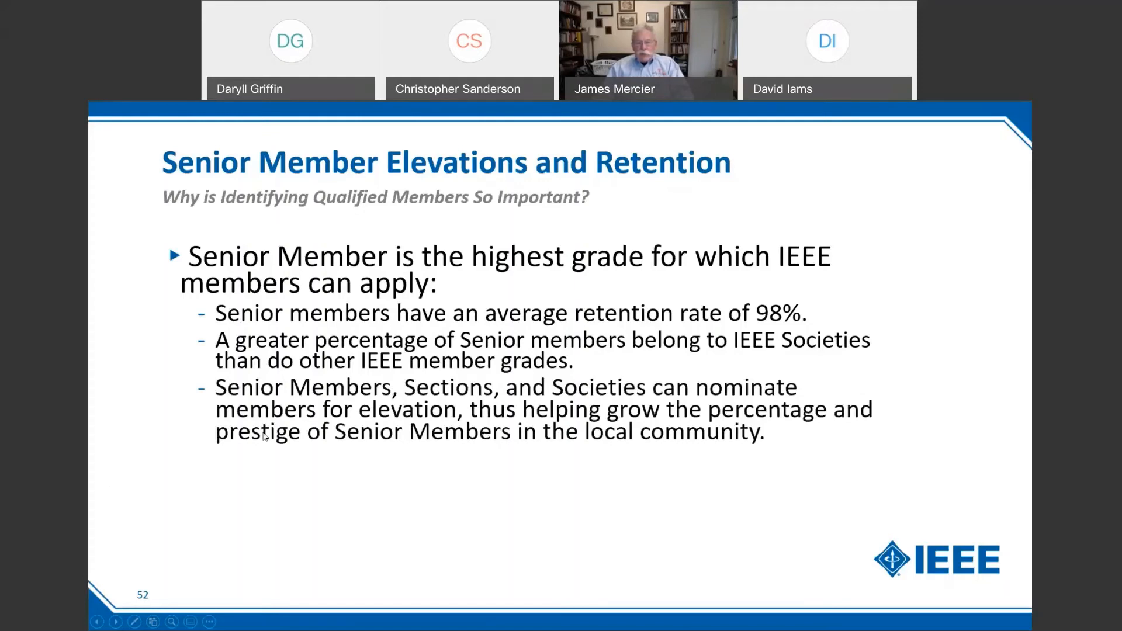
mouse_move(503, 484)
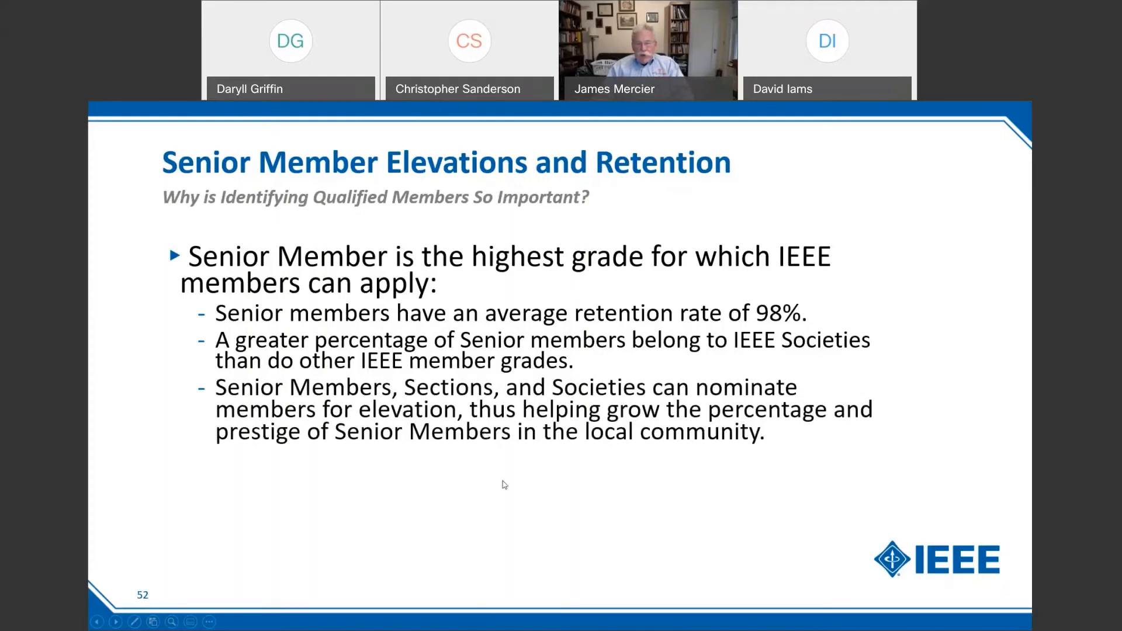
mouse_move(519, 444)
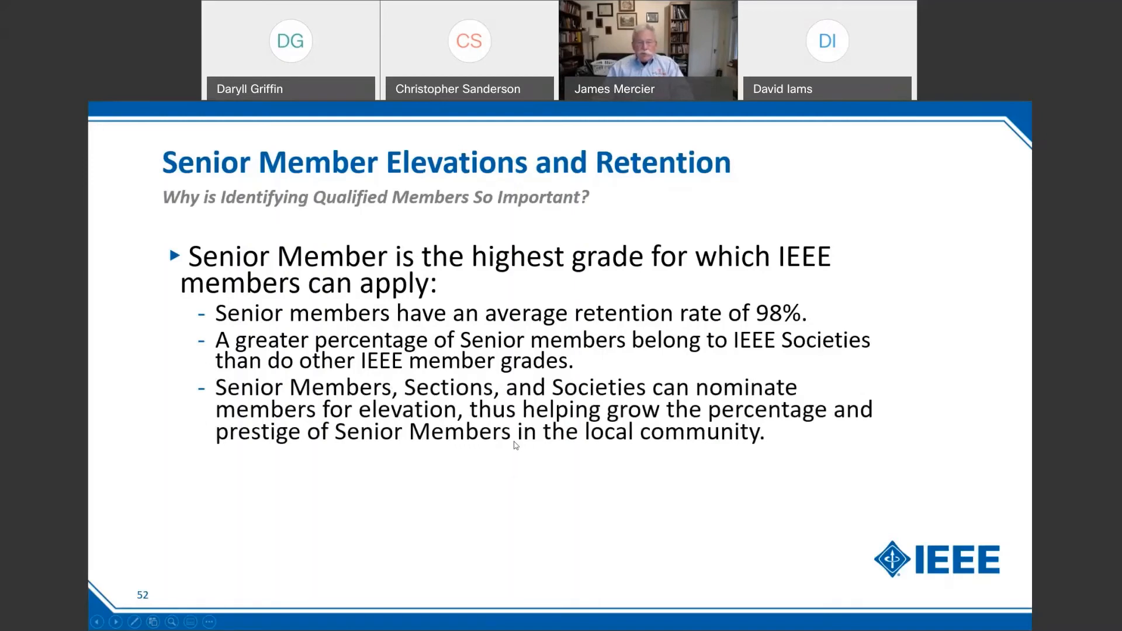
mouse_move(511, 494)
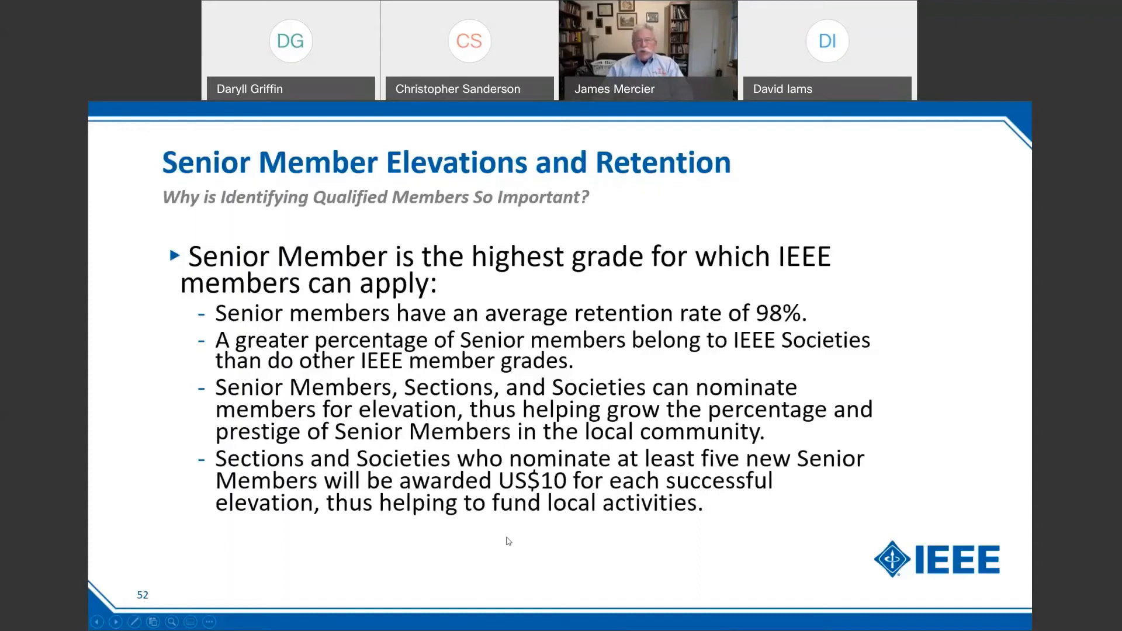
mouse_move(503, 552)
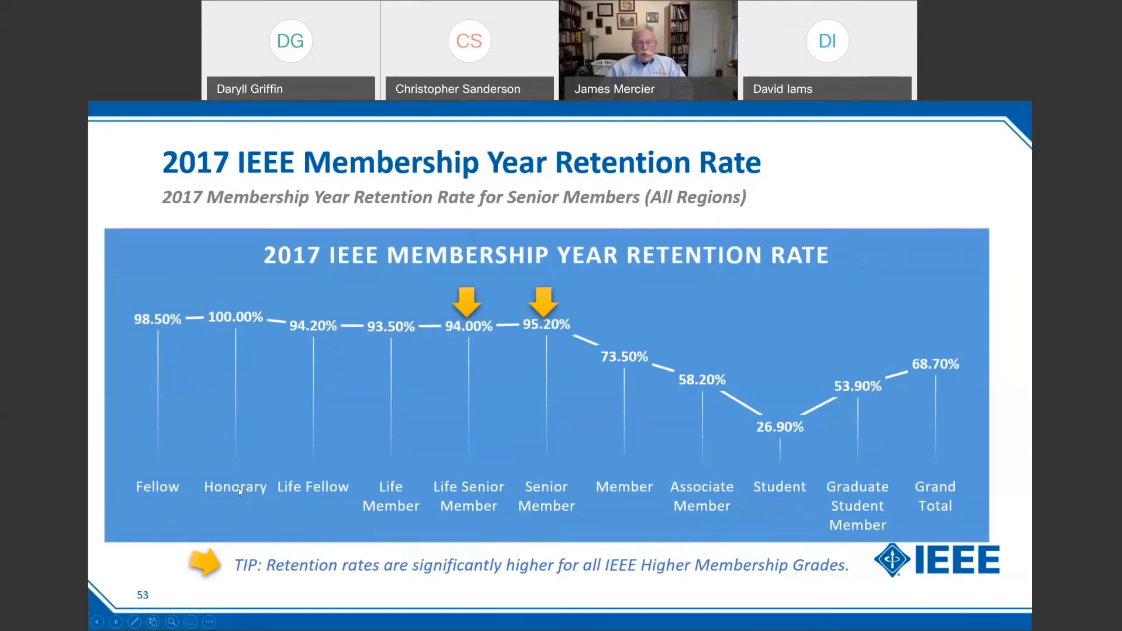
mouse_move(391, 493)
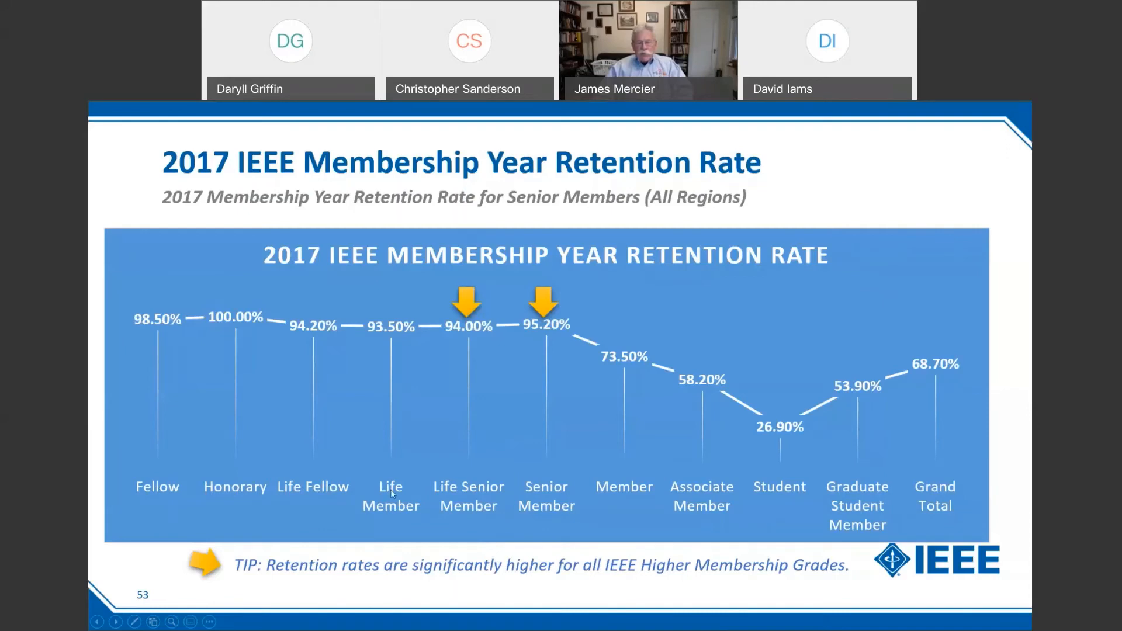
mouse_move(464, 493)
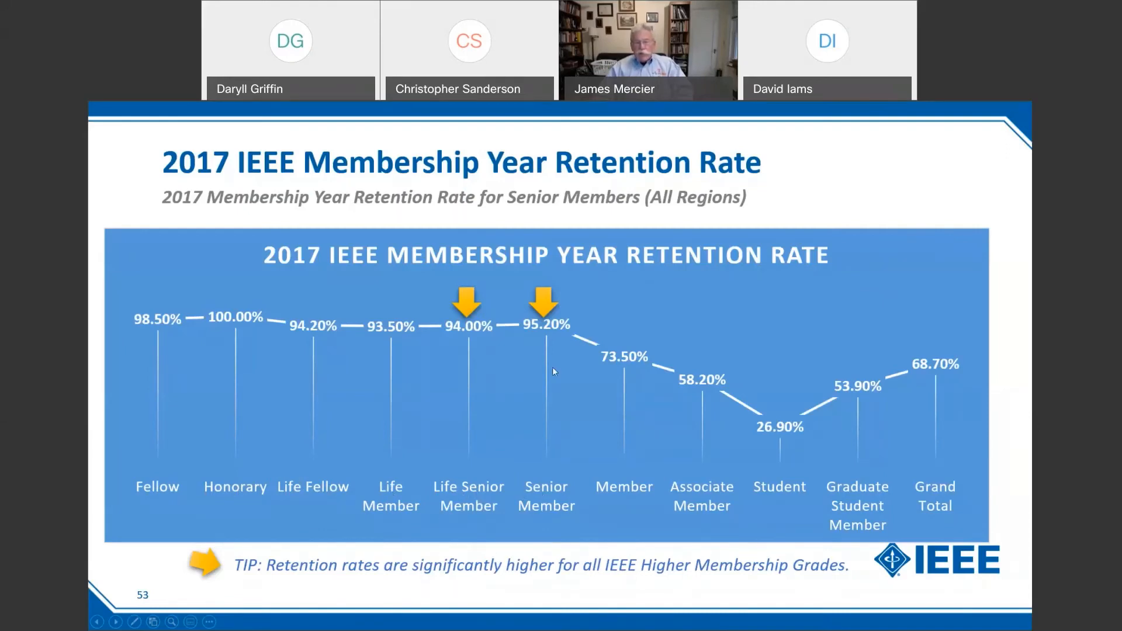
mouse_move(403, 336)
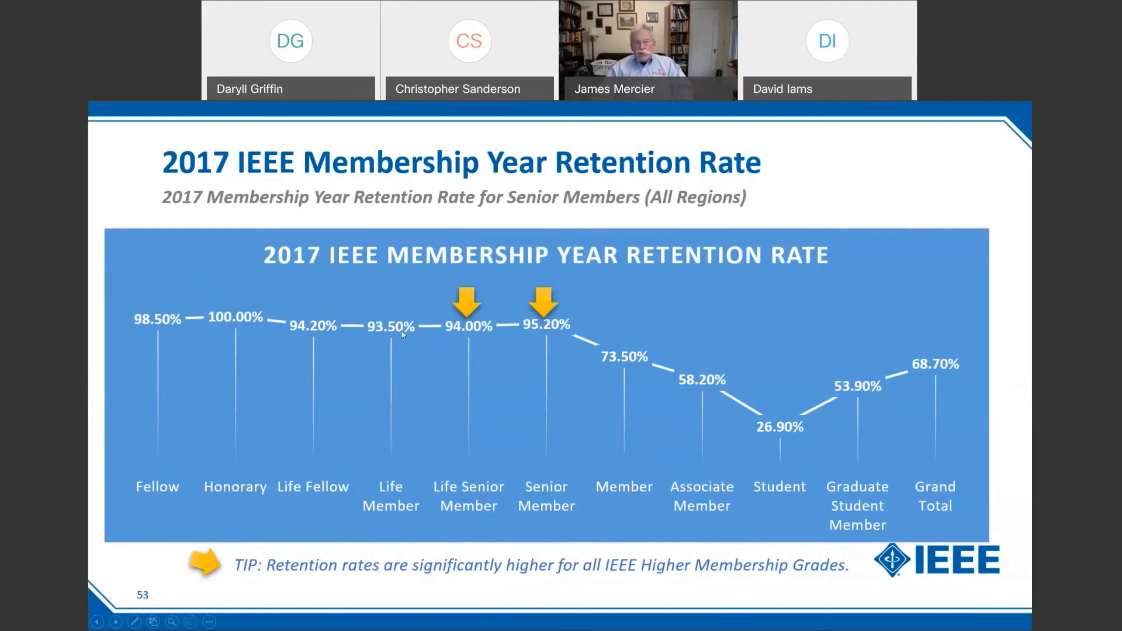
mouse_move(738, 409)
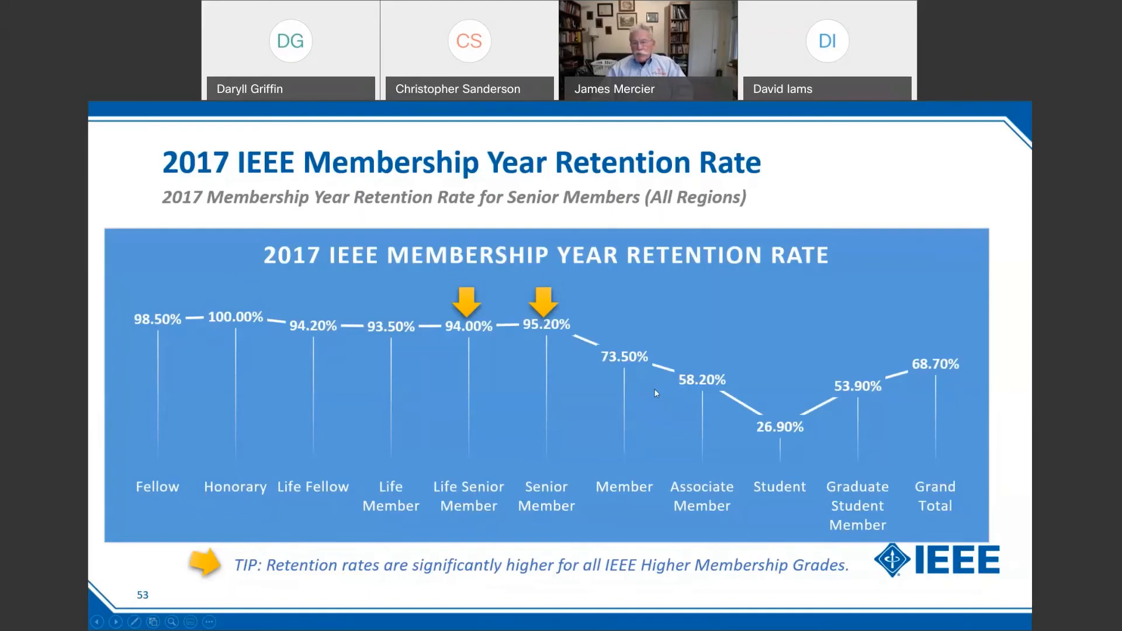
mouse_move(659, 384)
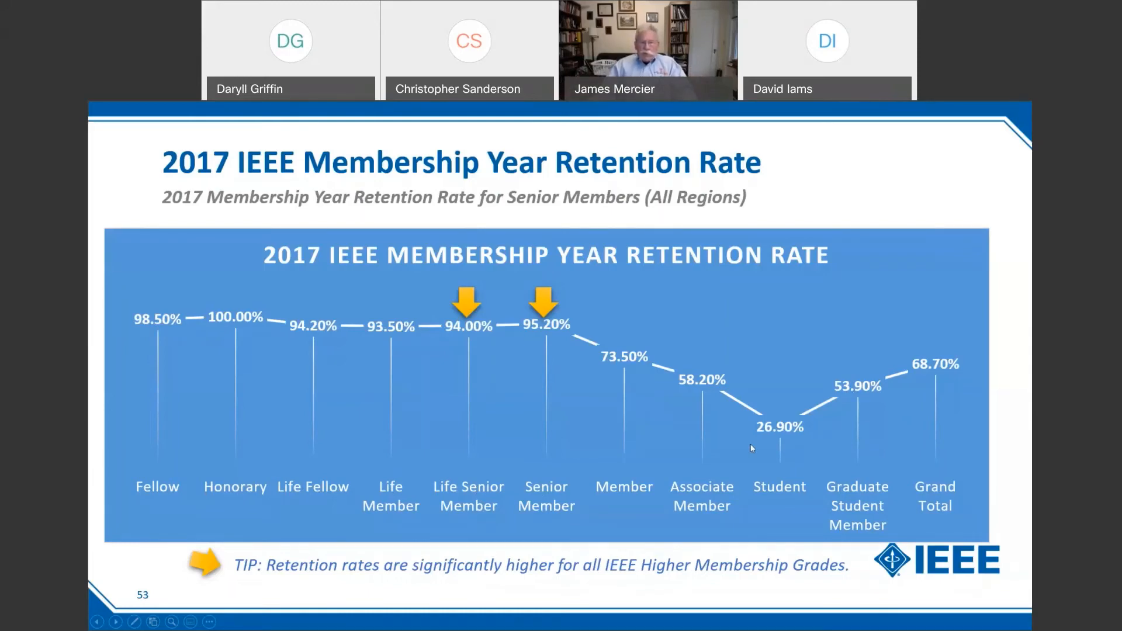
mouse_move(693, 427)
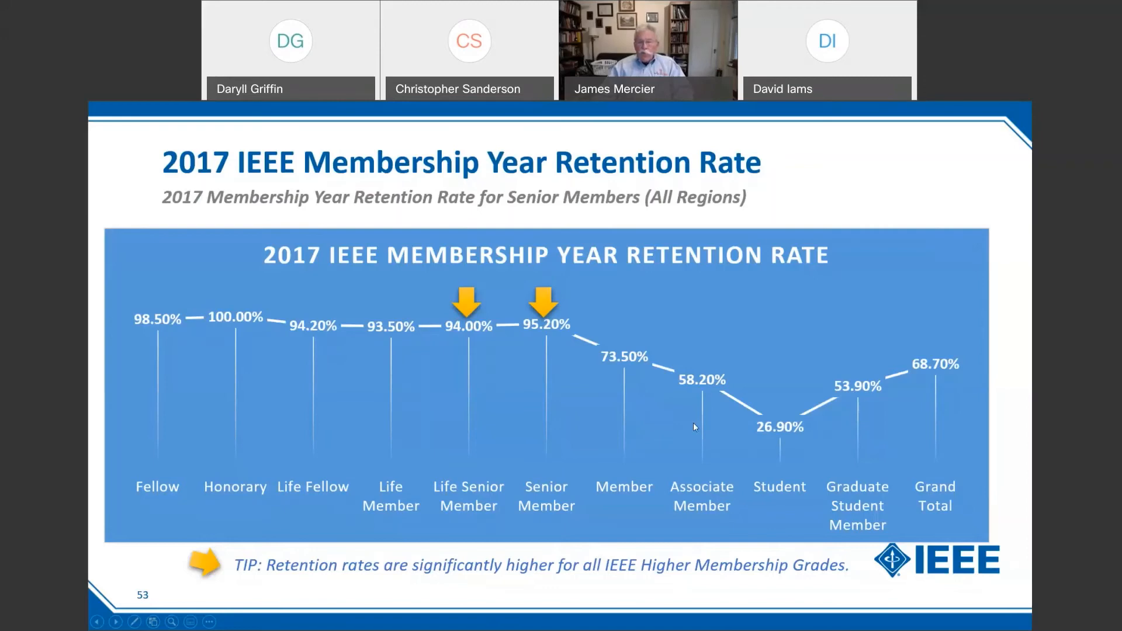
mouse_move(606, 400)
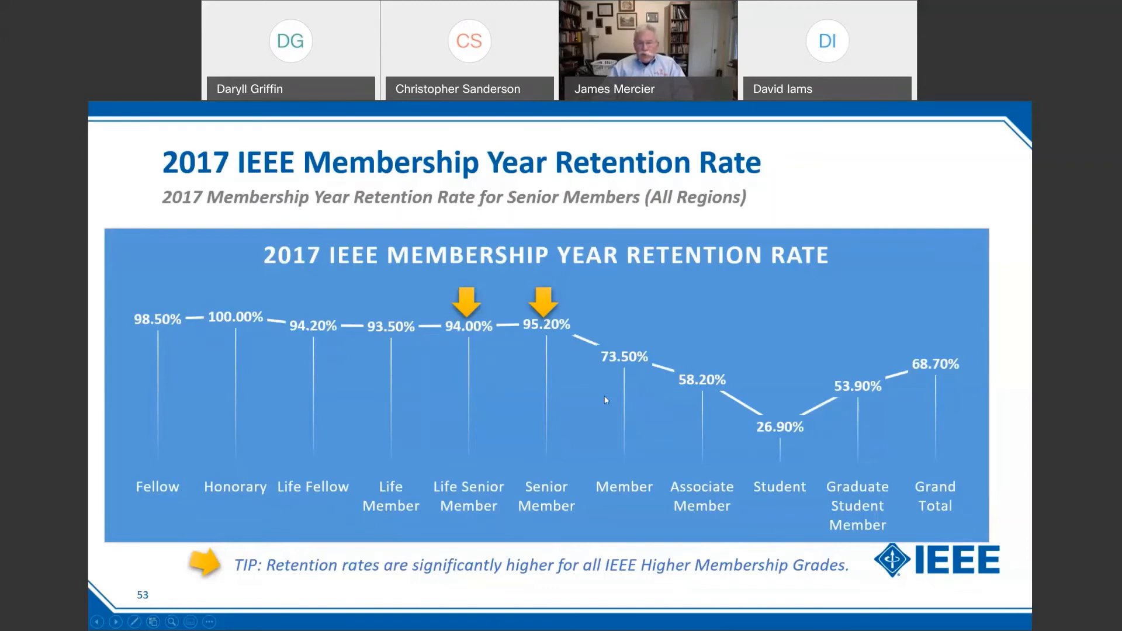
mouse_move(493, 432)
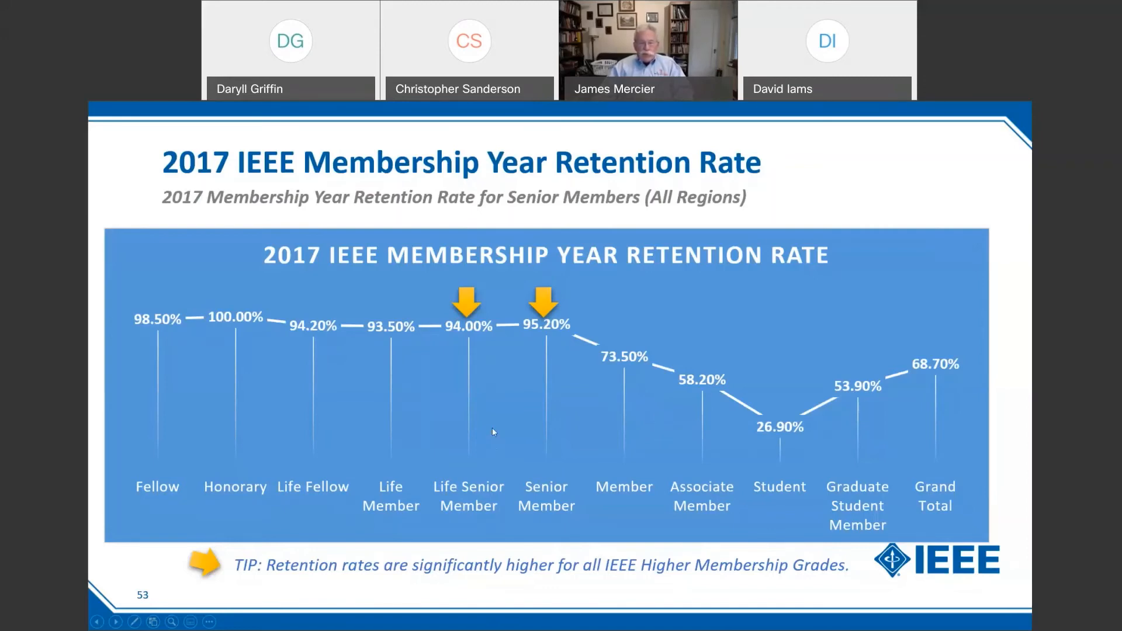
Advance from the retention chart to slide 54, regional Senior Member numbers for Regions 1–10.
left_click(115, 621)
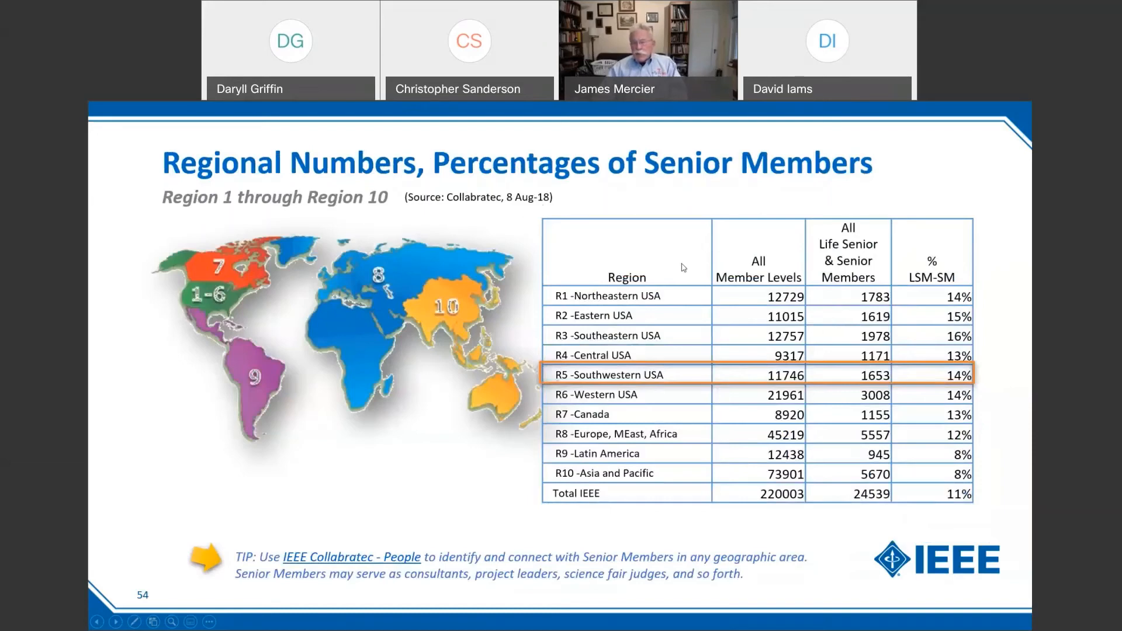
mouse_move(841, 339)
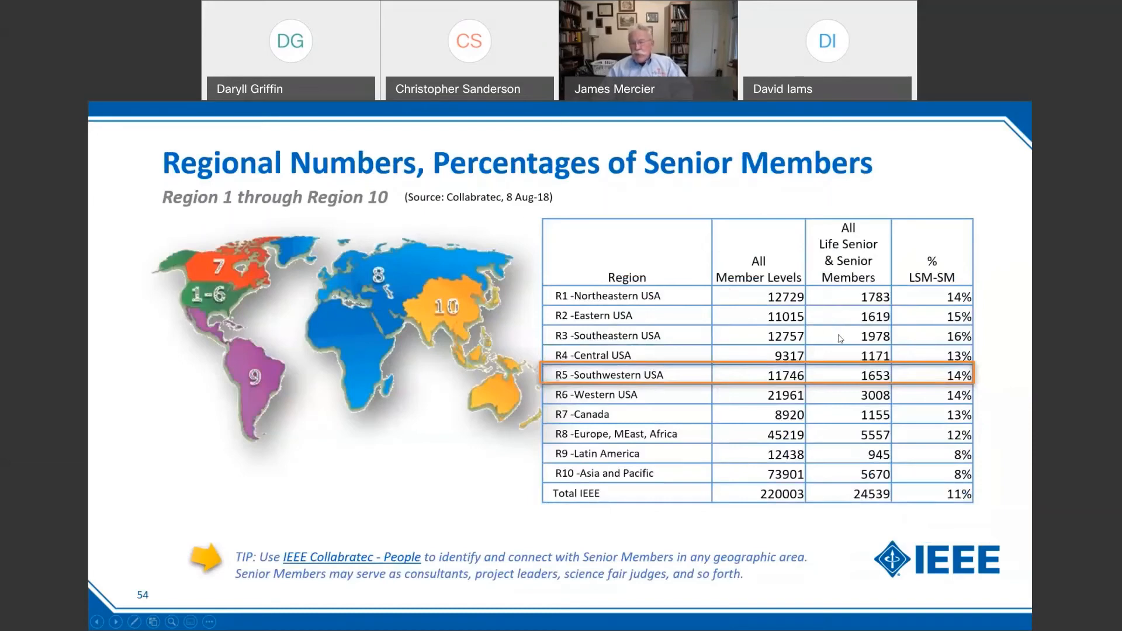
mouse_move(928, 349)
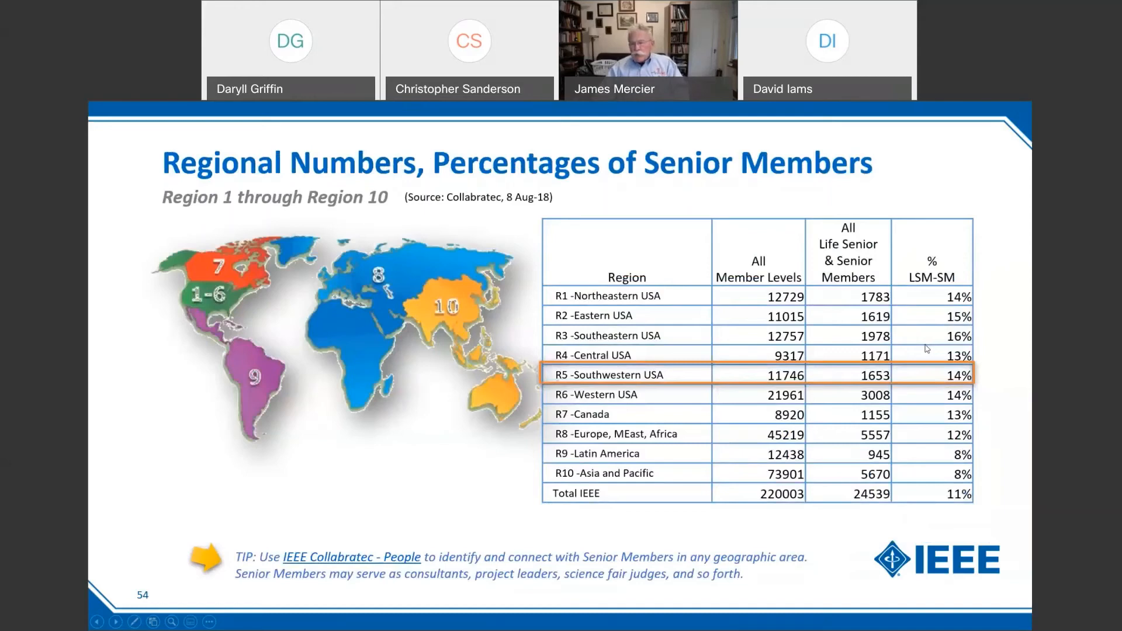
mouse_move(932, 320)
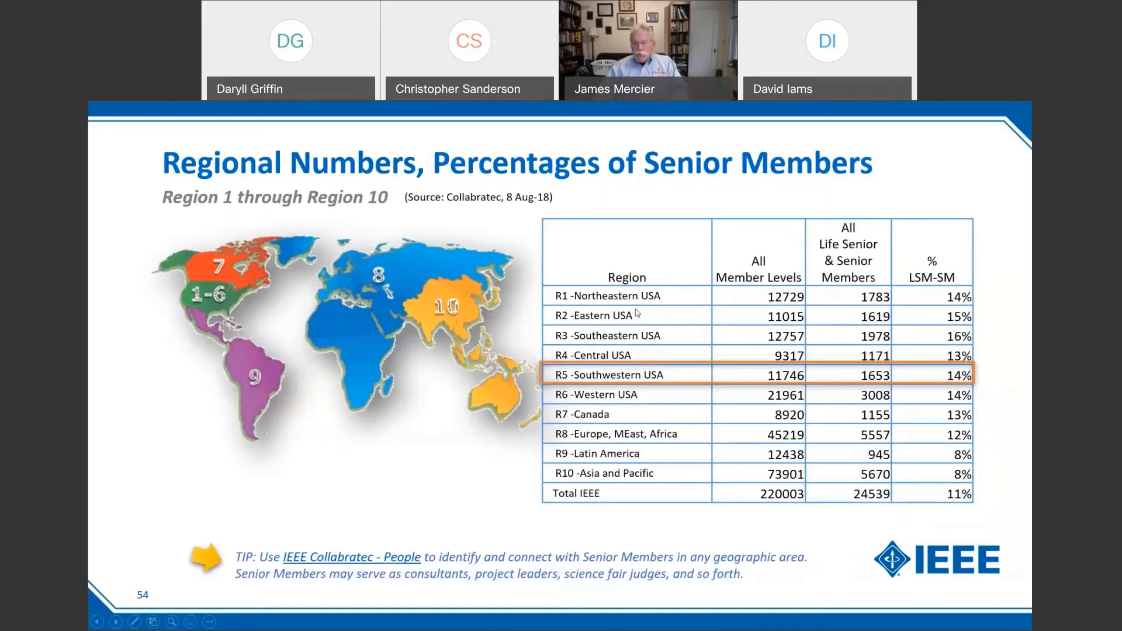
mouse_move(610, 498)
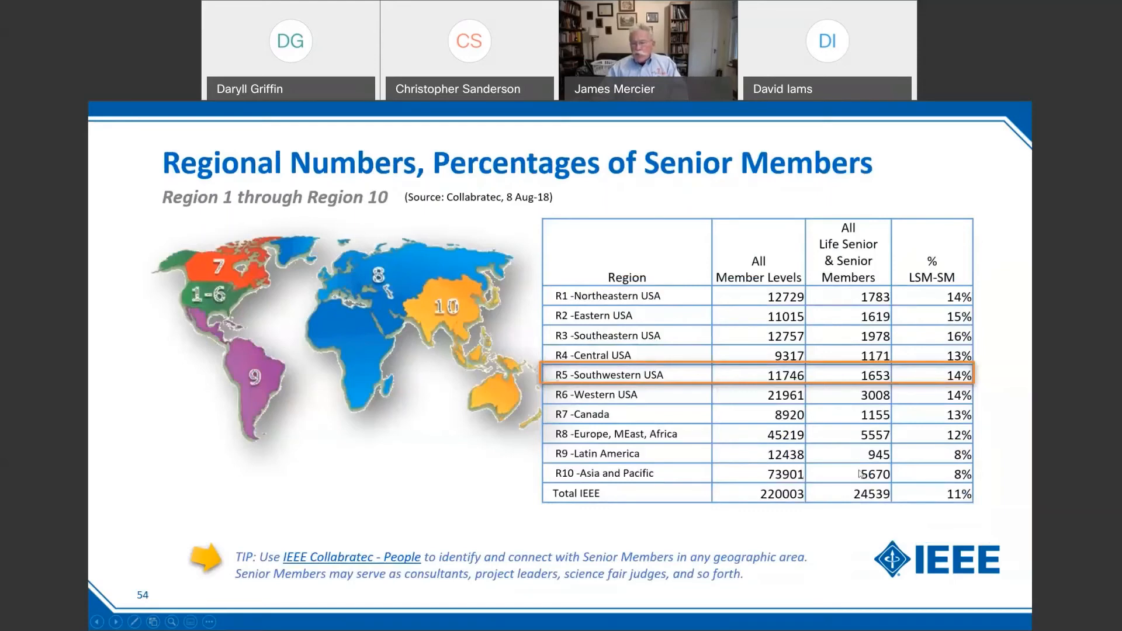
mouse_move(949, 478)
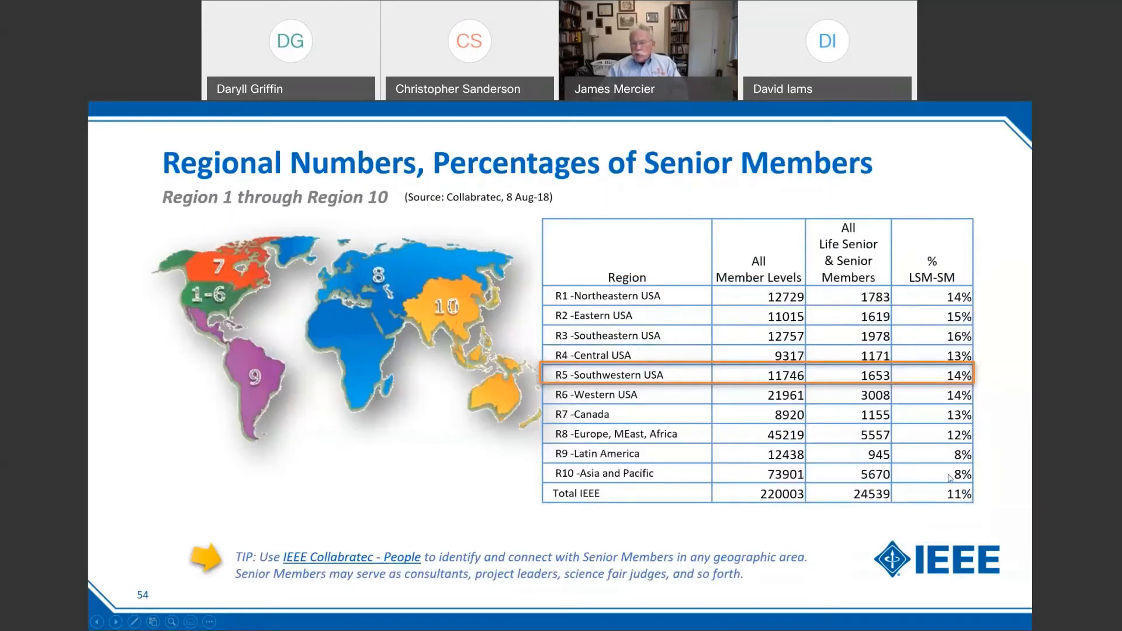
mouse_move(955, 431)
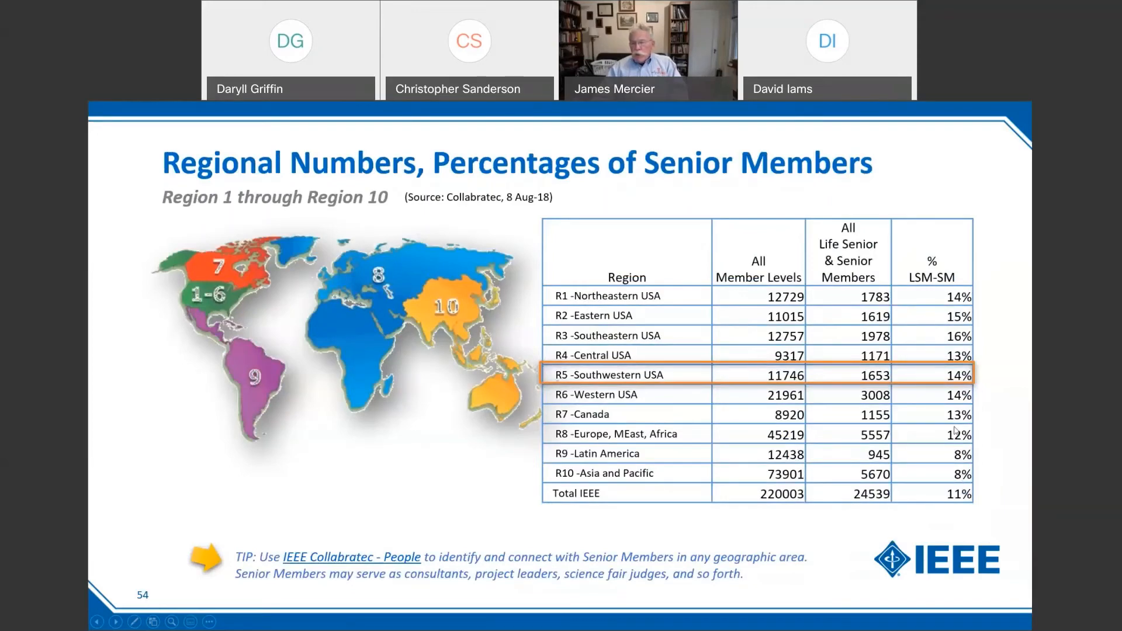
mouse_move(959, 385)
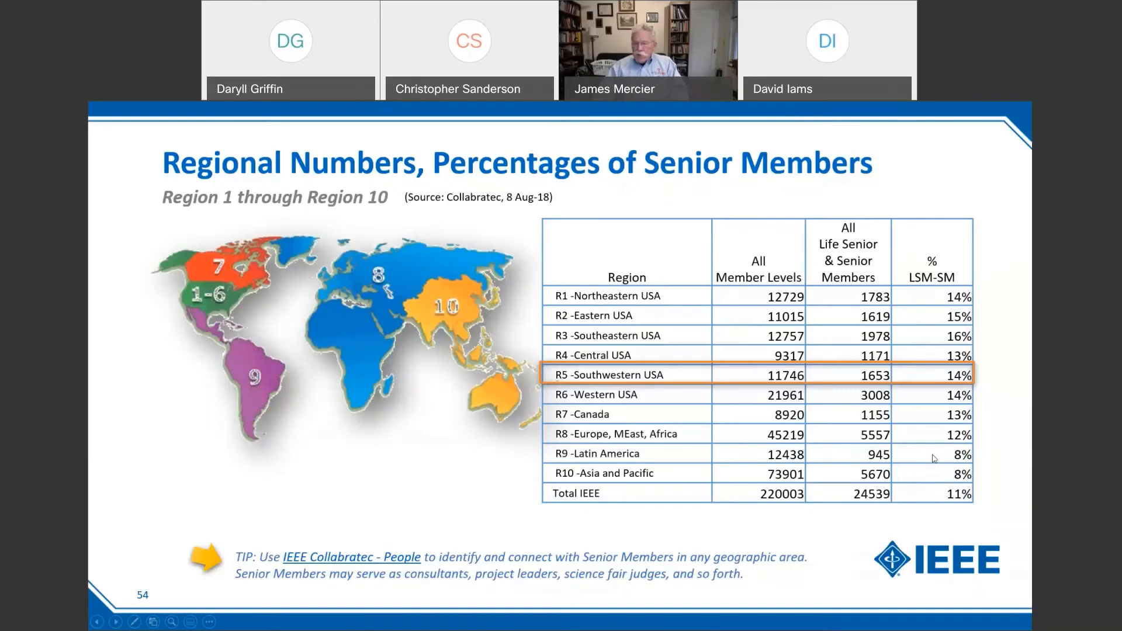
mouse_move(949, 470)
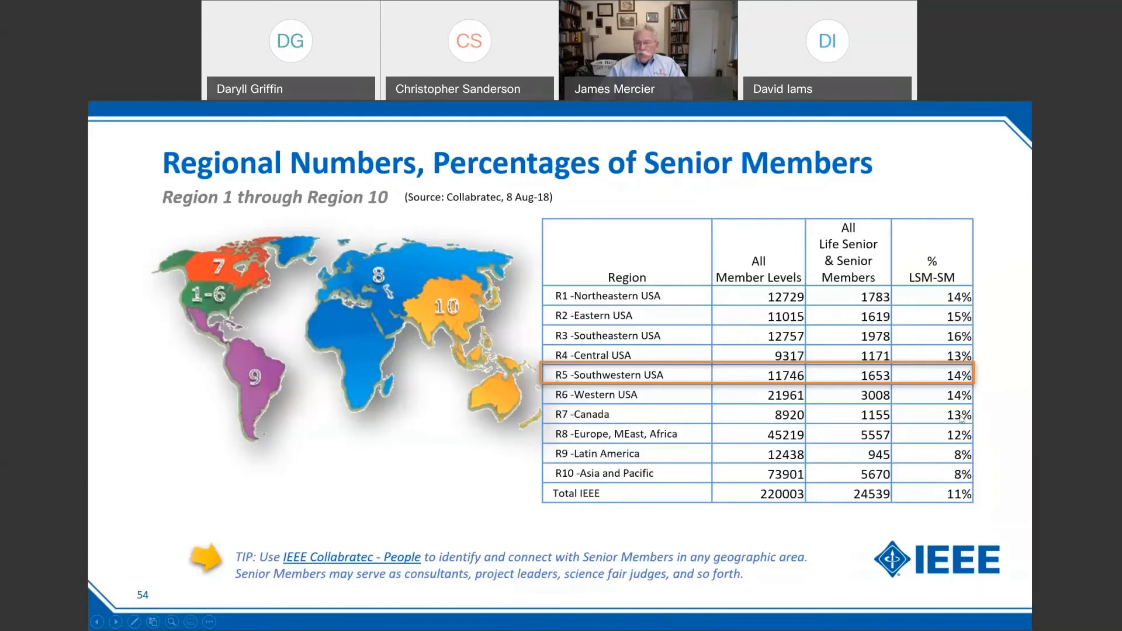
mouse_move(955, 439)
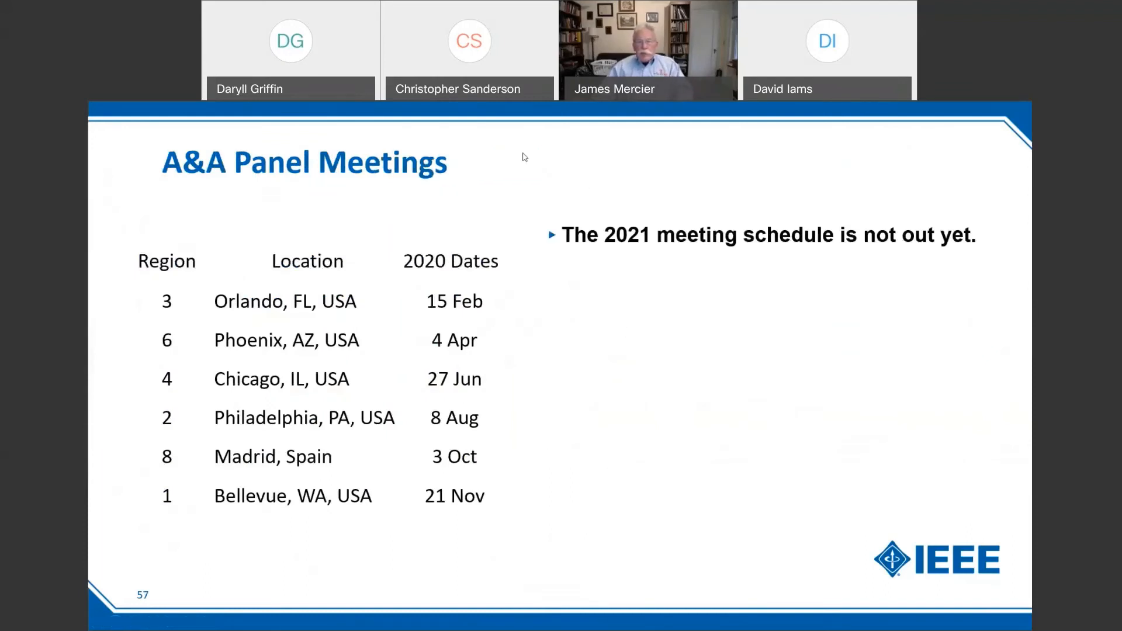
mouse_move(986, 325)
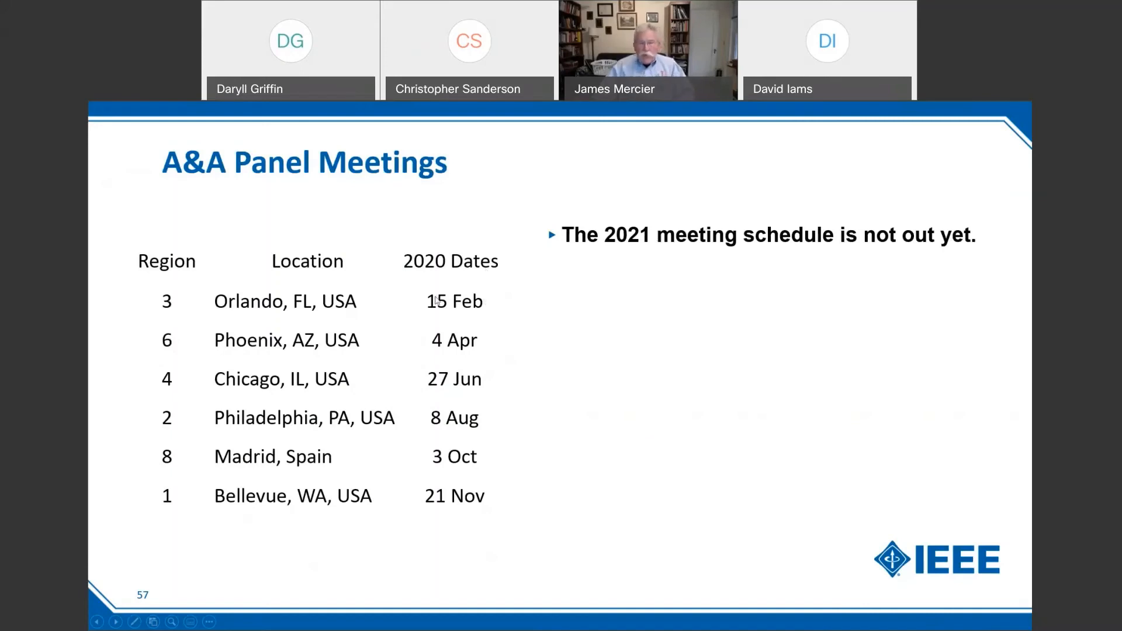
mouse_move(464, 361)
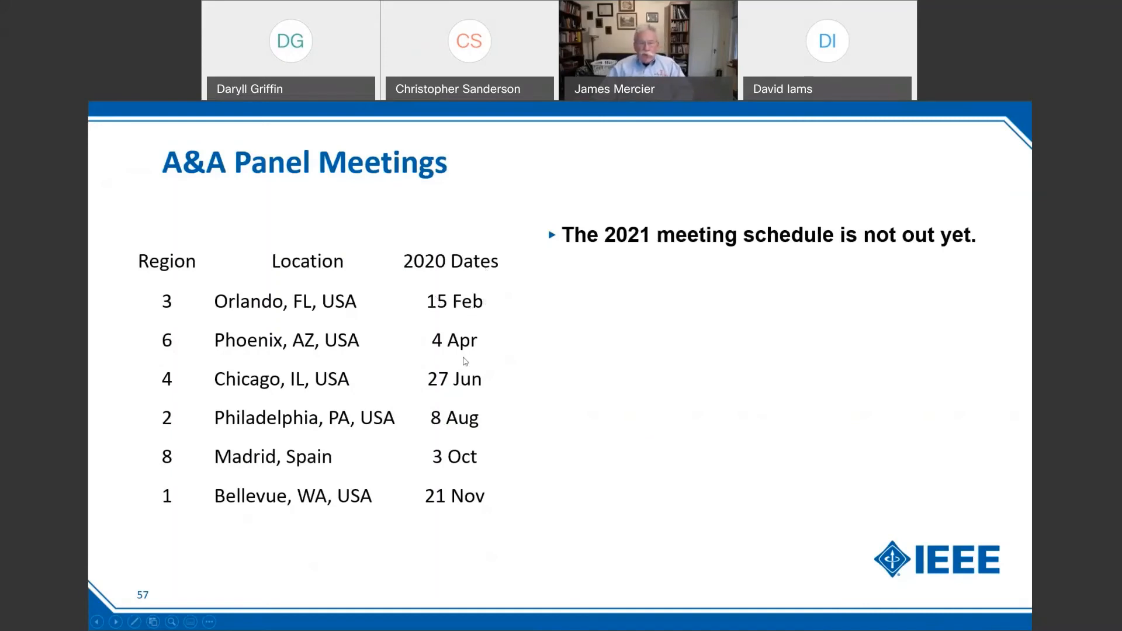
mouse_move(464, 502)
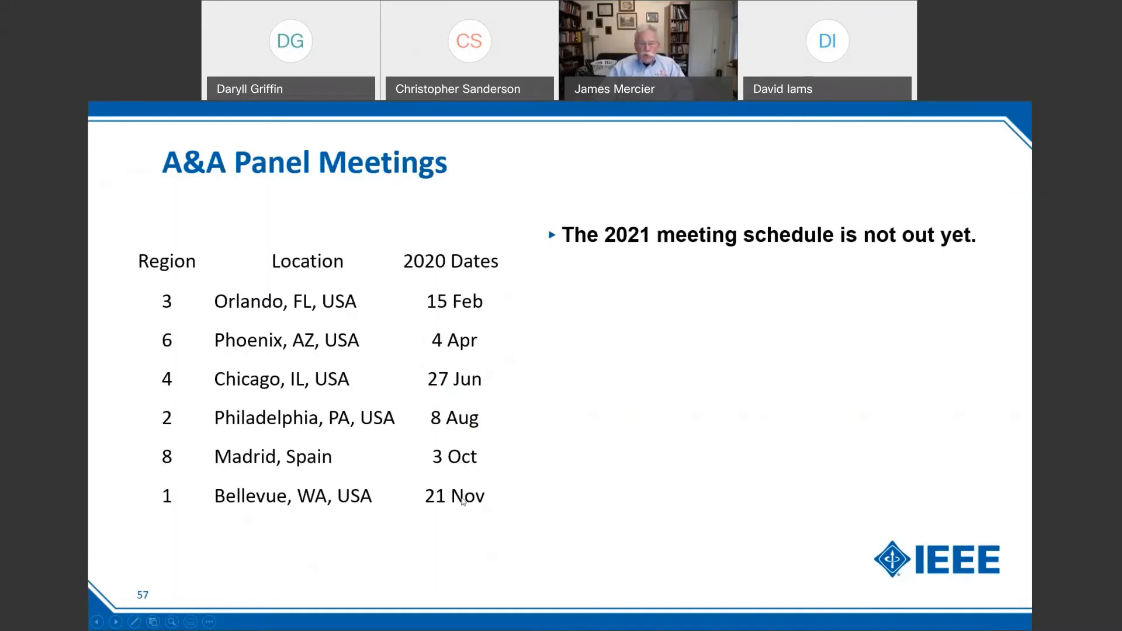
mouse_move(539, 420)
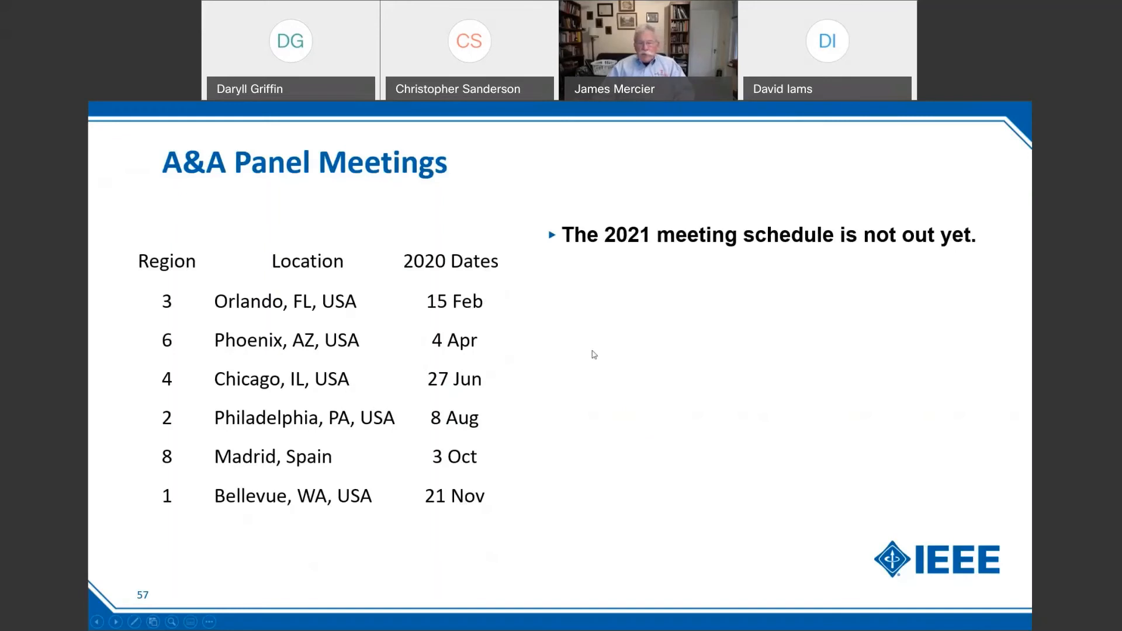
mouse_move(444, 305)
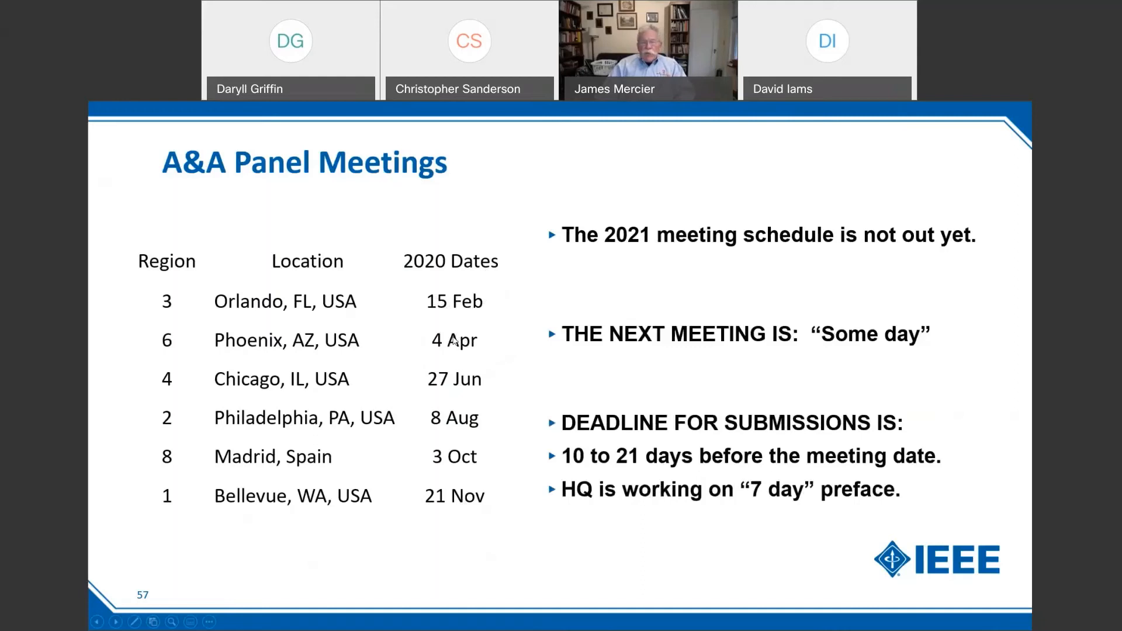
mouse_move(462, 338)
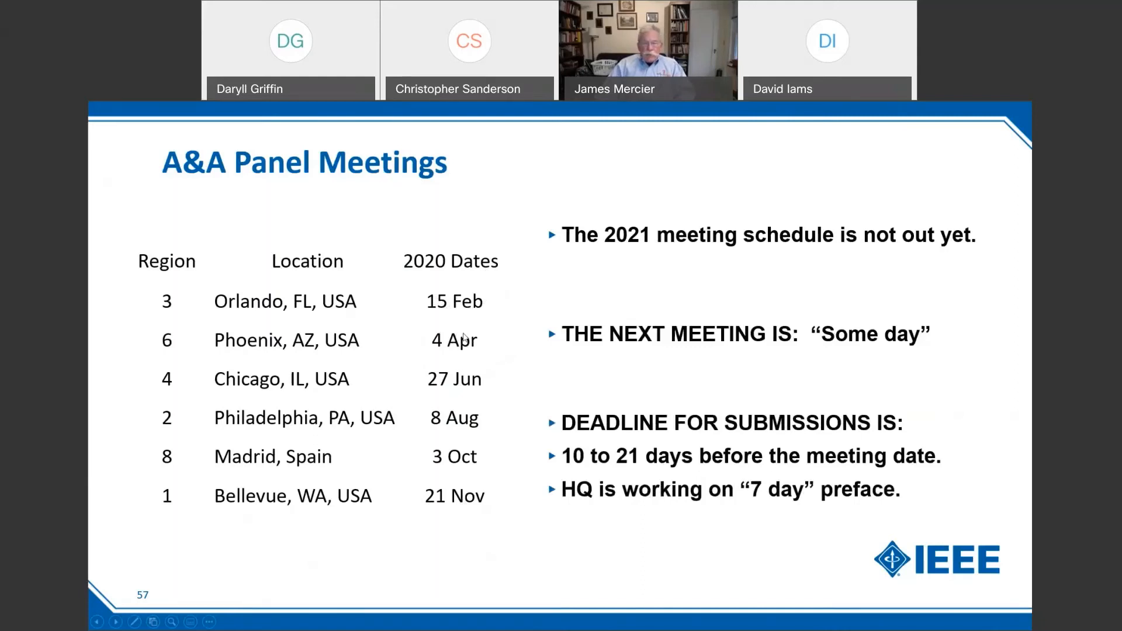
mouse_move(465, 338)
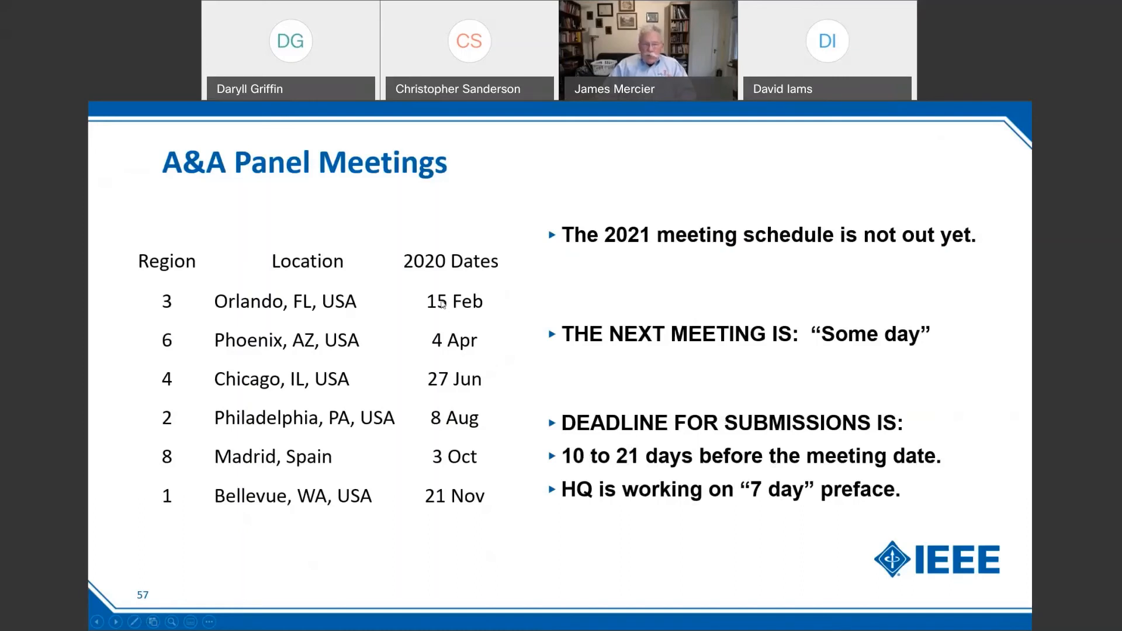
mouse_move(441, 304)
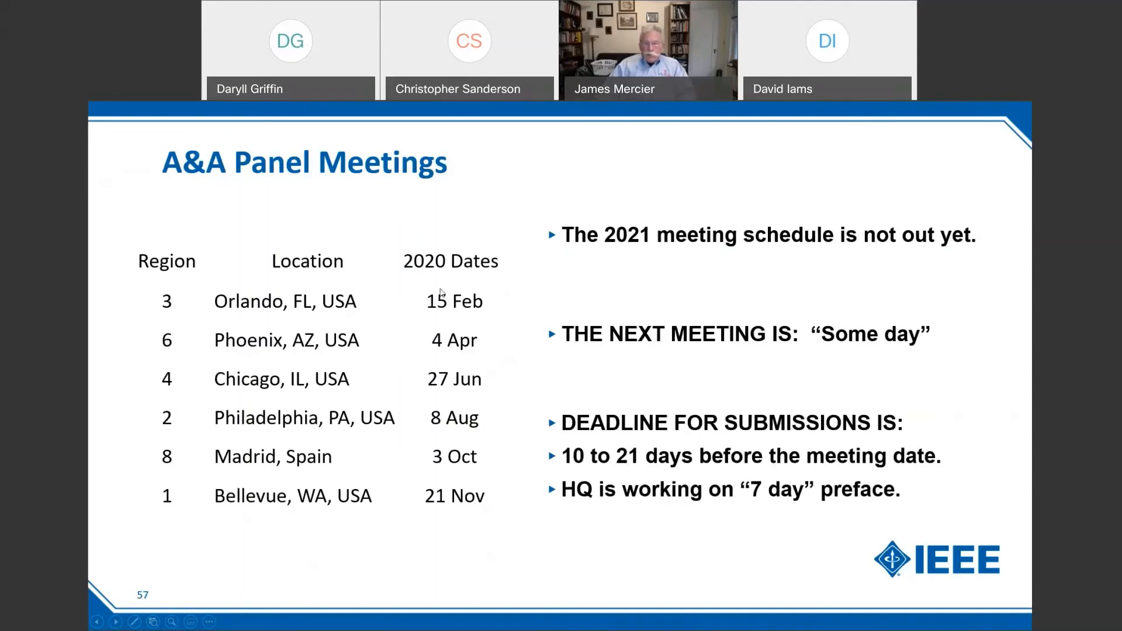
mouse_move(472, 323)
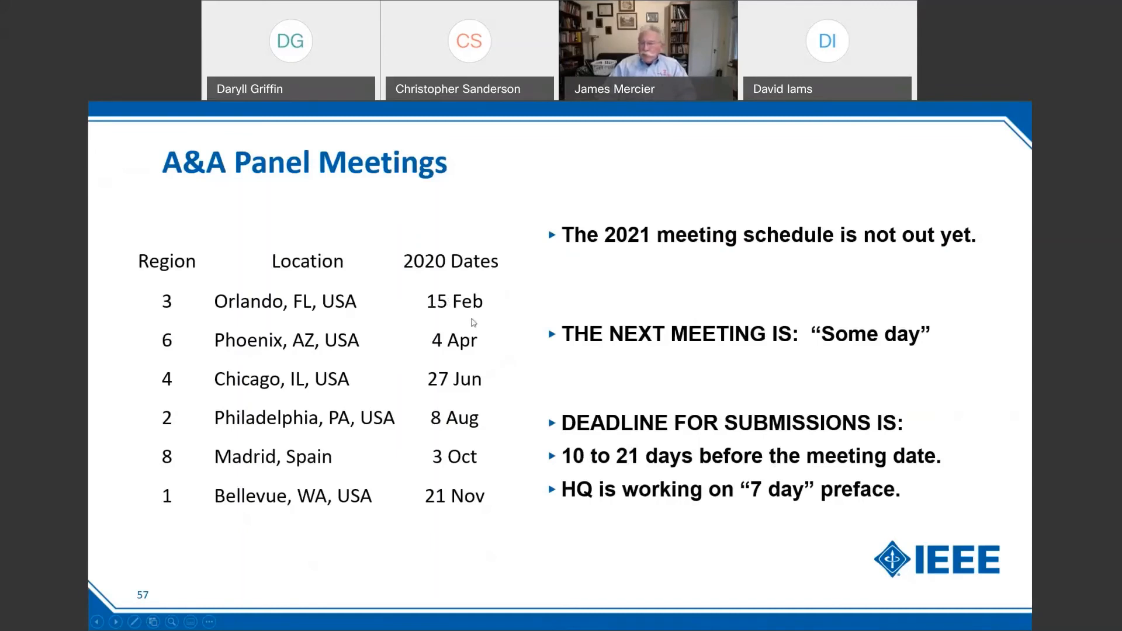
mouse_move(525, 343)
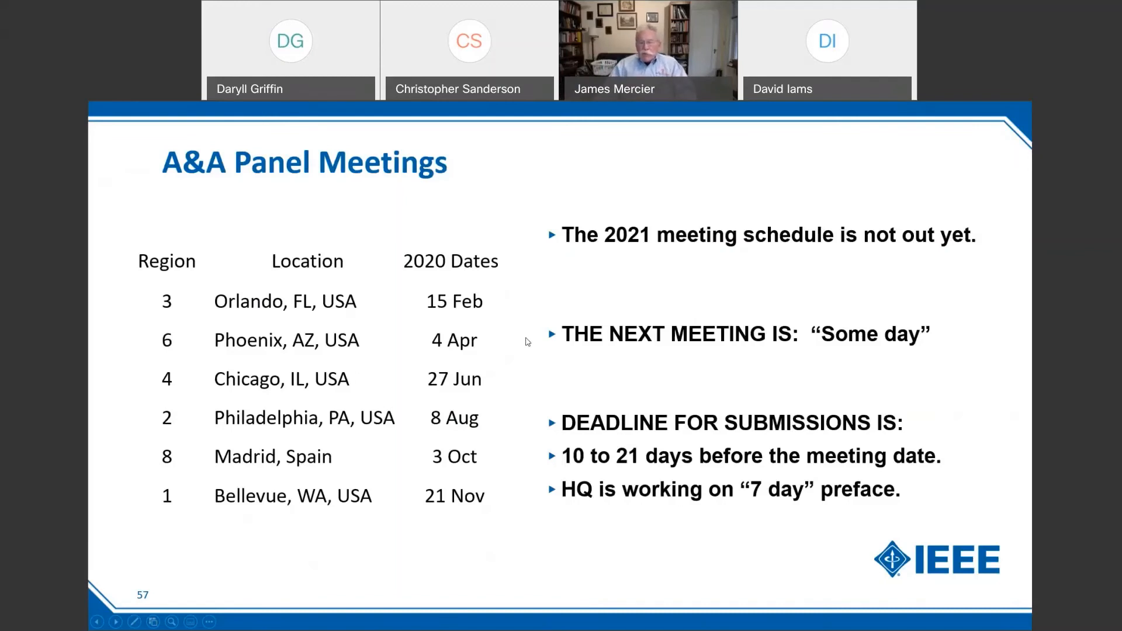
mouse_move(560, 364)
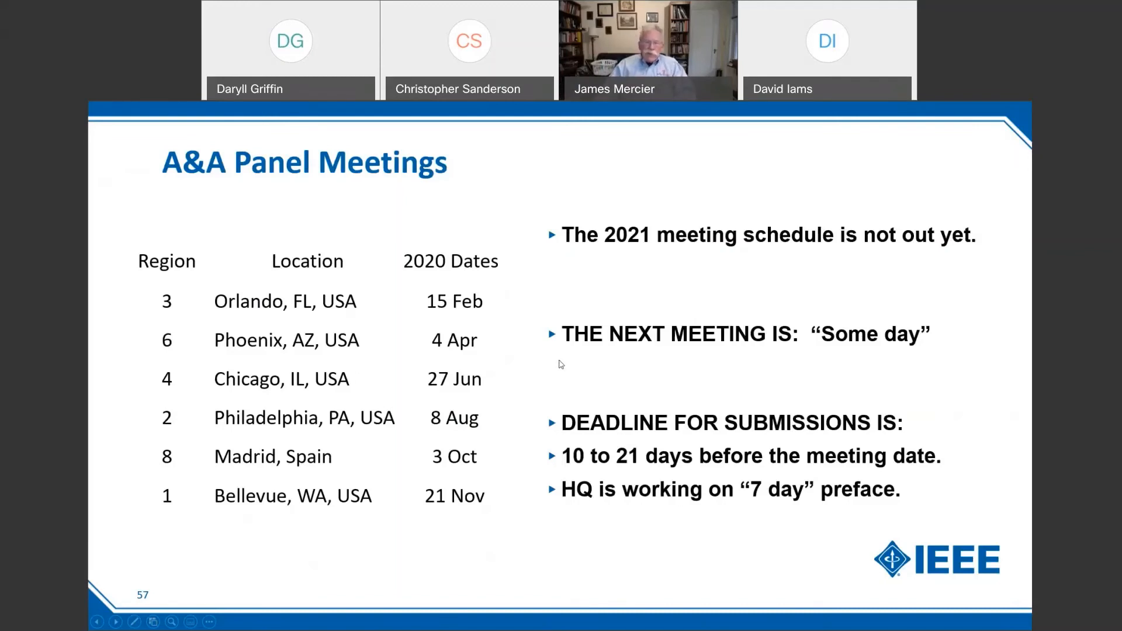
mouse_move(405, 321)
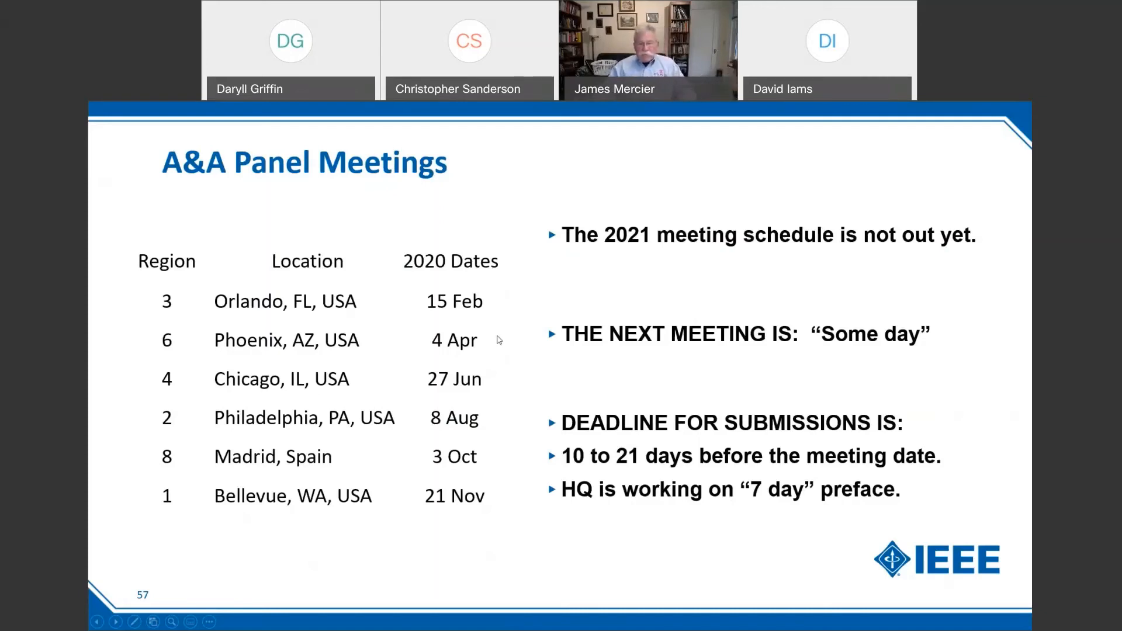
mouse_move(520, 359)
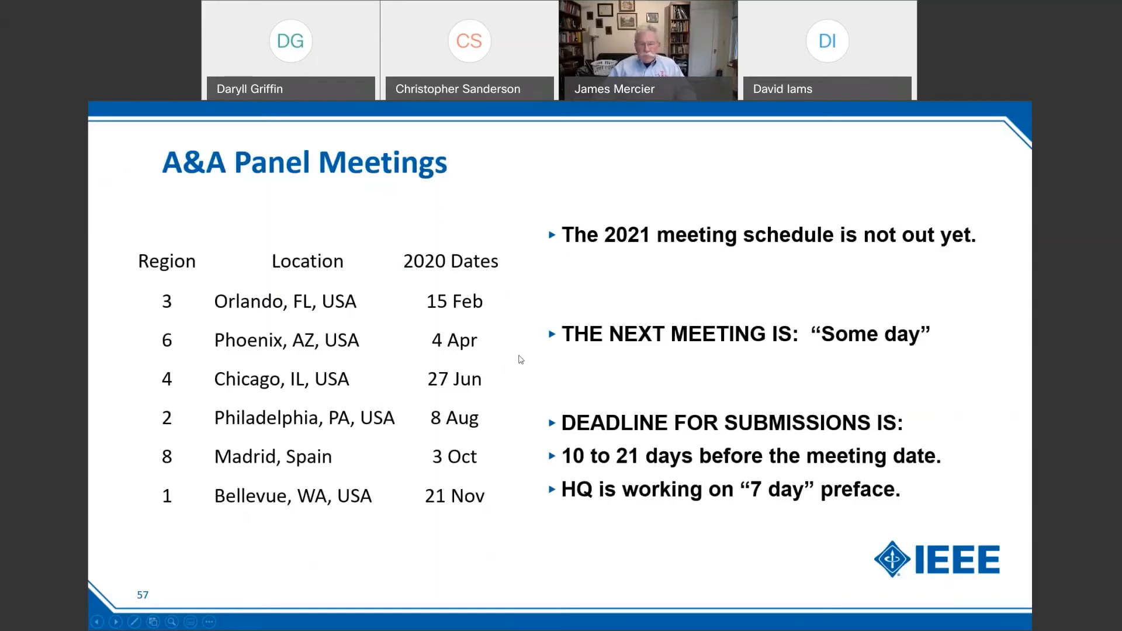
mouse_move(525, 366)
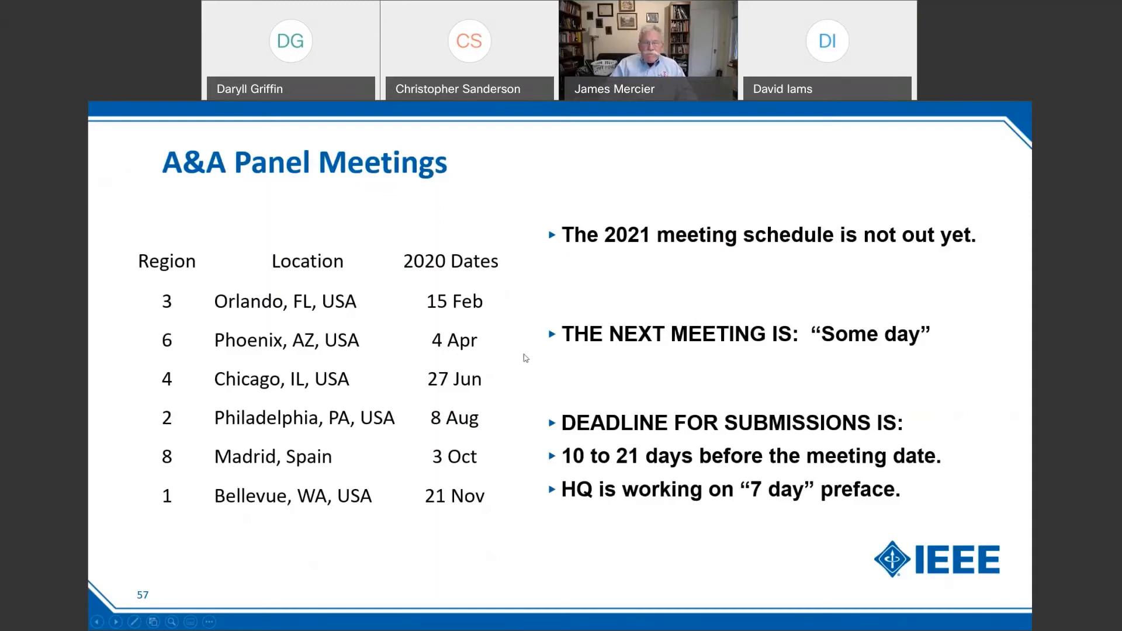
mouse_move(519, 363)
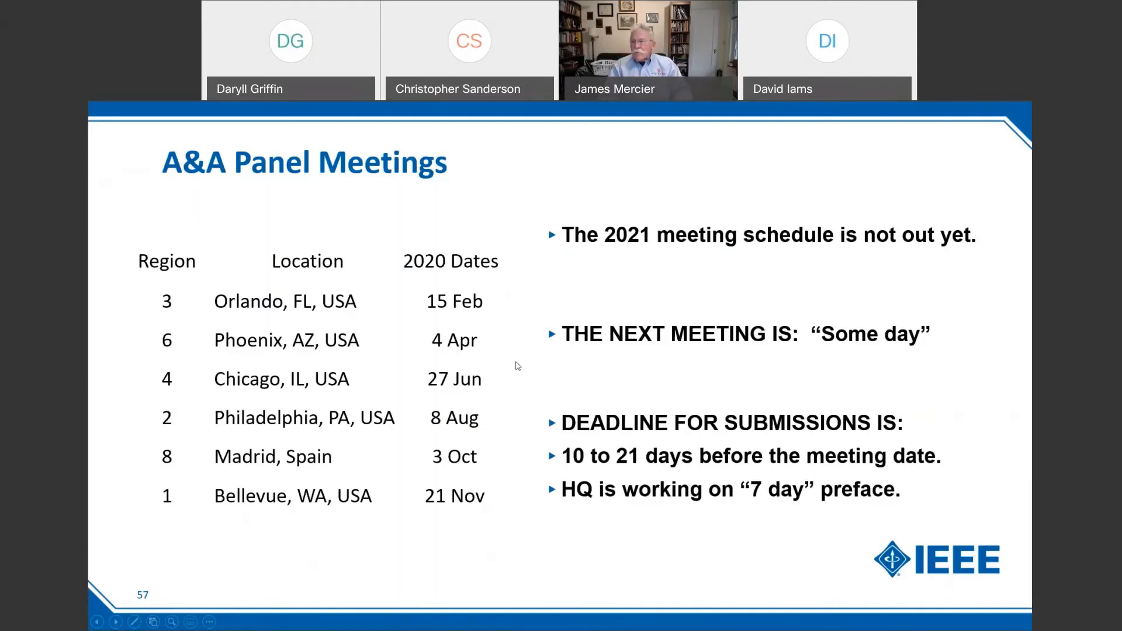
mouse_move(521, 370)
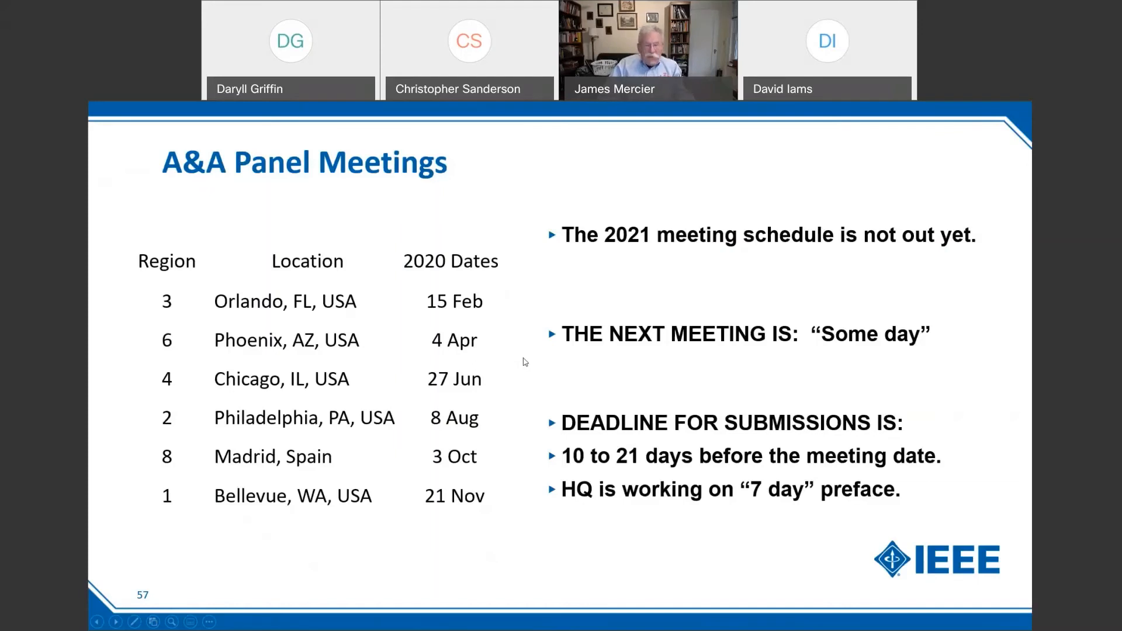
mouse_move(529, 361)
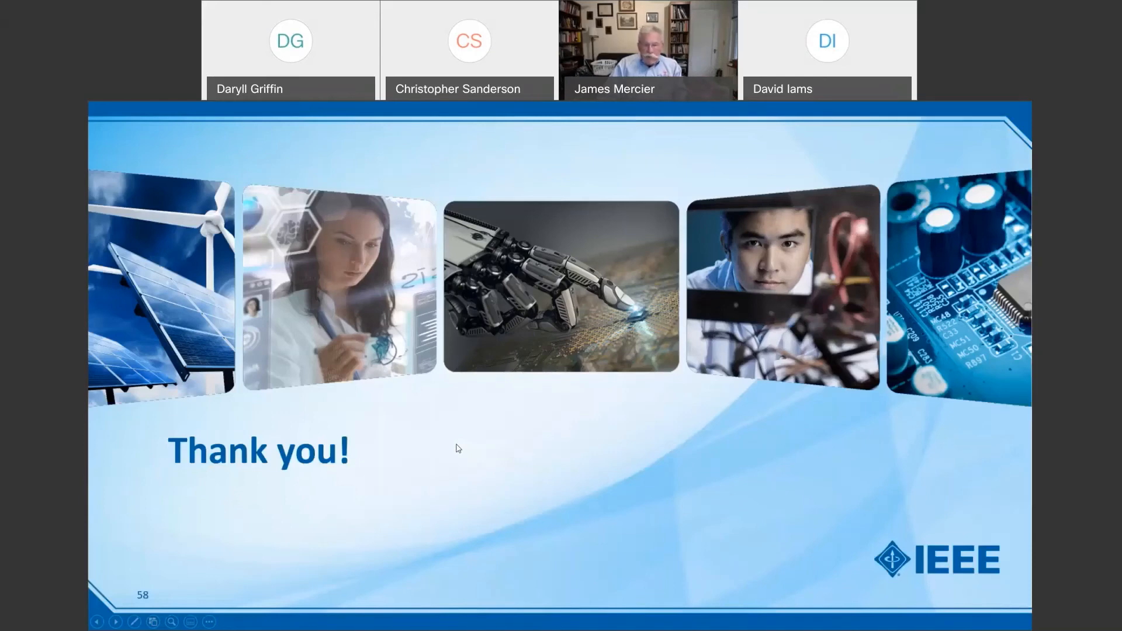
Move past the Thank you! slide 58 to the black end-of-slideshow screen.
left_click(459, 449)
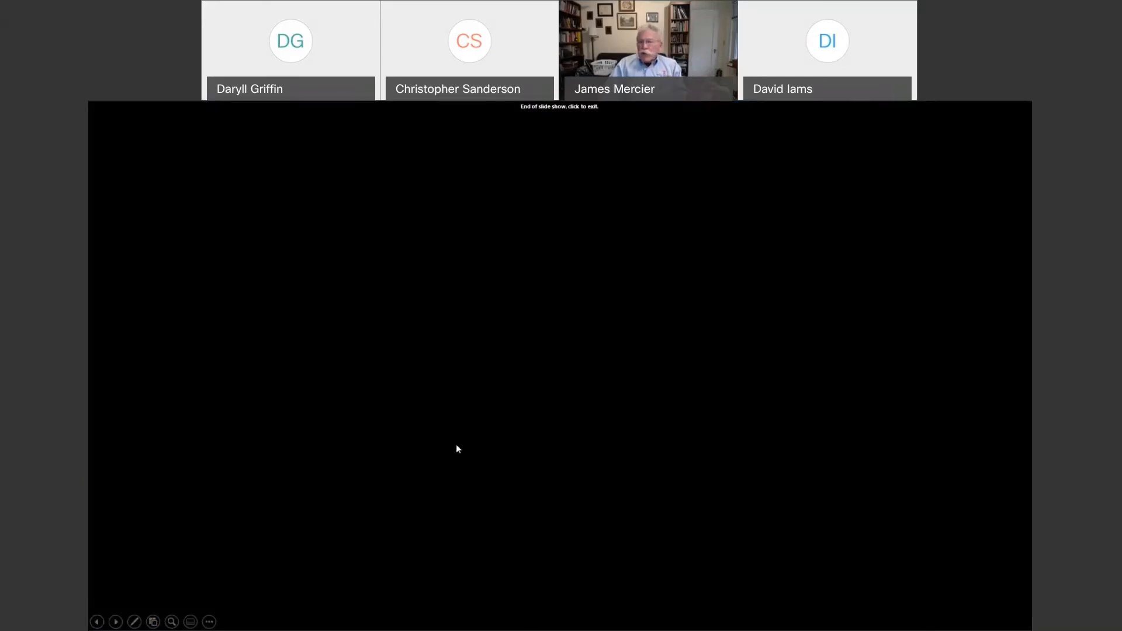